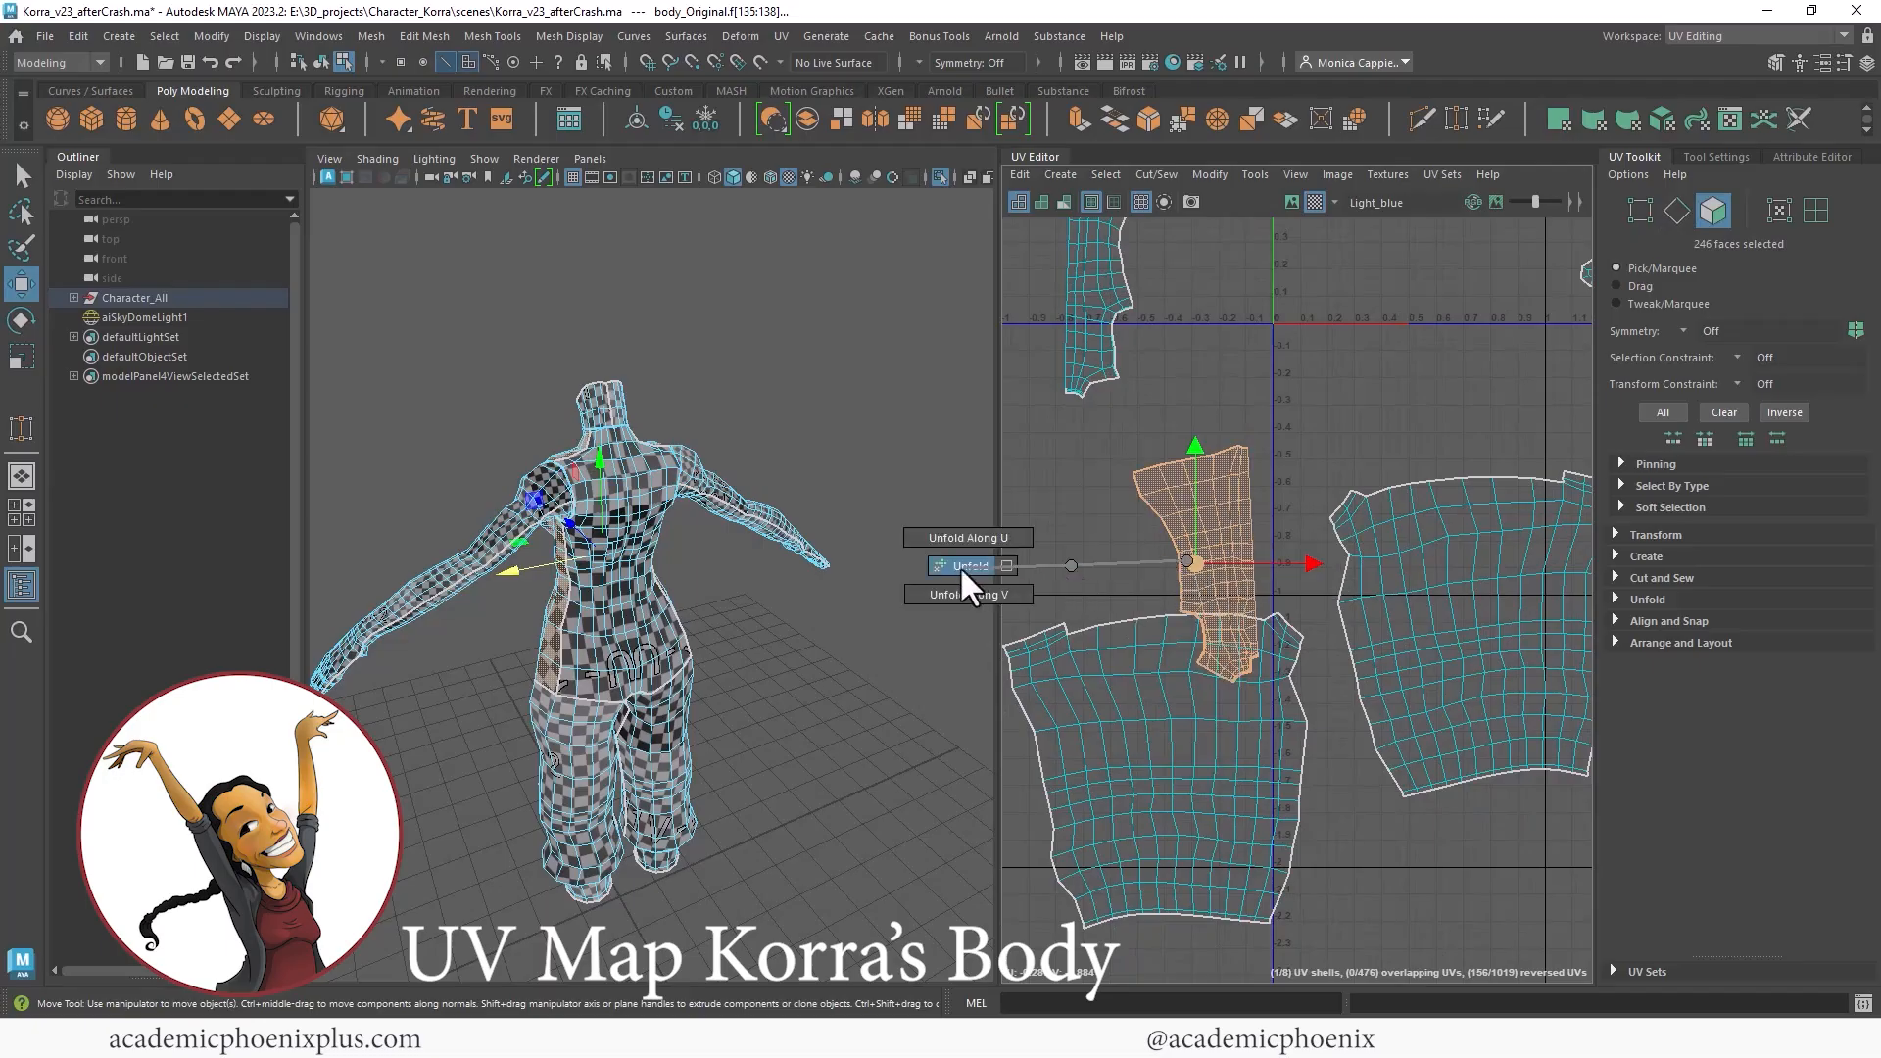
Unfold the selected body shell flat in both directions beside the arm shells.
left_click(968, 565)
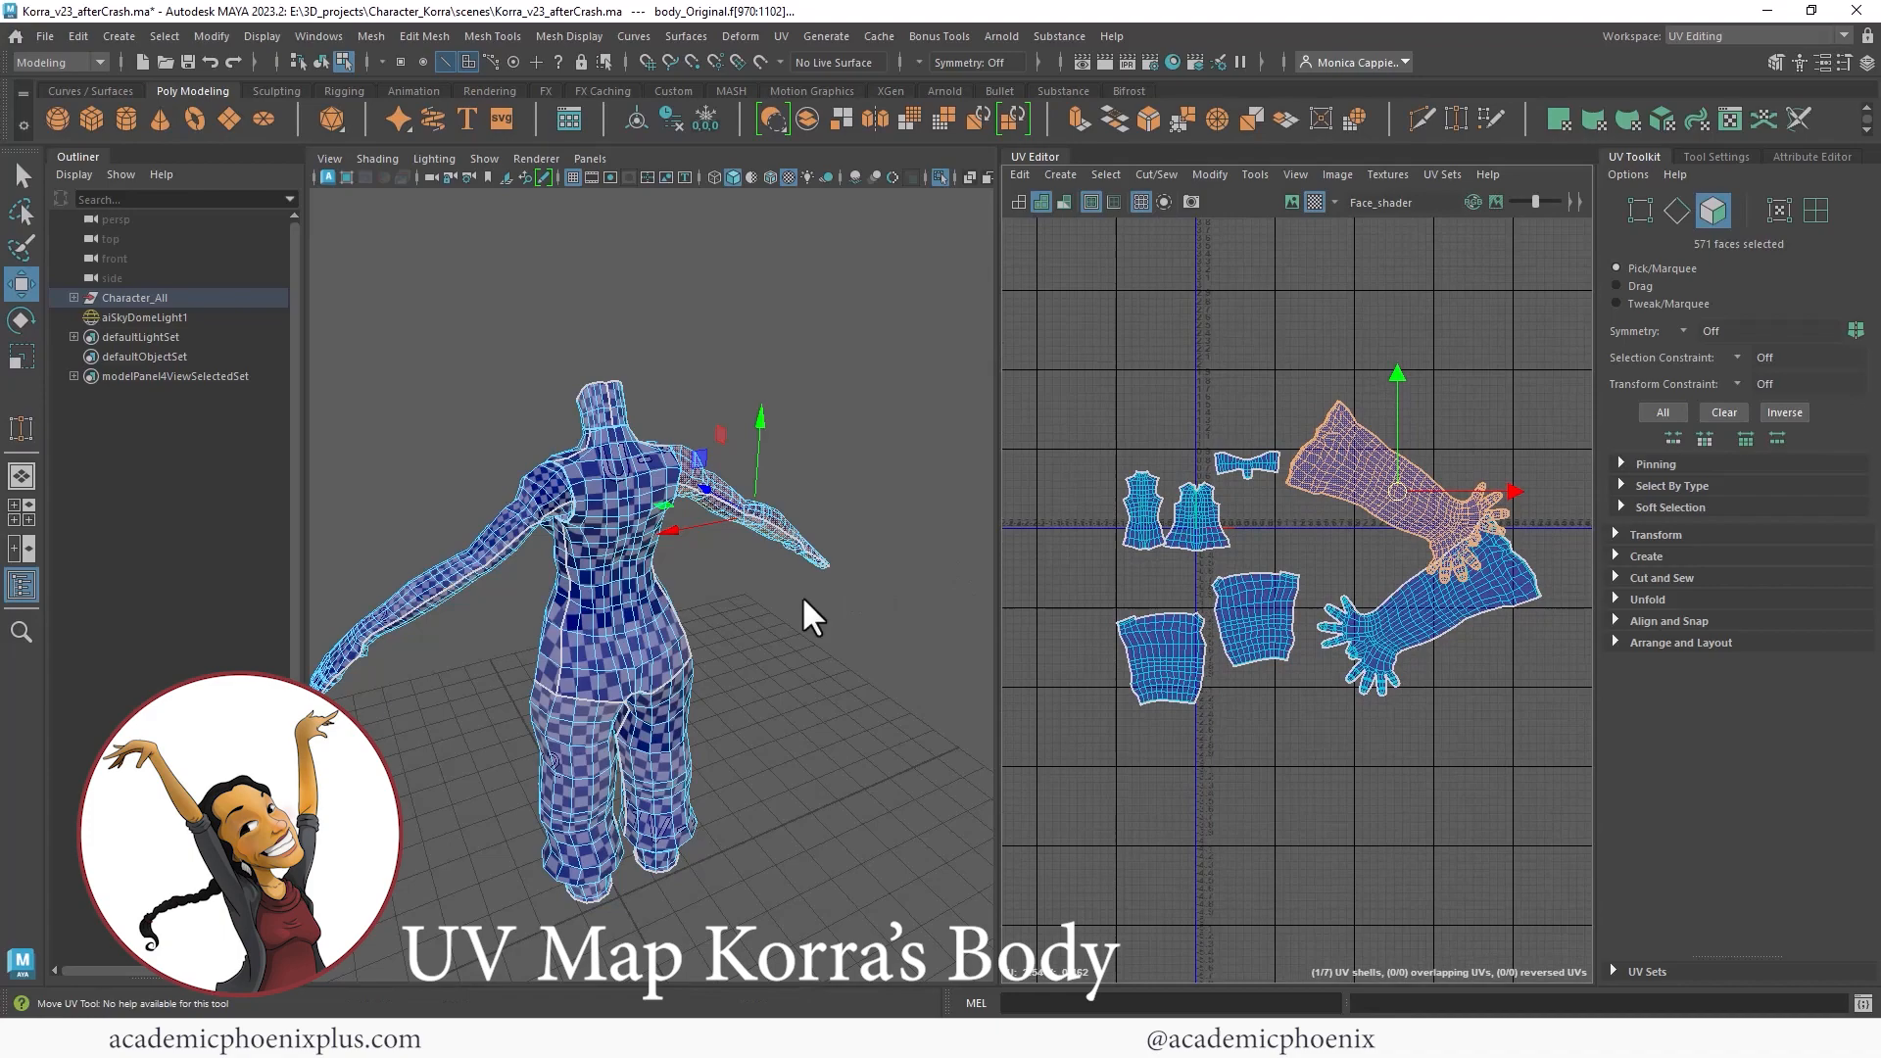
left_click_drag(816, 612, 918, 498)
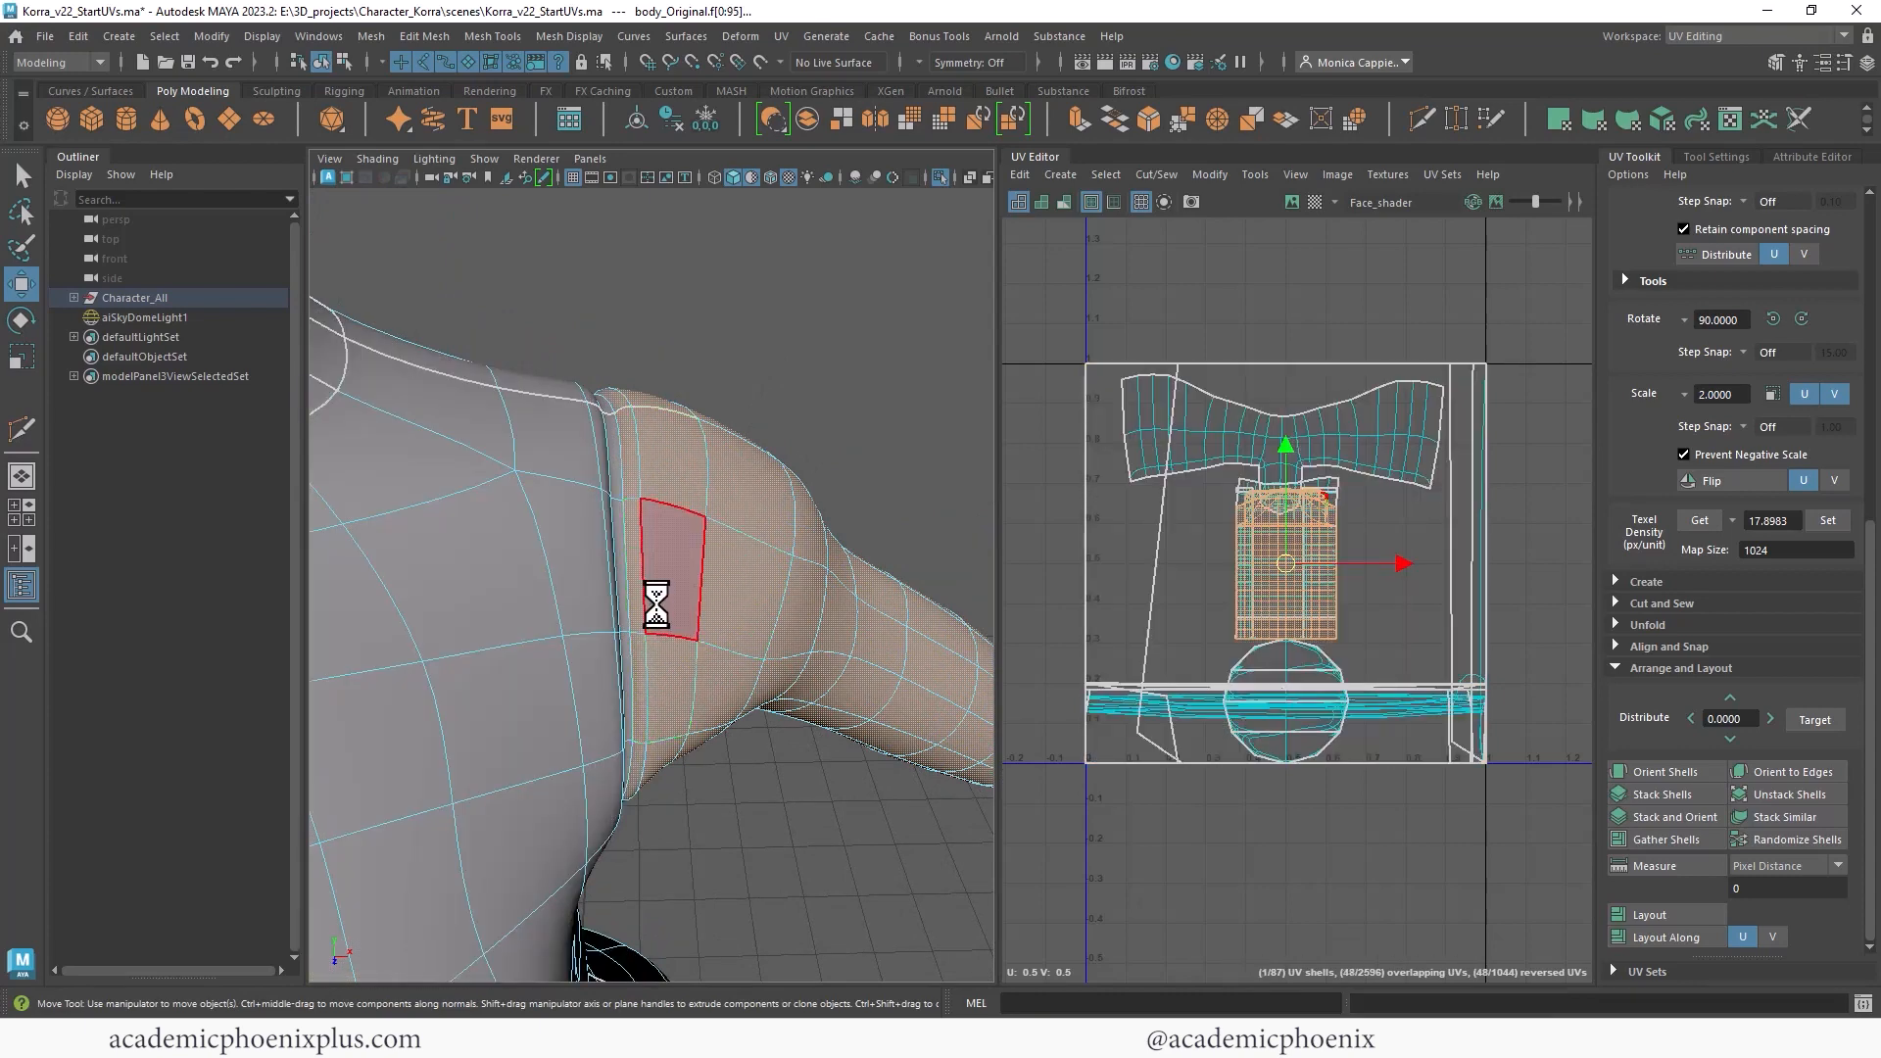
Marquee-select Korra's arm faces in the Korra_v22_StartUVs file.
left_click_drag(672, 599, 705, 620)
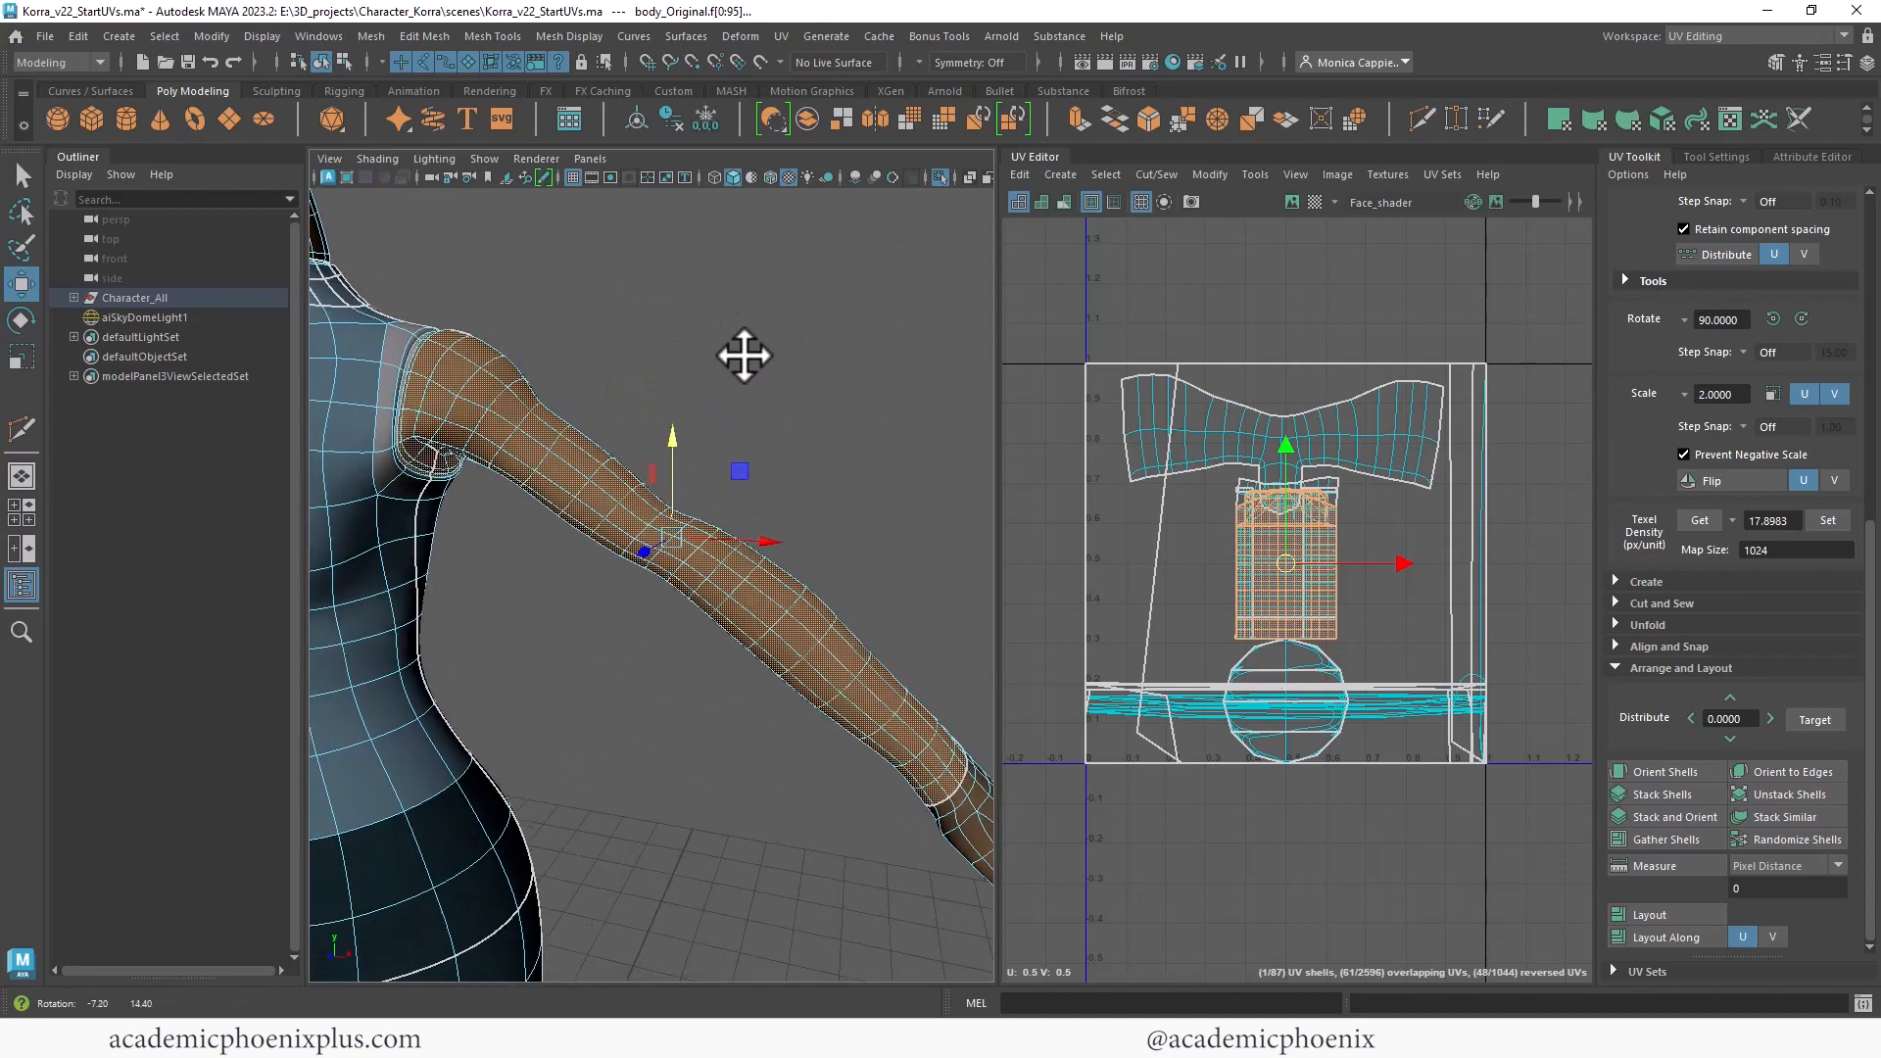
Cylindrically map the arm faces and tilt the polyCylProj3 cylinder to match the arm.
left_click(780, 36)
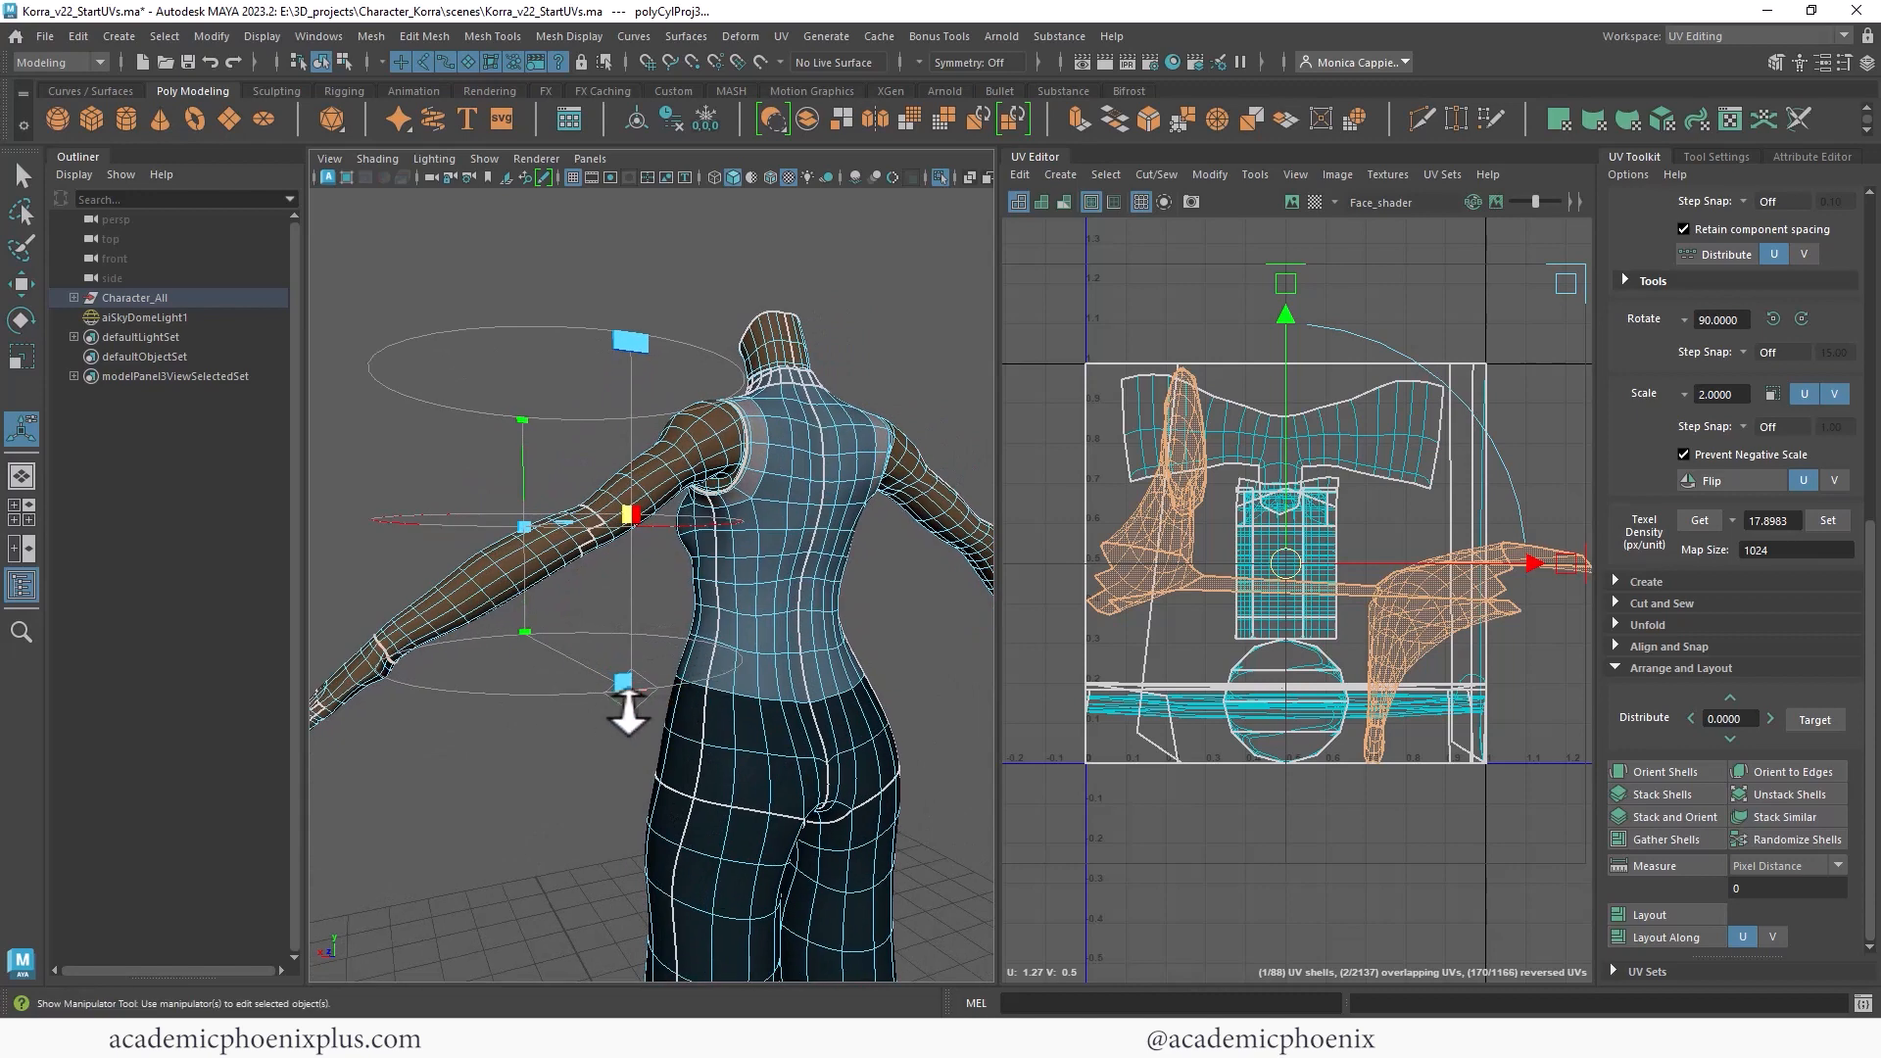
left_click(1811, 156)
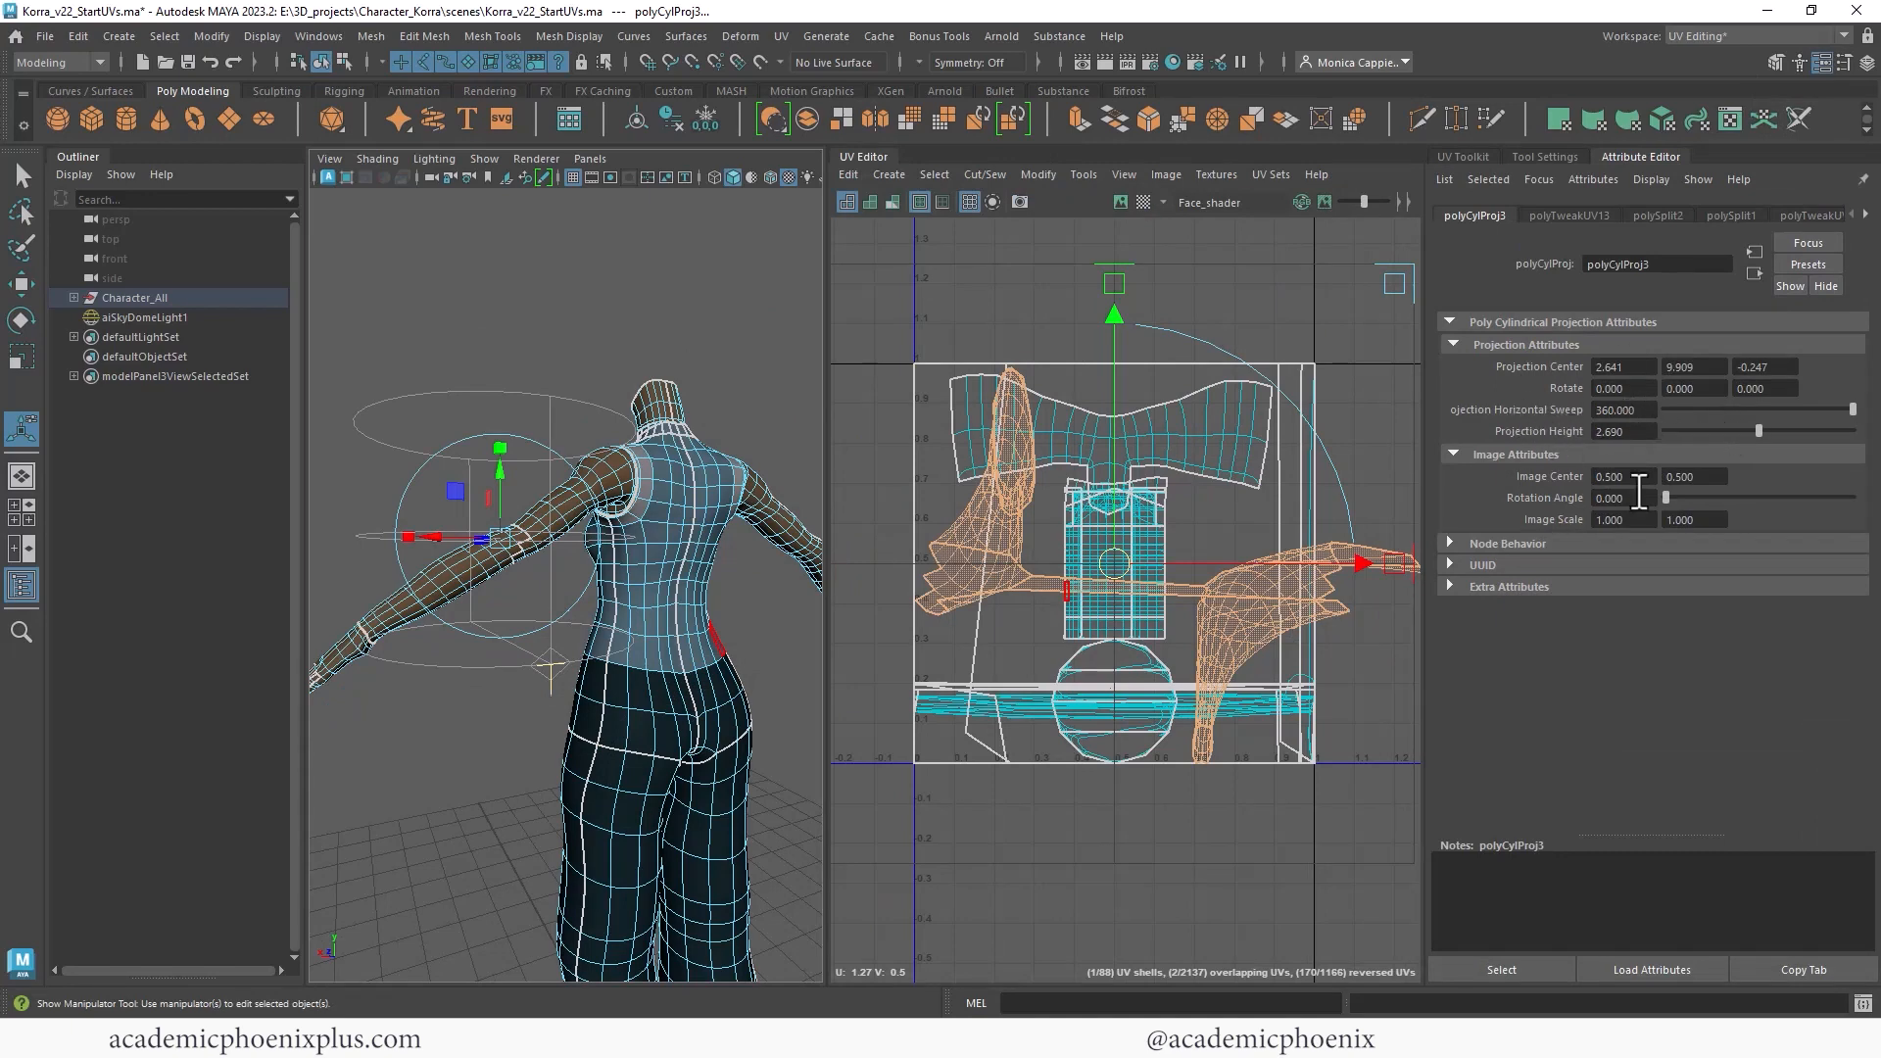
left_click_drag(1665, 498, 1674, 498)
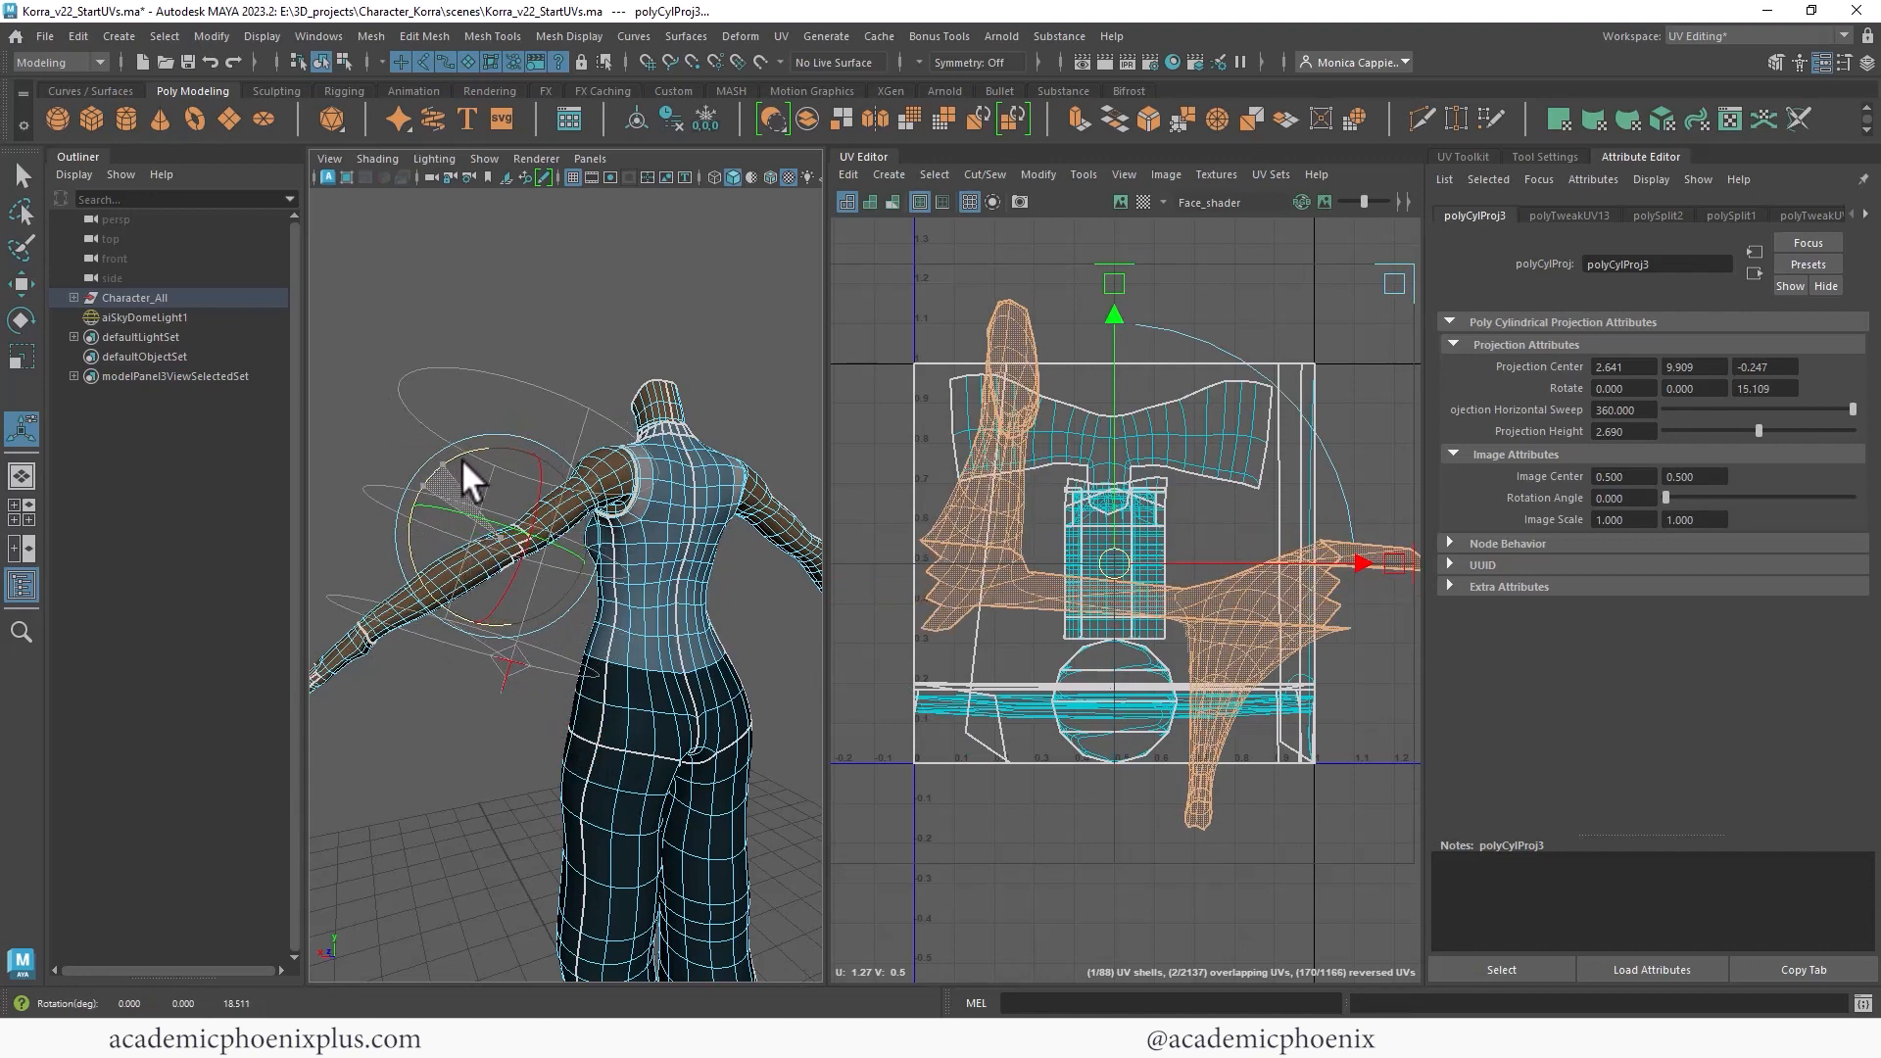
left_click_drag(1777, 388, 1787, 388)
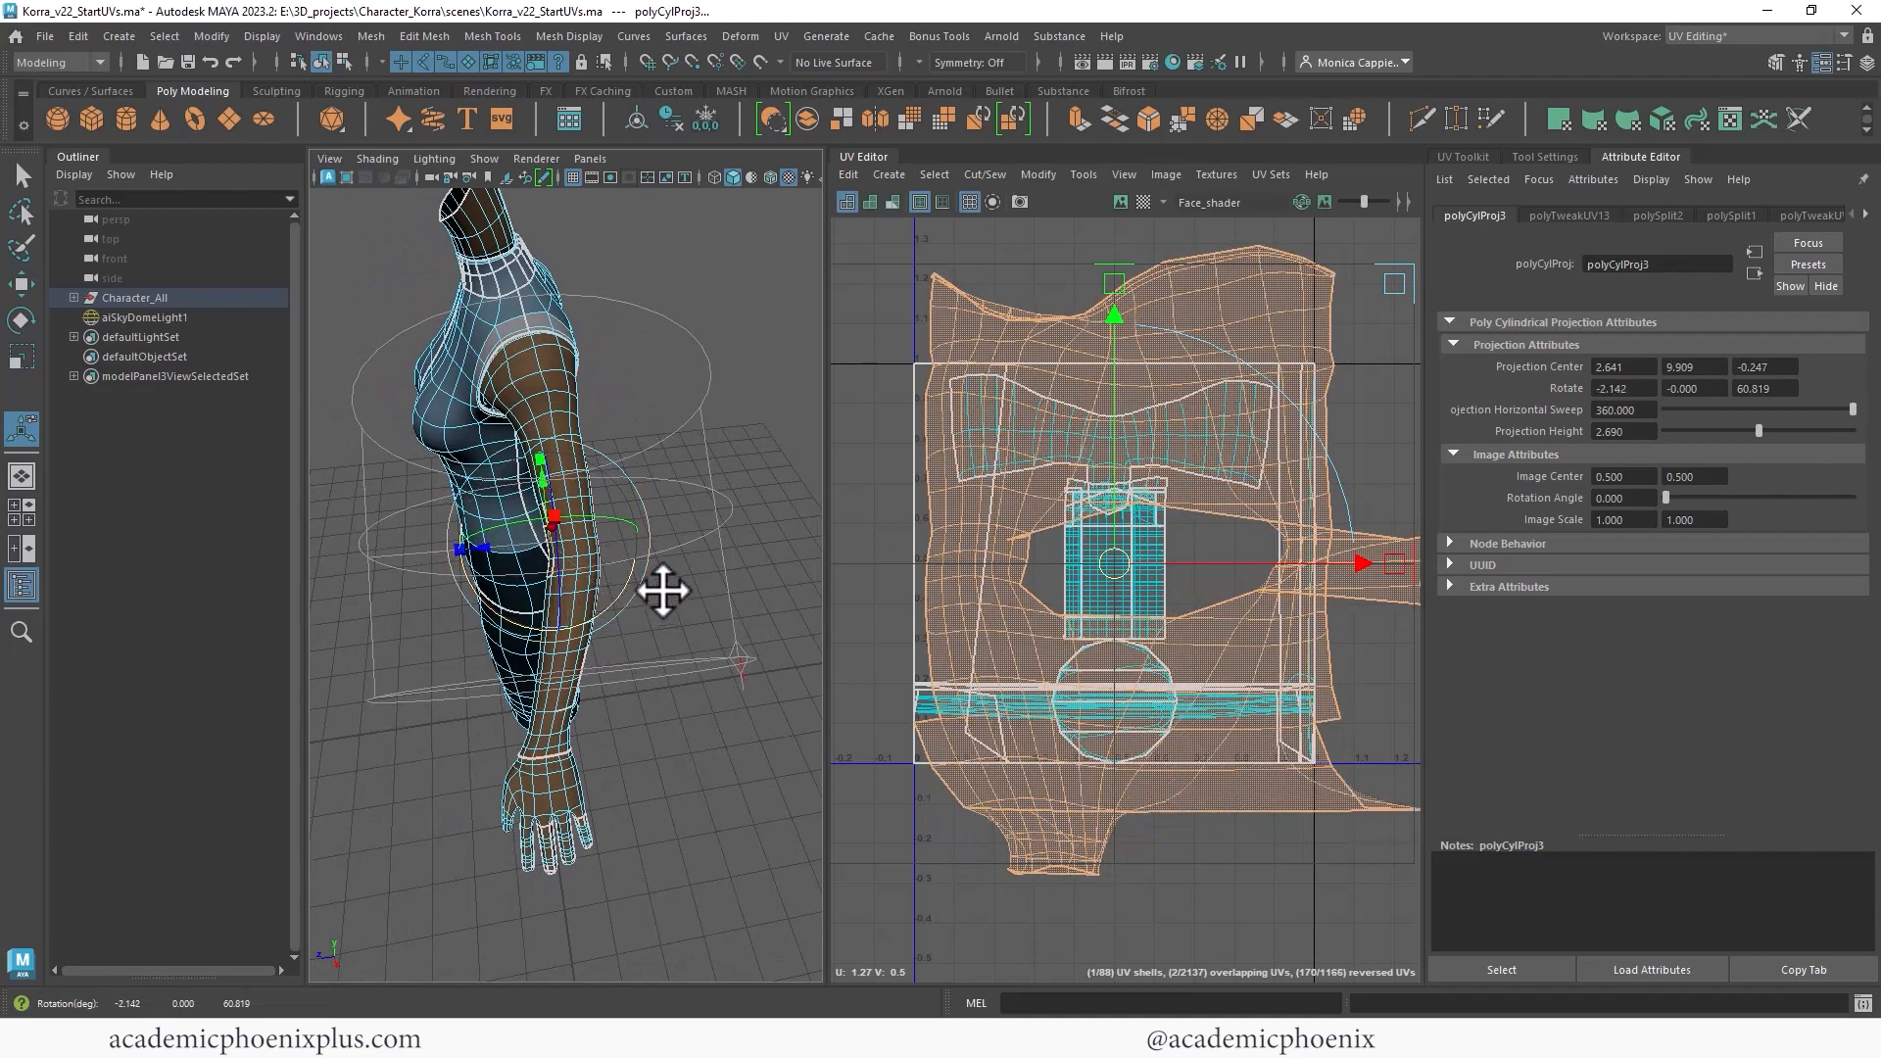
left_click_drag(659, 588, 468, 461)
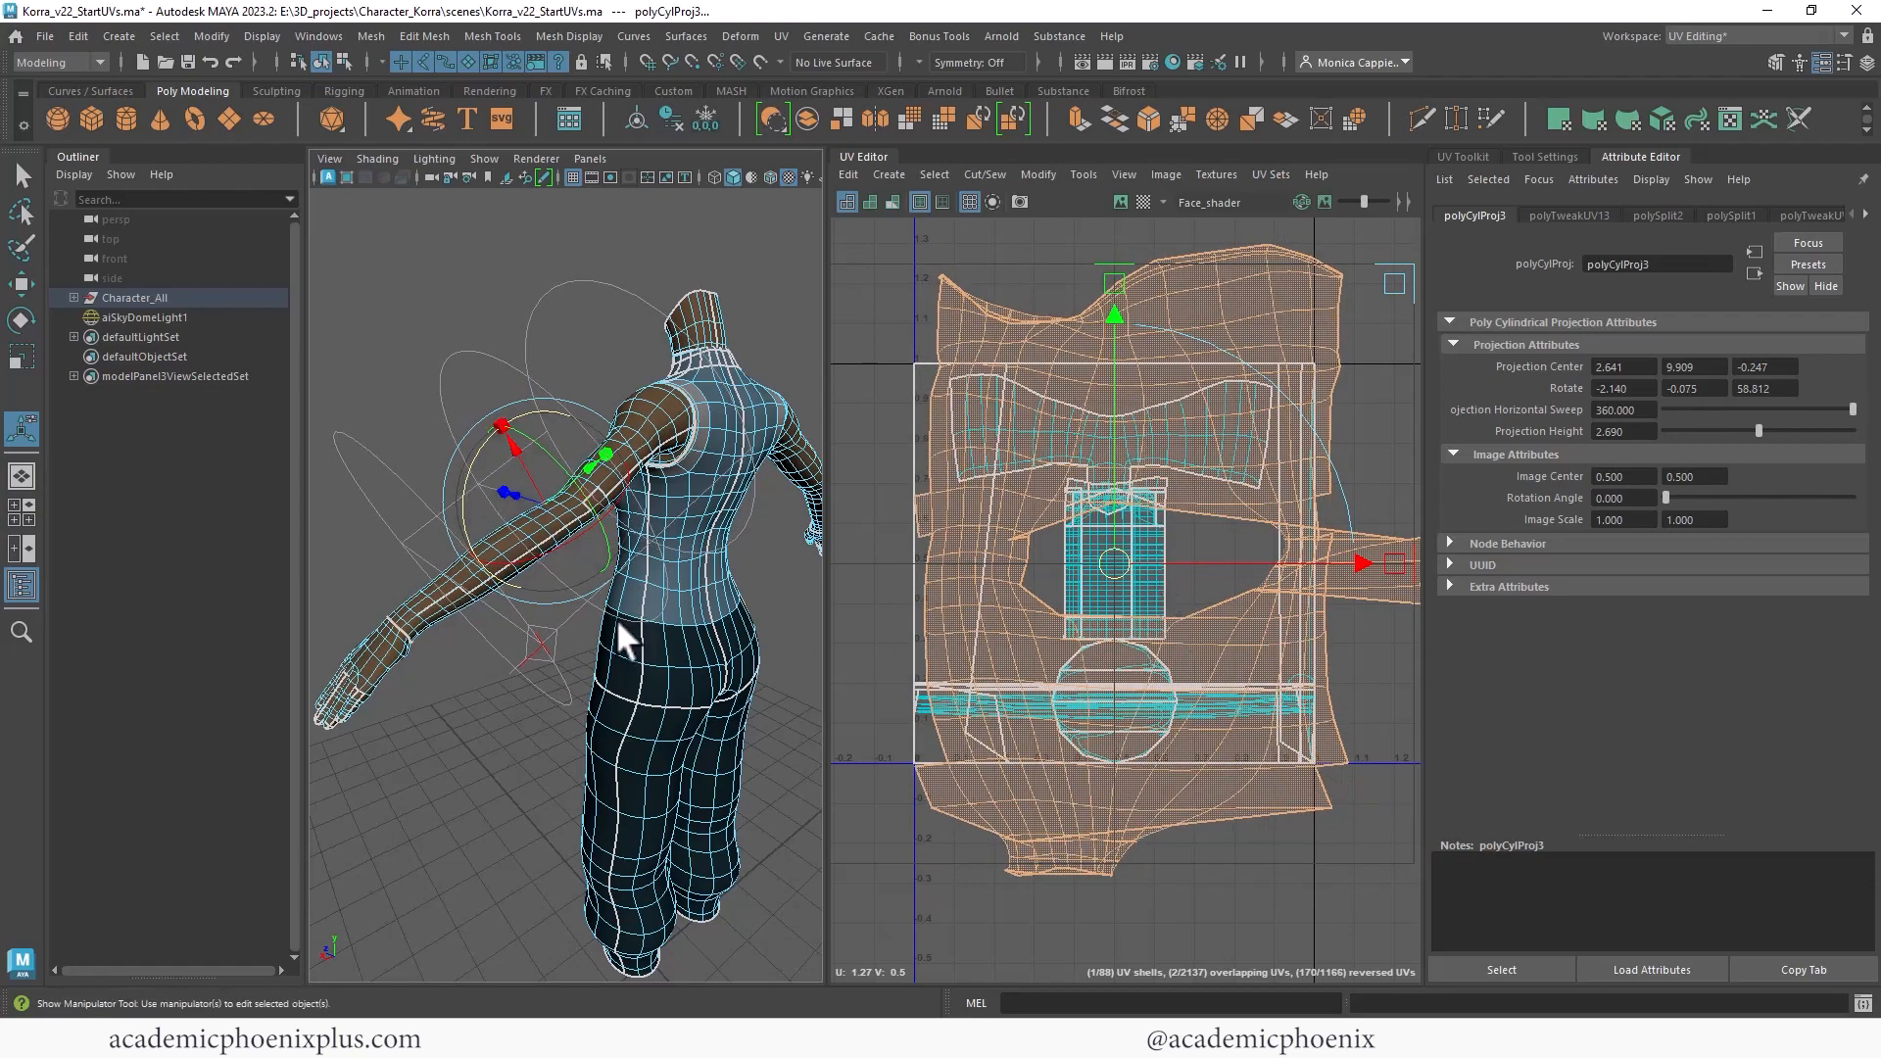
left_click_drag(624, 636, 695, 480)
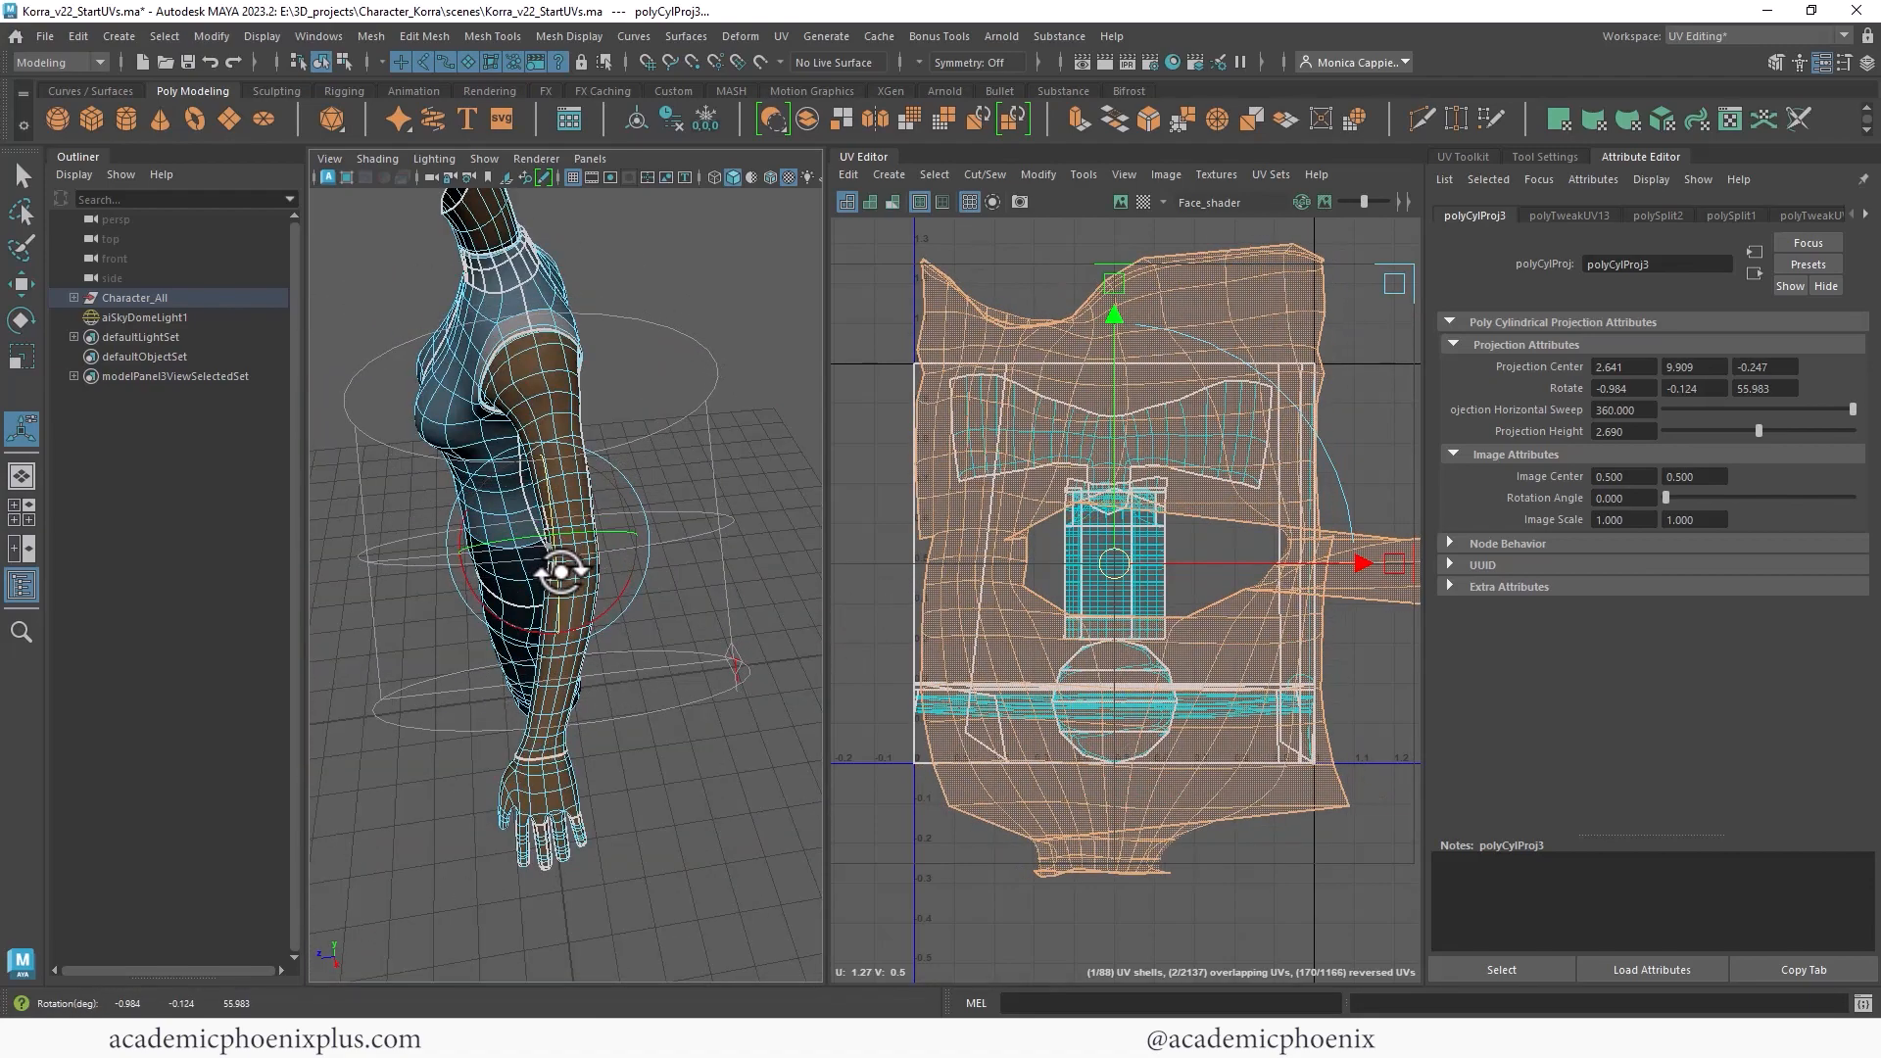
left_click_drag(565, 565, 588, 582)
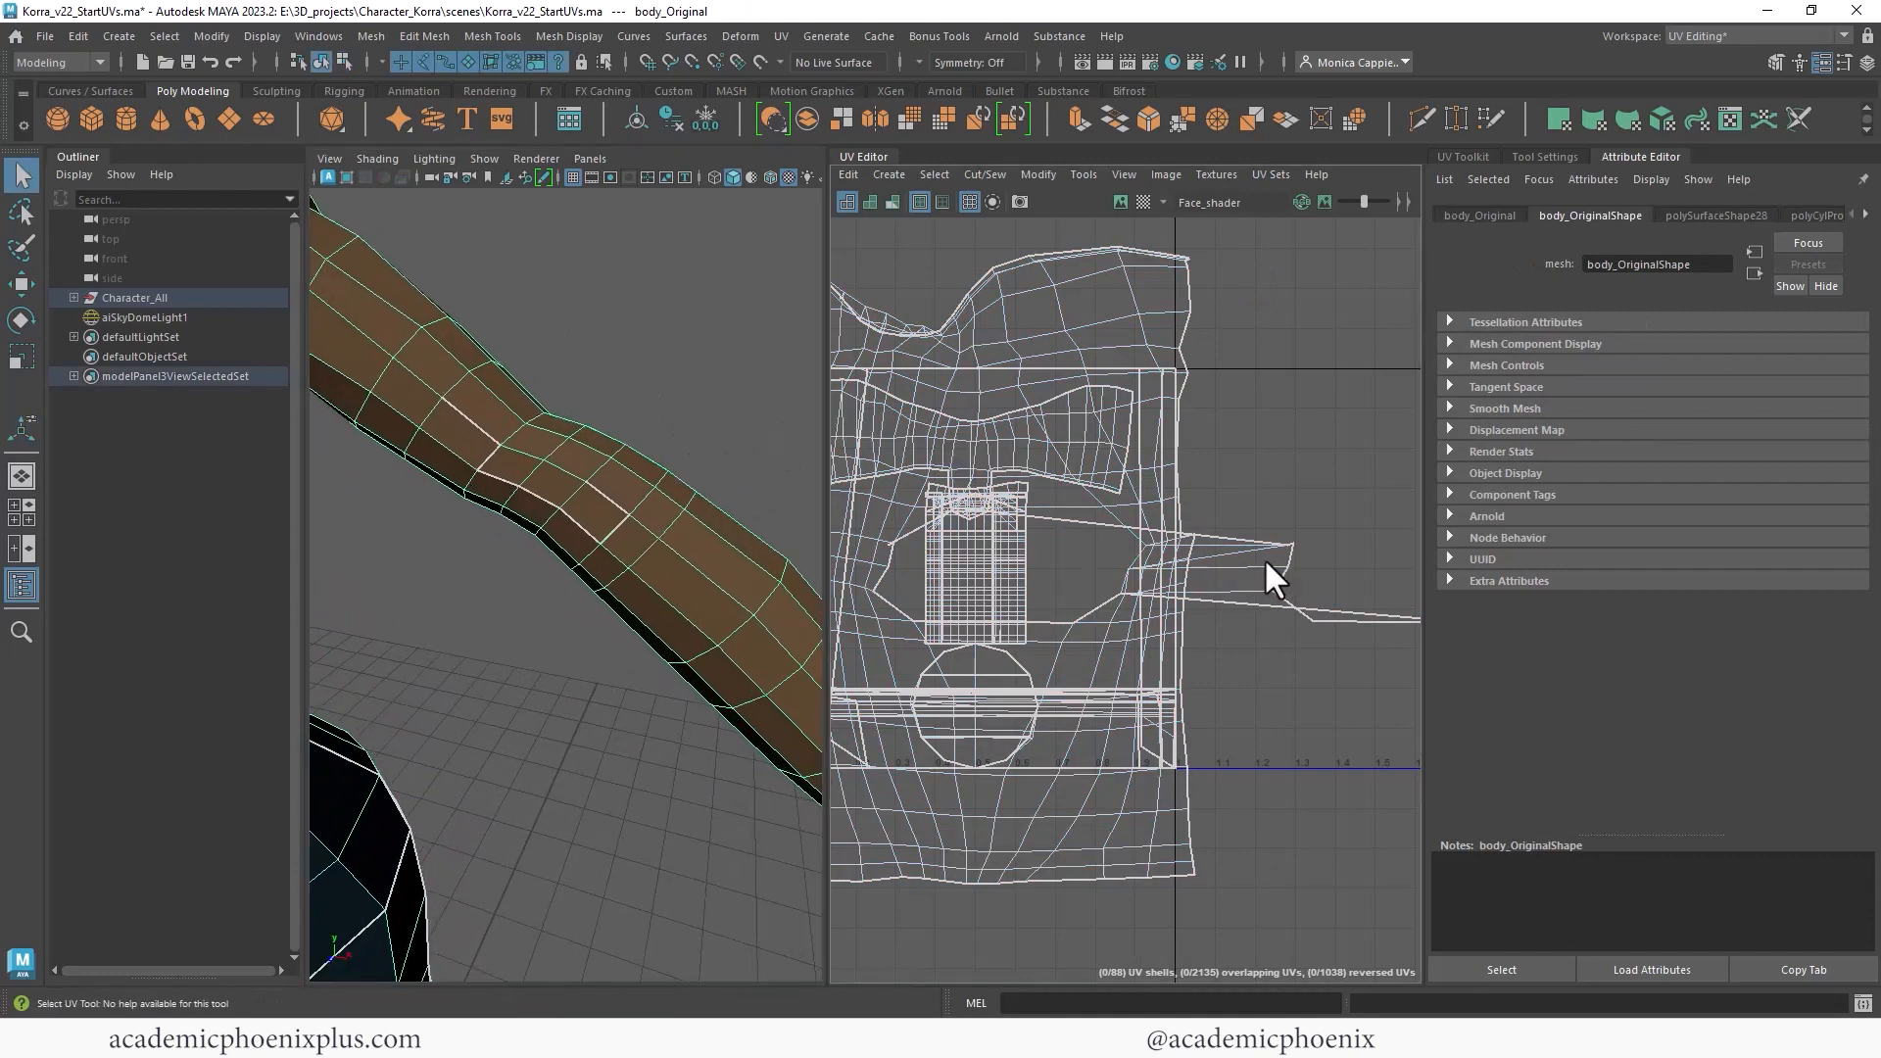
Select an edge run along the arm and cut it as a UV seam.
left_click(1254, 565)
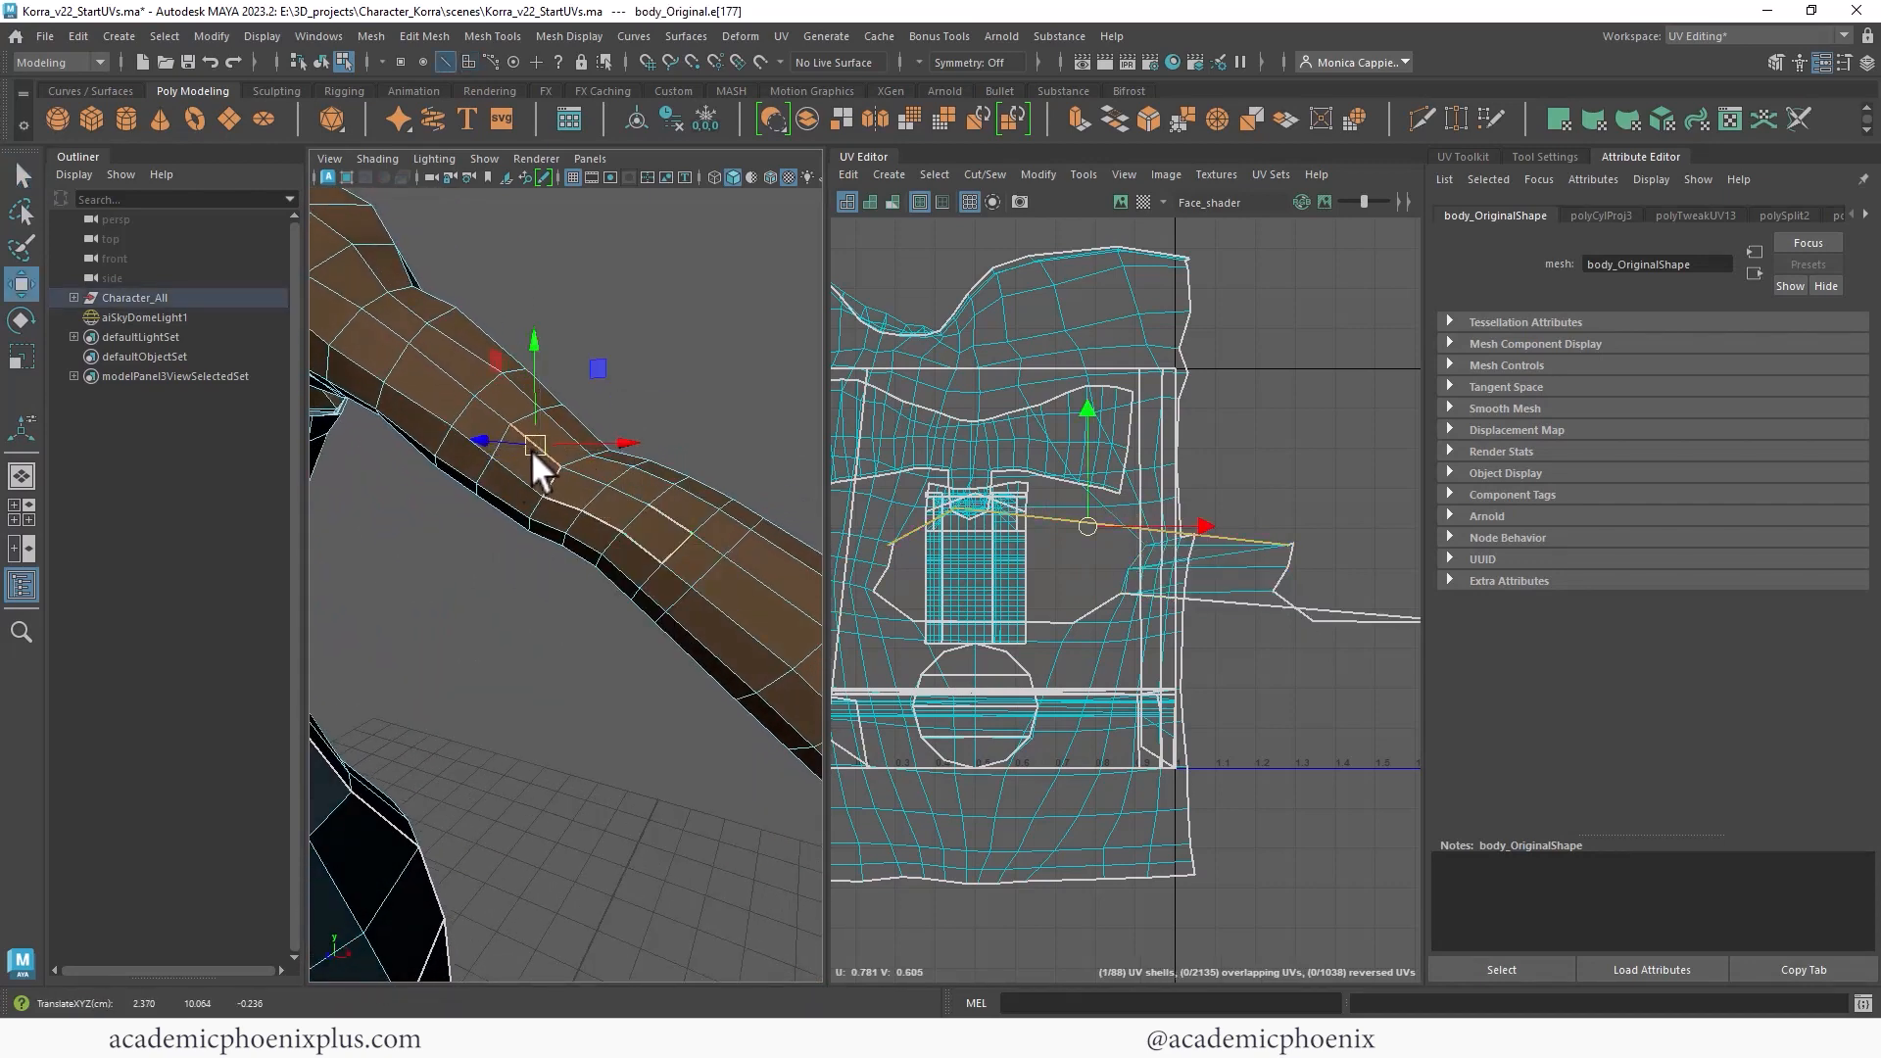
left_click_drag(539, 444, 564, 480)
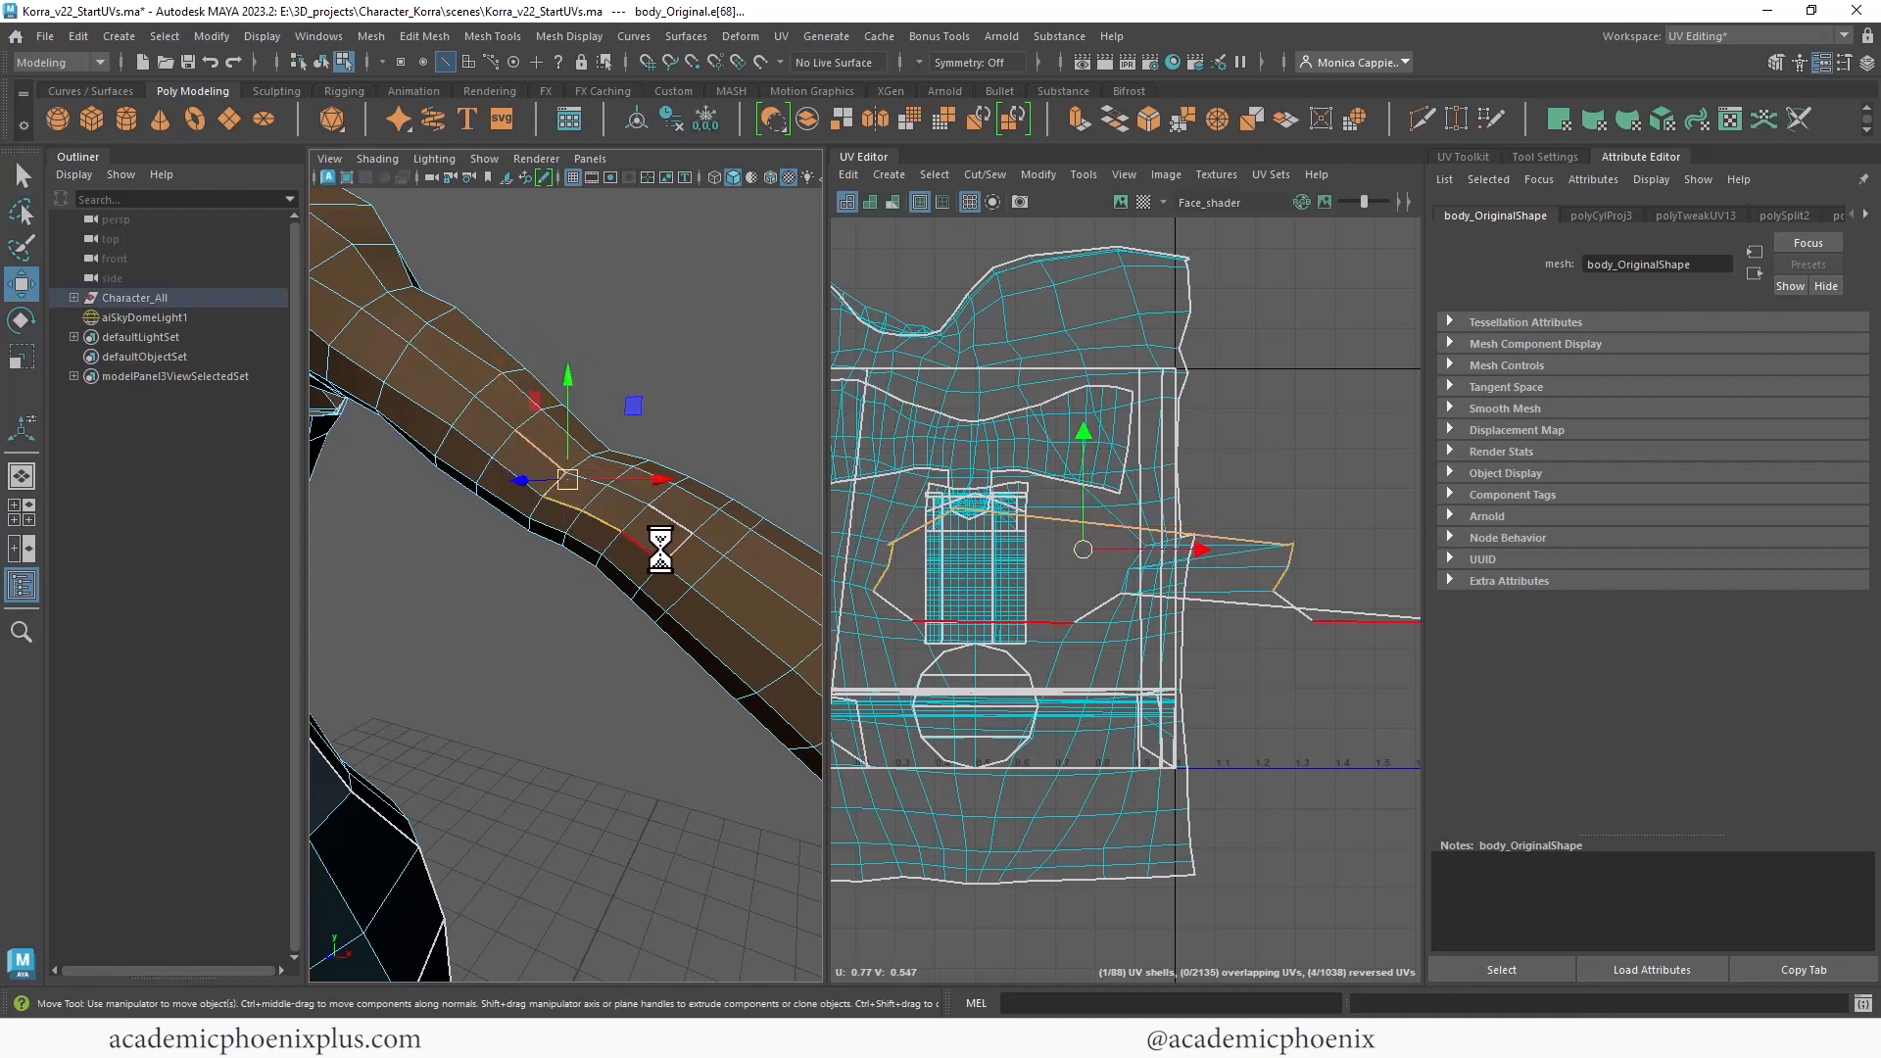
right_click(1132, 564)
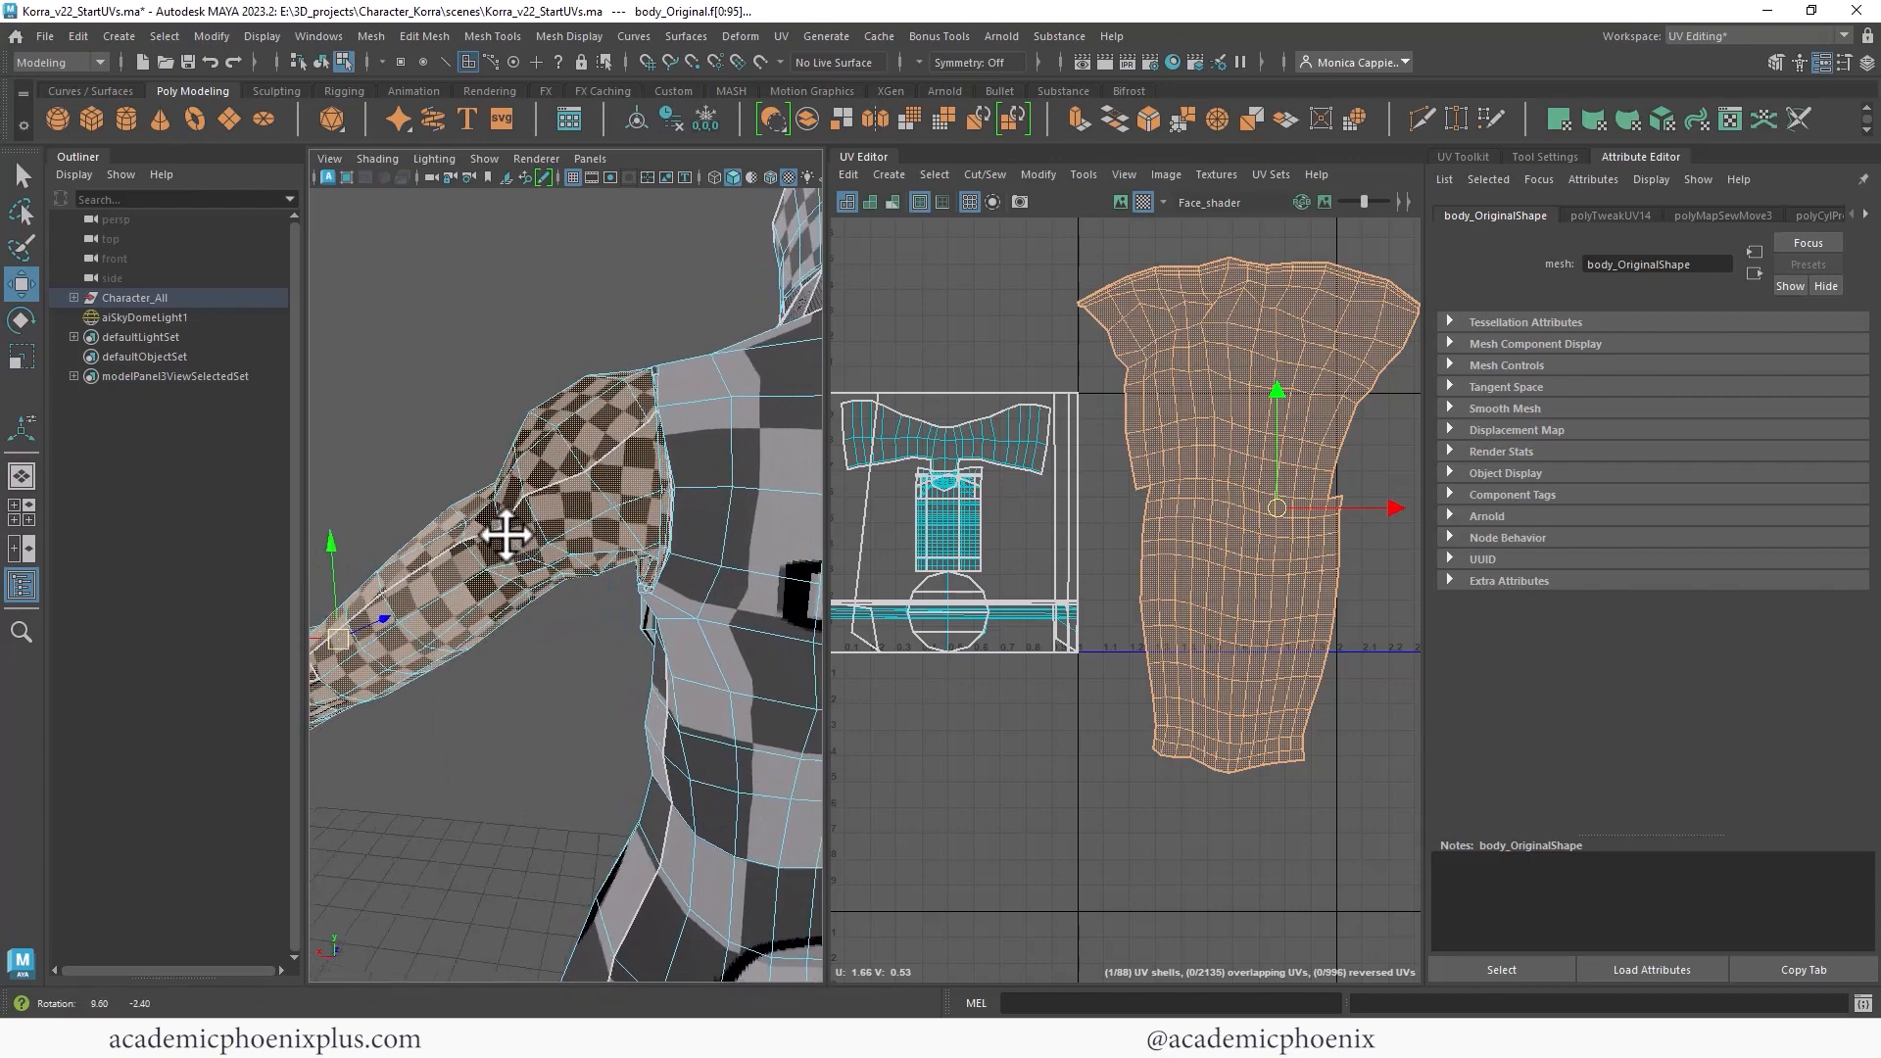
Orbit around the arm to check its checker pattern, then select the hand faces.
left_click_drag(540, 540, 611, 498)
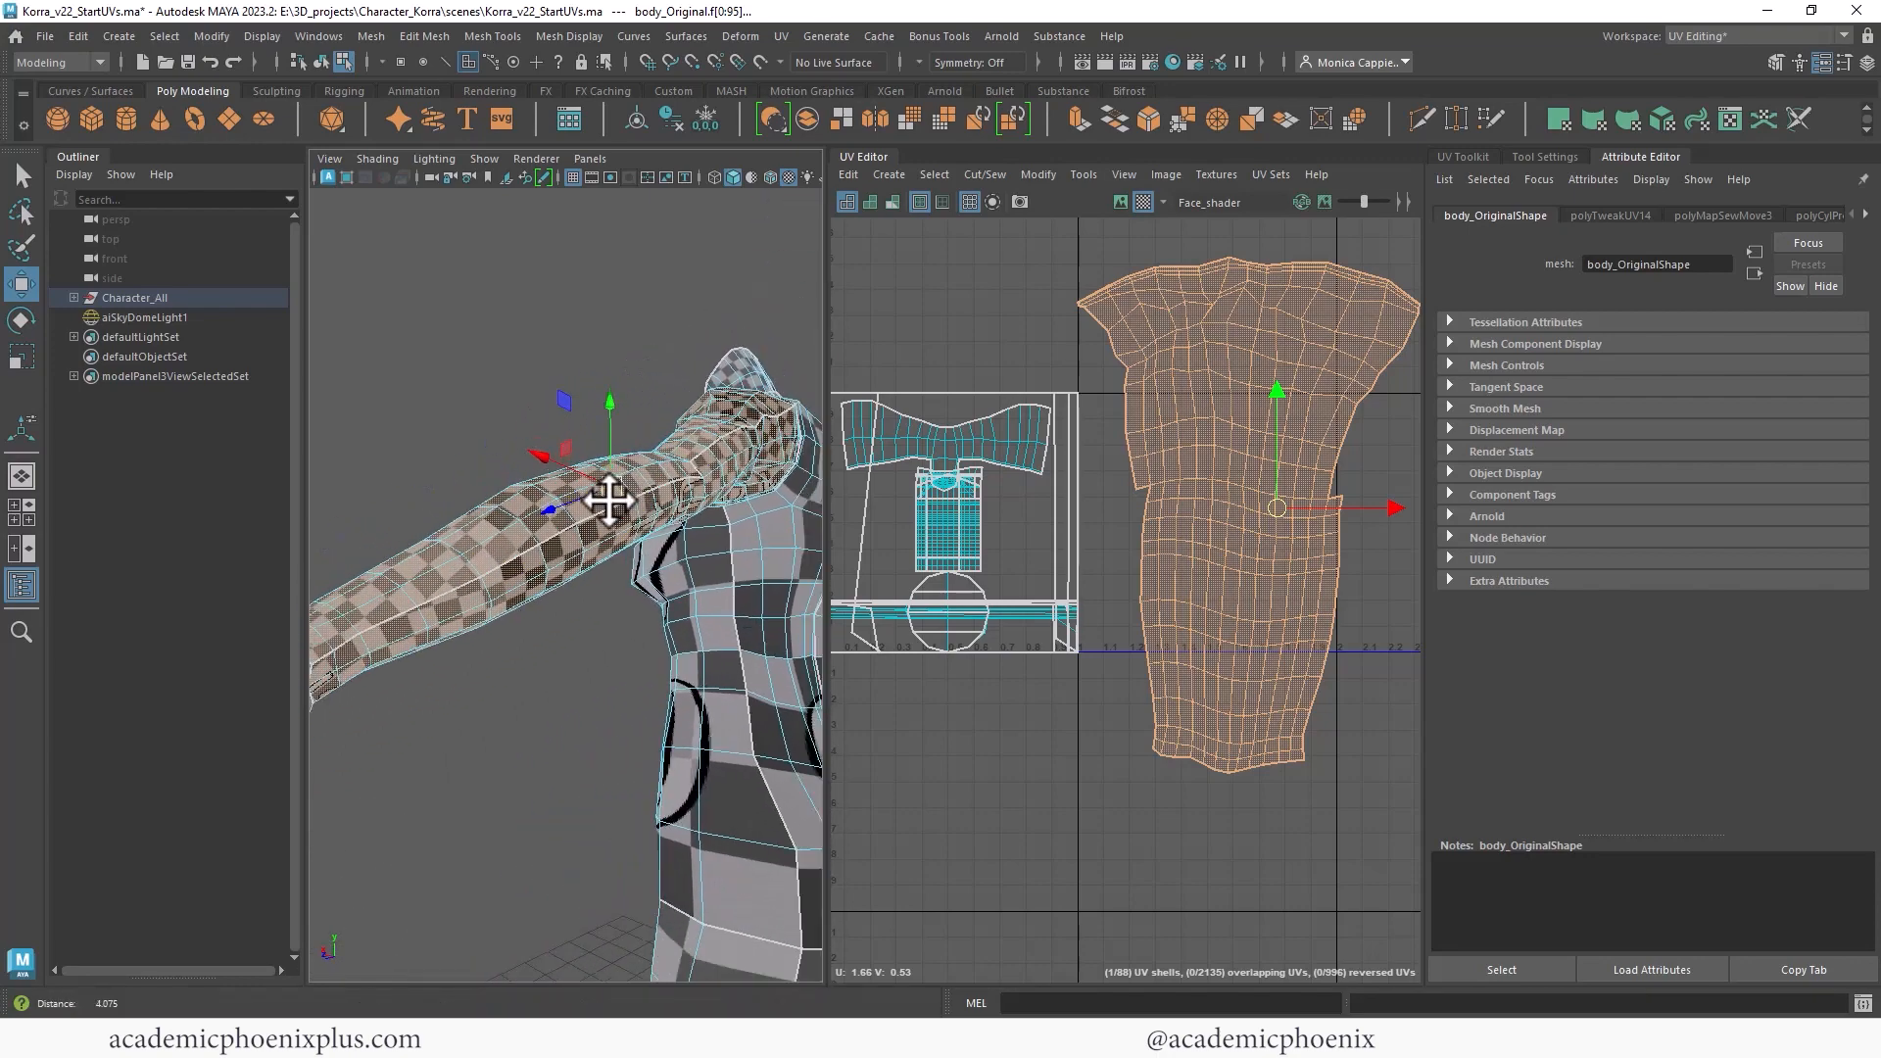
left_click_drag(576, 516, 504, 576)
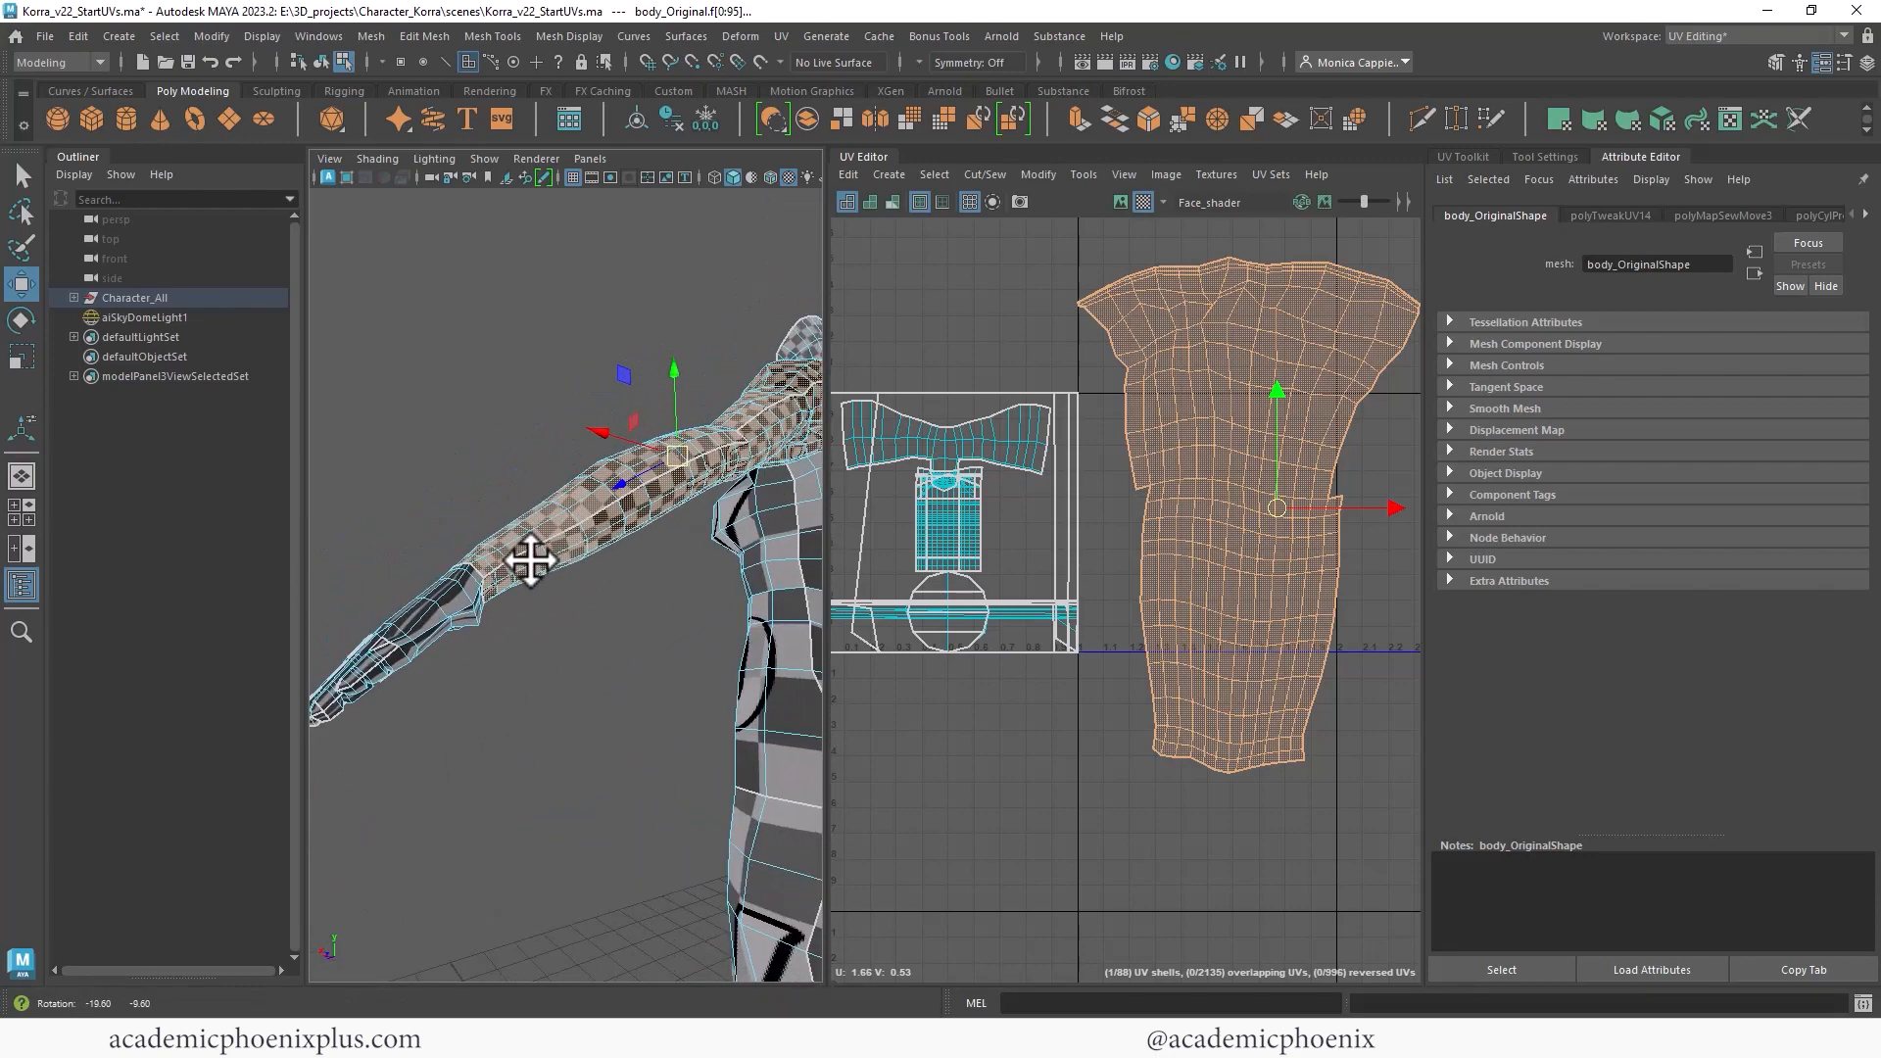
left_click_drag(540, 564, 504, 612)
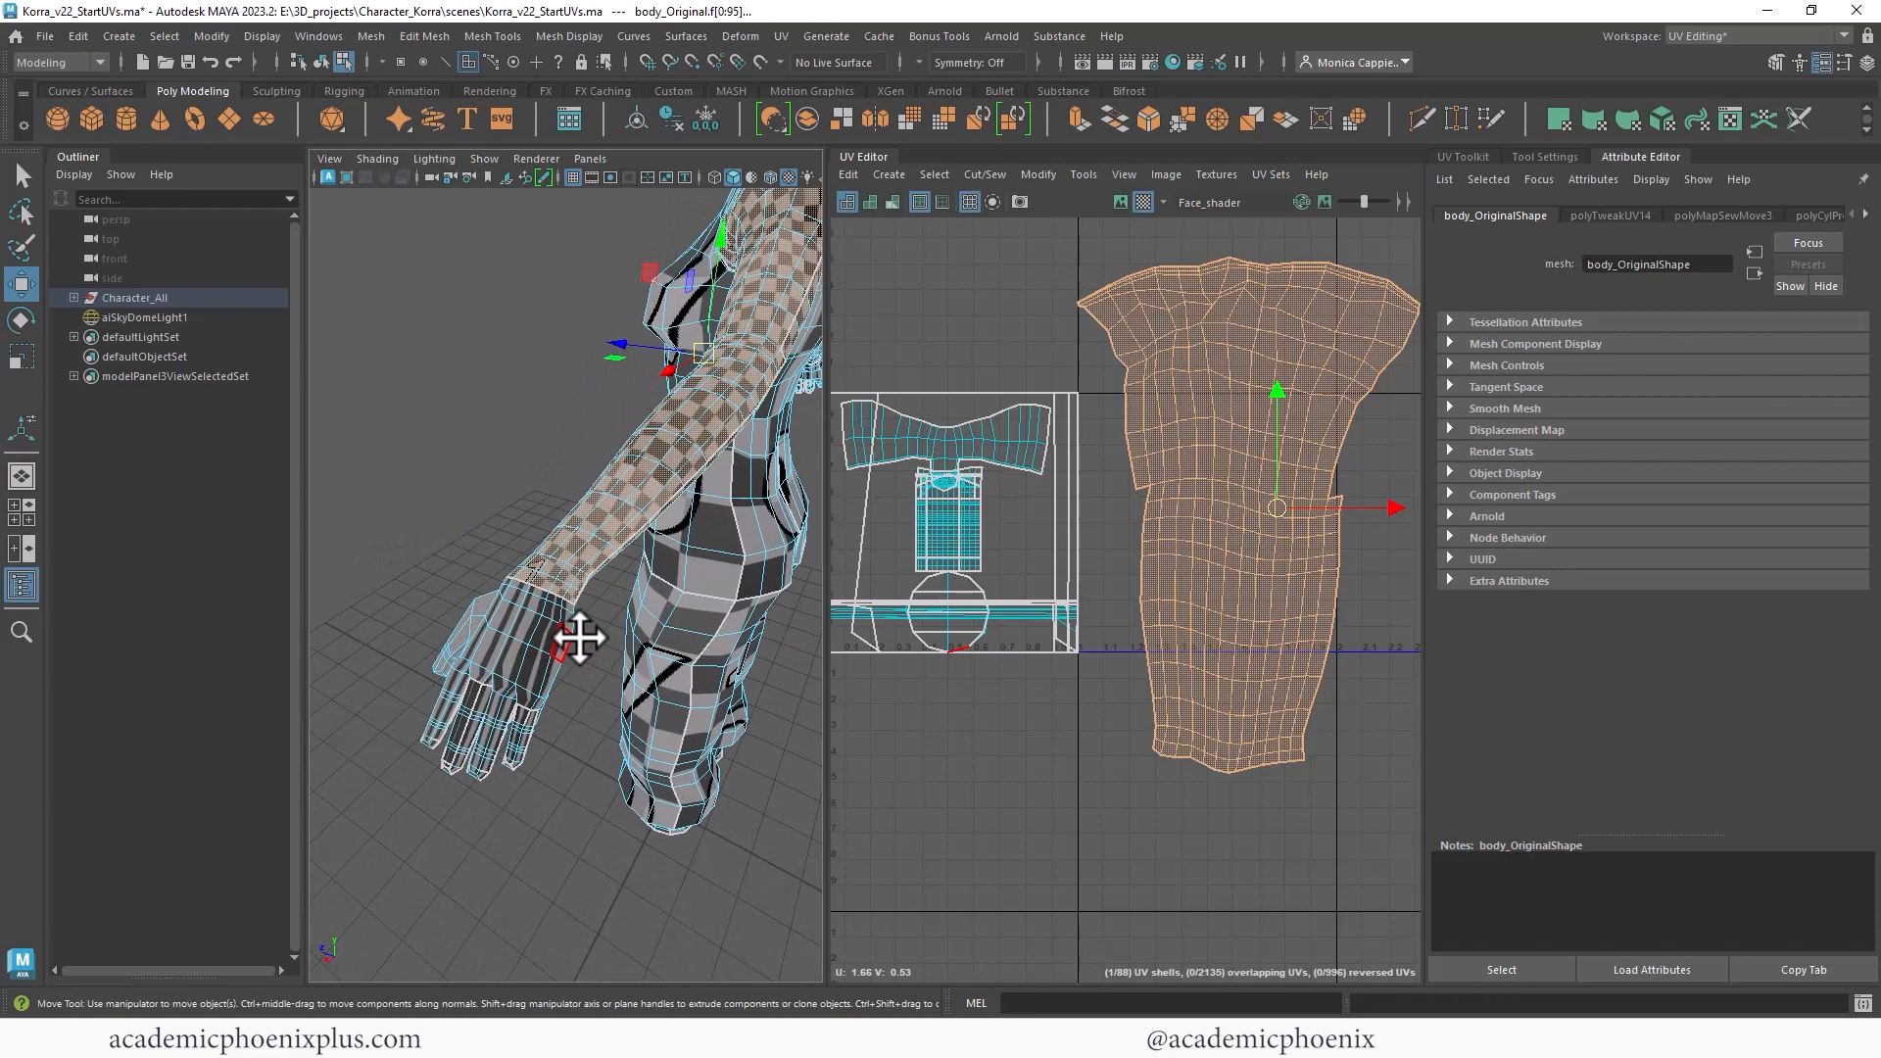
left_click_drag(564, 599, 492, 565)
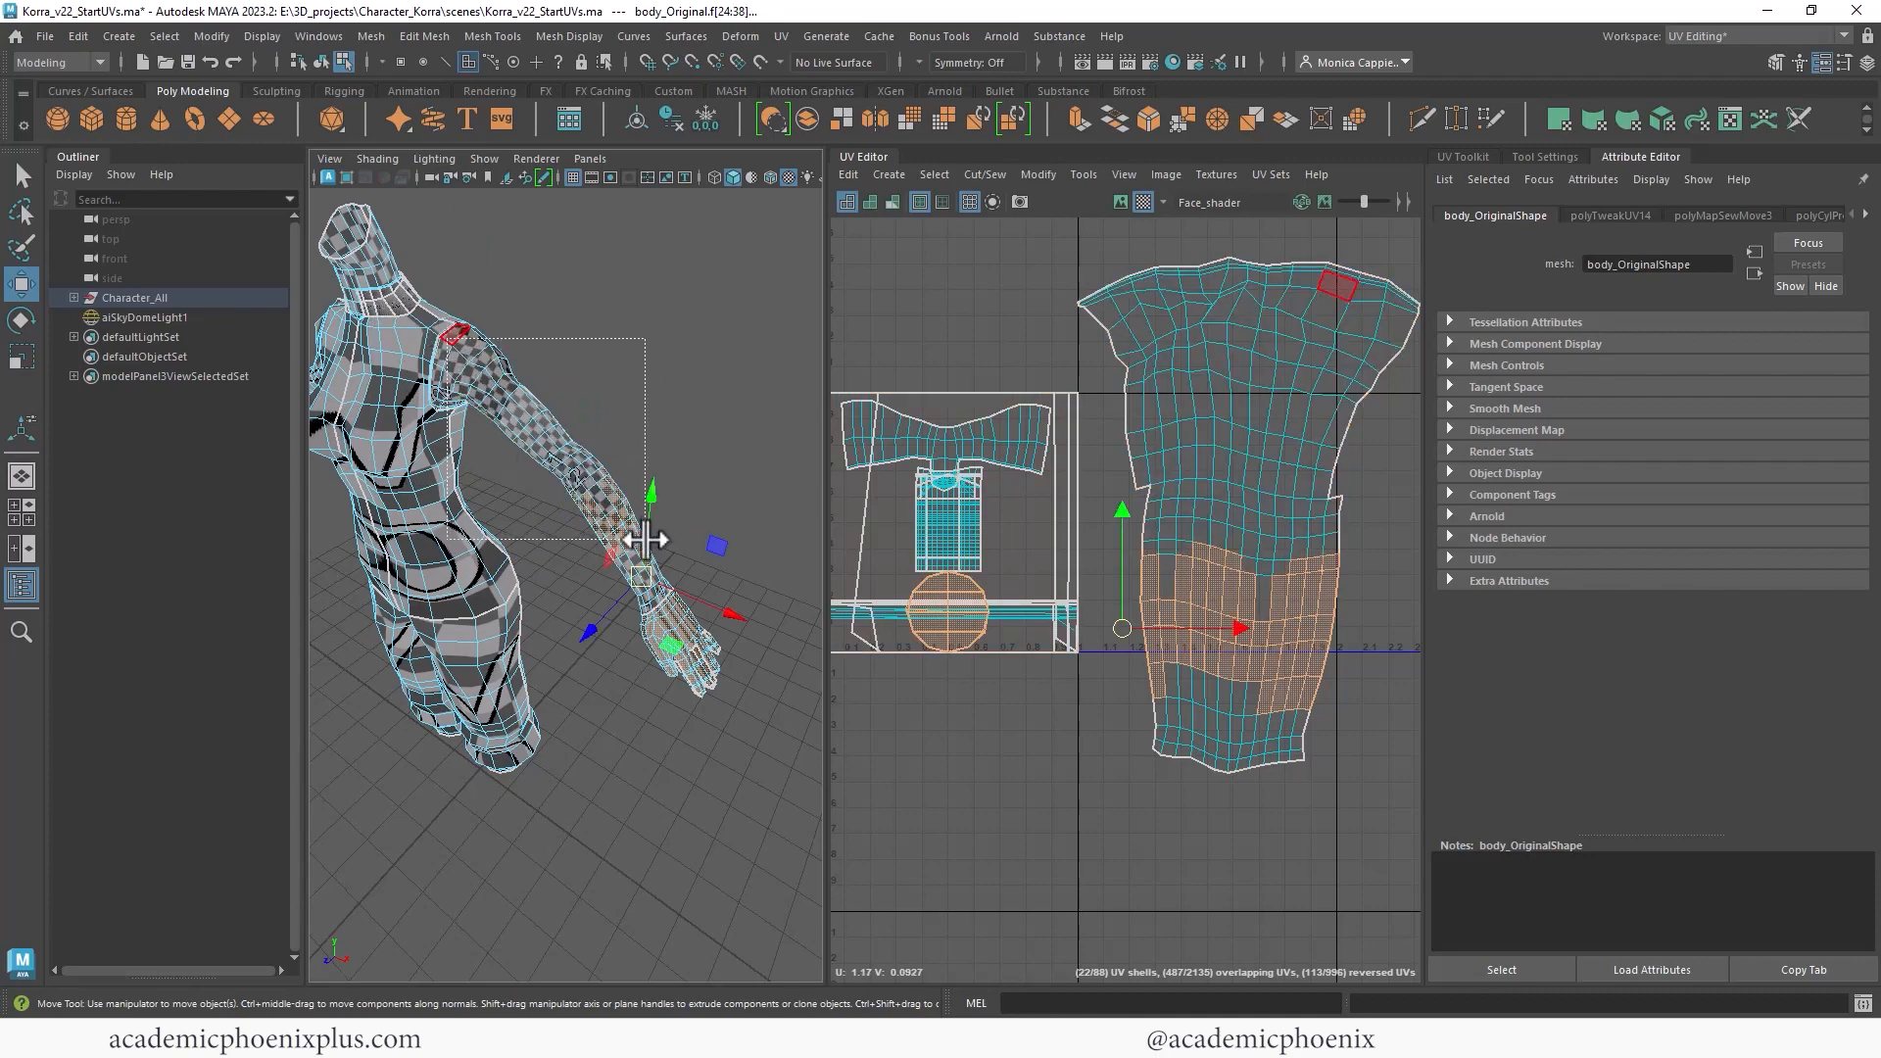
left_click_drag(647, 540, 432, 486)
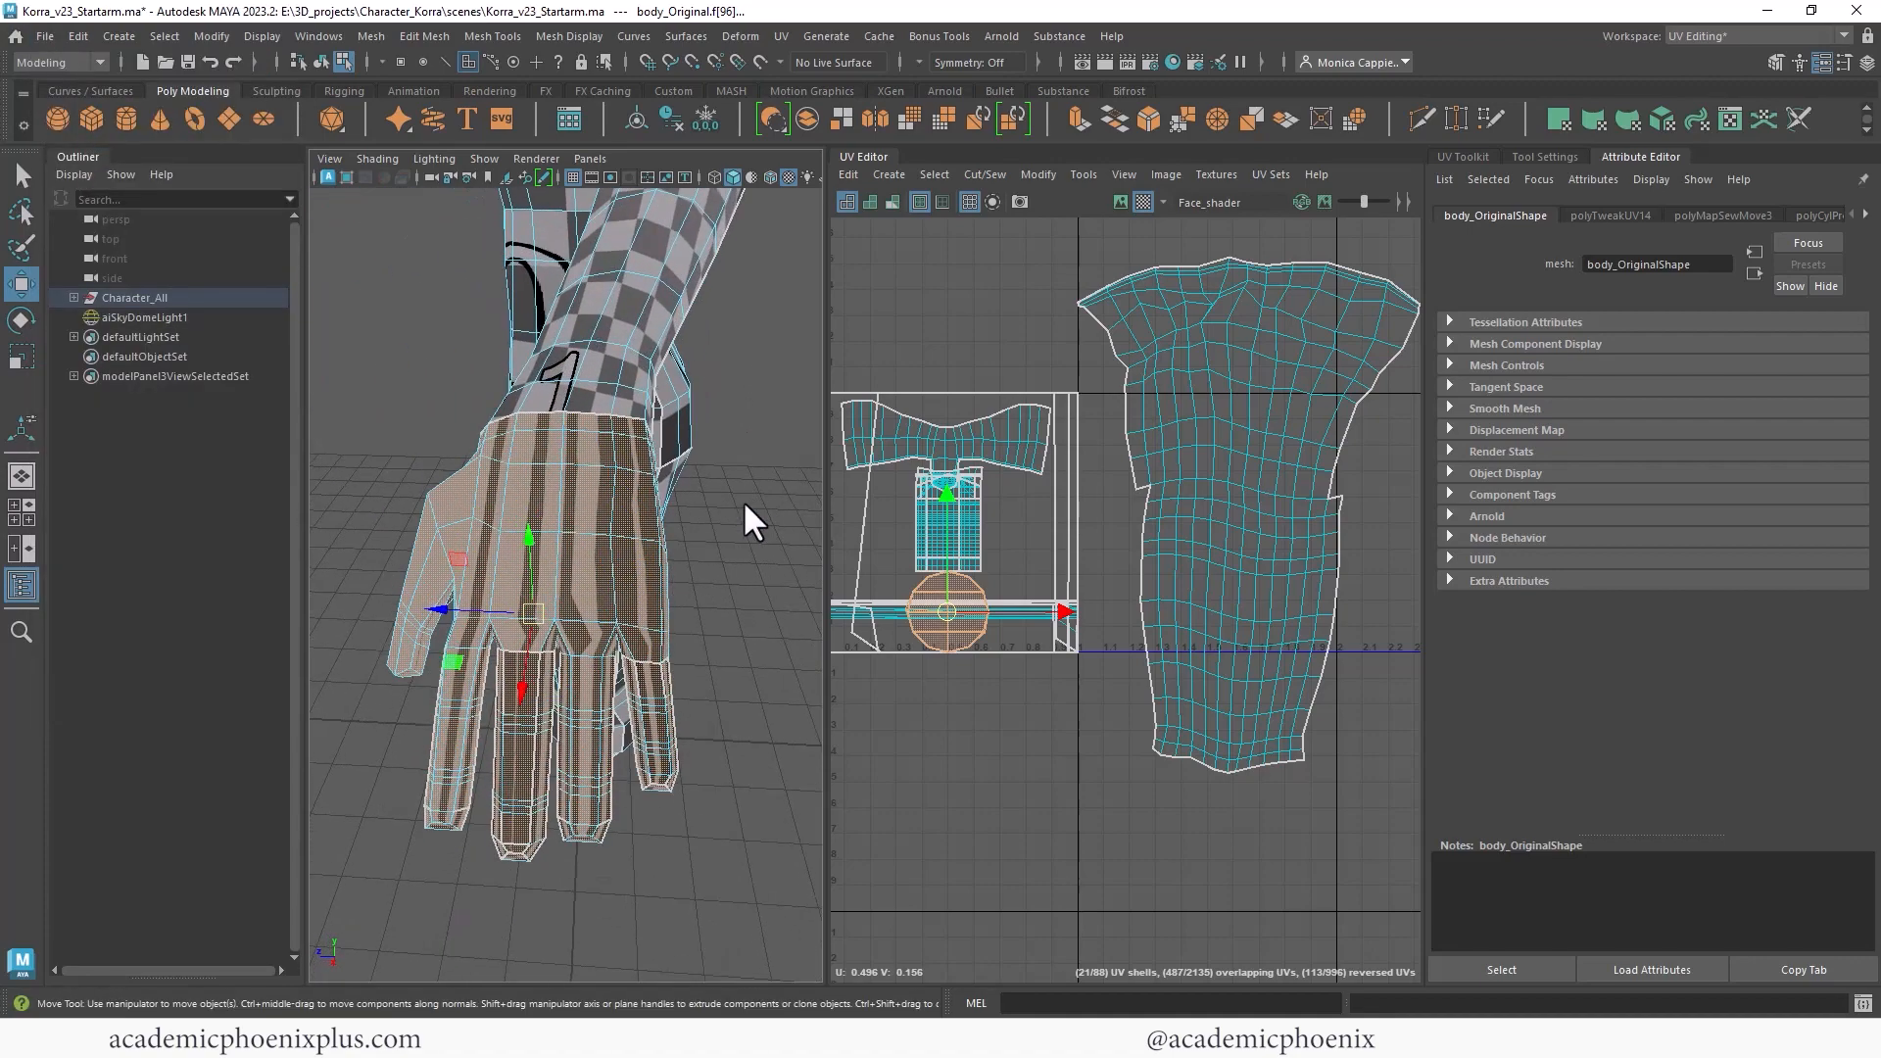
Planar-map the hand faces with Project from set to Camera.
left_click(780, 36)
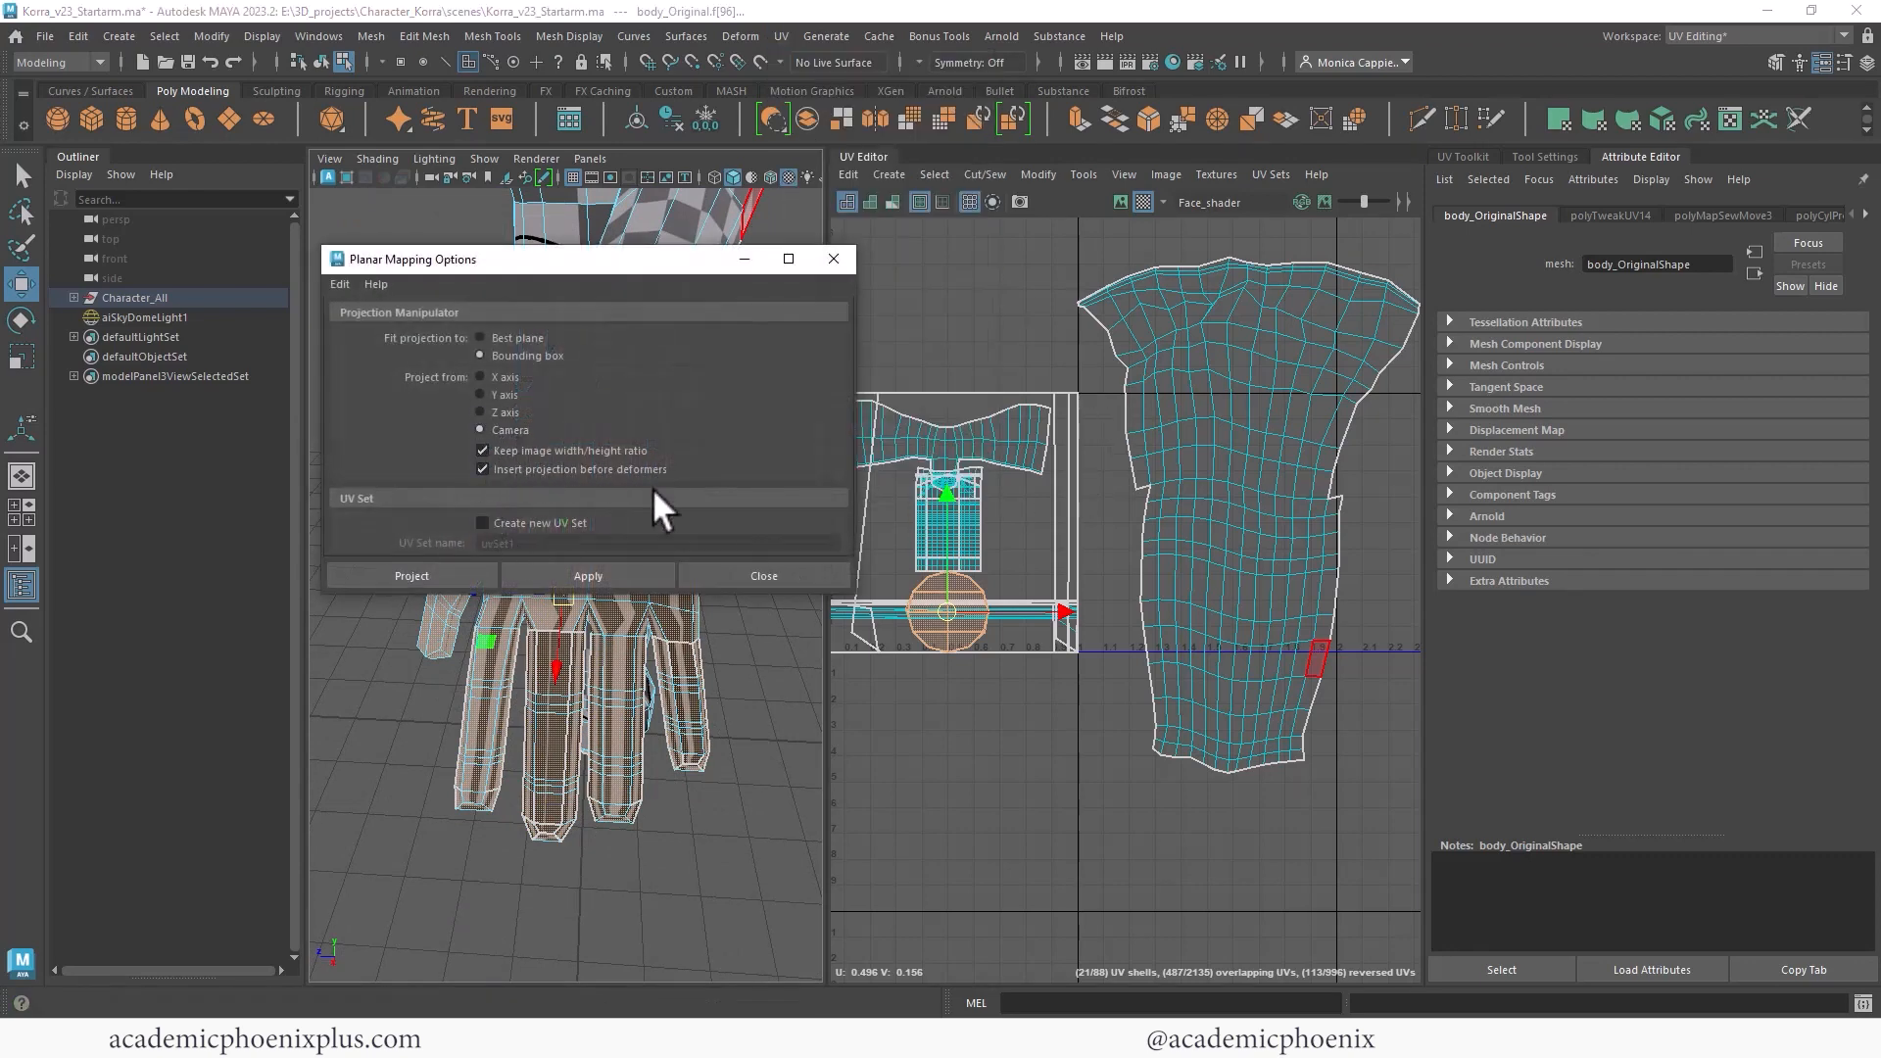
left_click(410, 575)
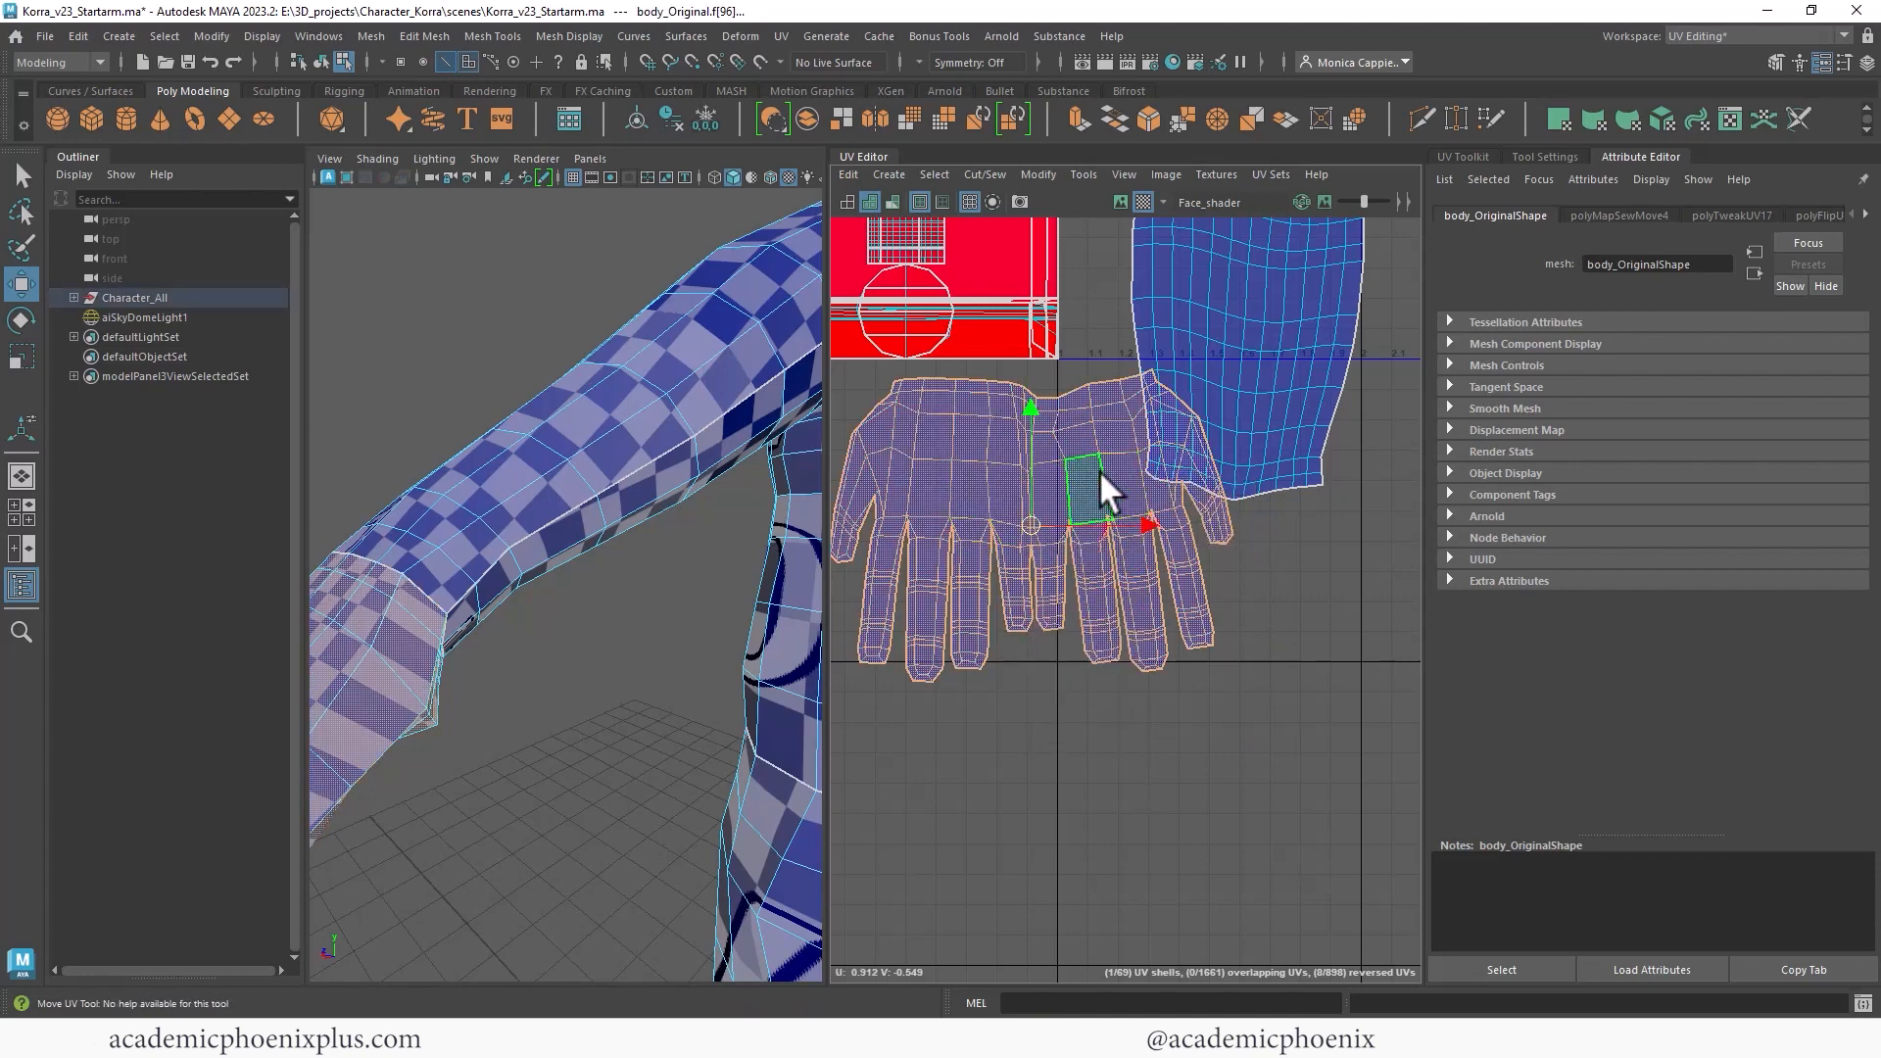
Select the split edges in the hand shell and sew them together.
left_click_drag(1085, 492, 899, 490)
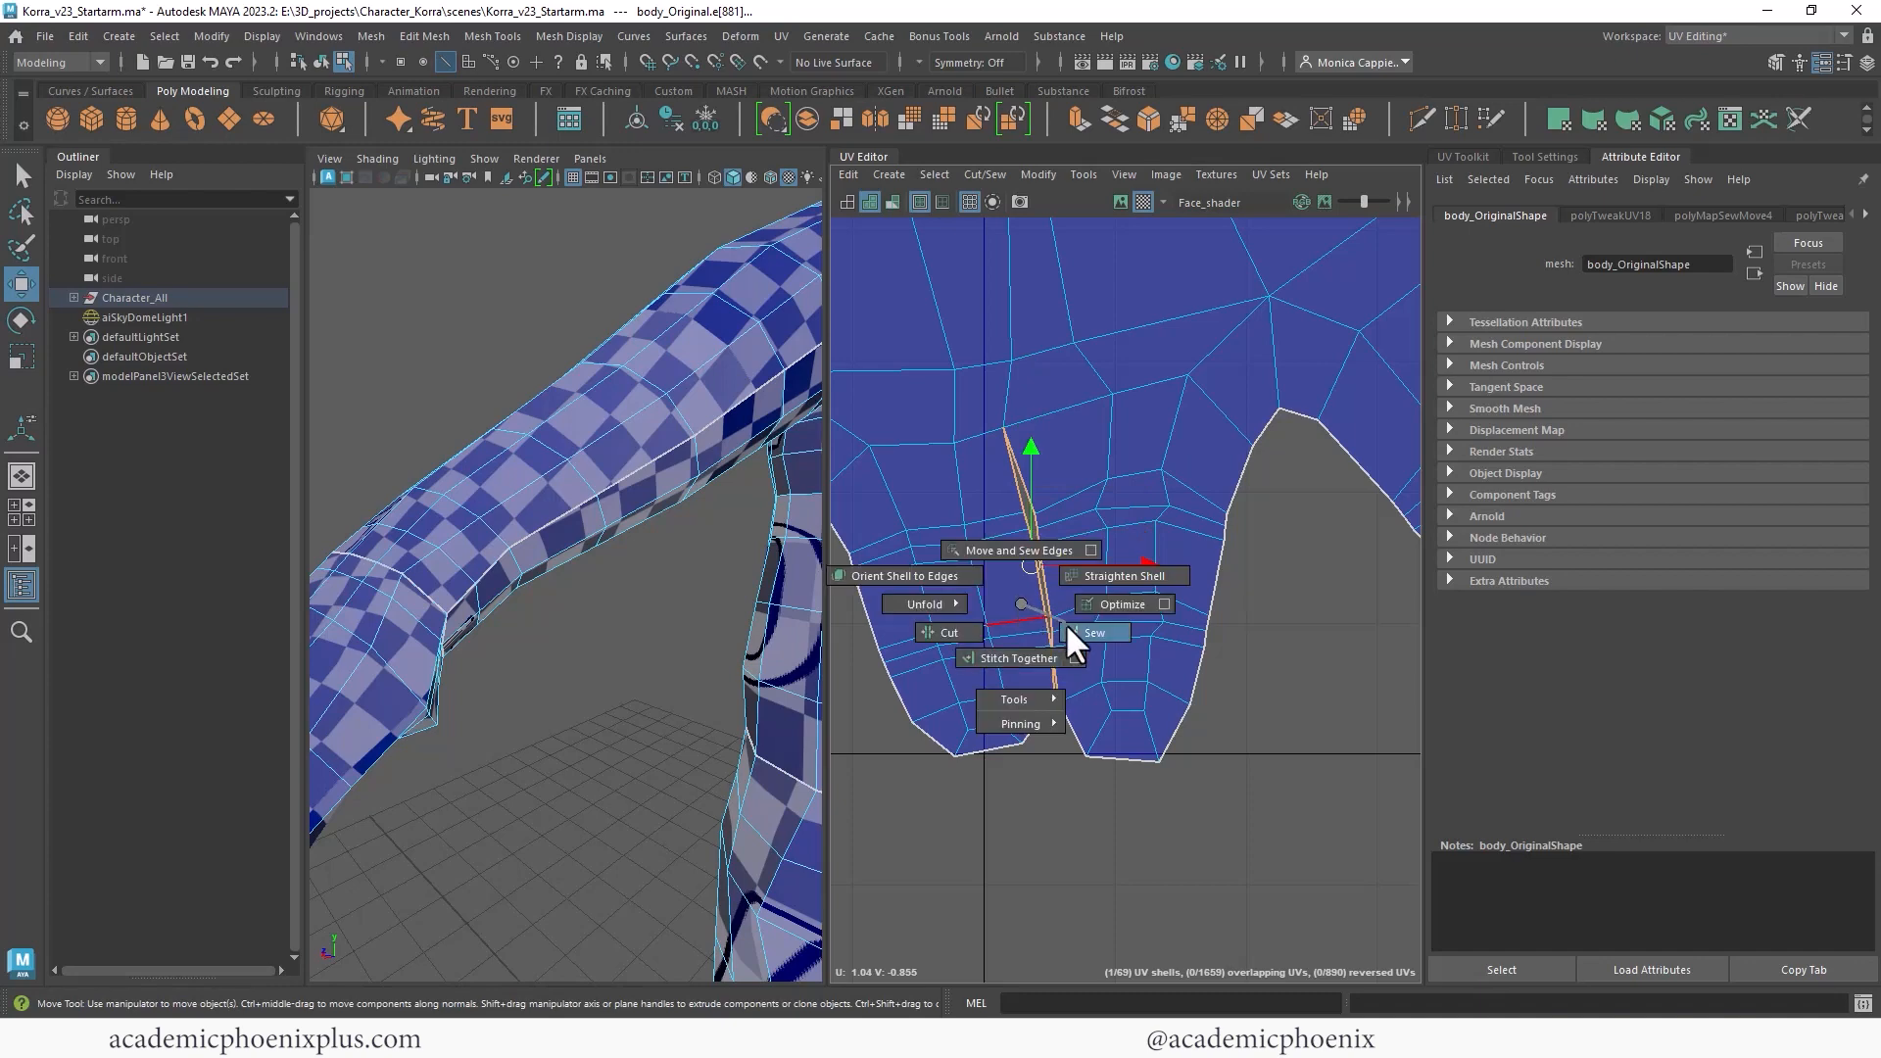
left_click(1093, 632)
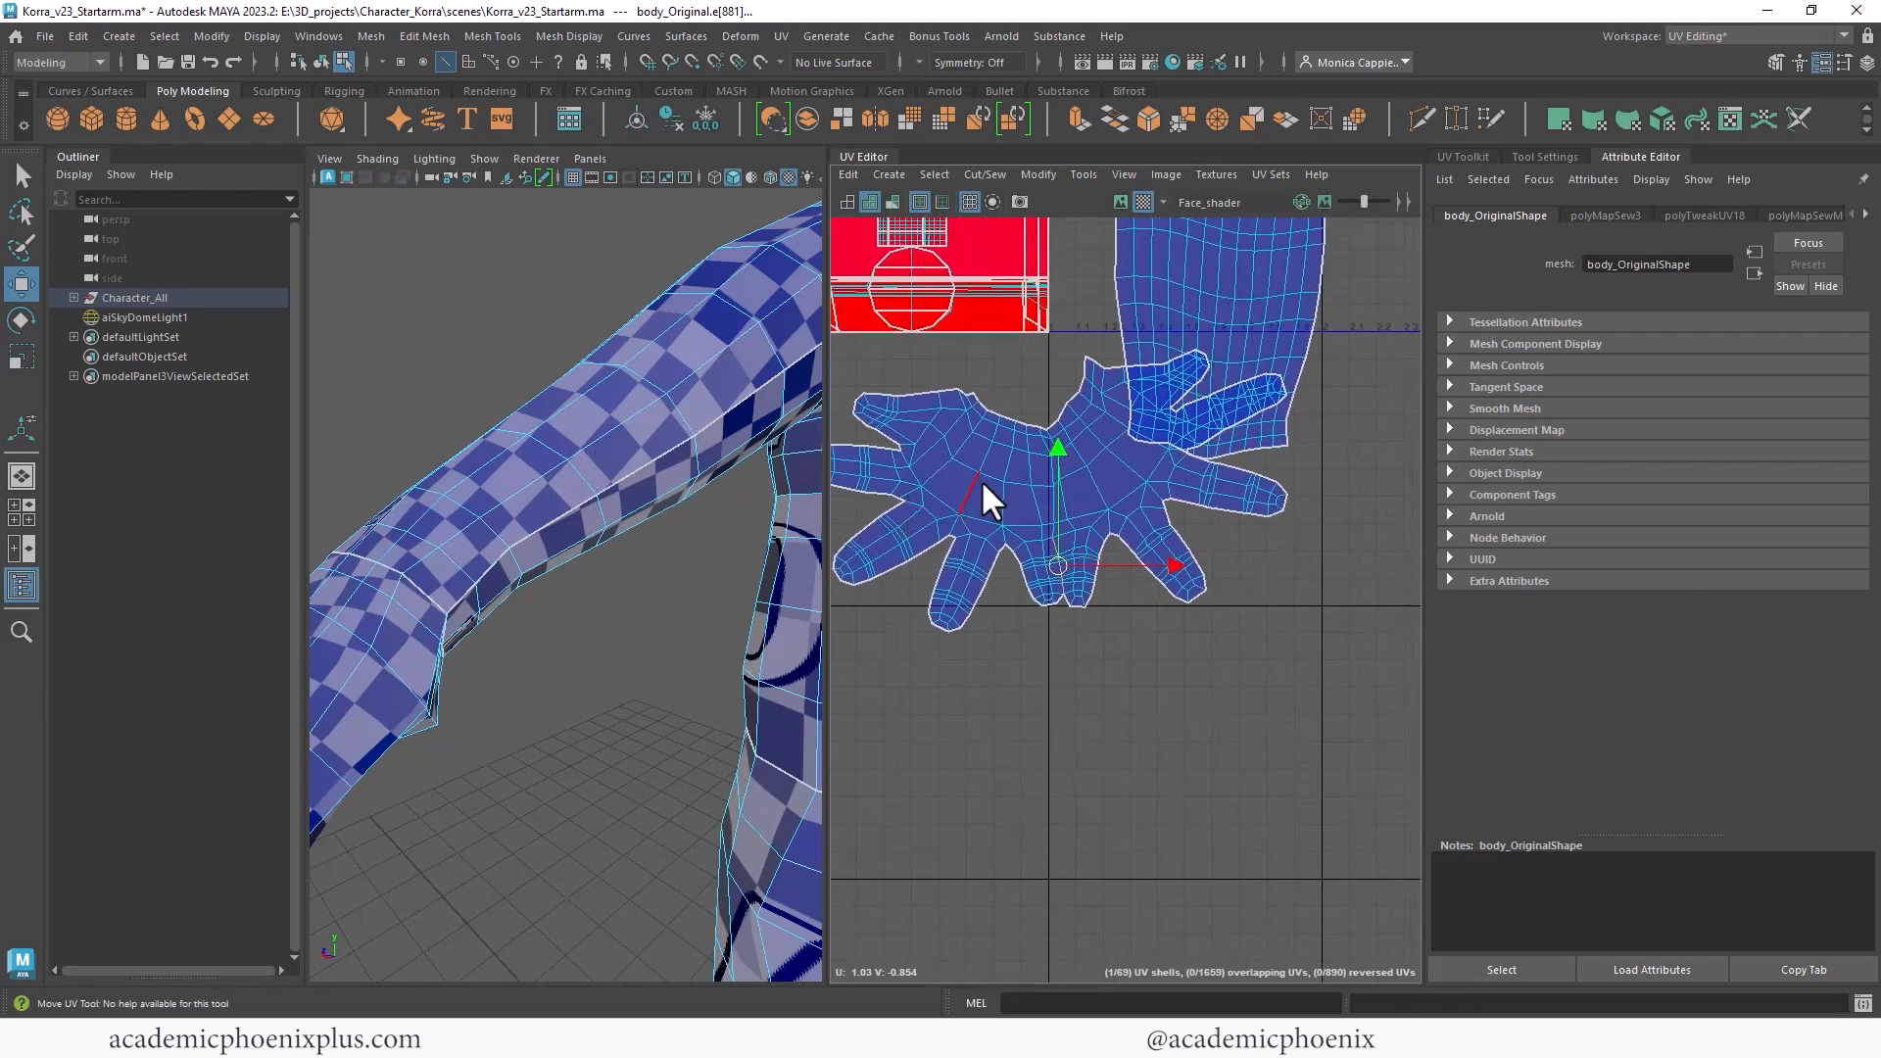
right_click(990, 504)
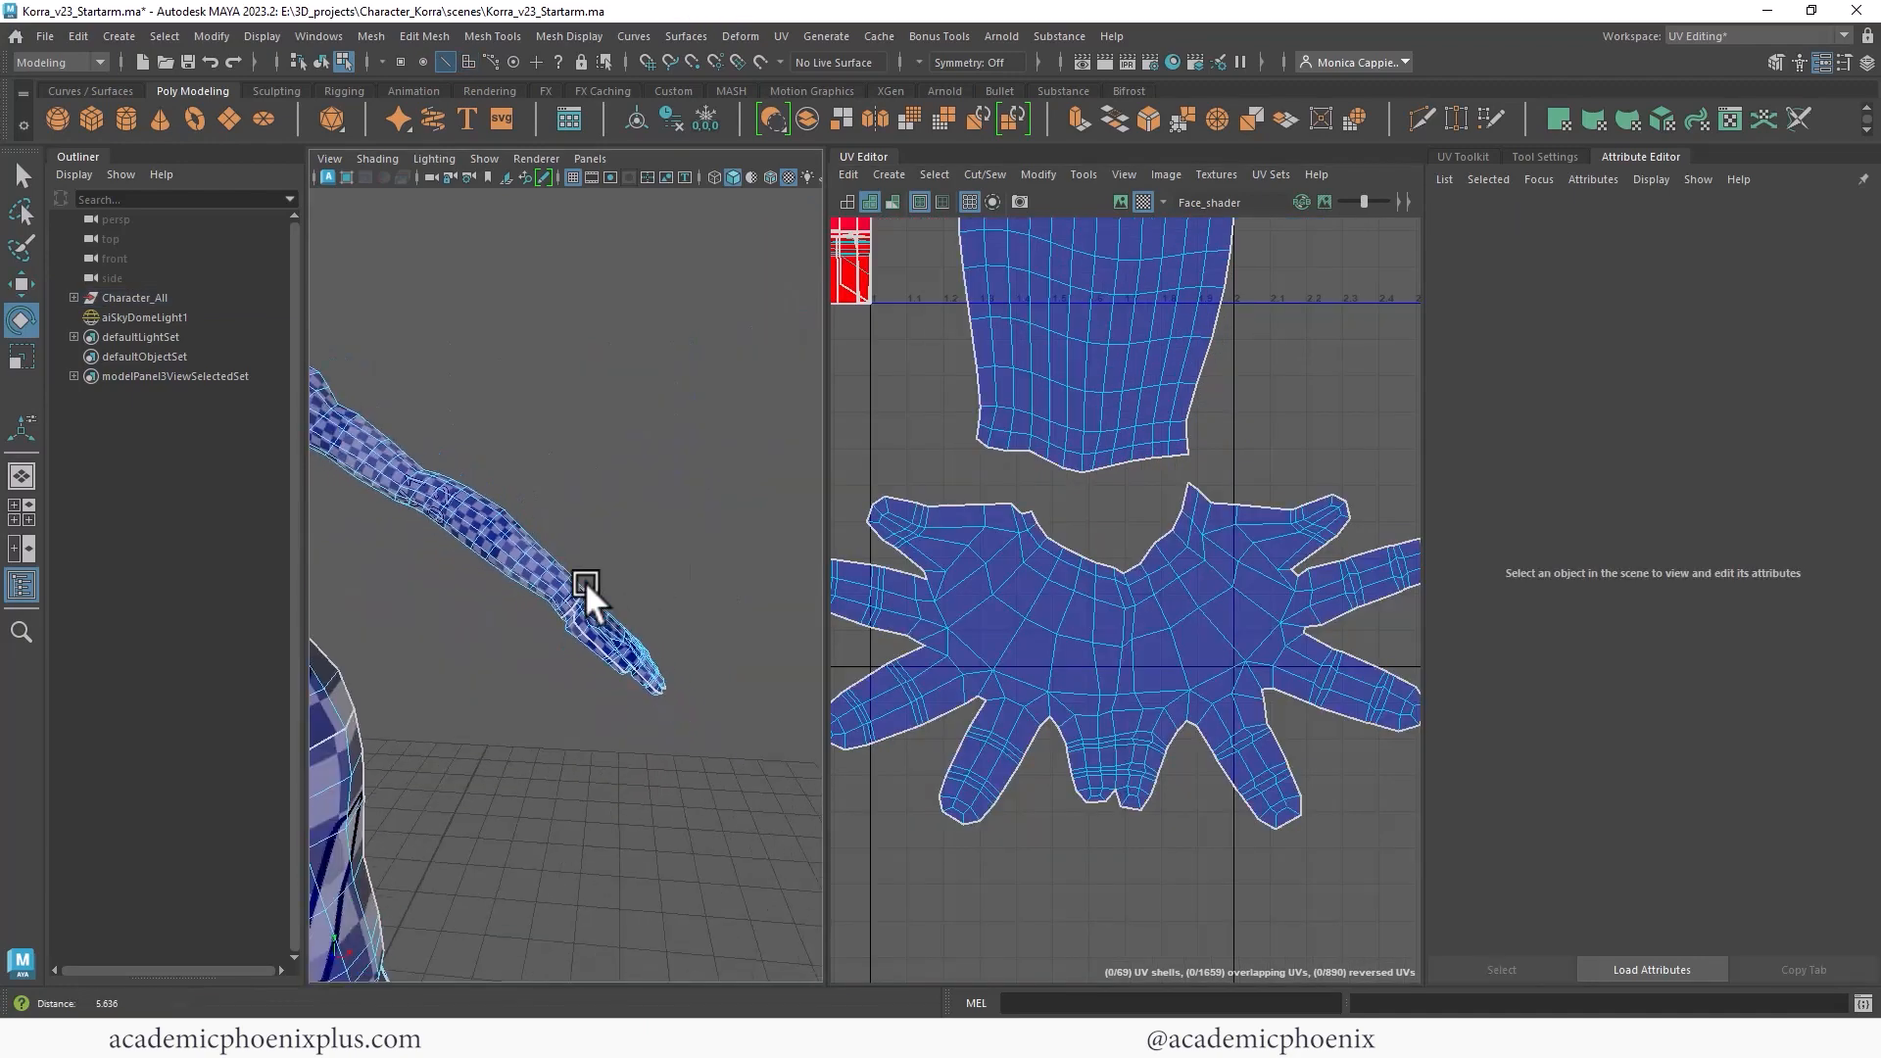
Inspect the hand from several angles, then unfold the combined hand shell.
left_click_drag(588, 600, 875, 611)
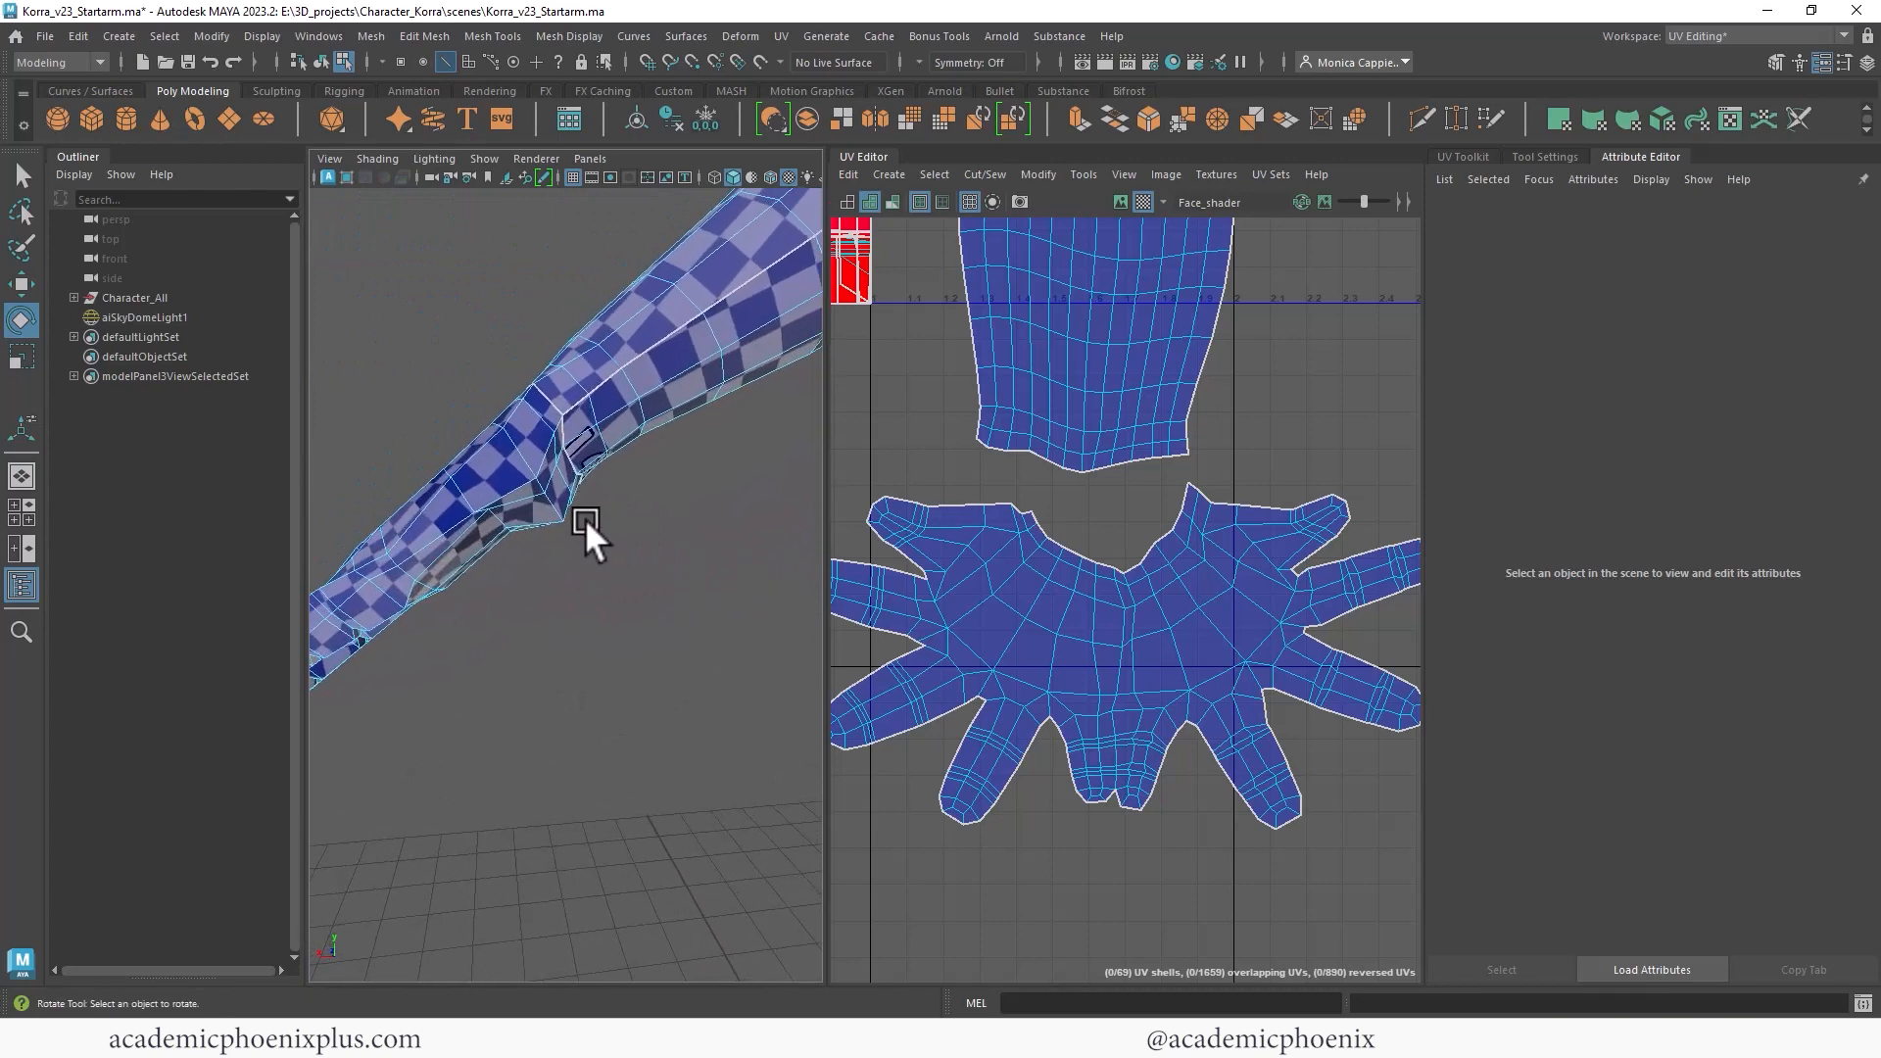
left_click_drag(588, 534, 600, 570)
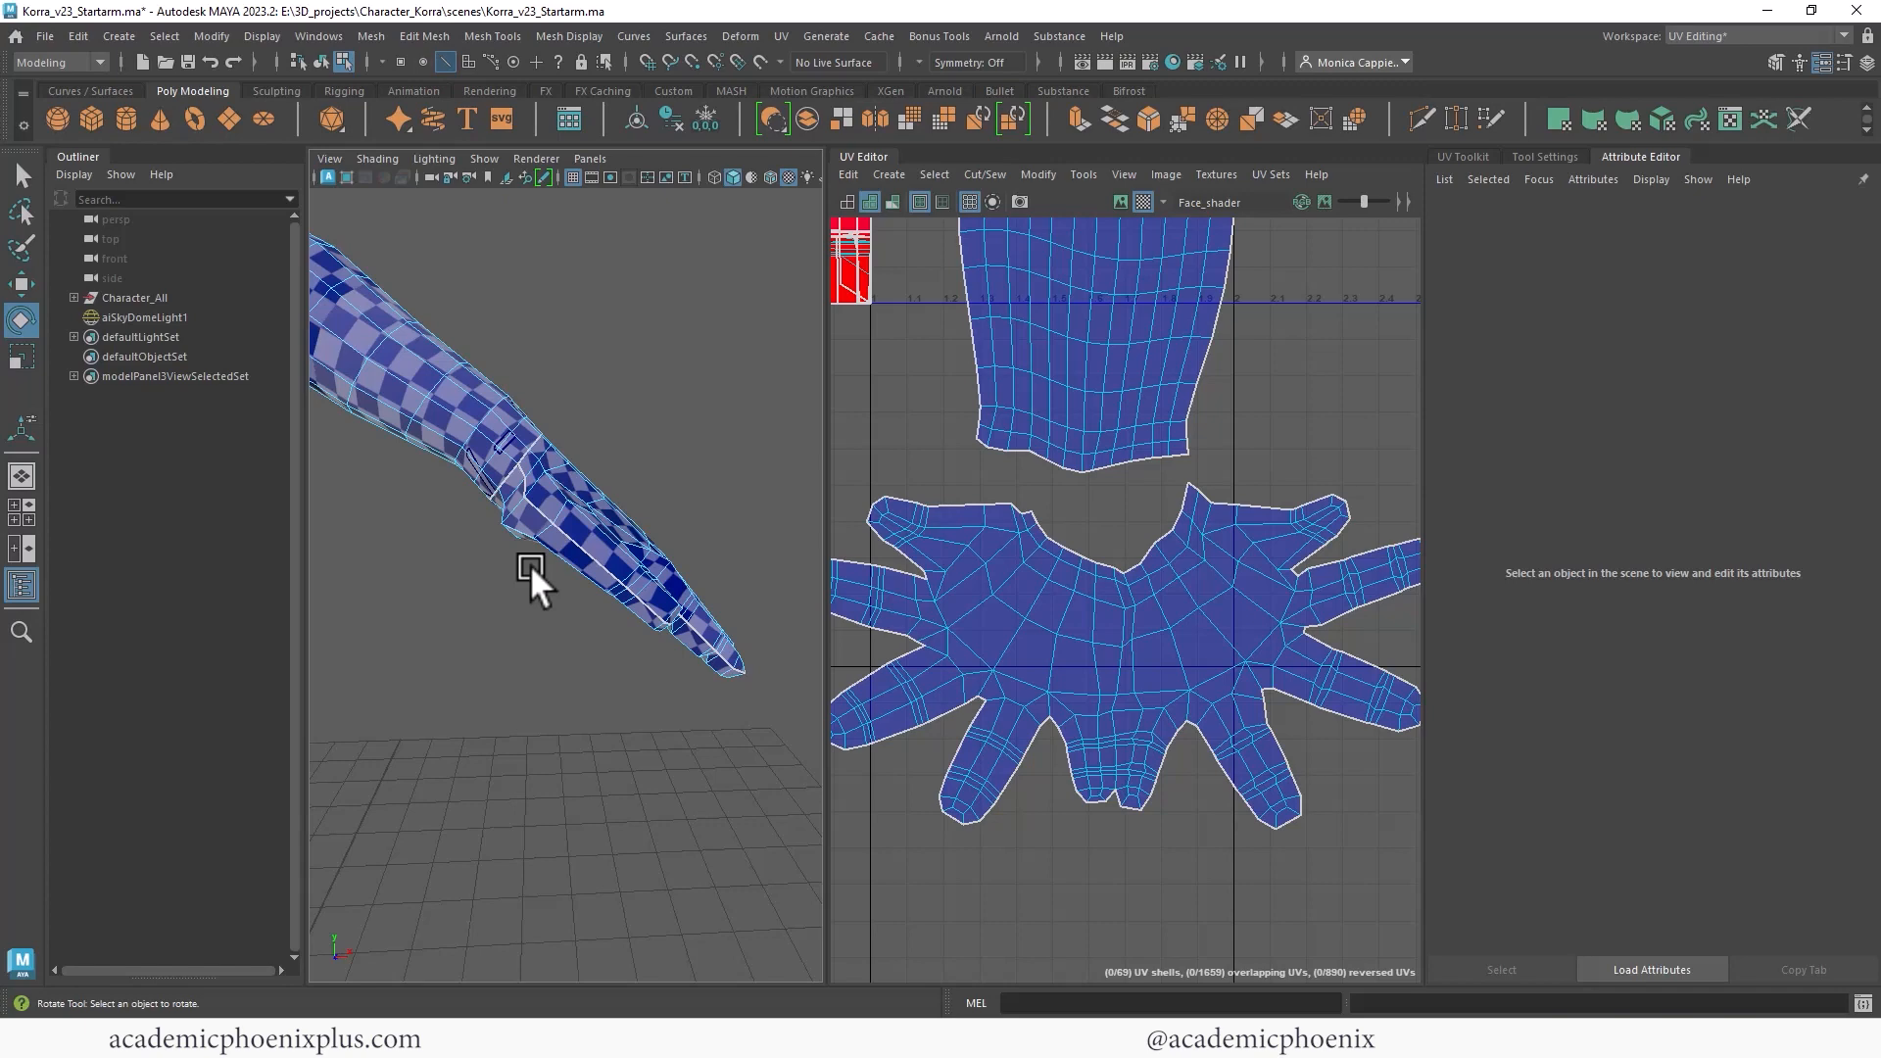
mouse_move(687, 522)
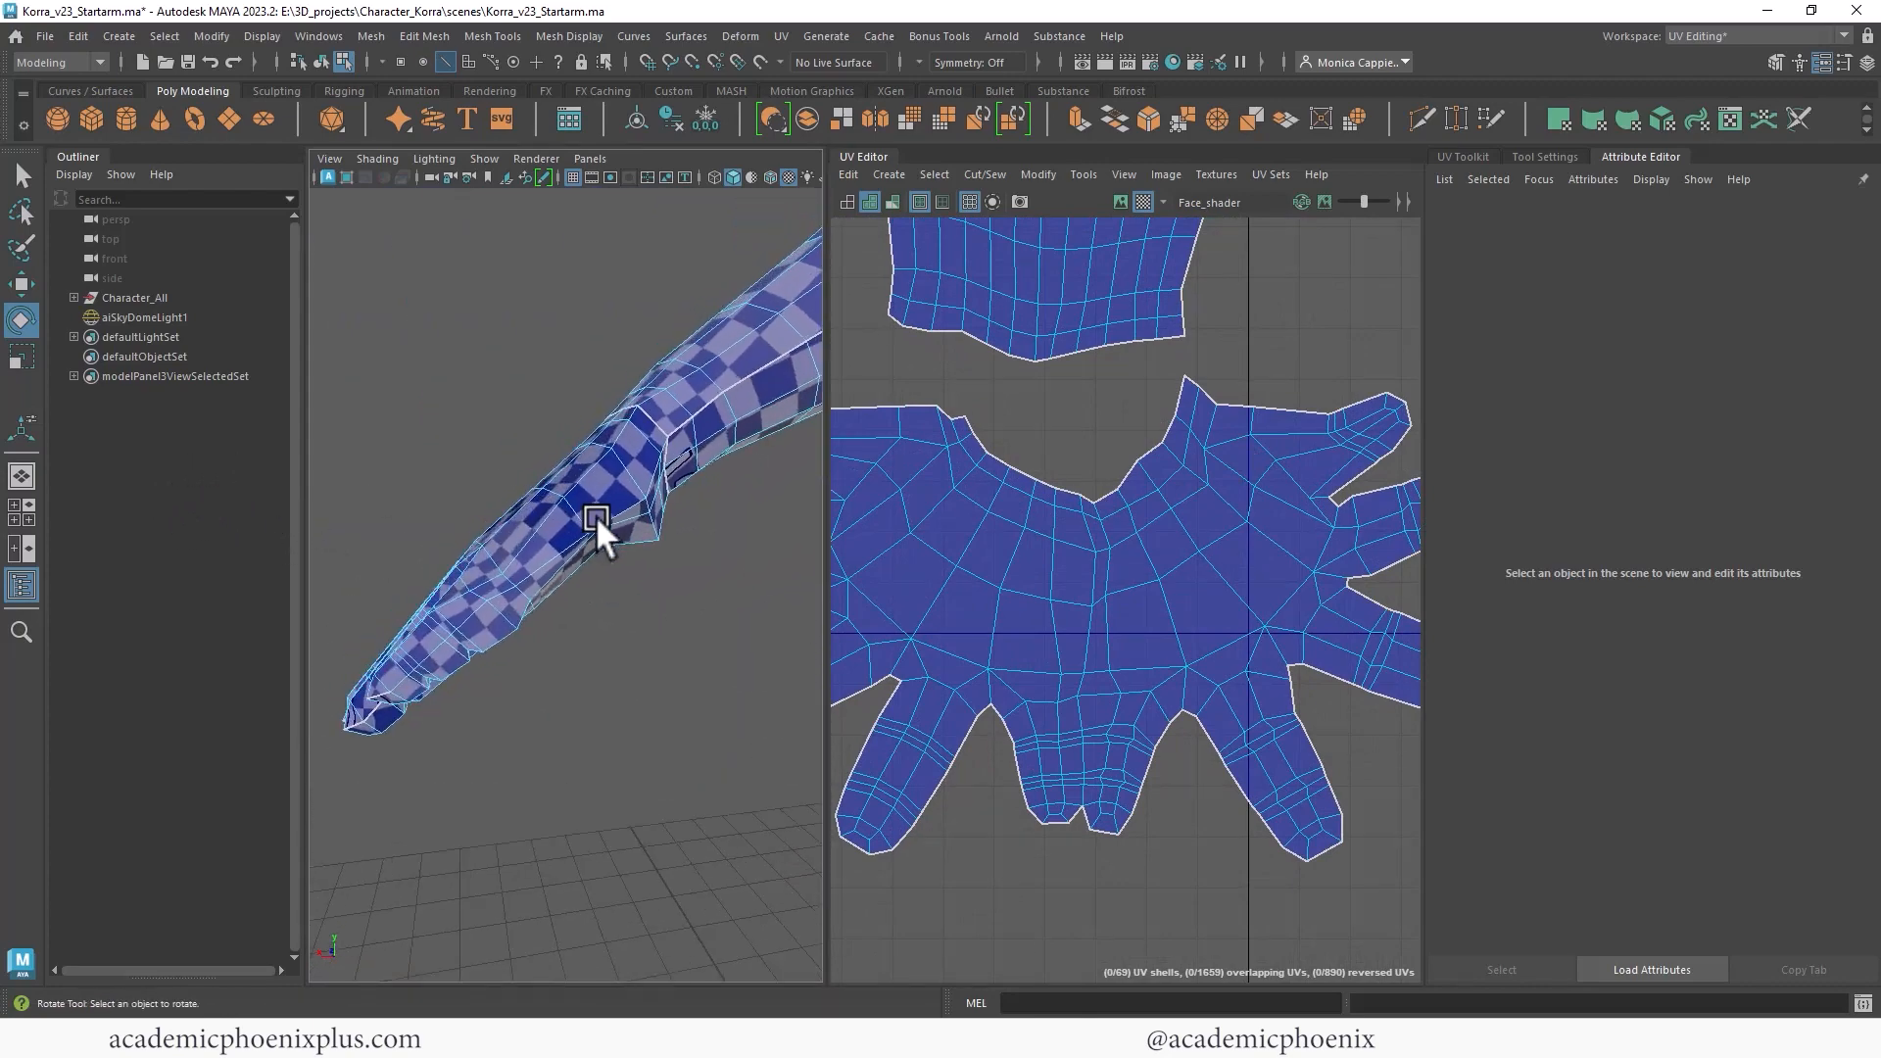
left_click_drag(599, 528, 636, 438)
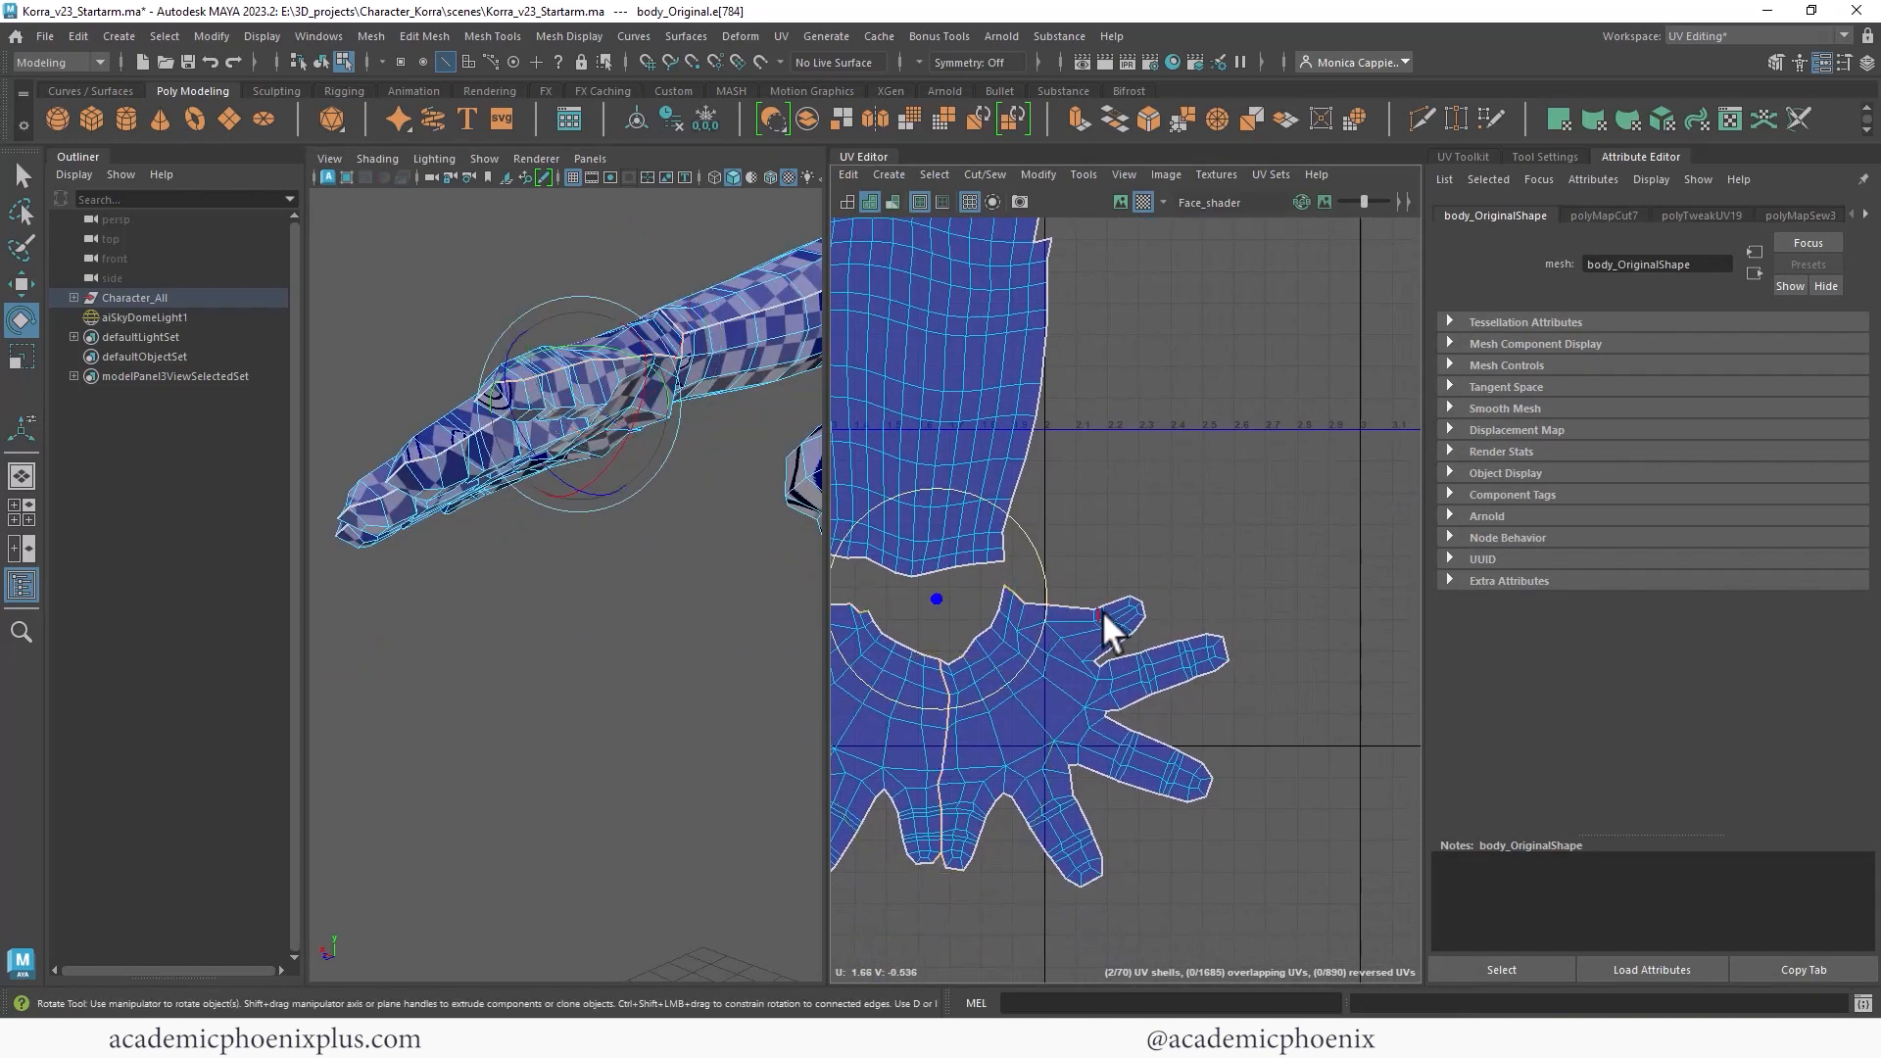
right_click(1110, 618)
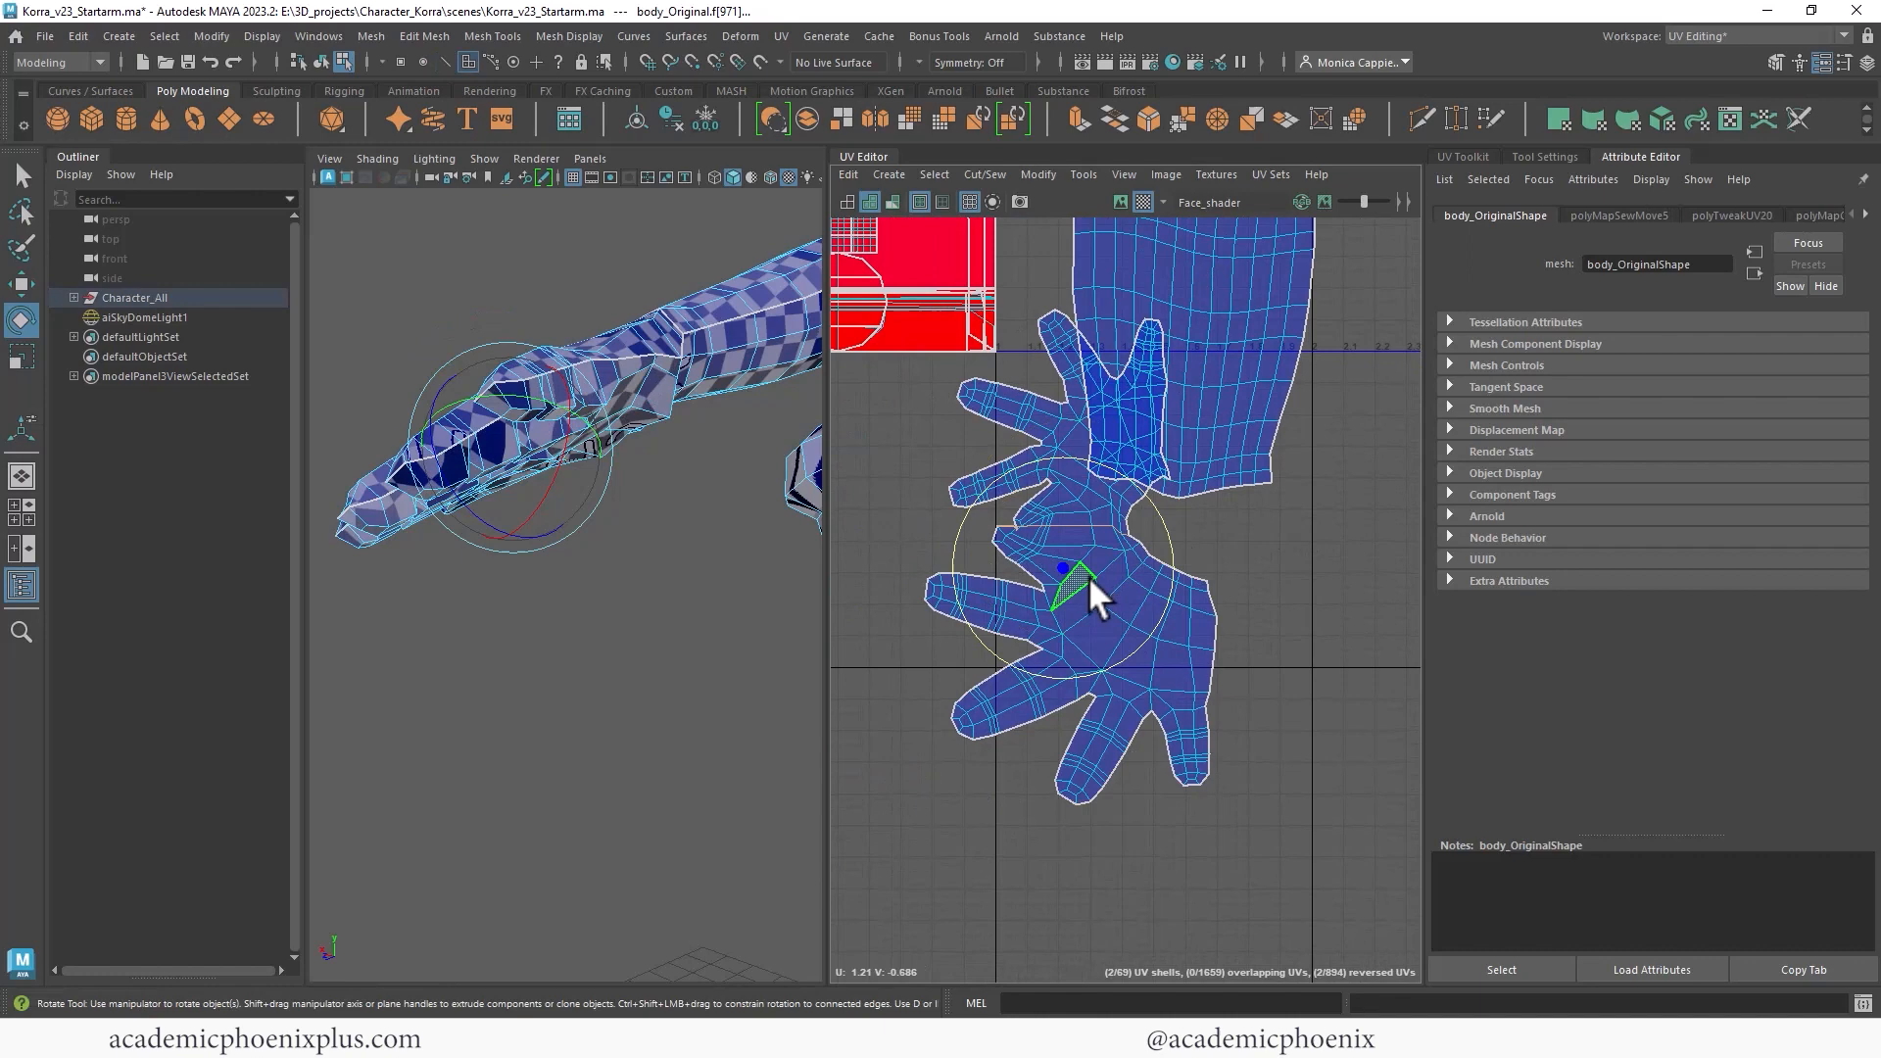
right_click(1080, 600)
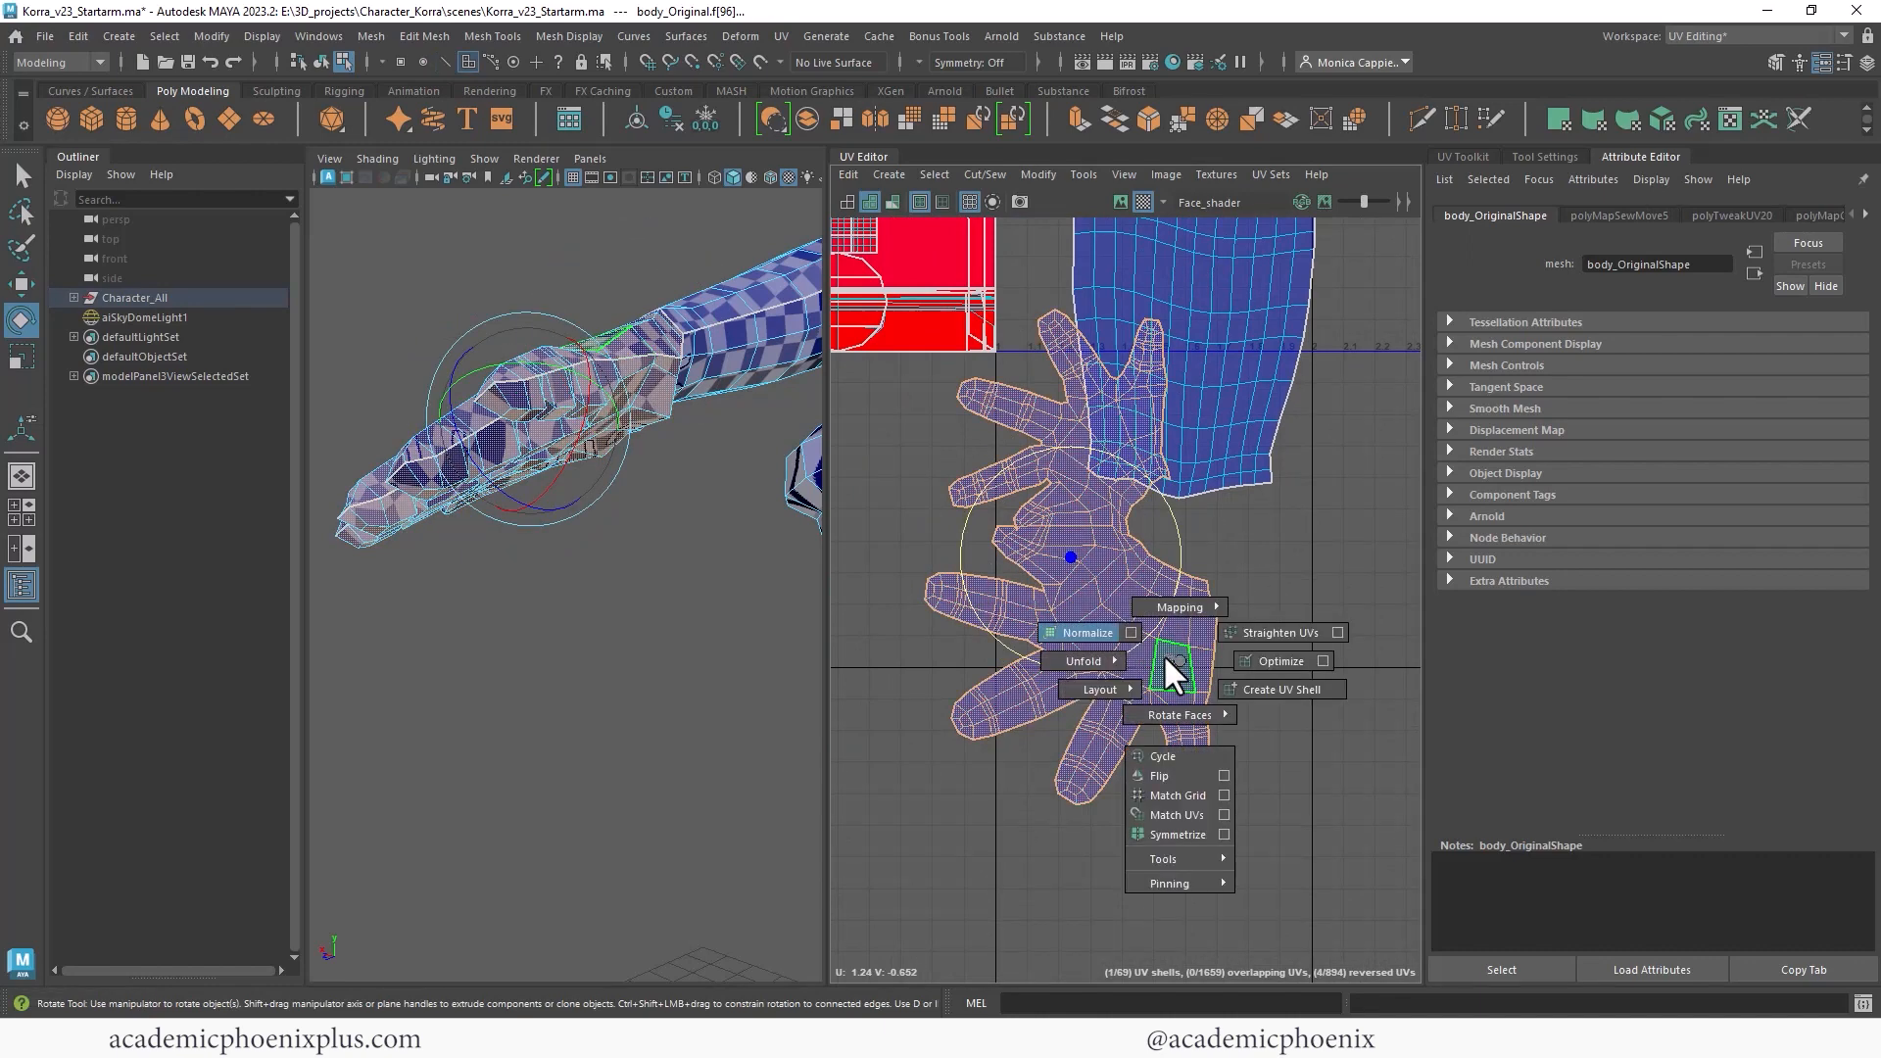
left_click(1088, 632)
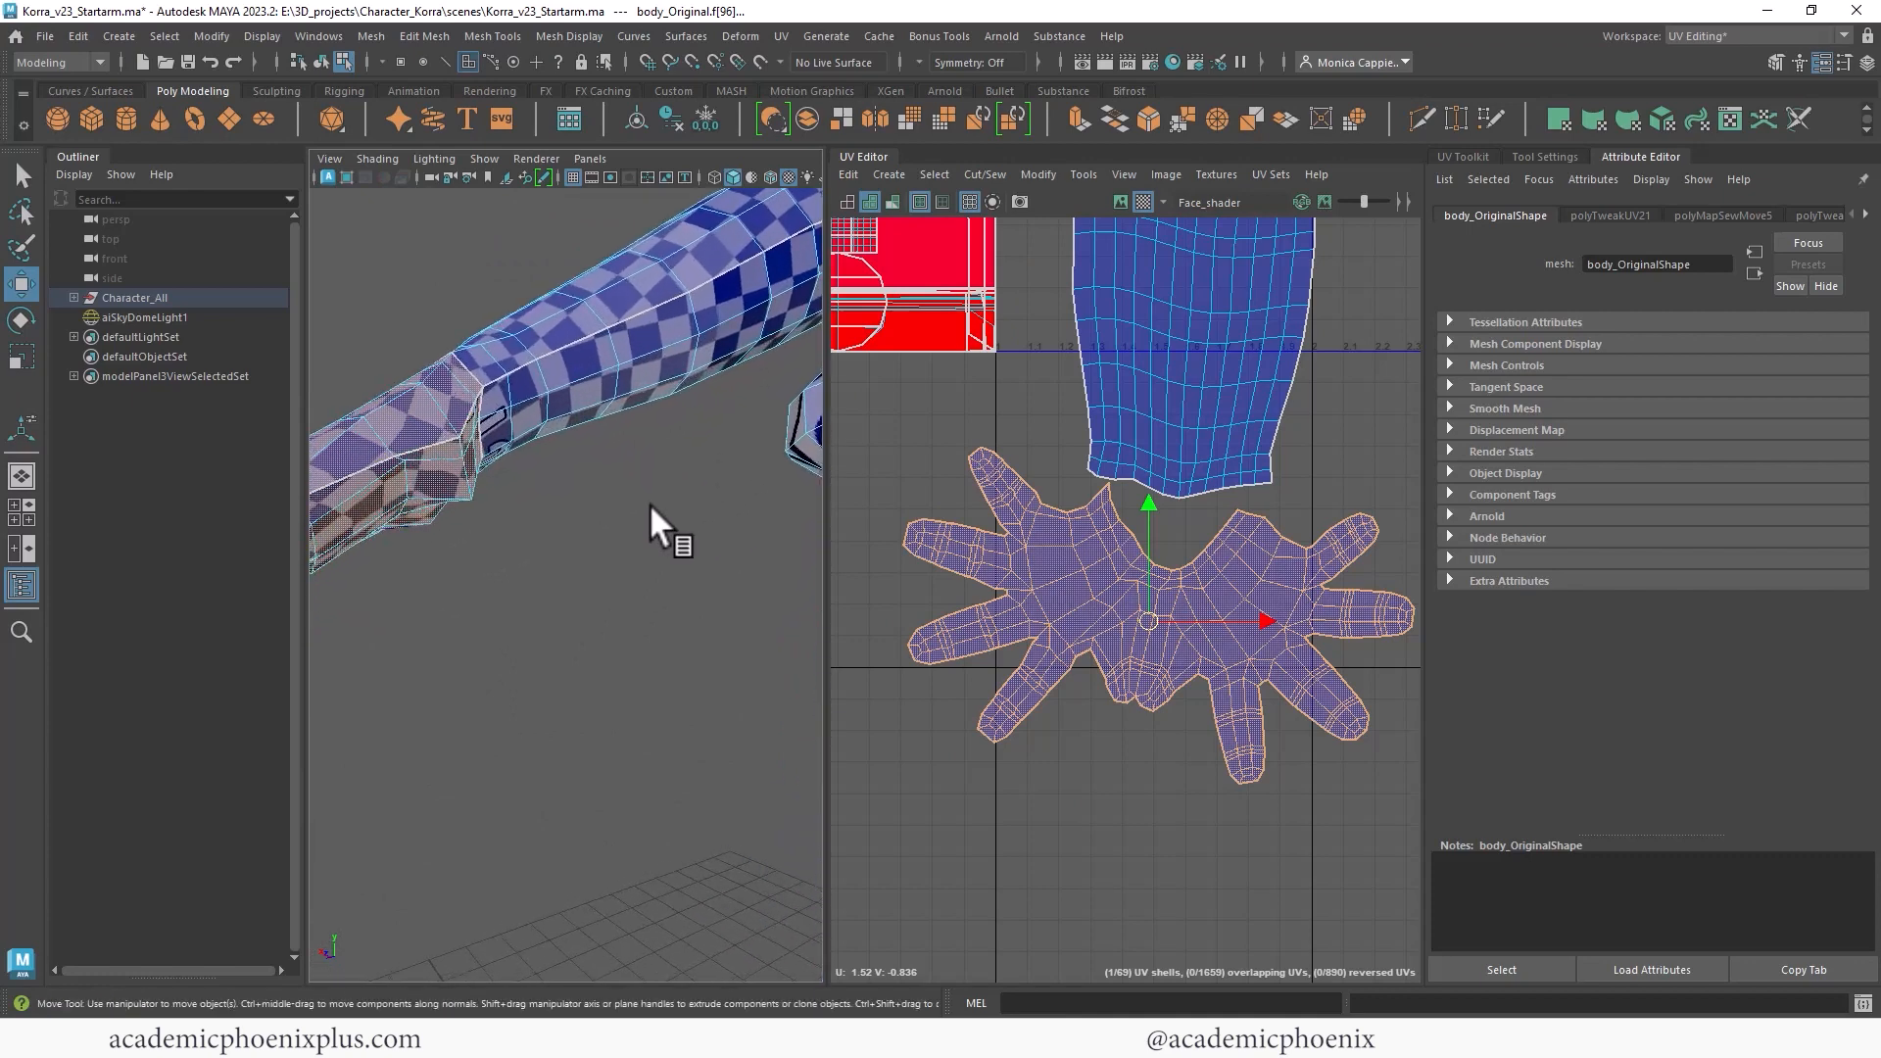
Stitch the hand and arm UV shells together along their border edges.
left_click_drag(659, 517, 582, 564)
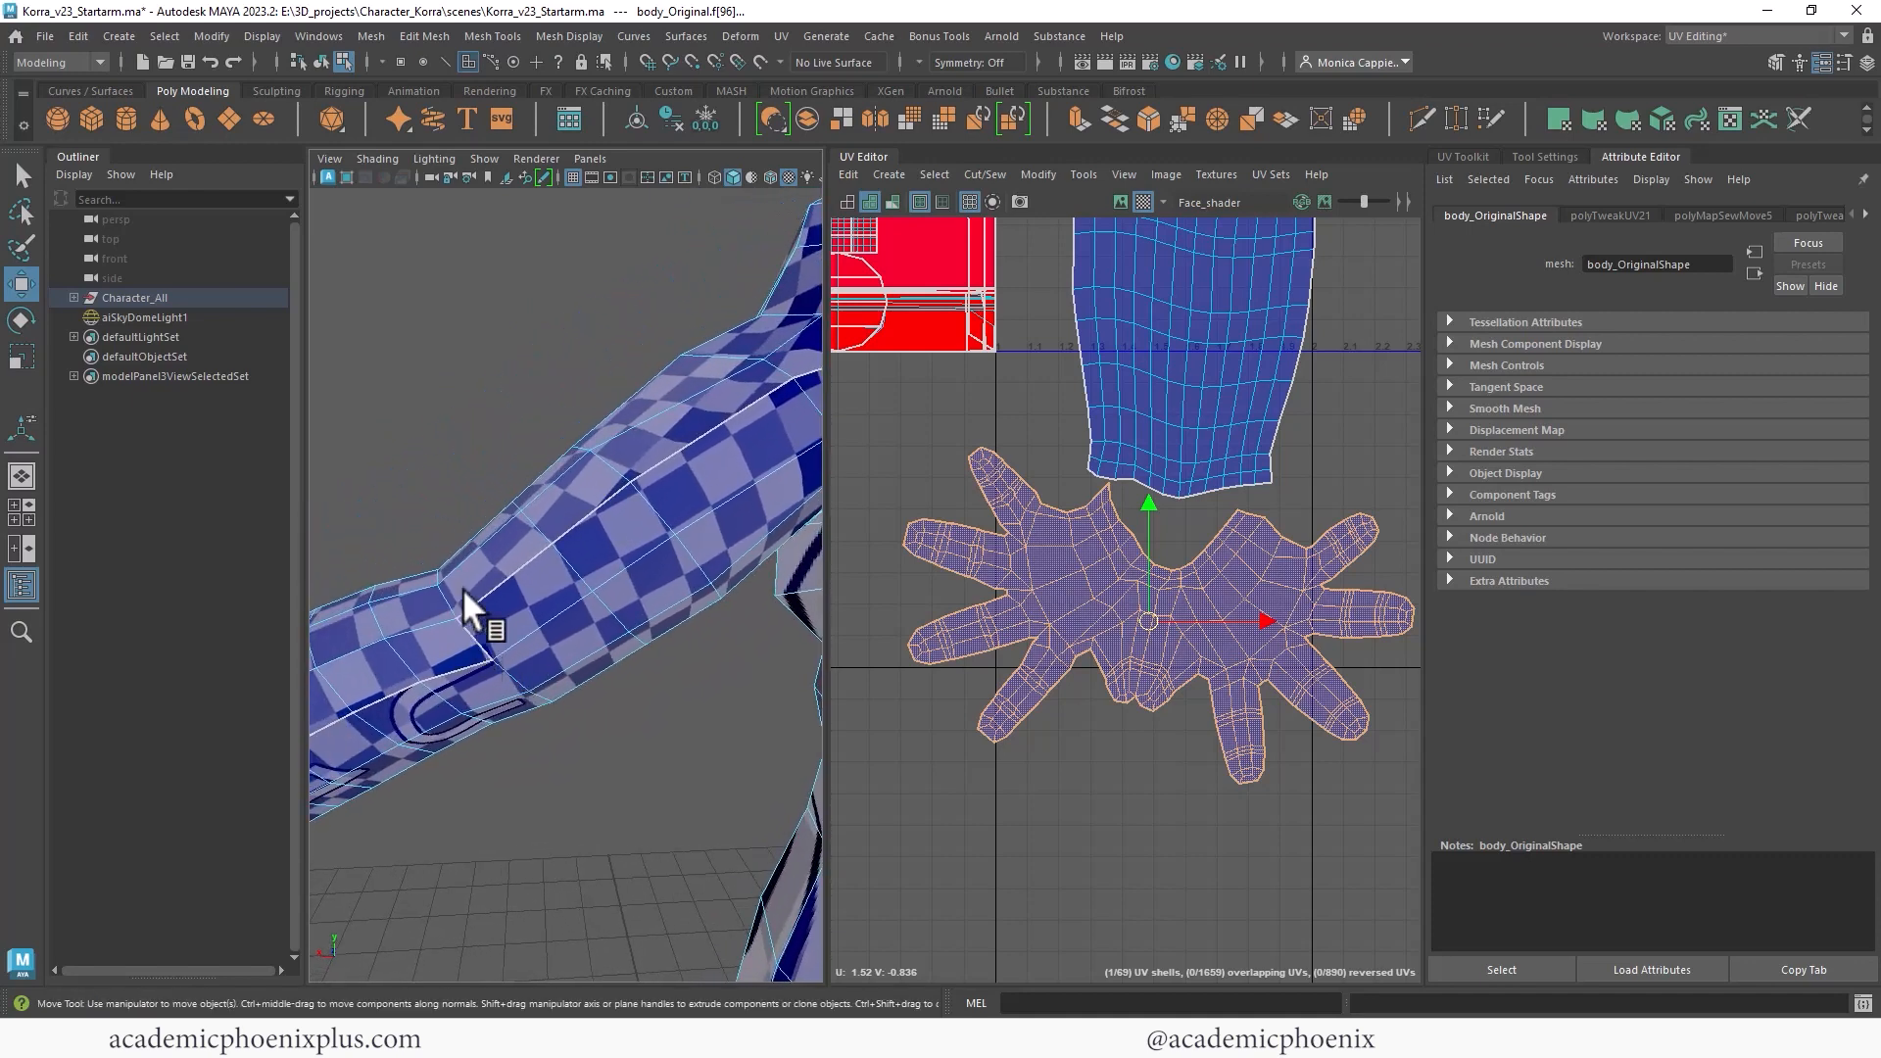
right_click(1158, 446)
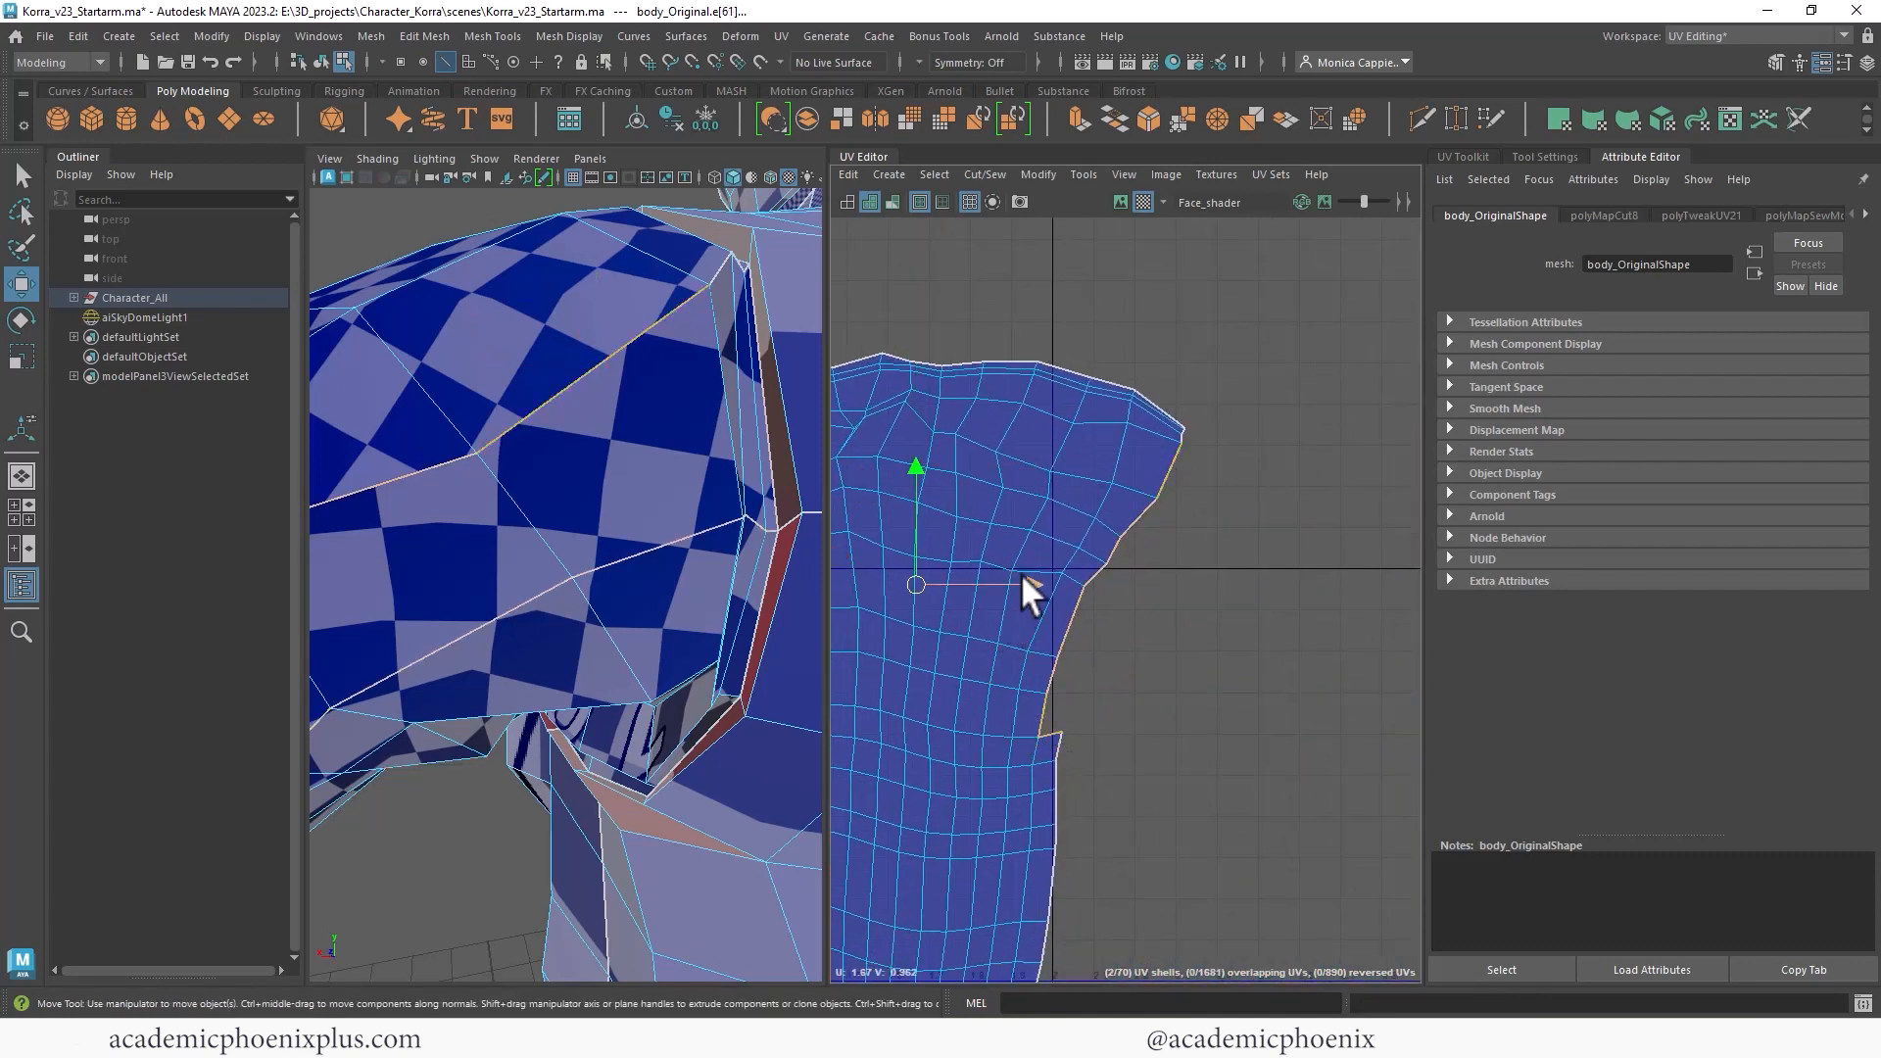
right_click(1028, 582)
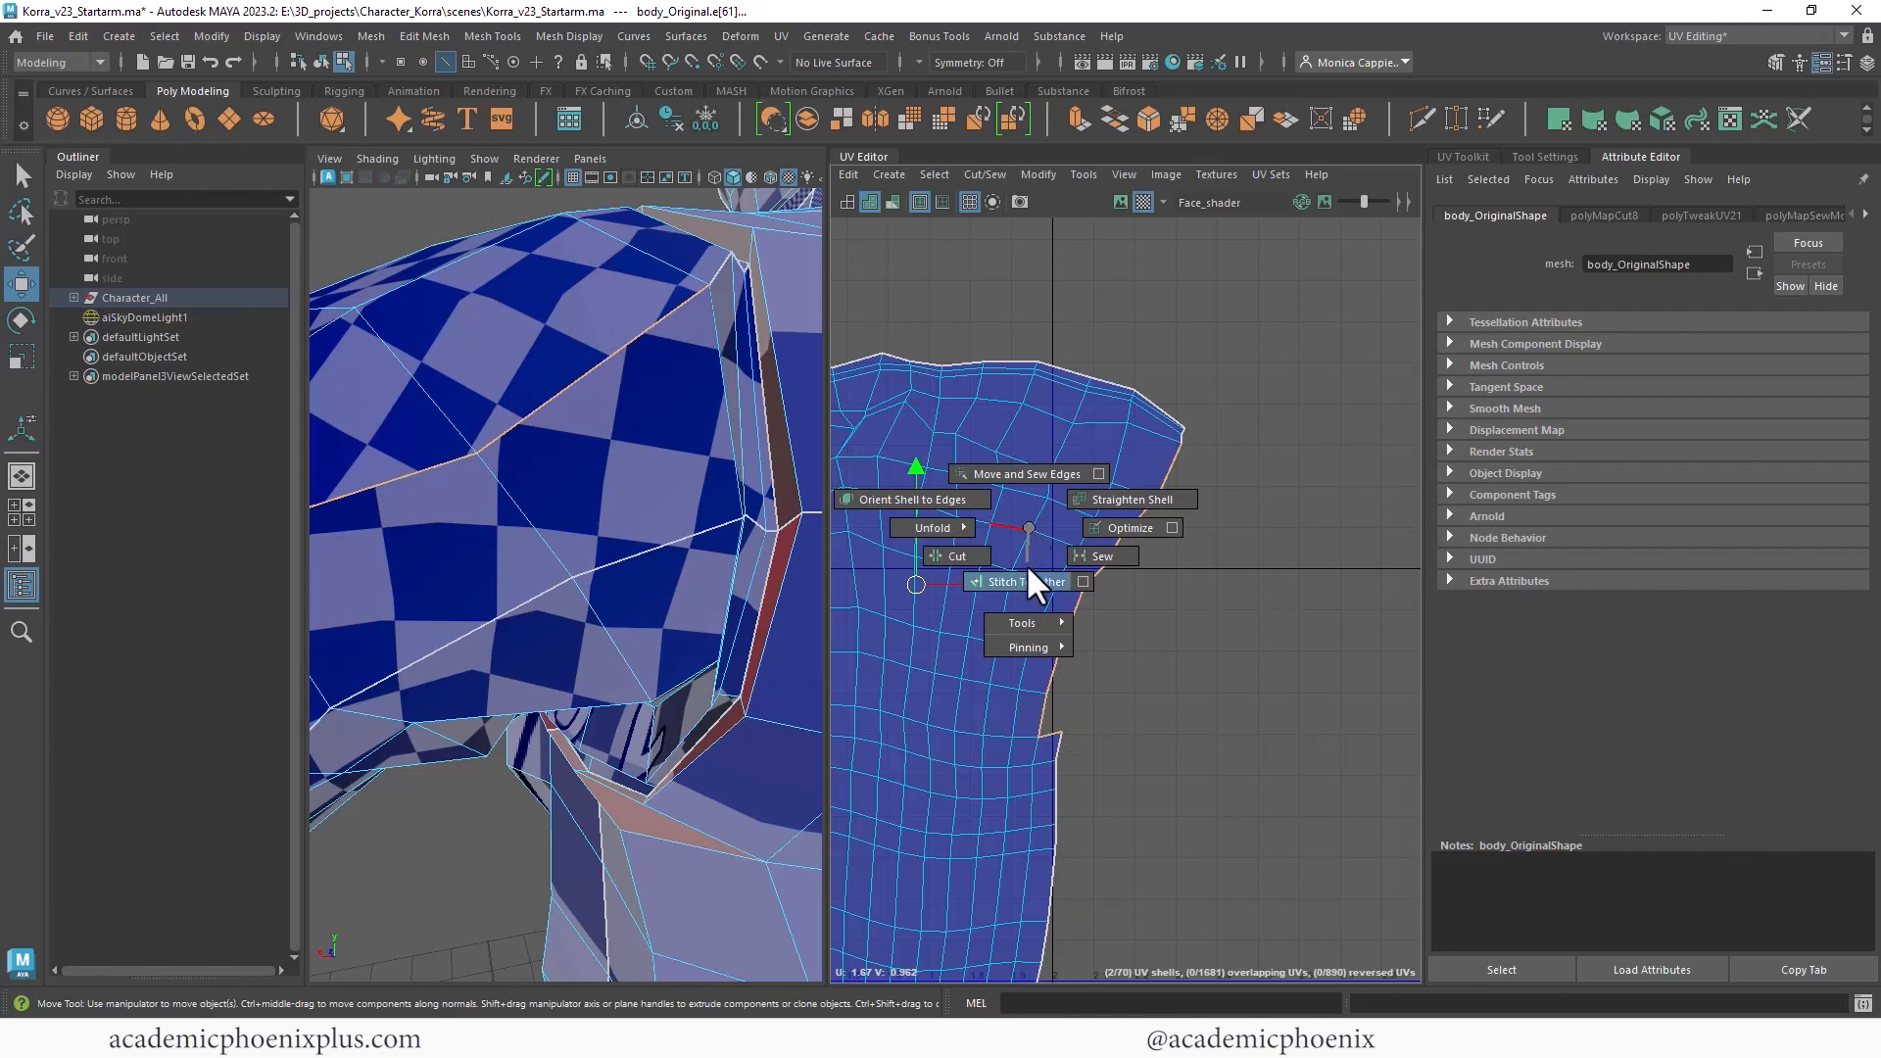
left_click(1008, 581)
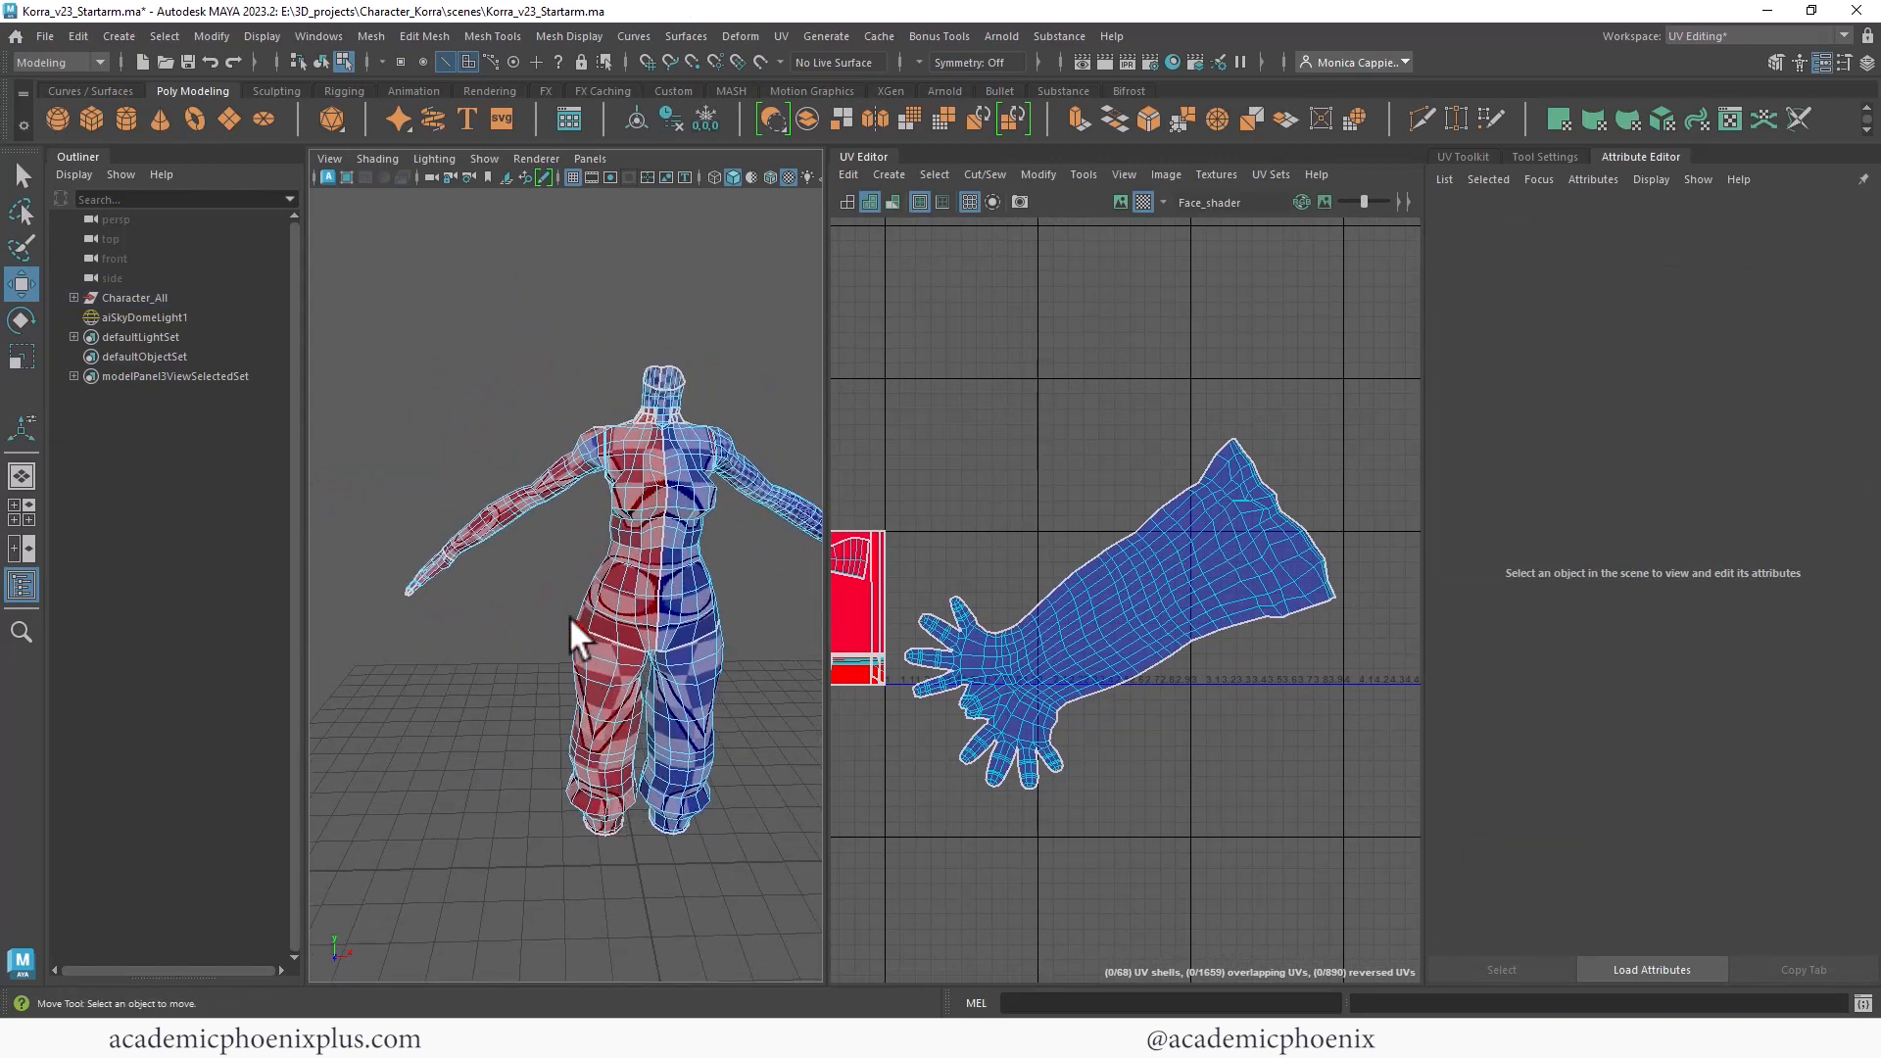
left_click_drag(576, 624, 588, 576)
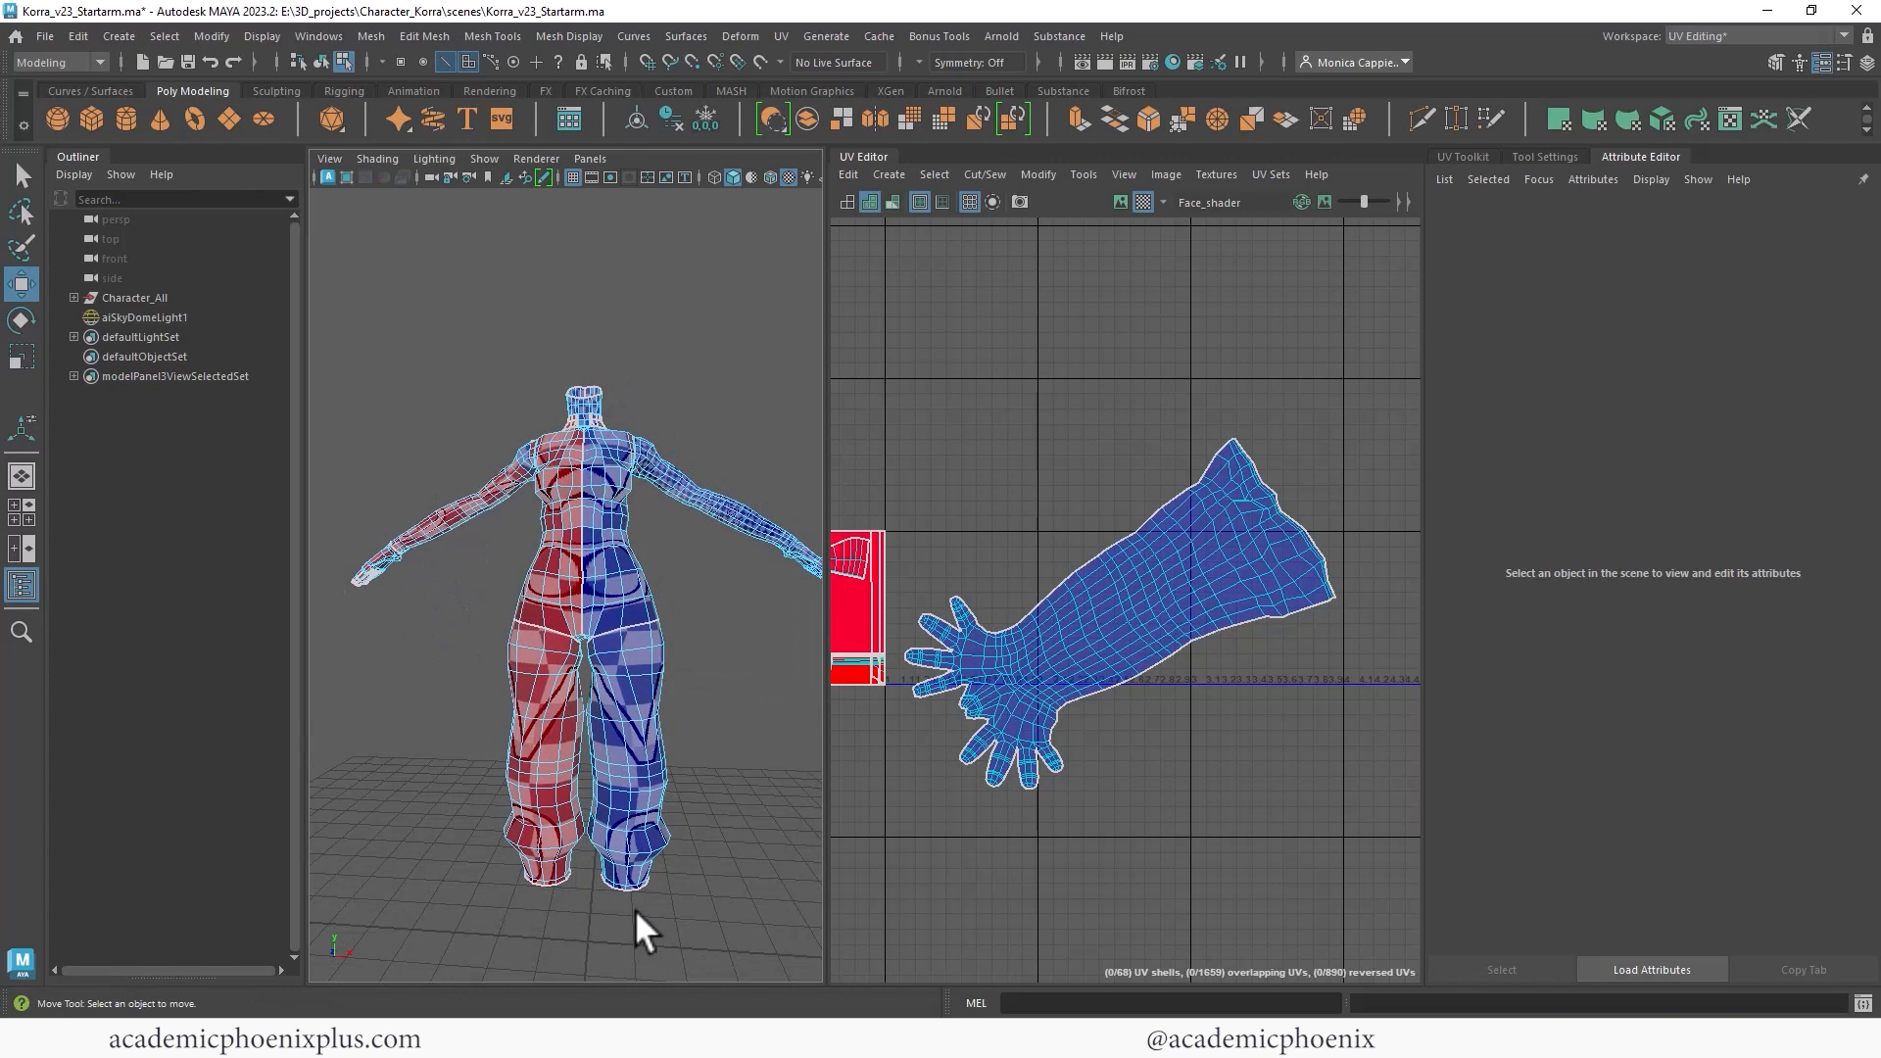
mouse_move(593, 794)
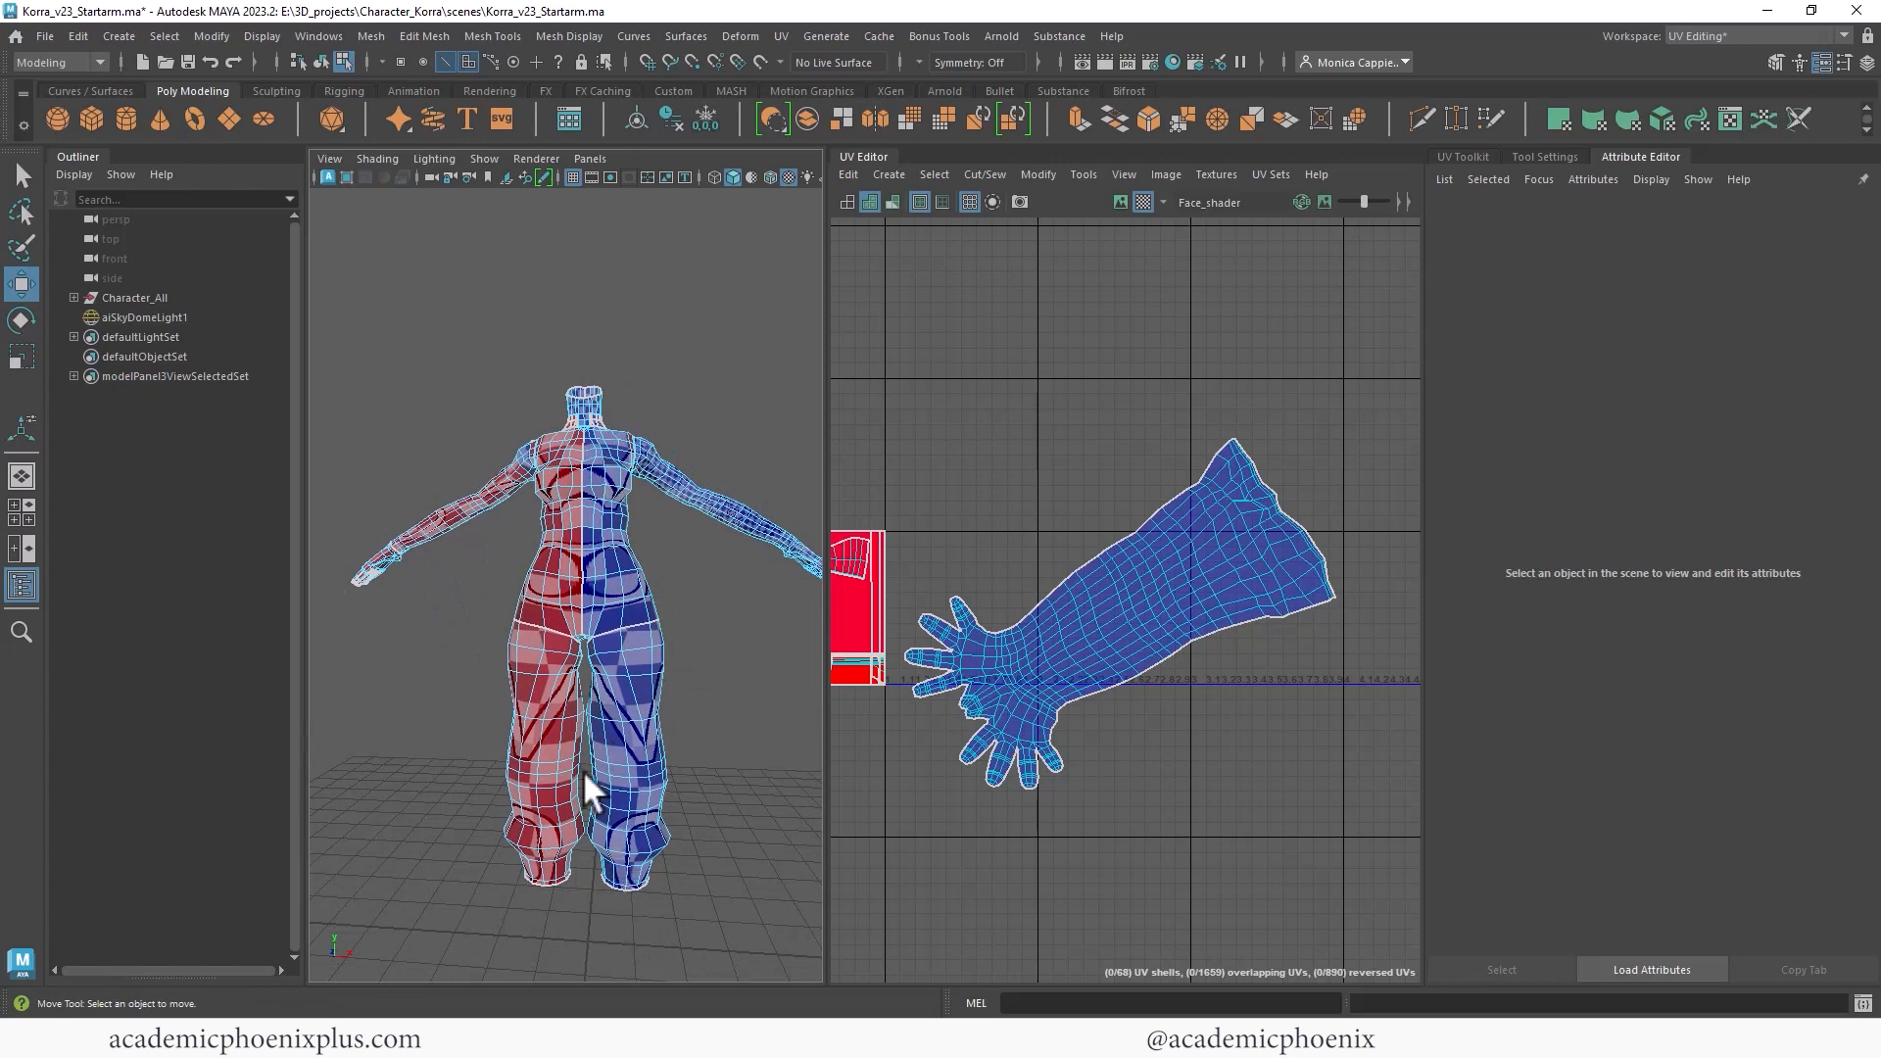
mouse_move(471, 567)
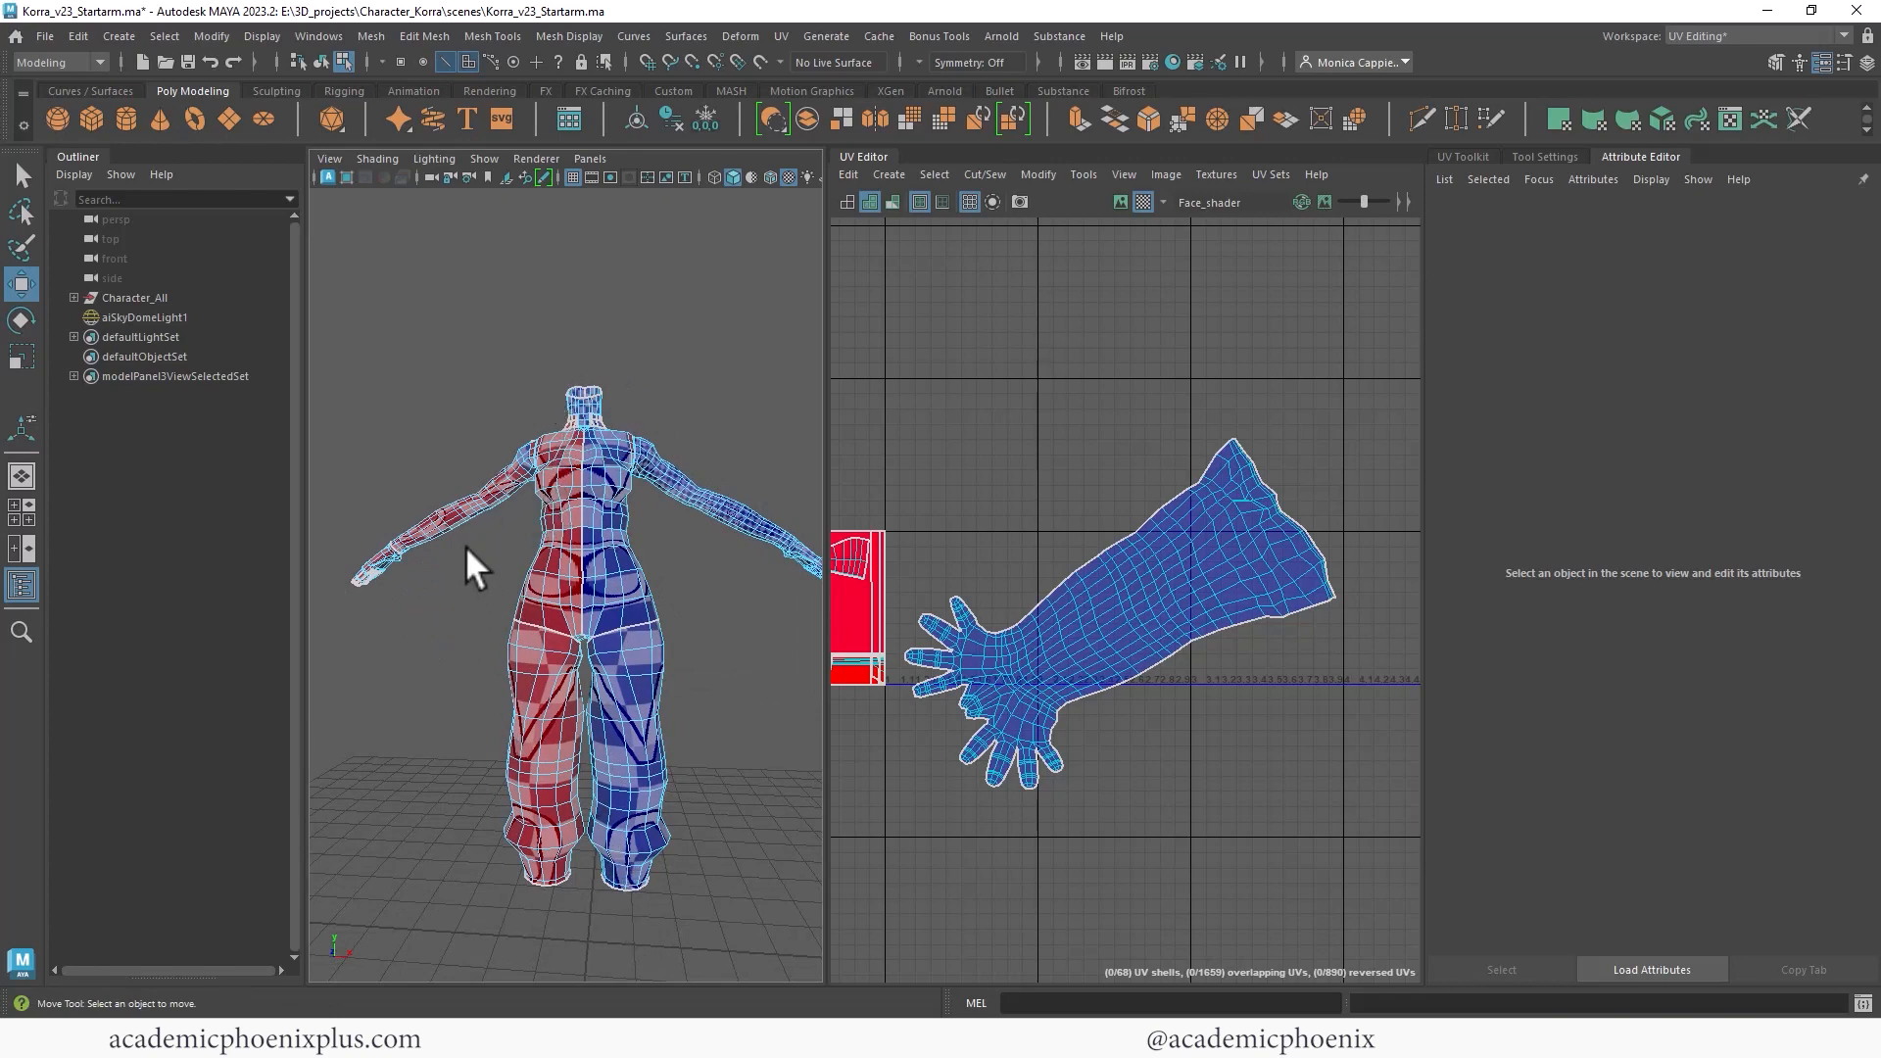
left_click_drag(480, 564, 570, 624)
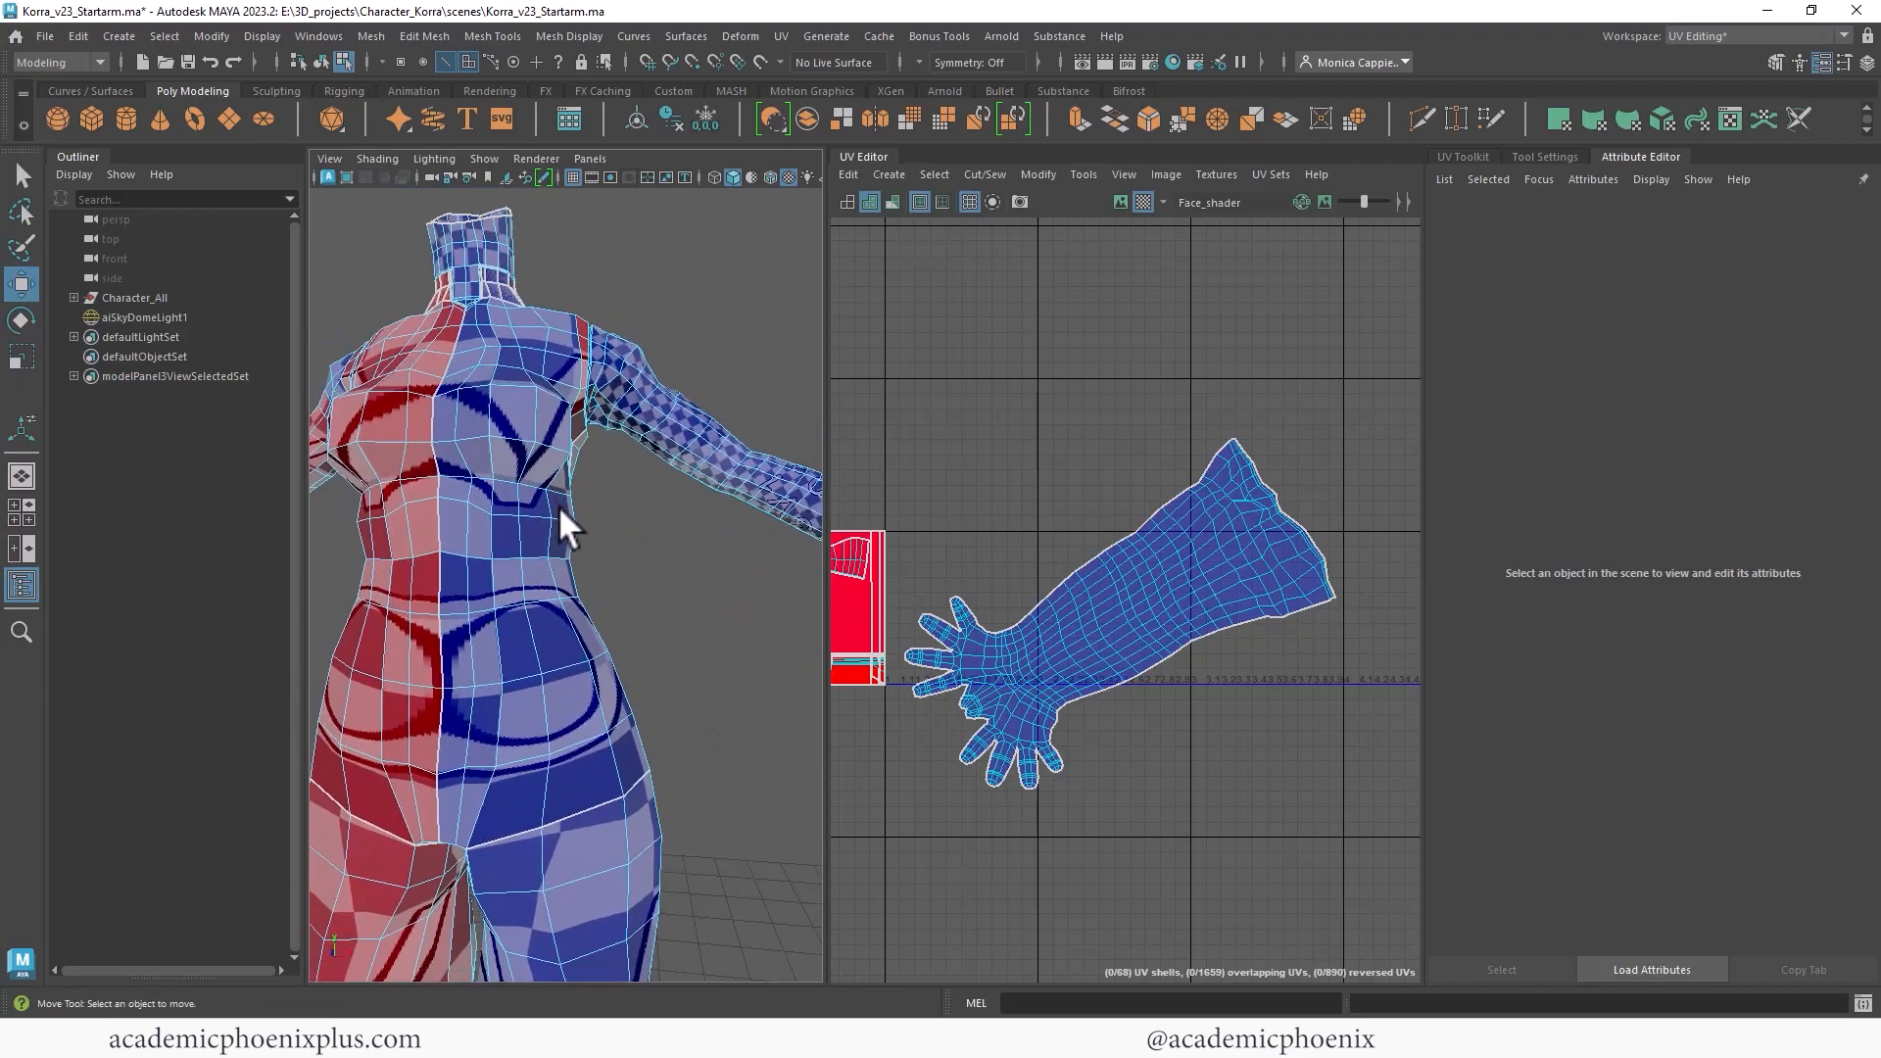
left_click_drag(570, 528, 611, 444)
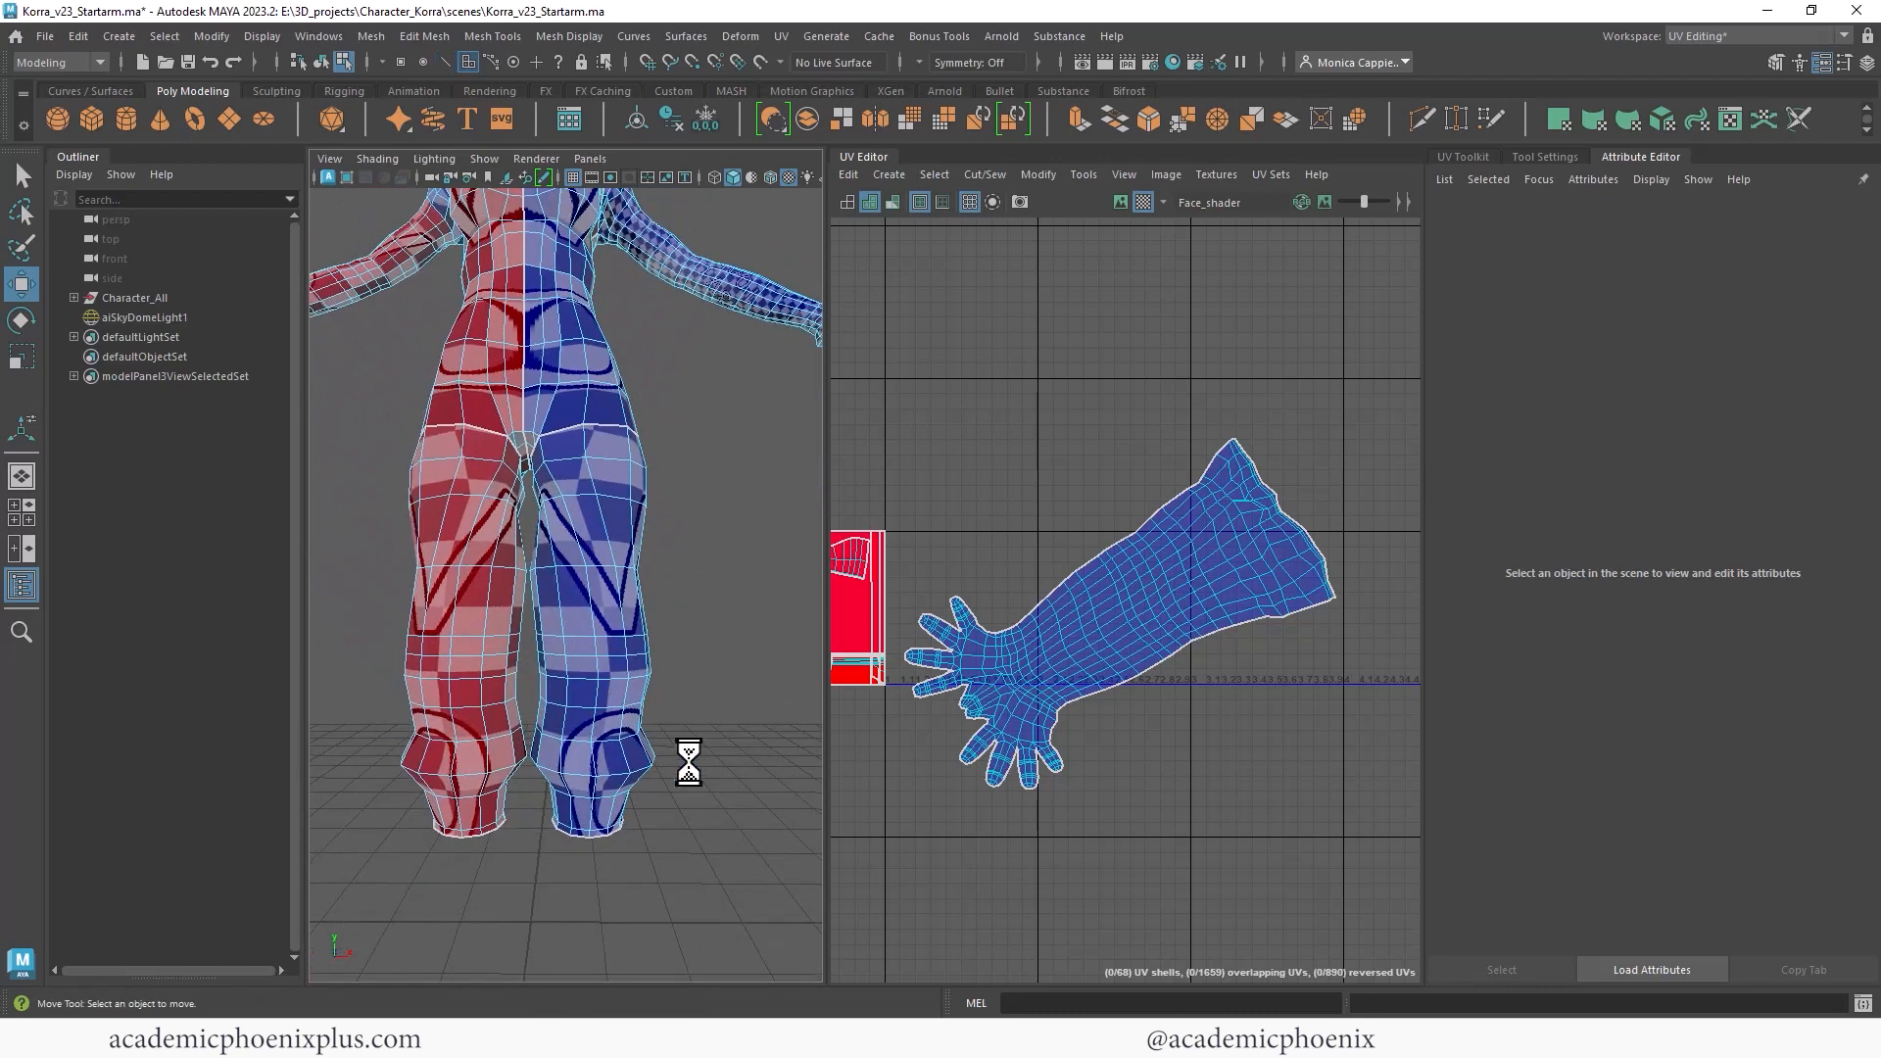
Pick the trouser leg faces for cylindrical UV mapping.
left_click(611, 528)
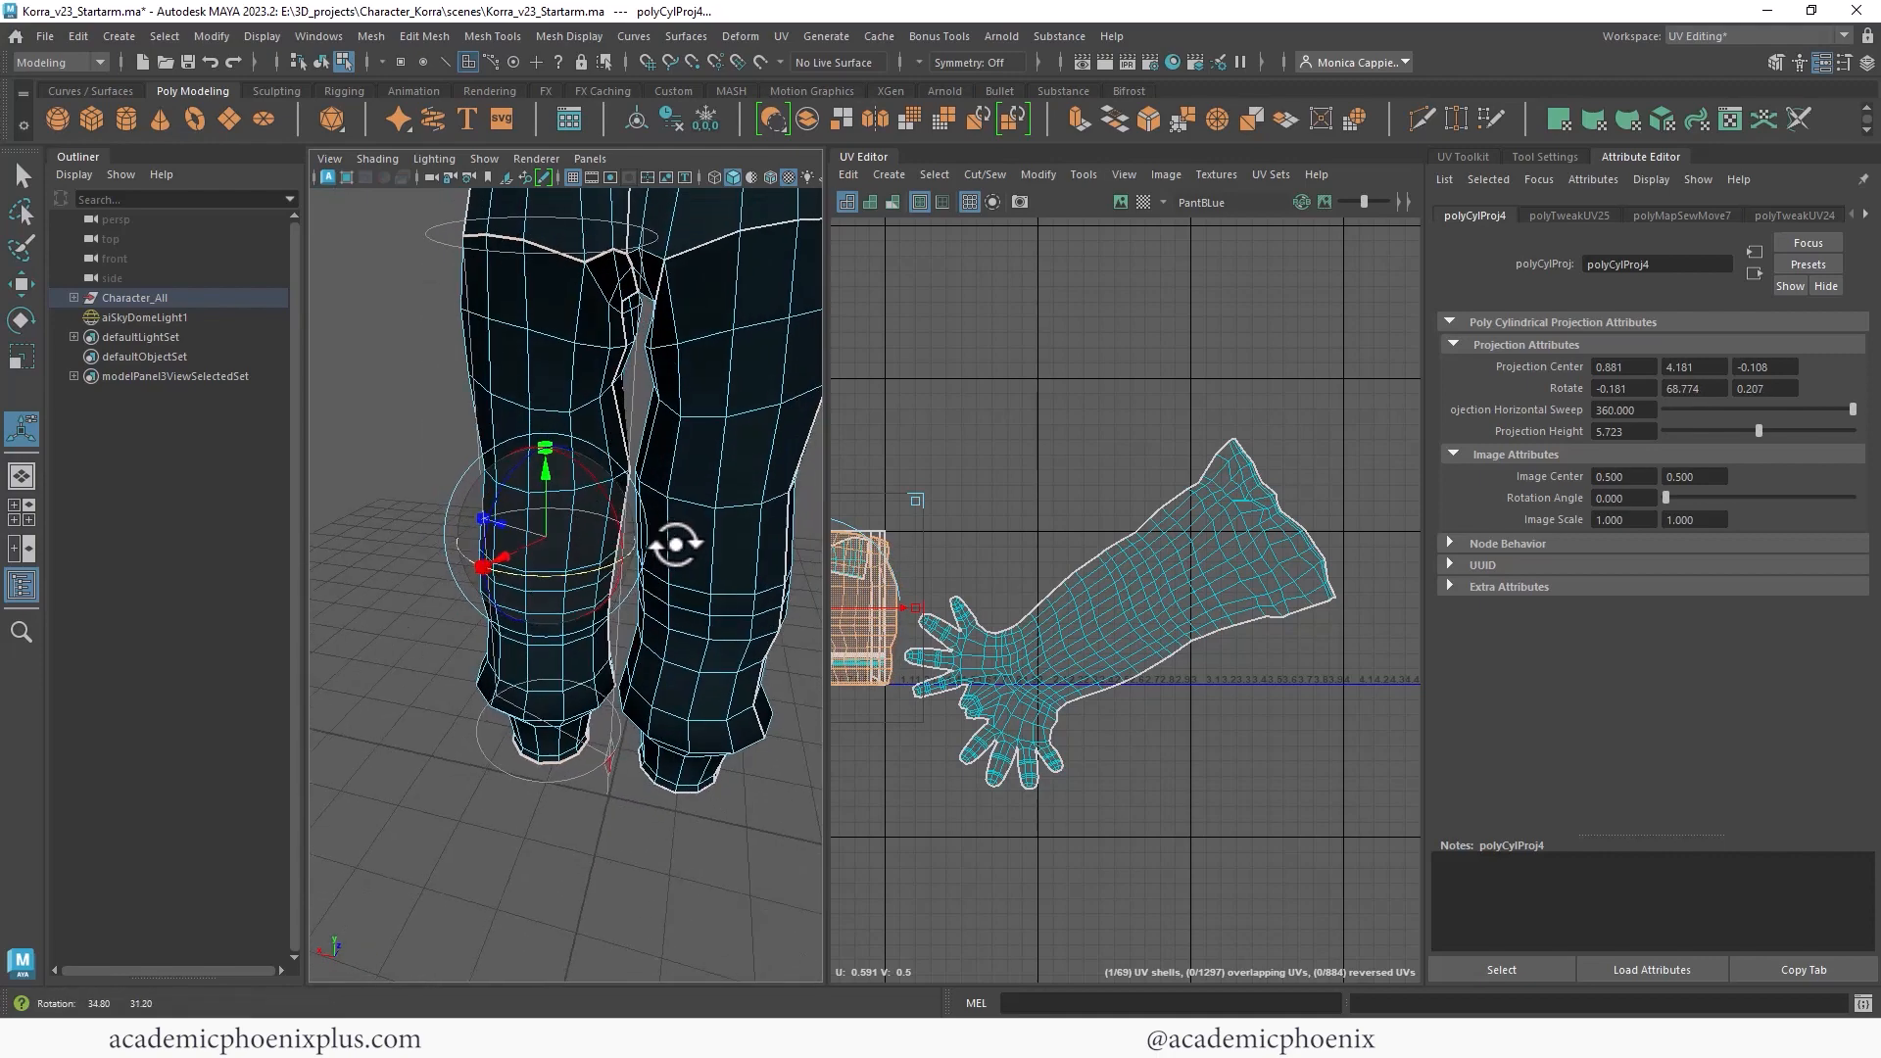
scroll("down", 3)
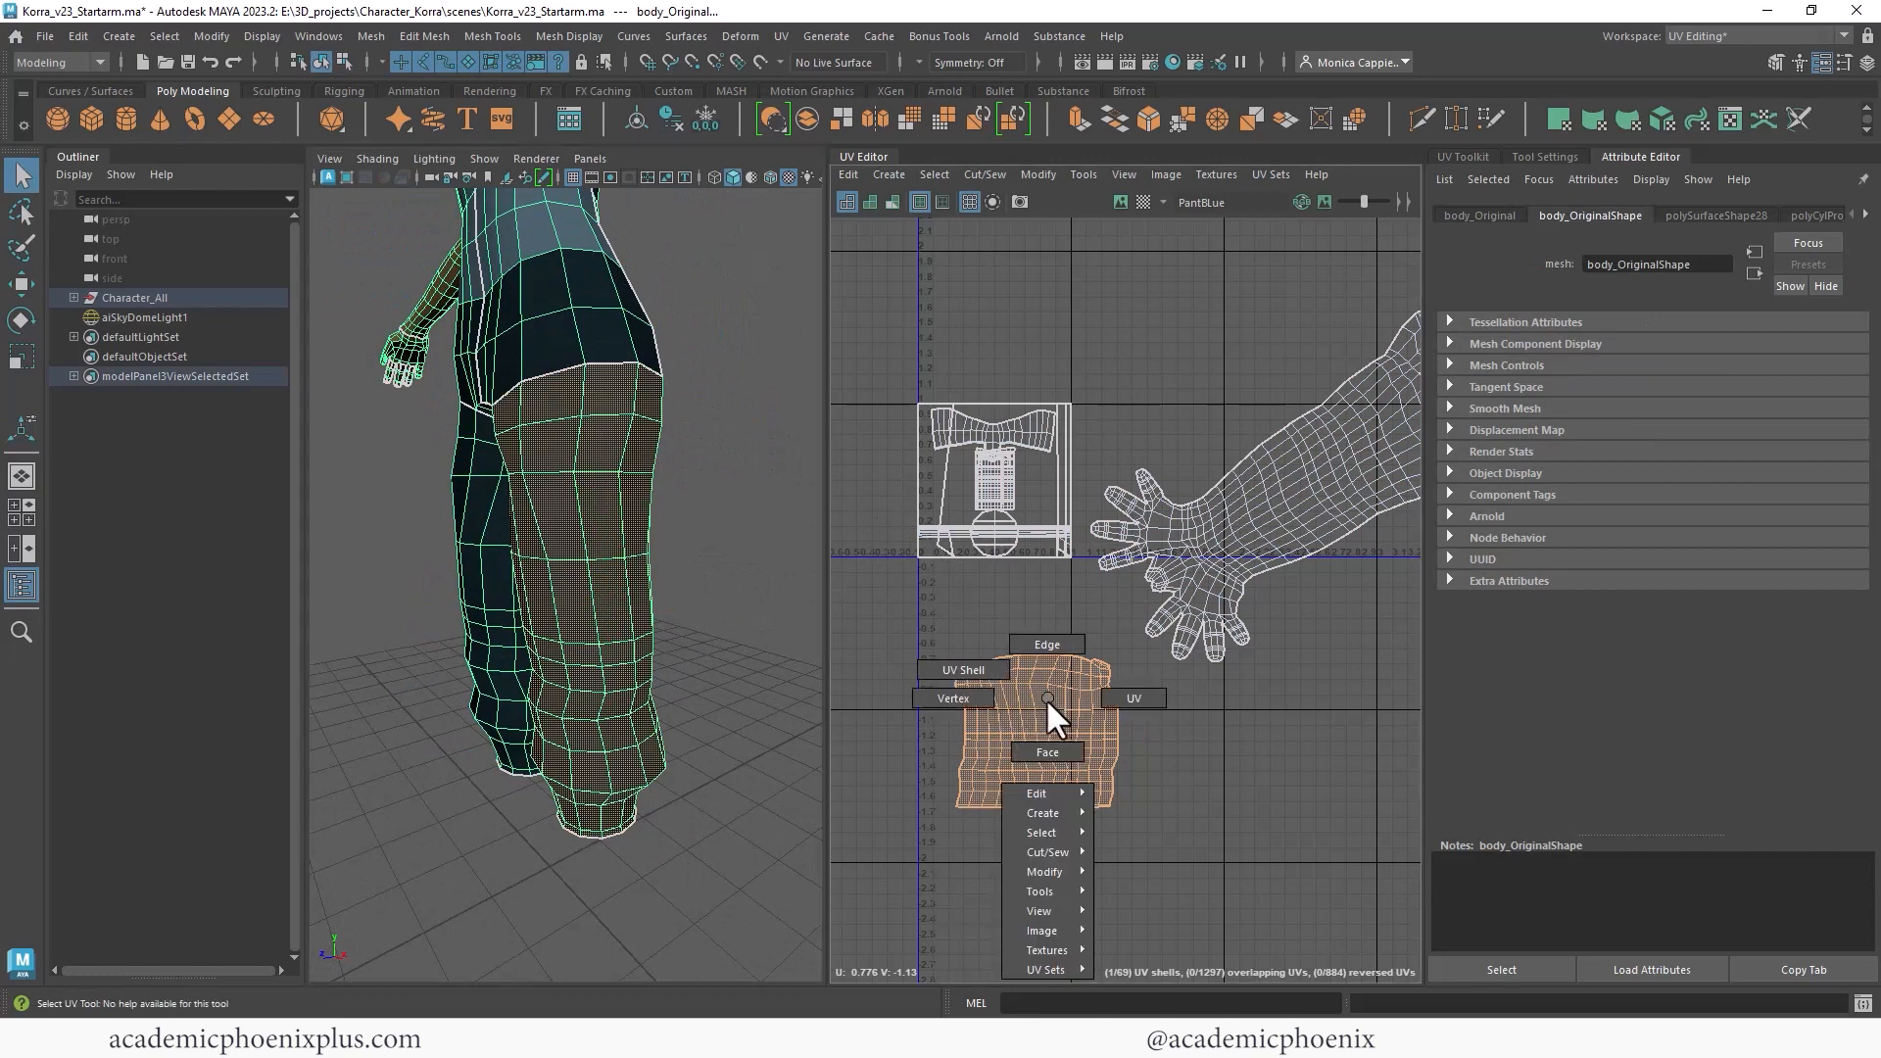
Switch to face selection and unfold the trouser leg UV shell flat.
left_click(1046, 751)
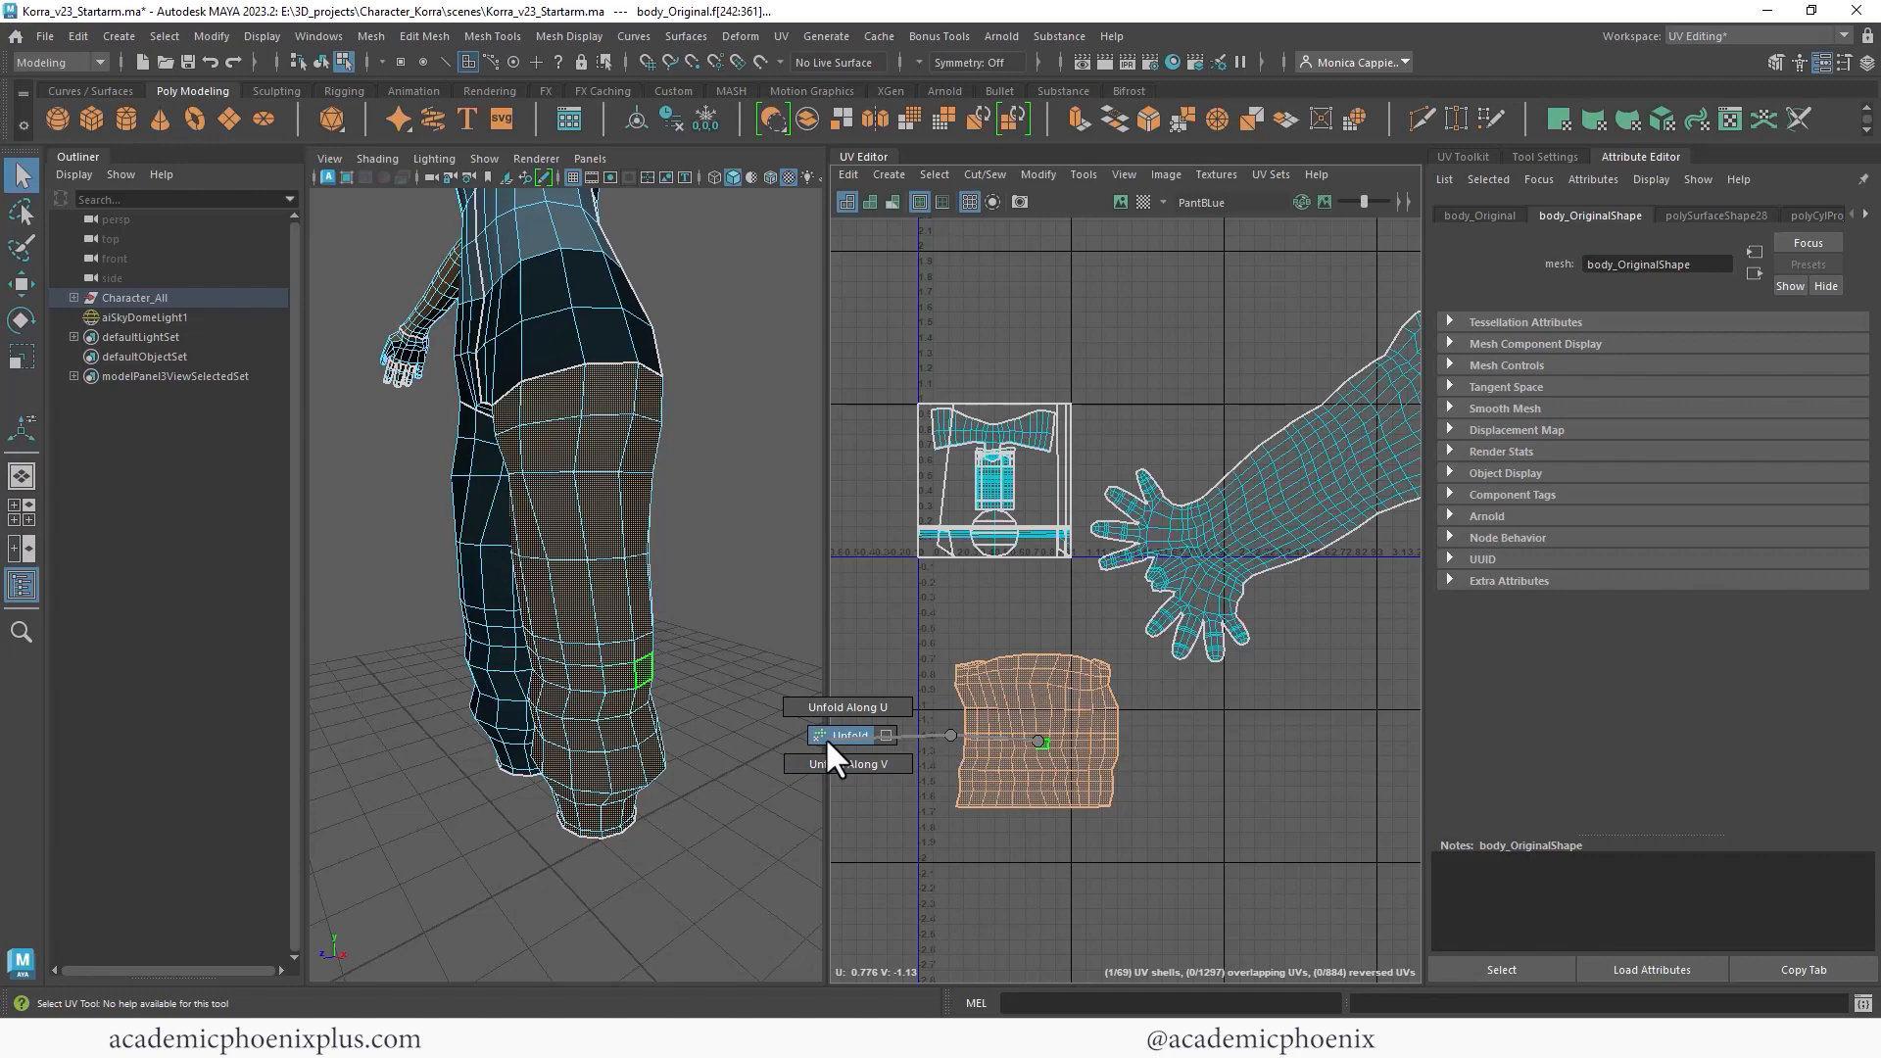
left_click(848, 734)
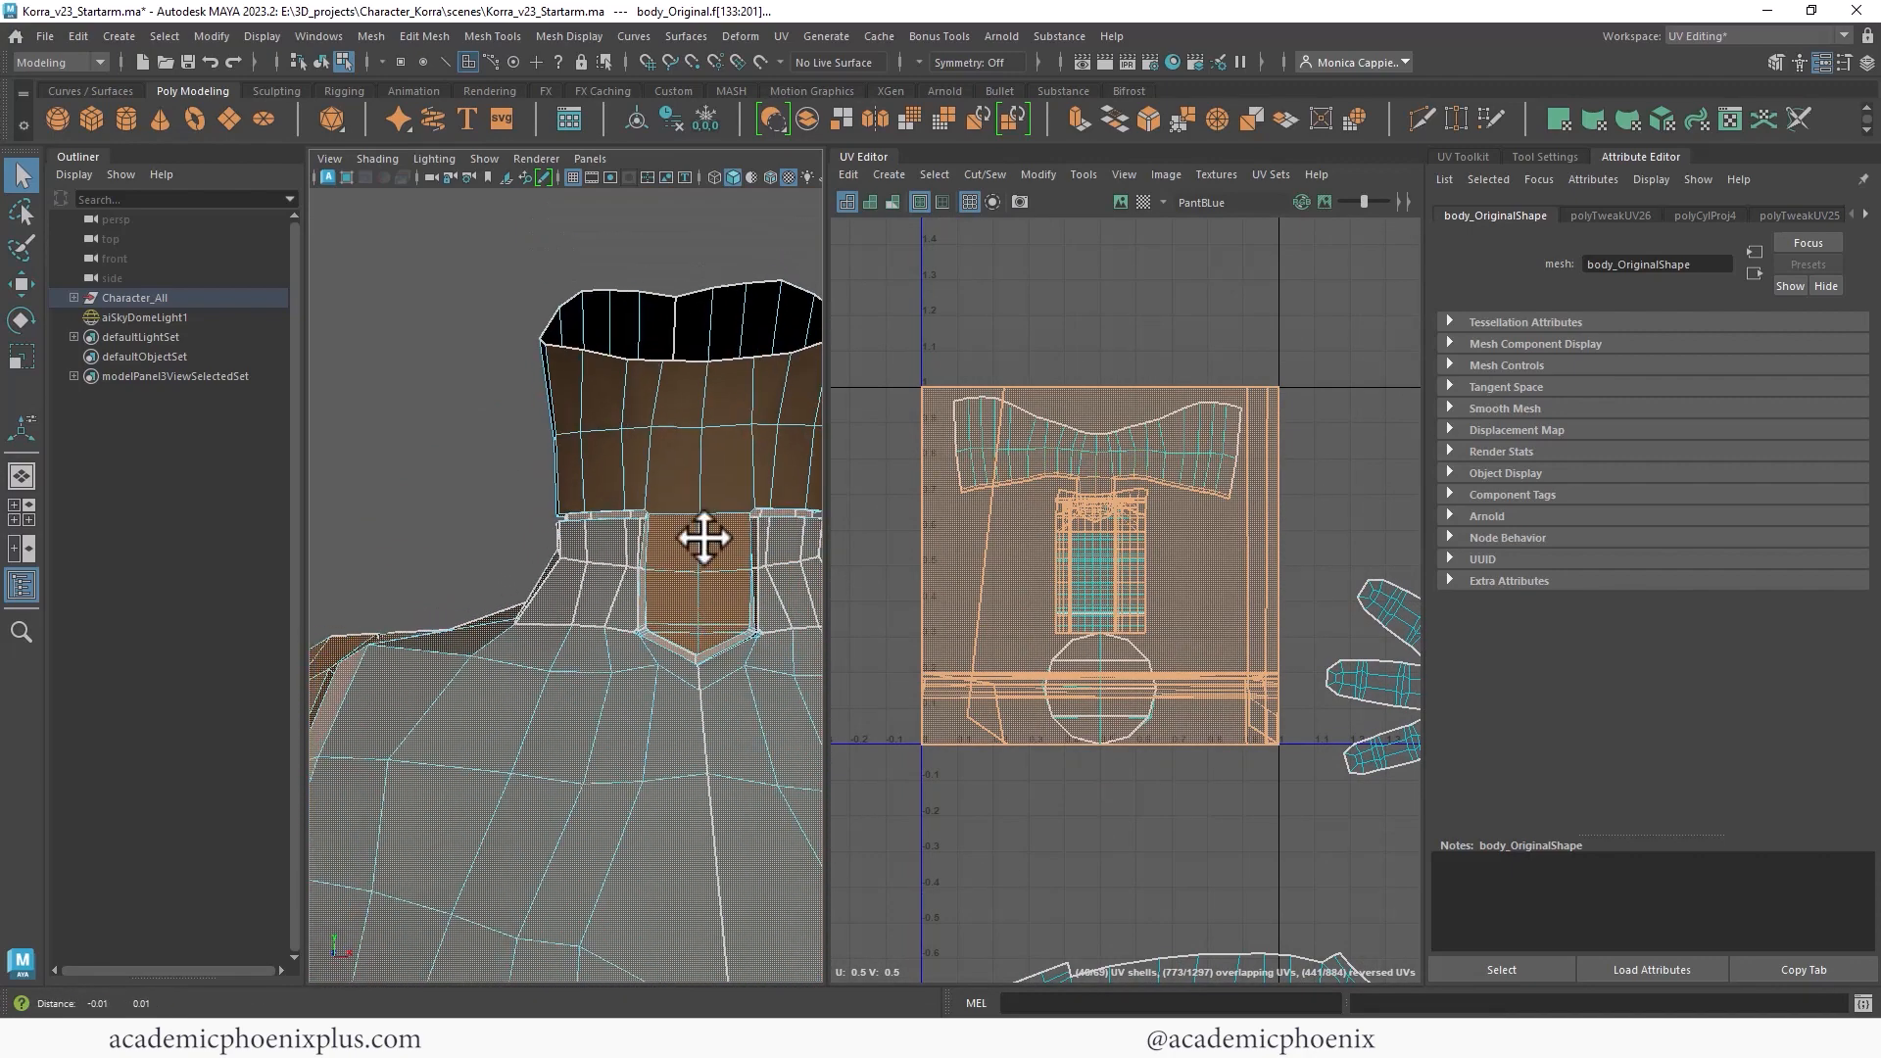
Select the collar faces and extend the selection down through the torso to the trouser back.
left_click(606, 594)
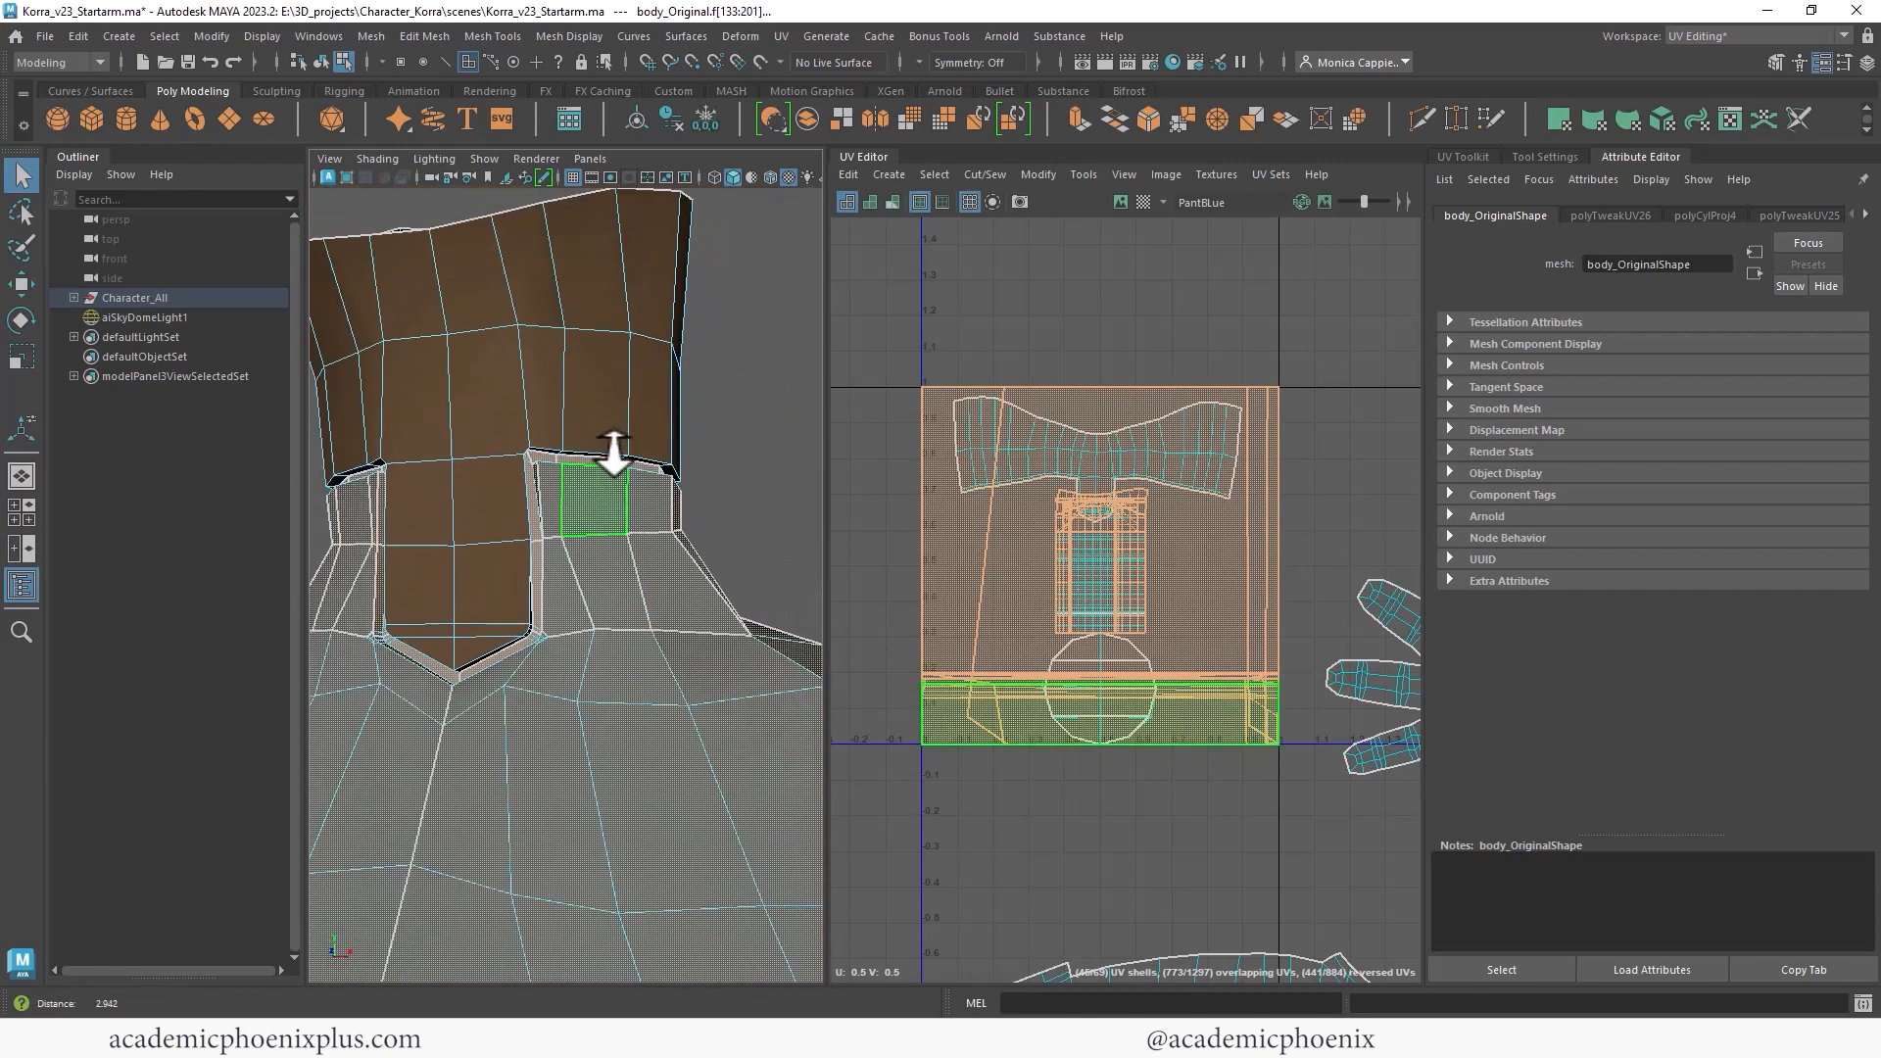
left_click_drag(611, 468, 480, 517)
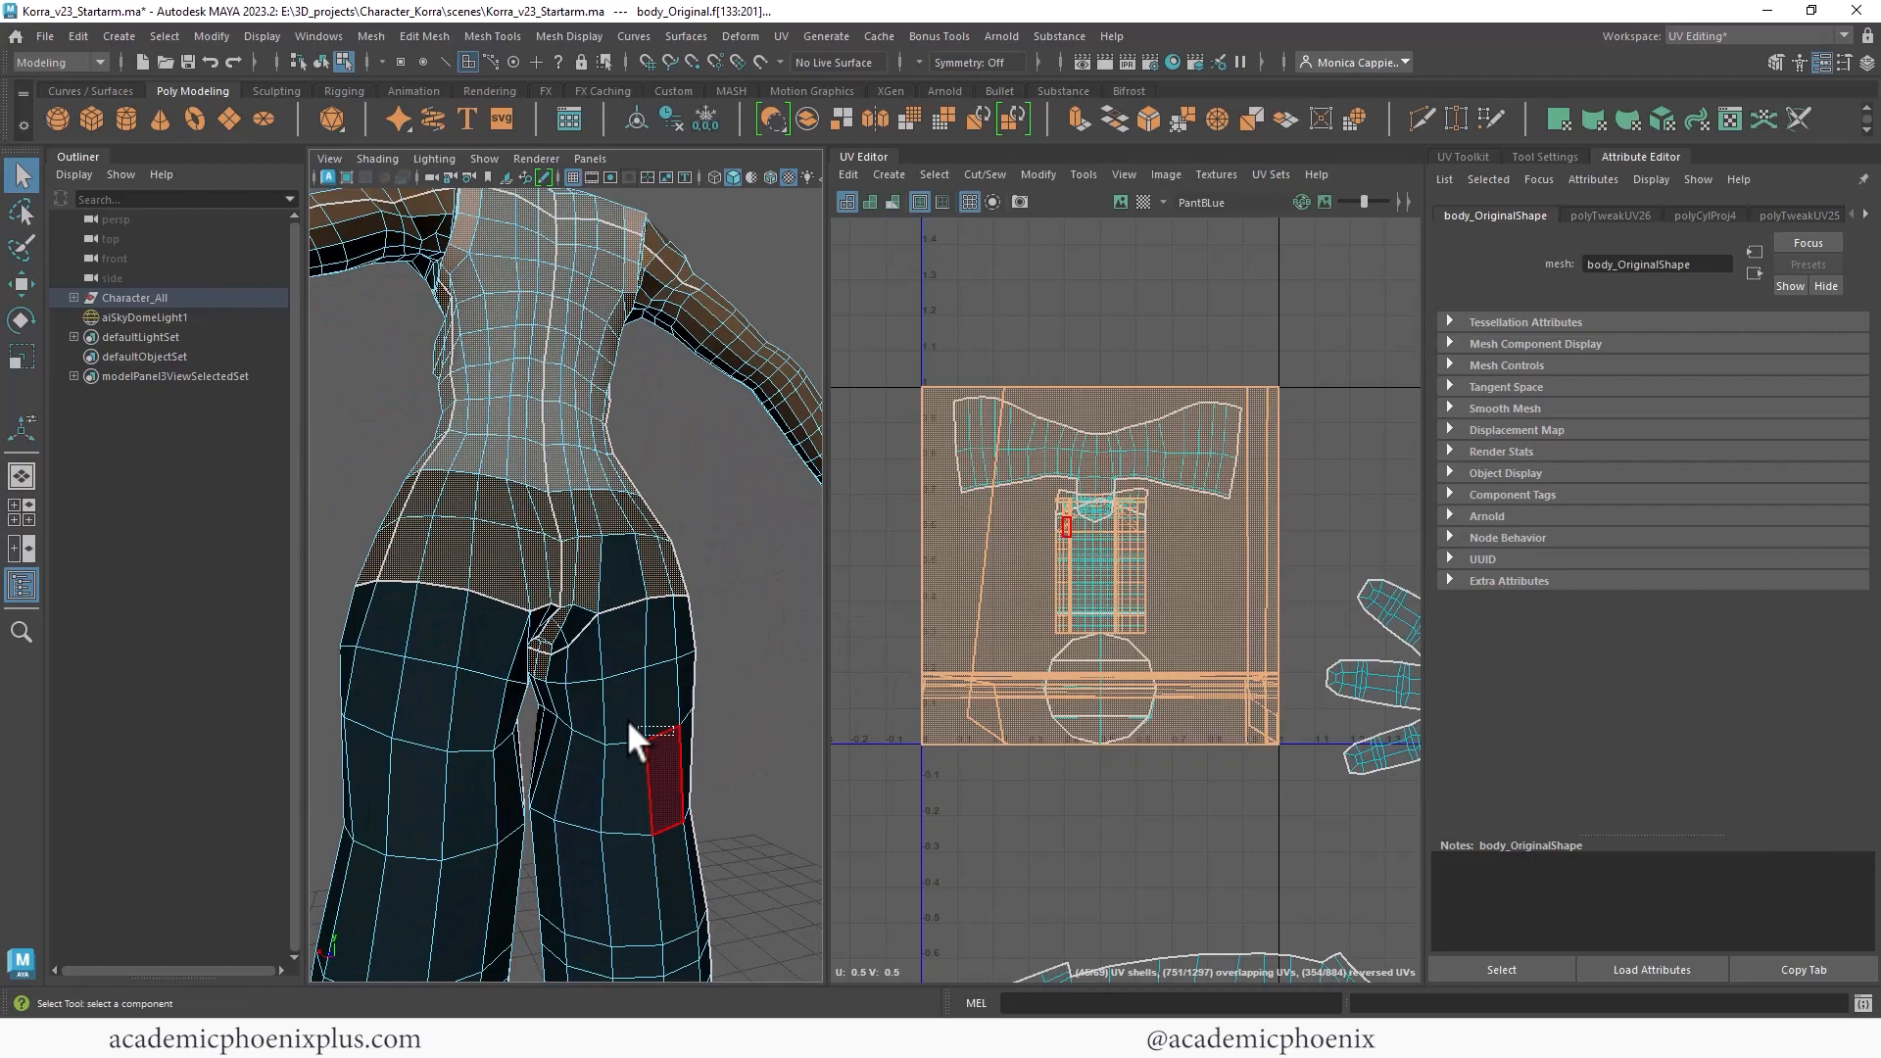
left_click_drag(636, 740, 529, 666)
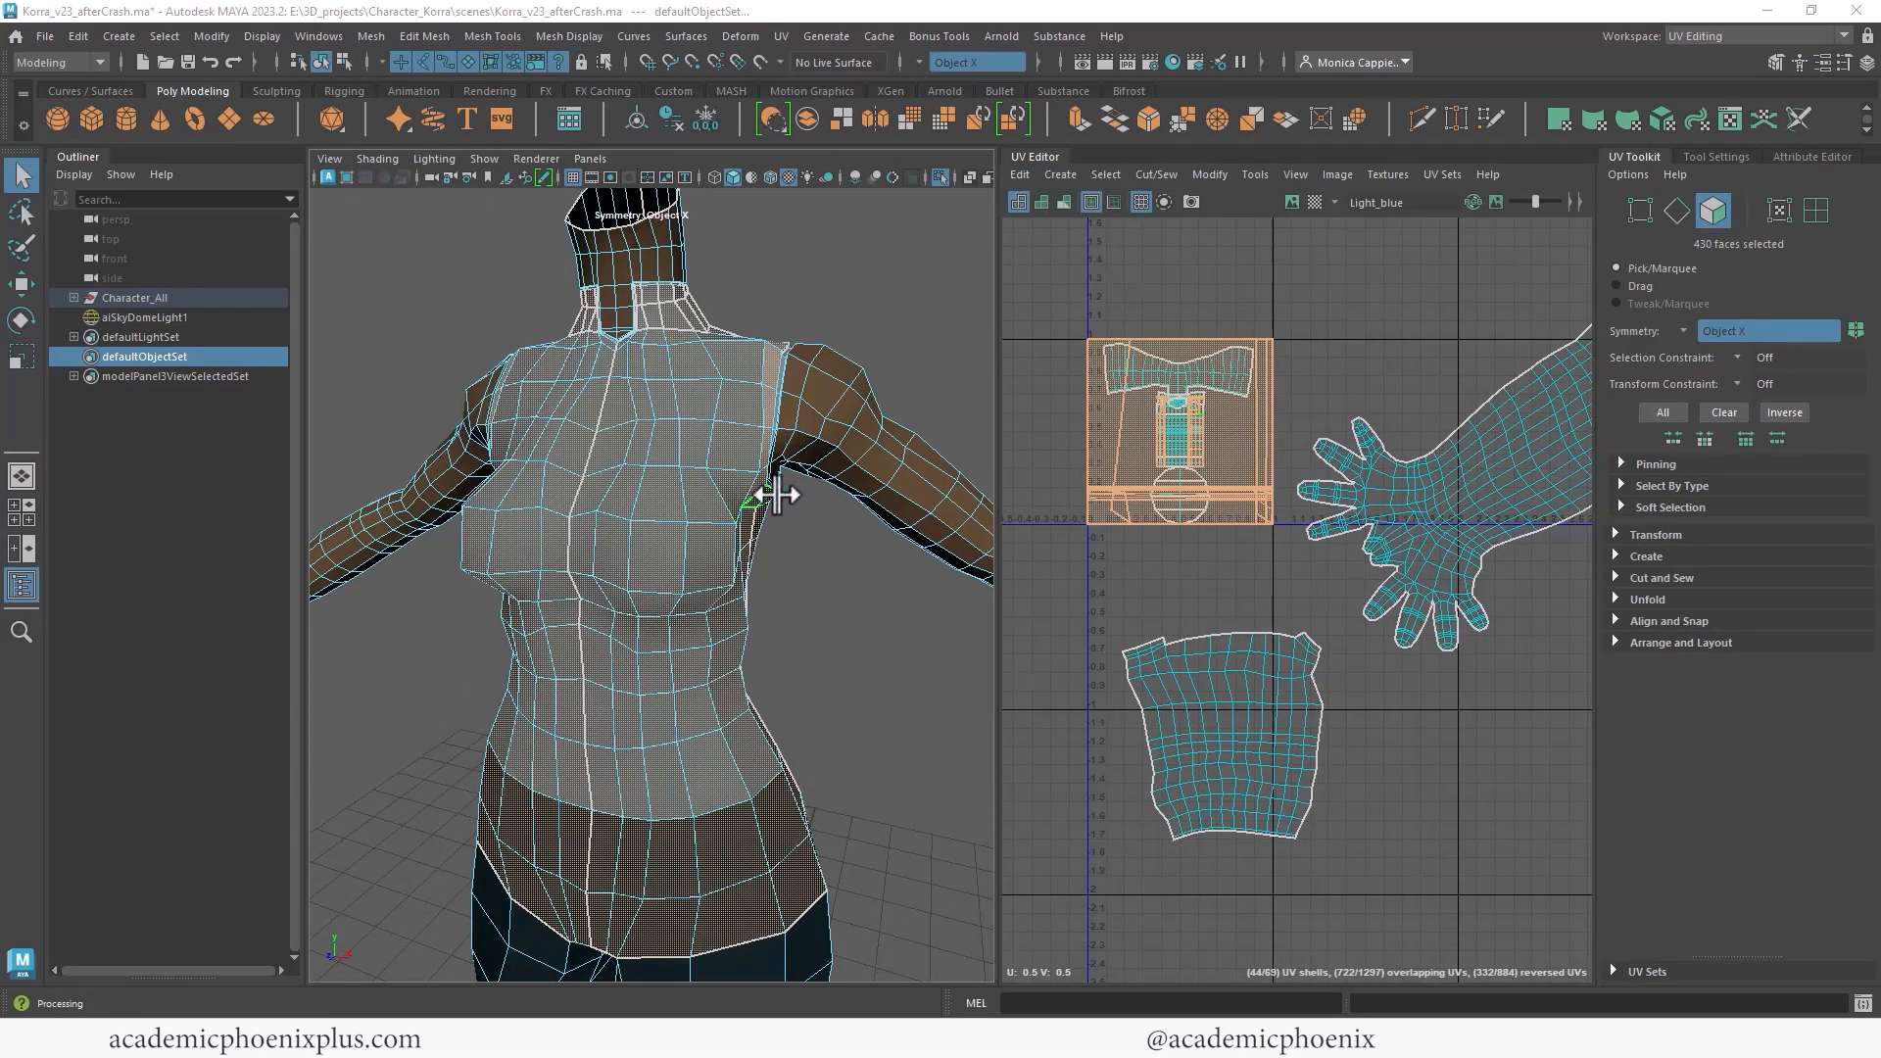
Planar-project the torso faces from the Z axis, then close the Planar Mapping Options.
left_click_drag(779, 492, 894, 516)
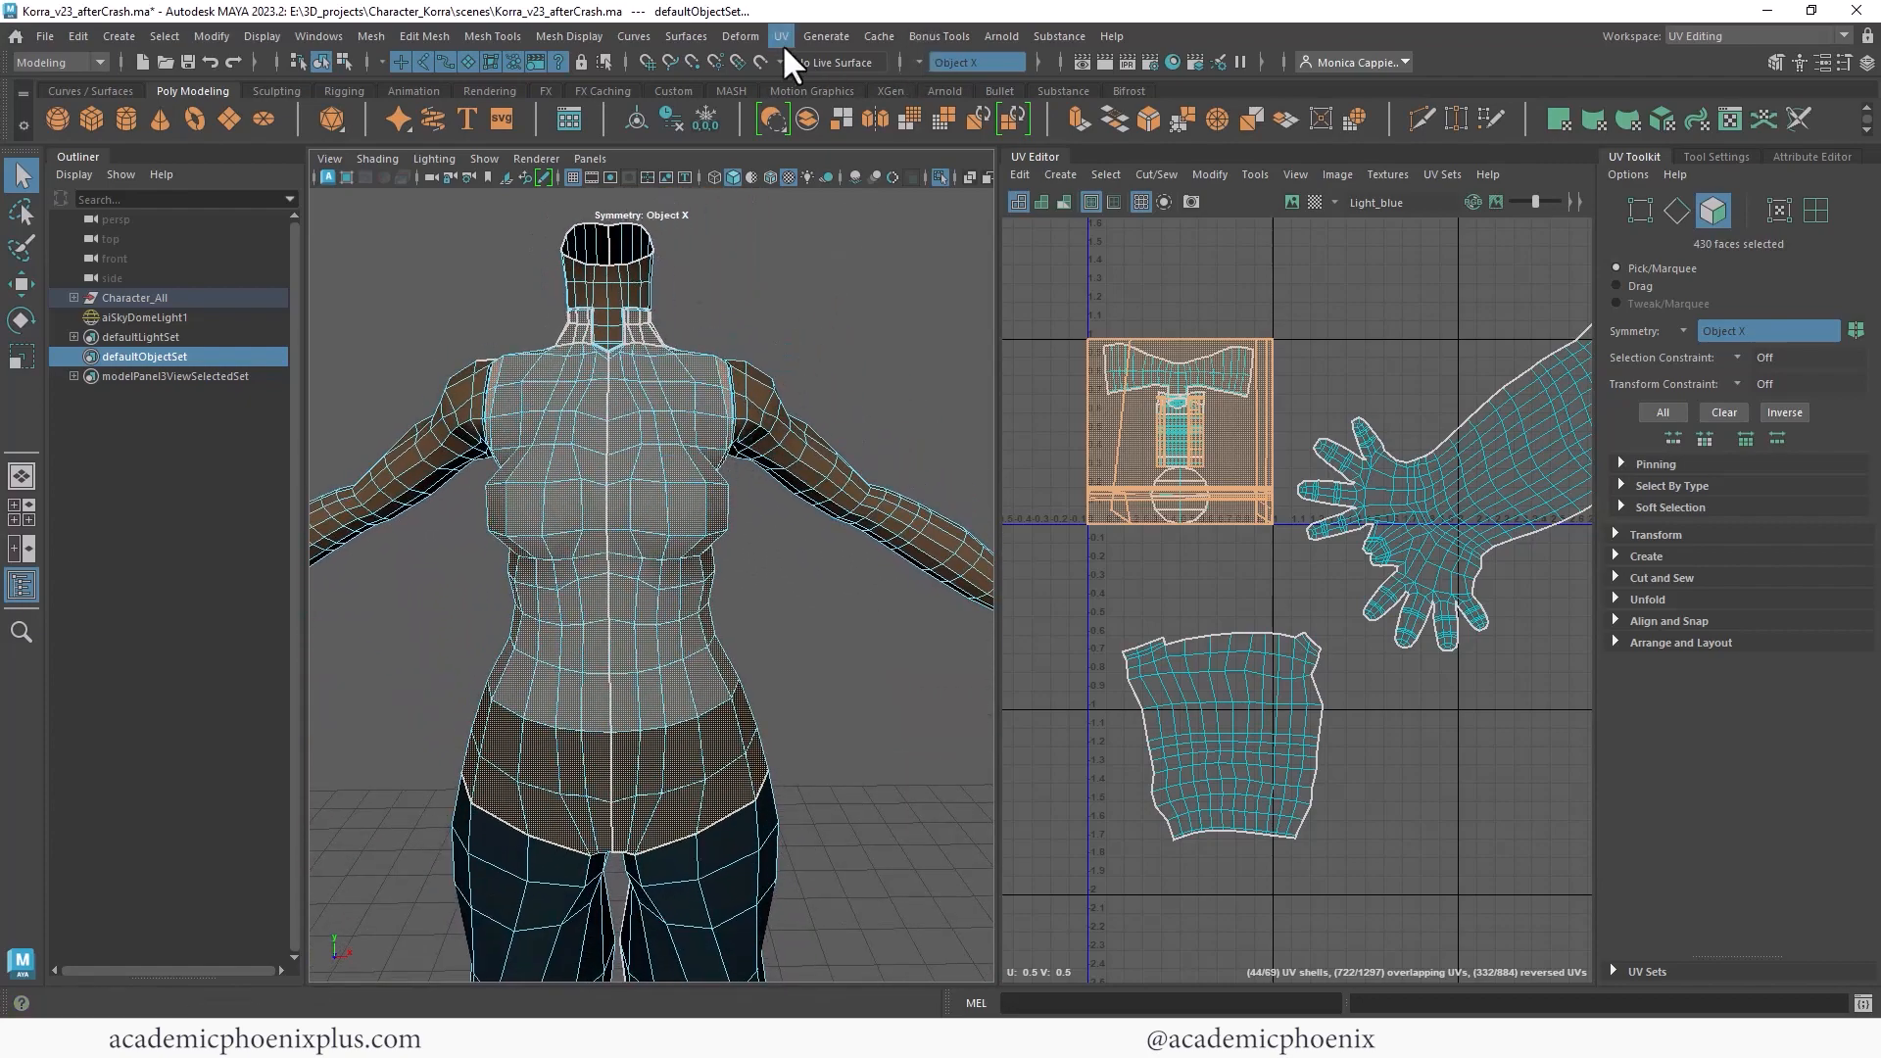
left_click(780, 36)
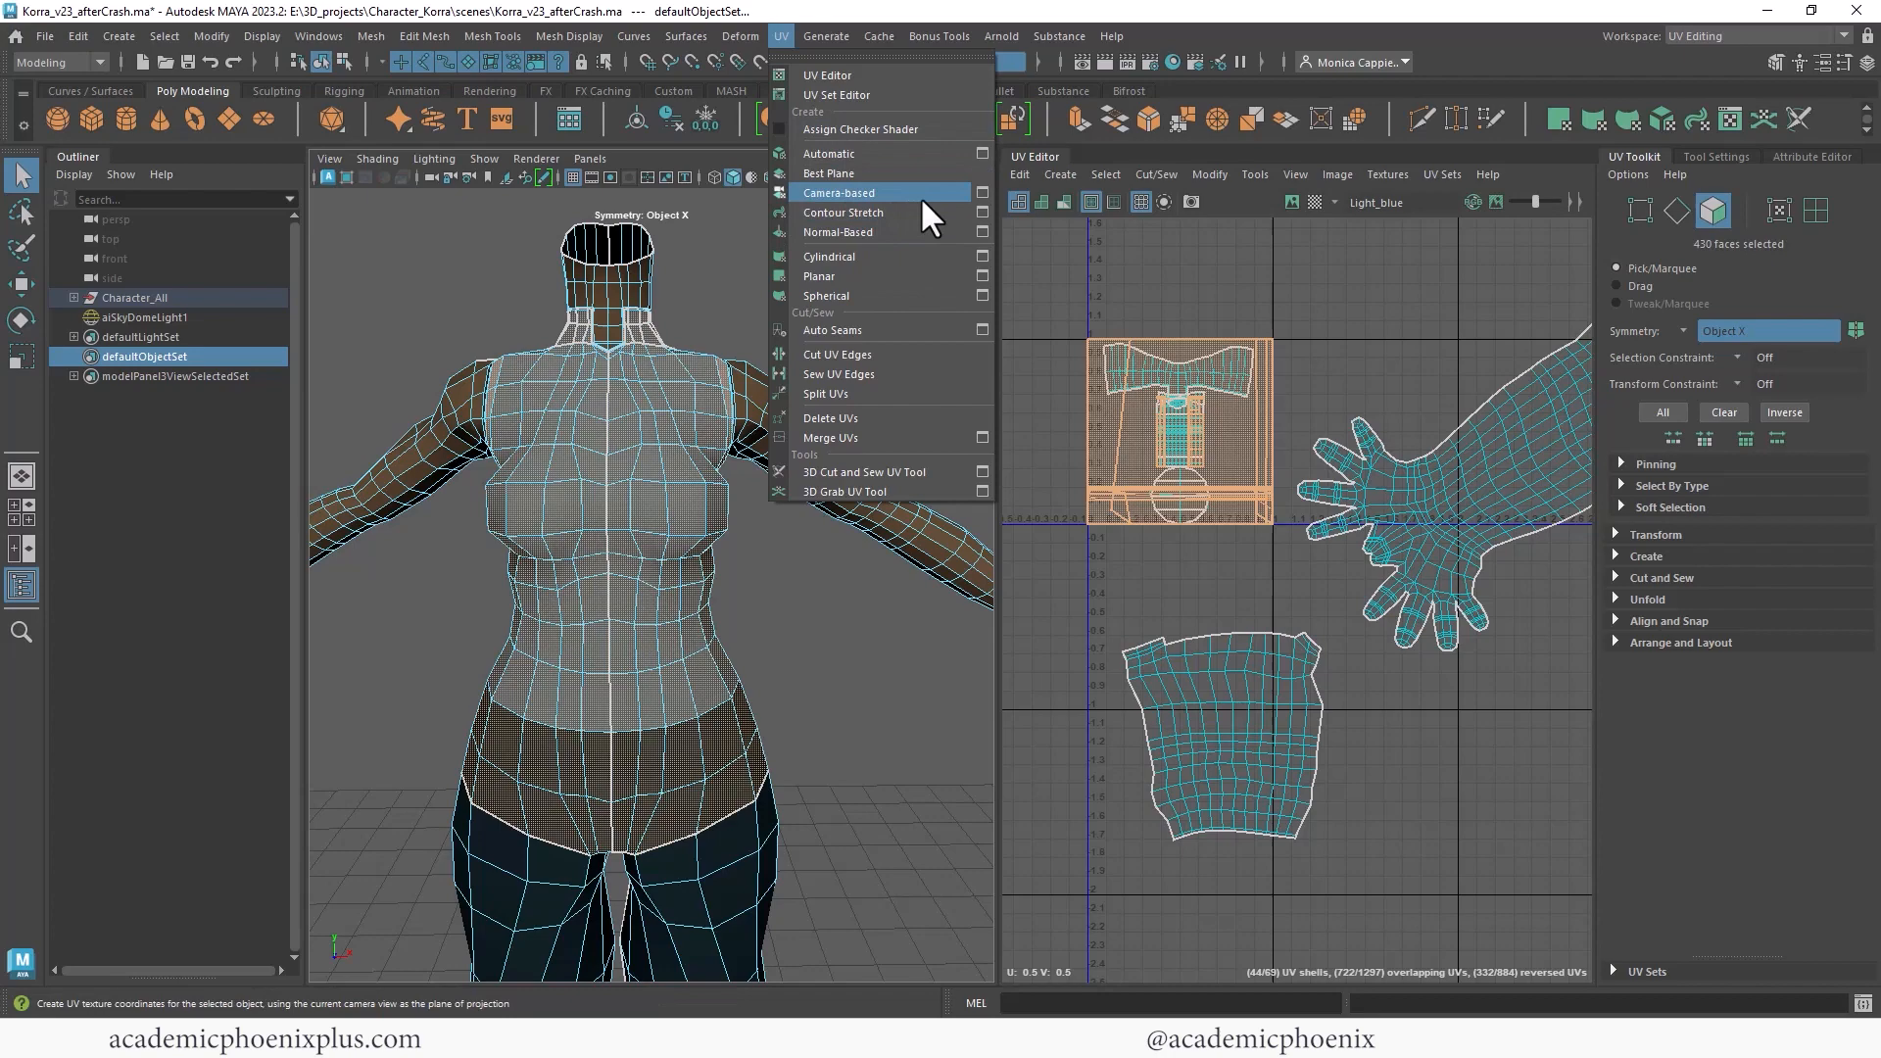
left_click(983, 277)
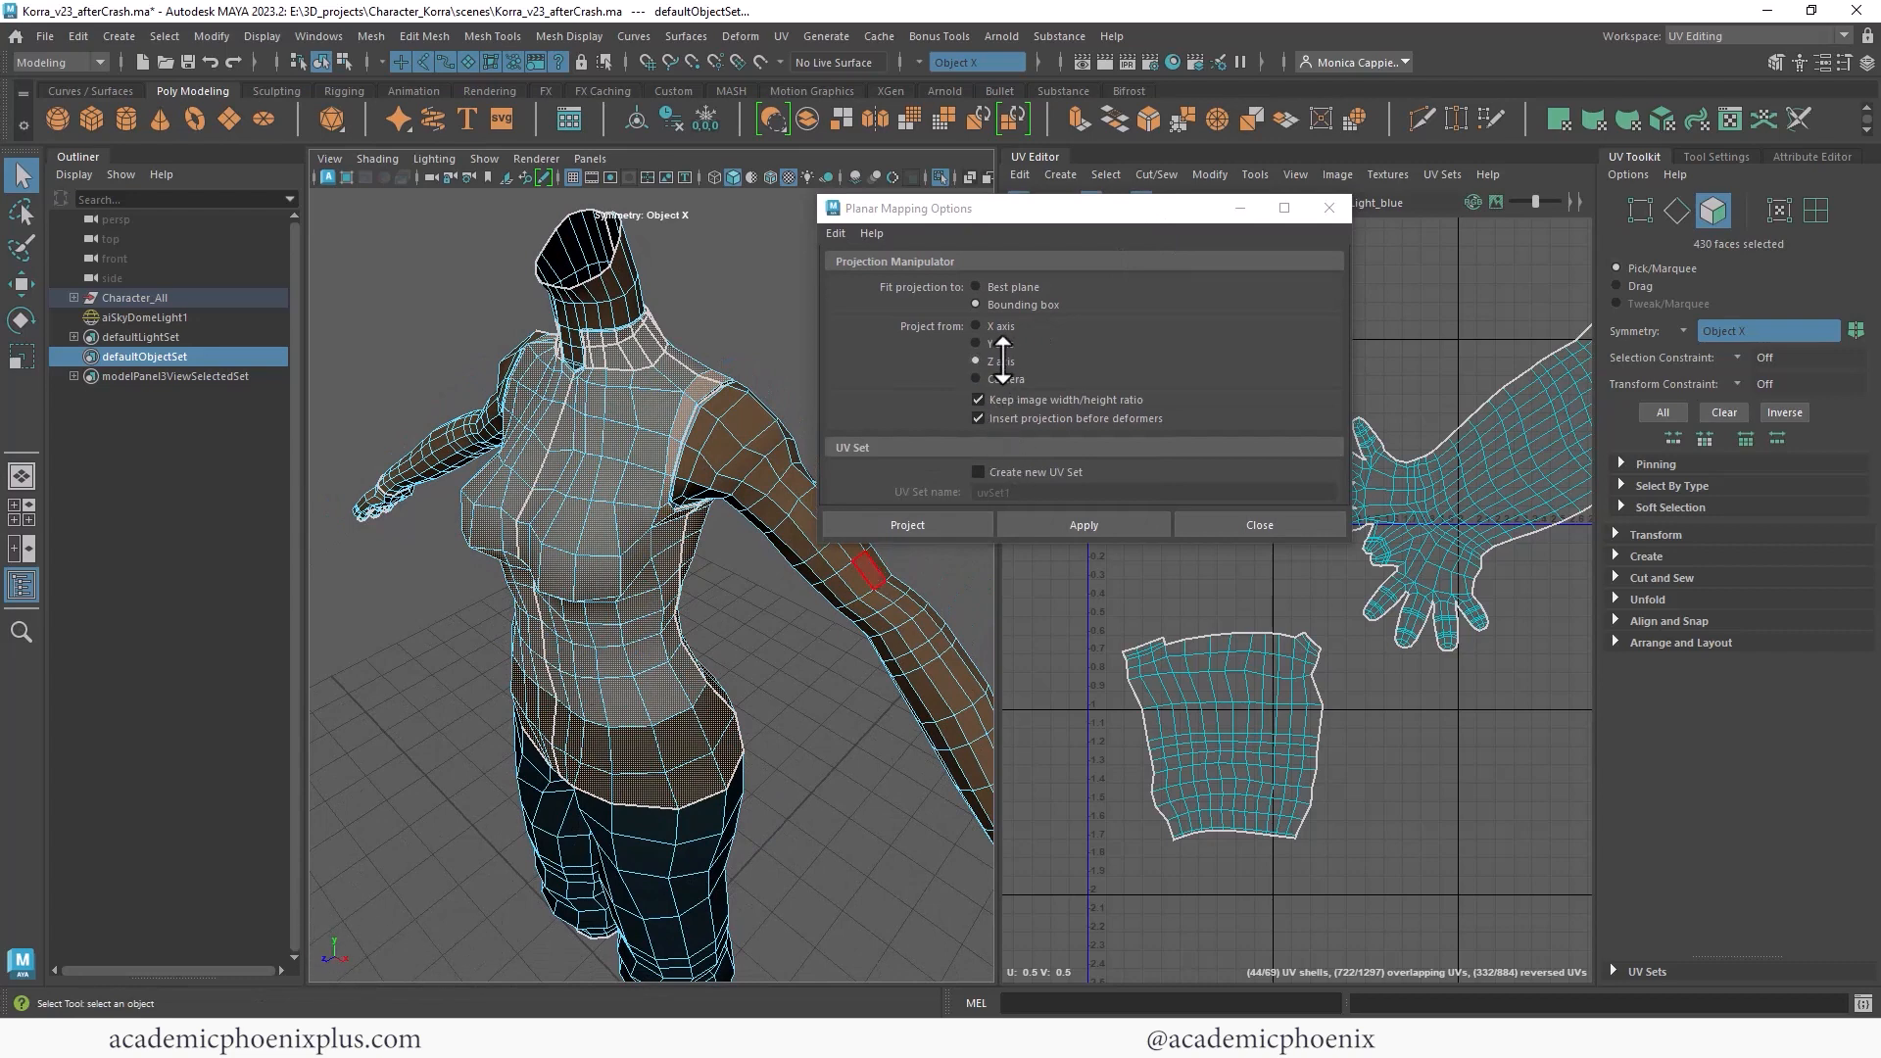
left_click(907, 525)
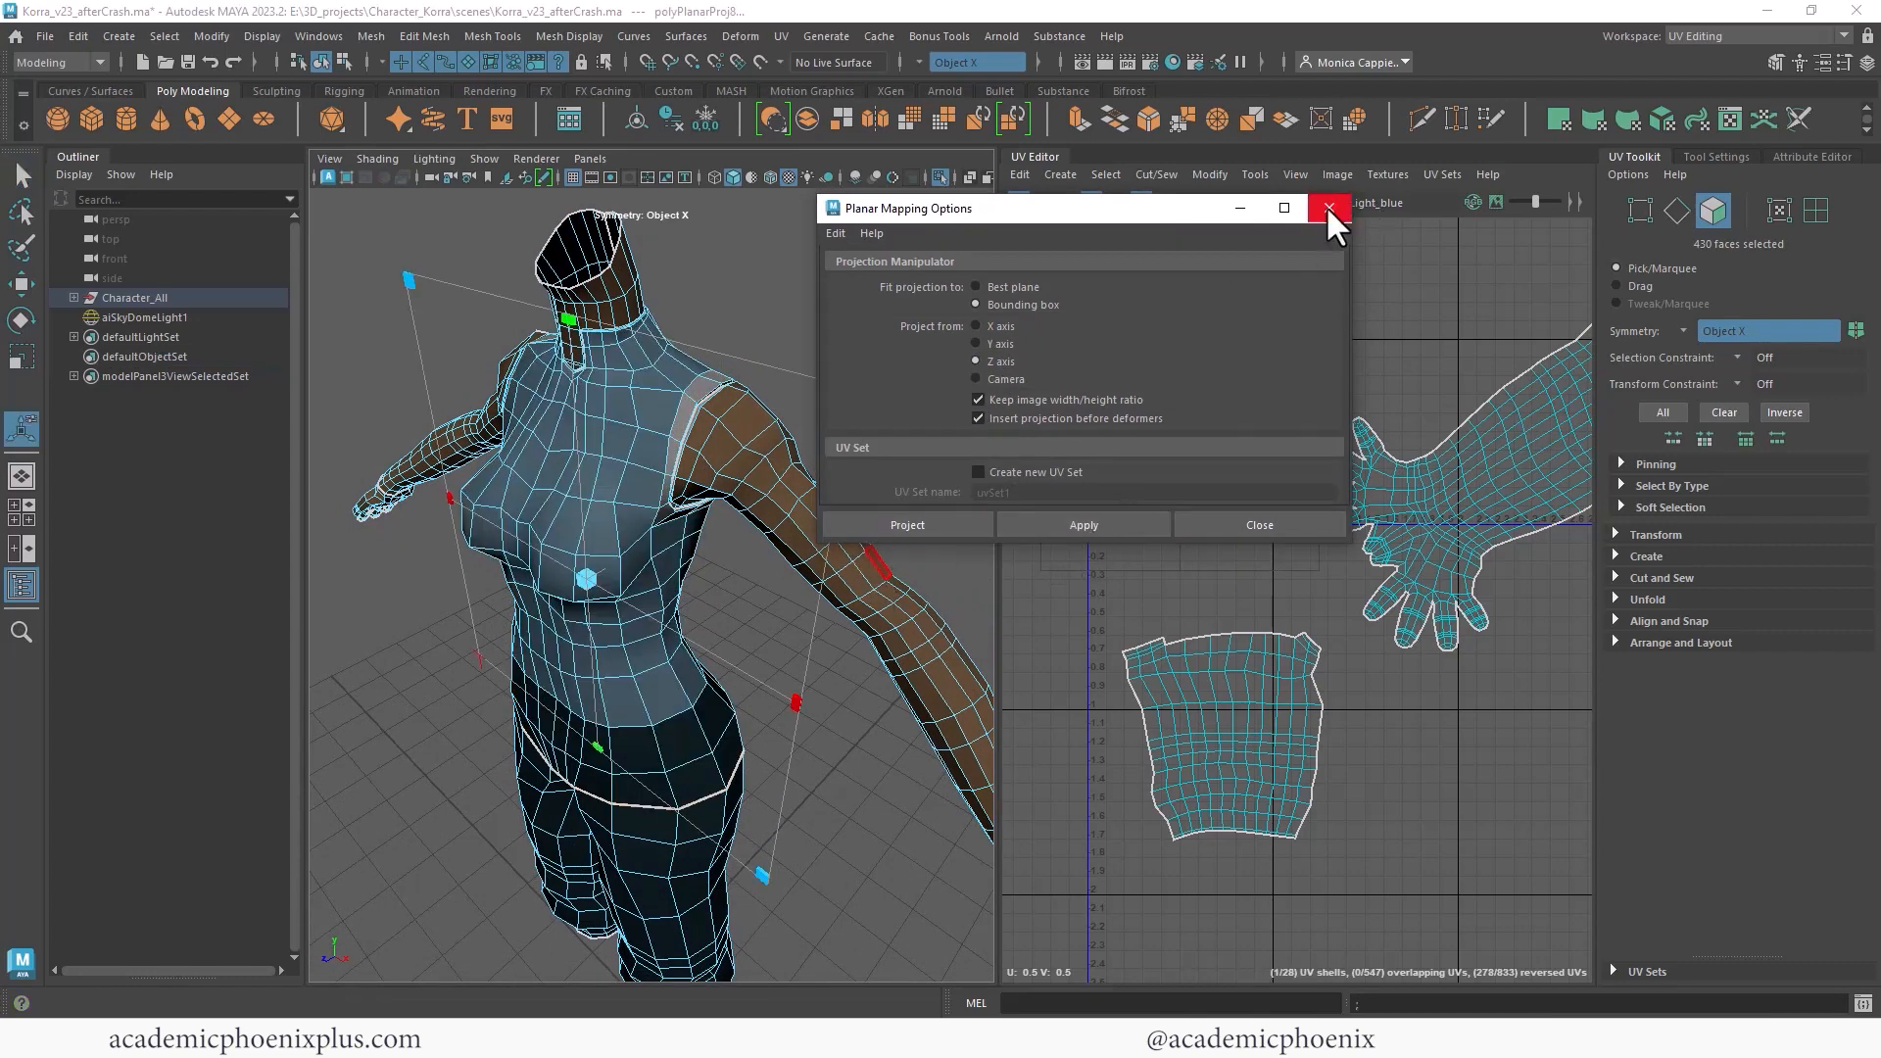
left_click(1327, 208)
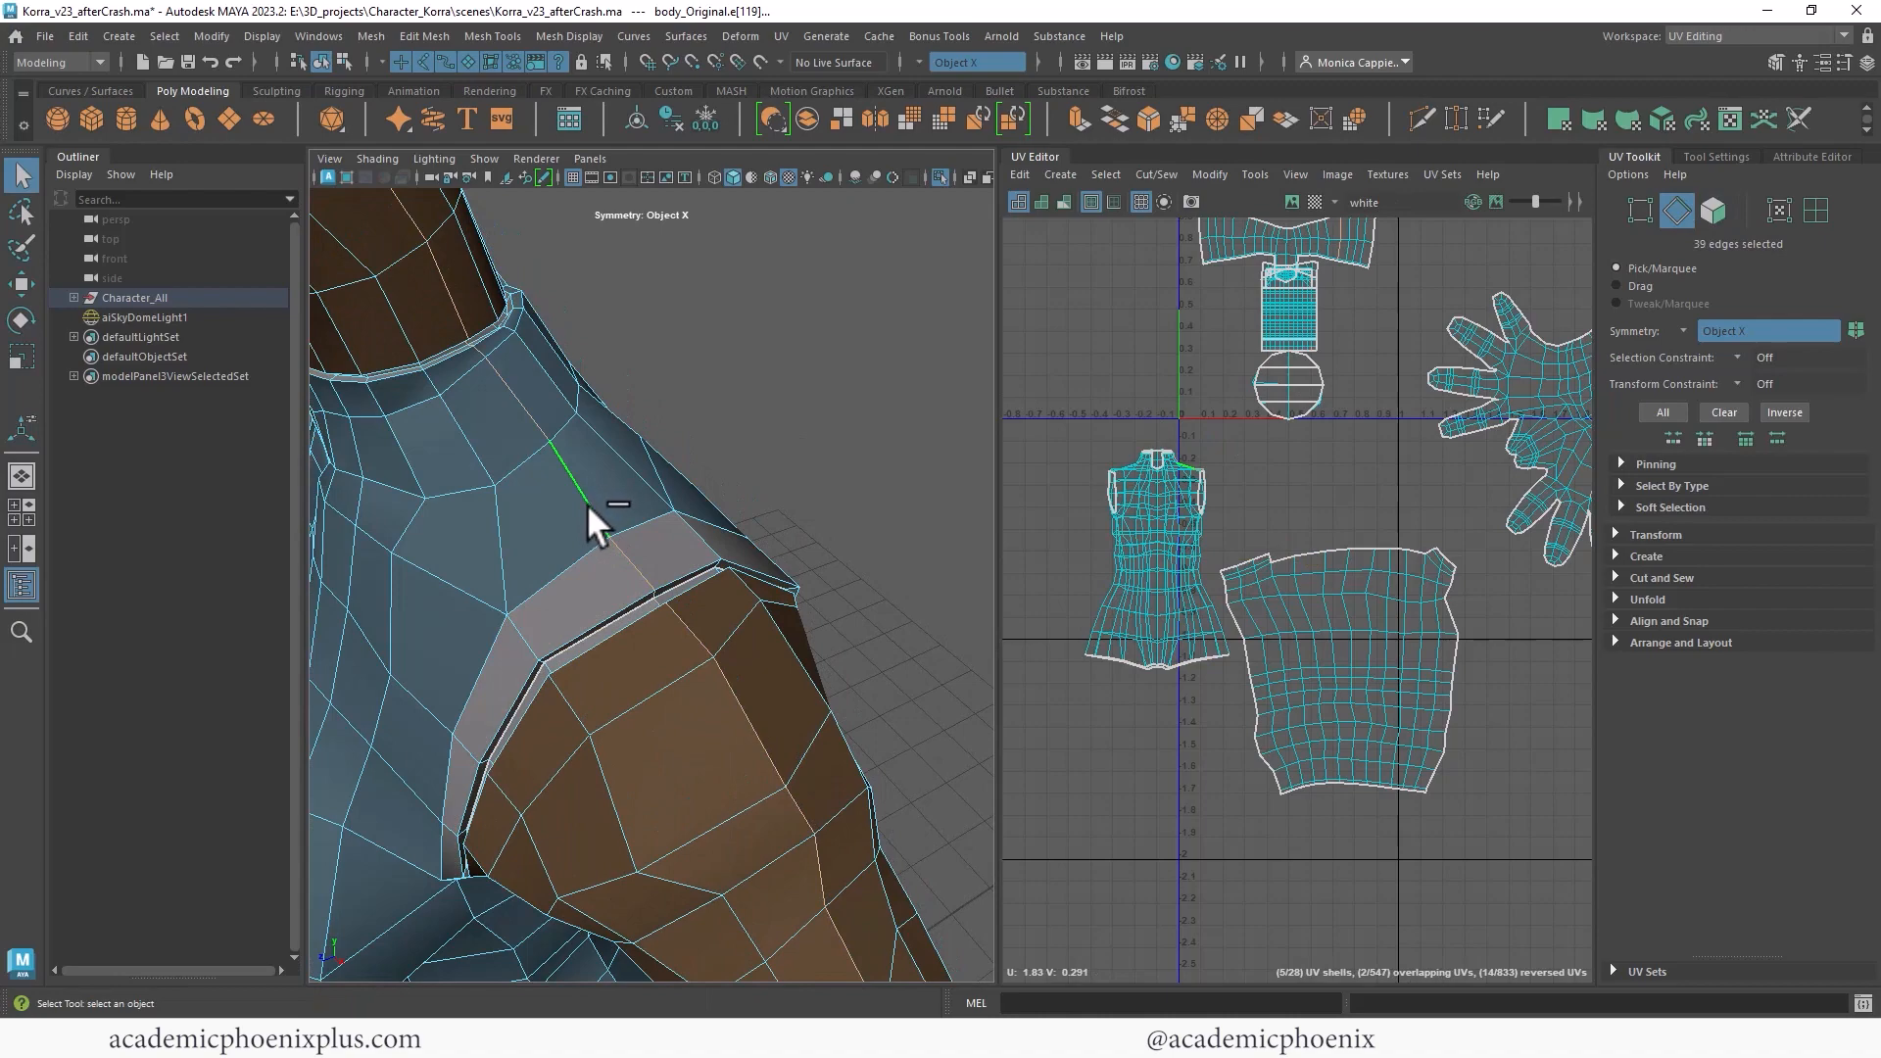
Reposition the arm UV shell and unfold the front and back torso shells.
left_click_drag(600, 528, 707, 587)
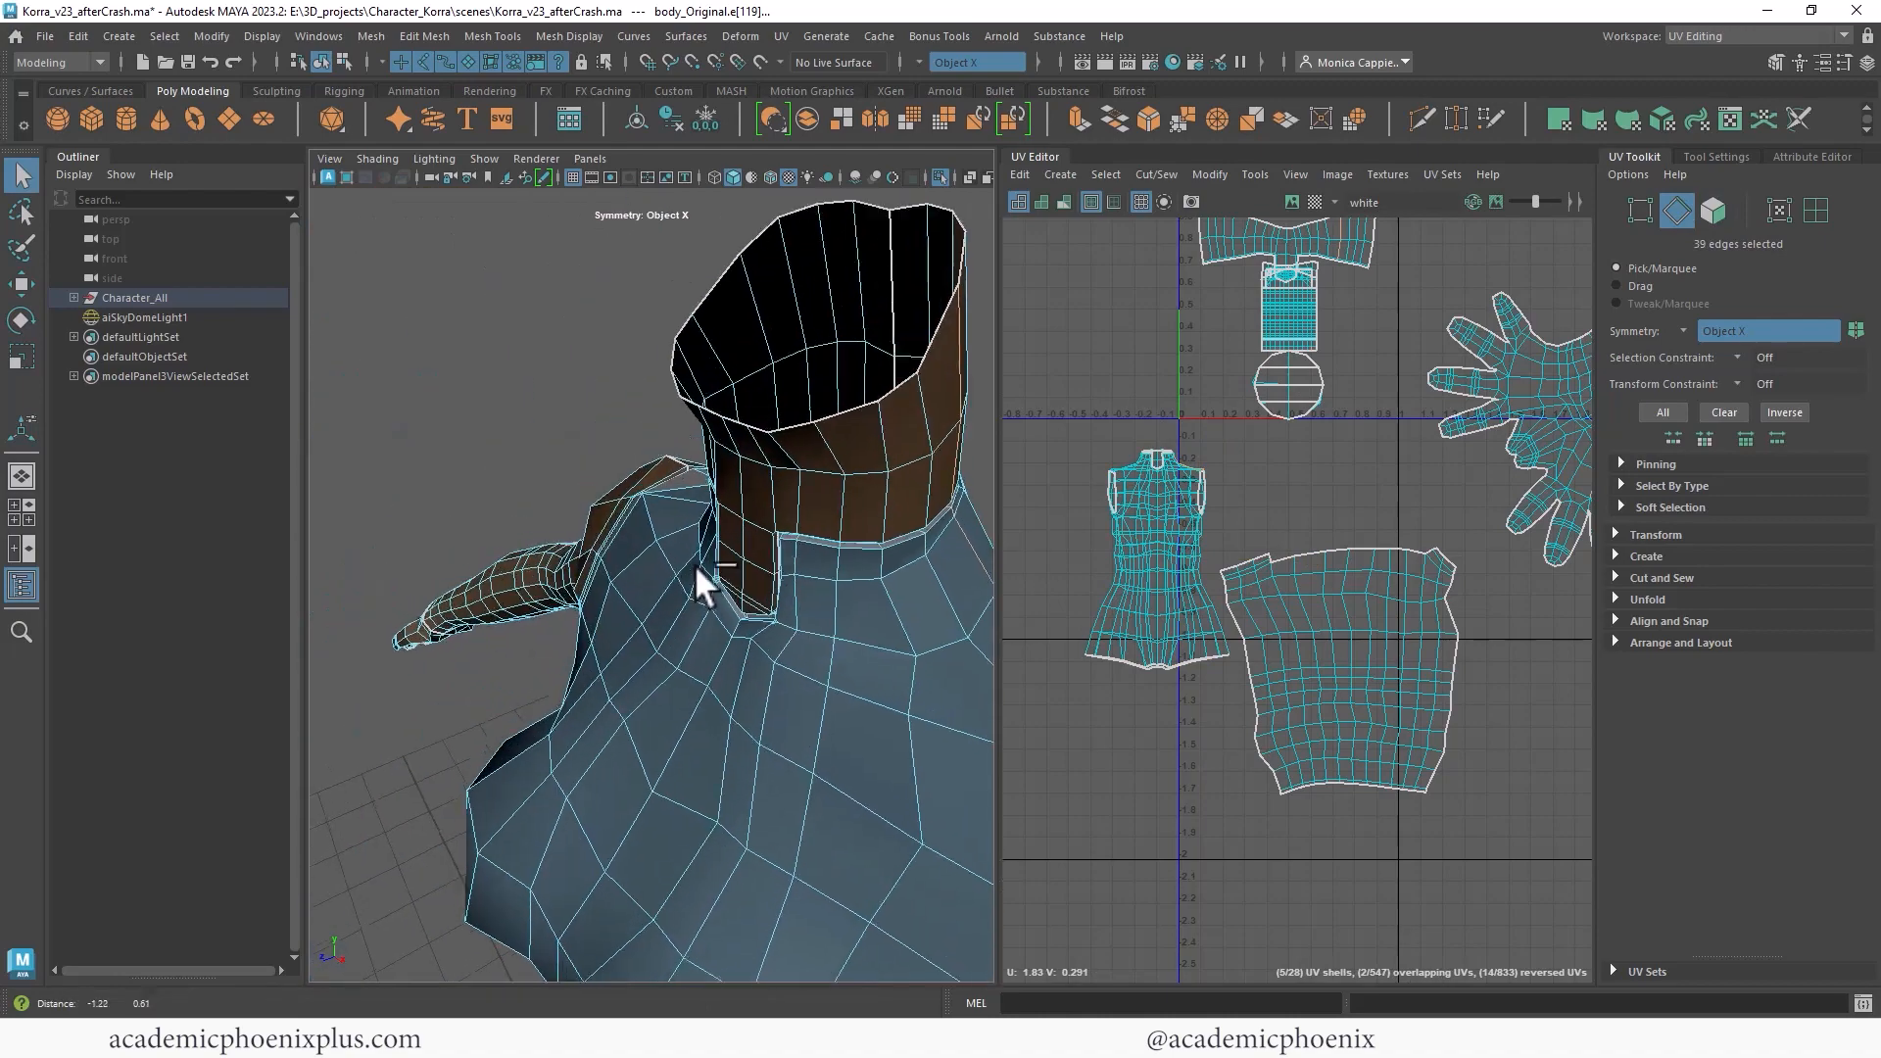
left_click_drag(696, 588, 858, 533)
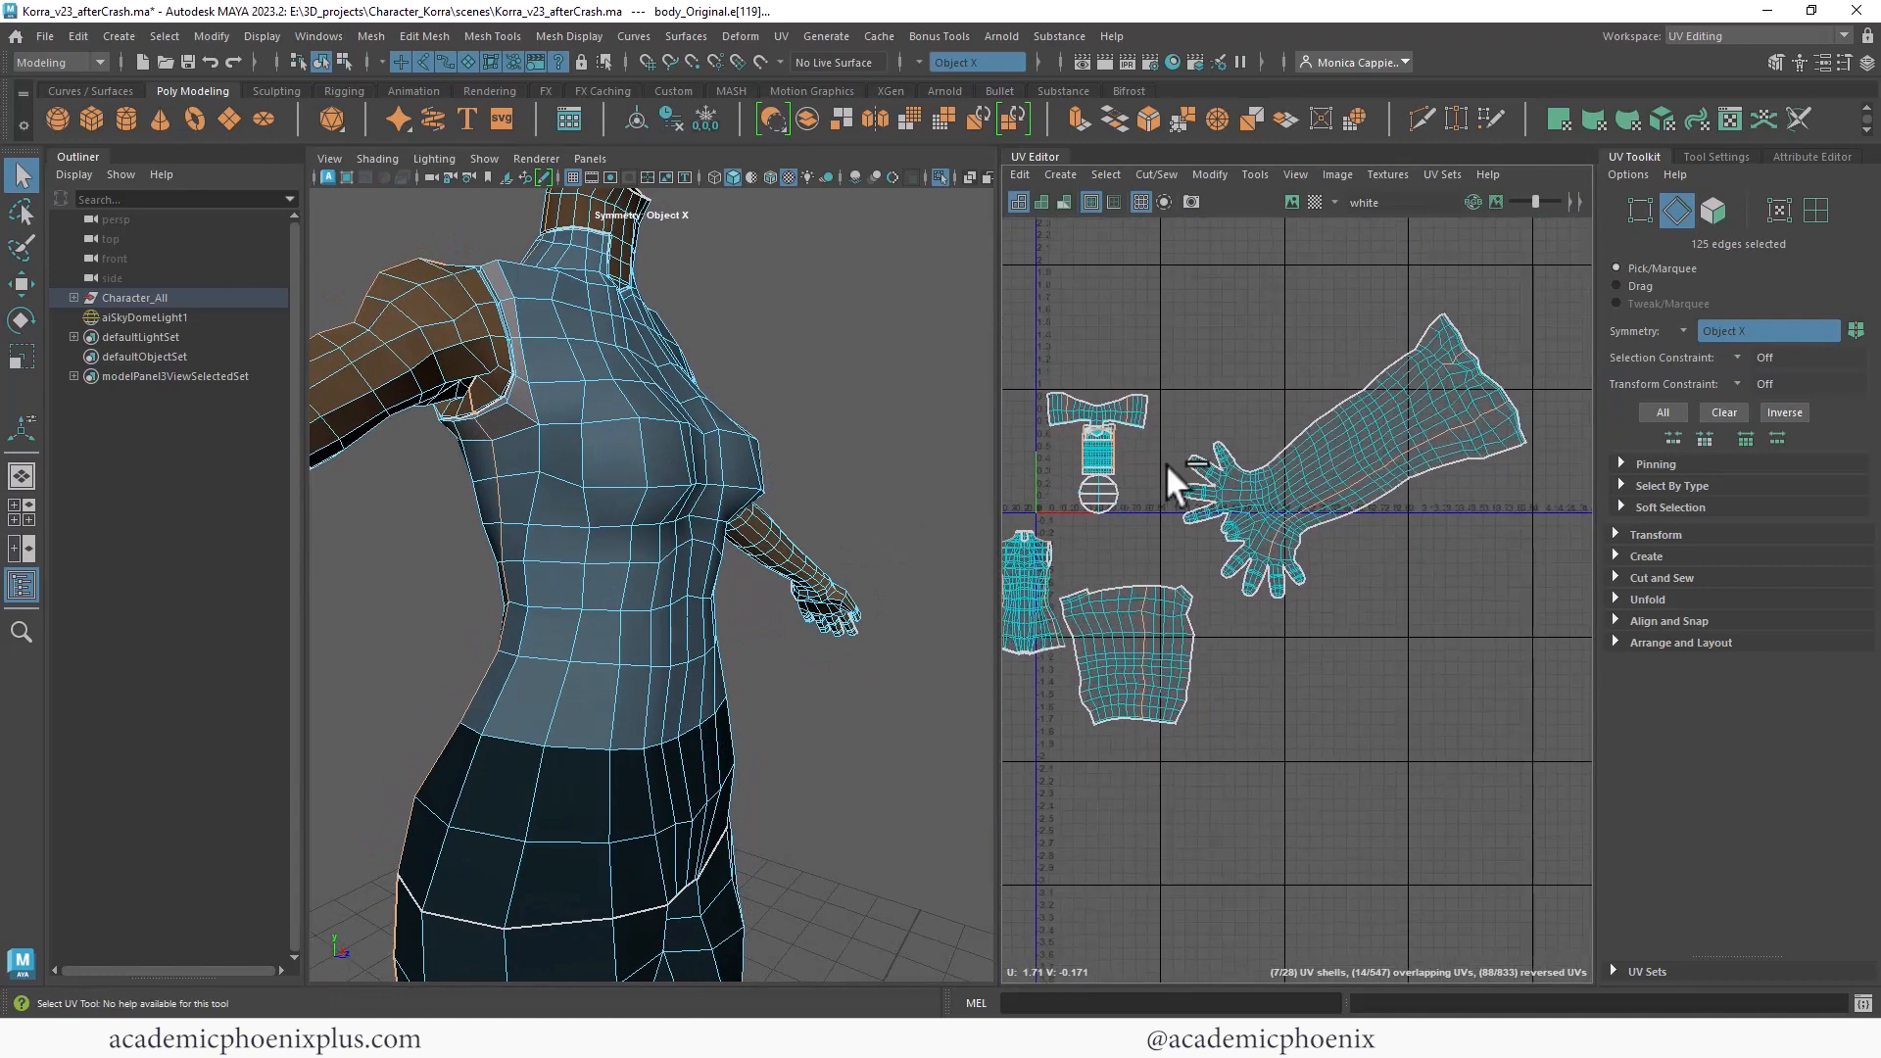
left_click_drag(1187, 480, 1493, 624)
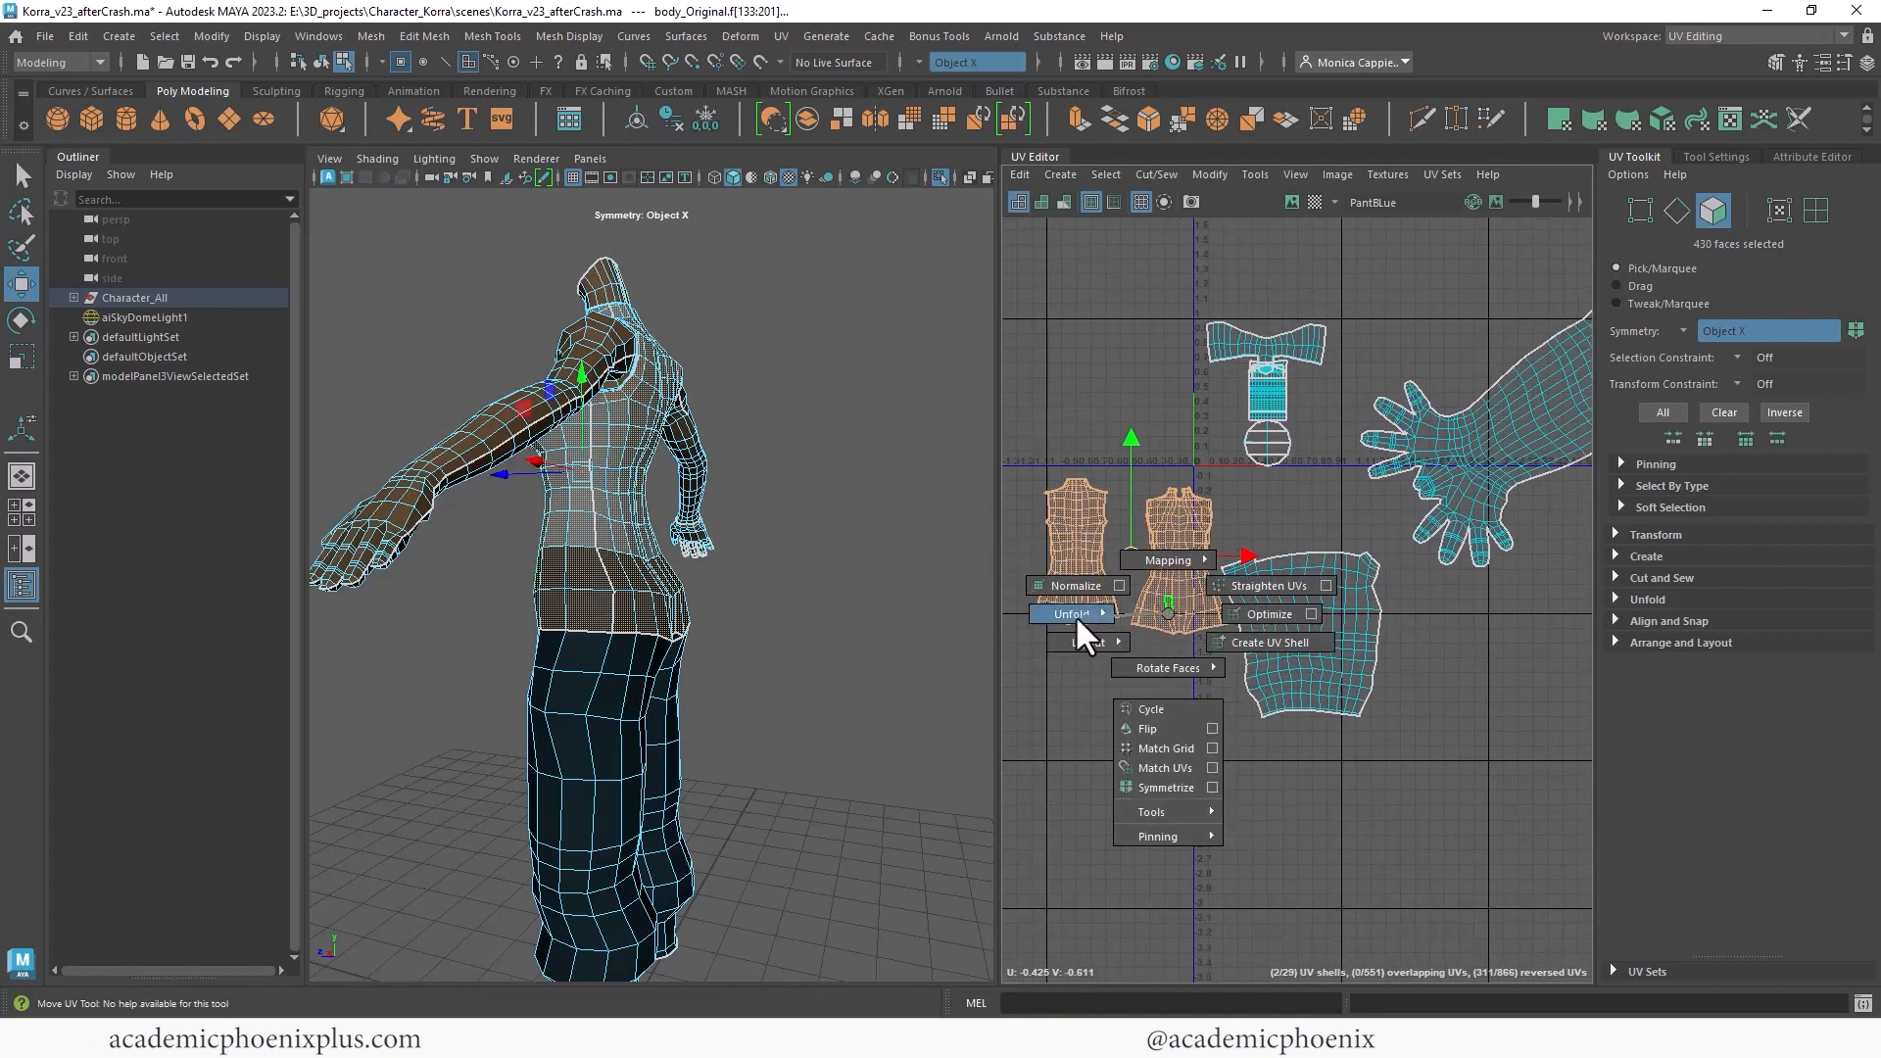
left_click(1067, 613)
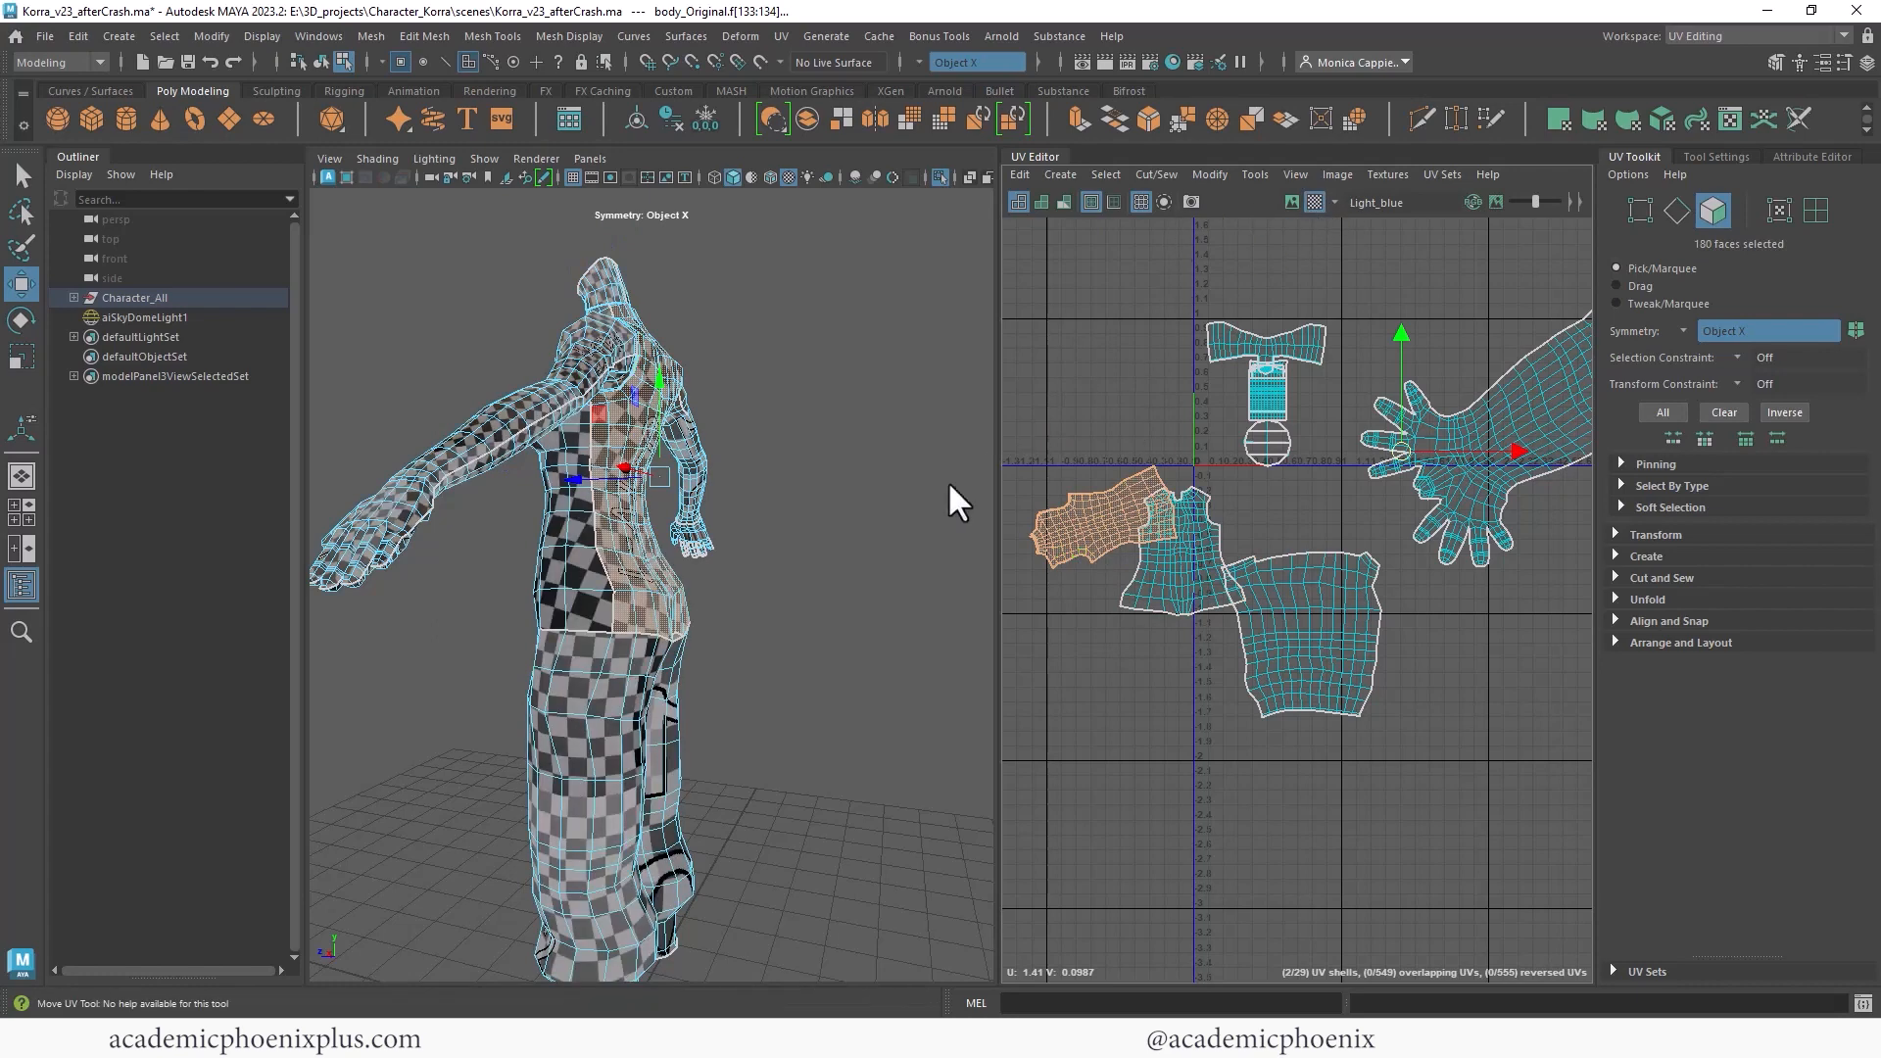
left_click(1086, 546)
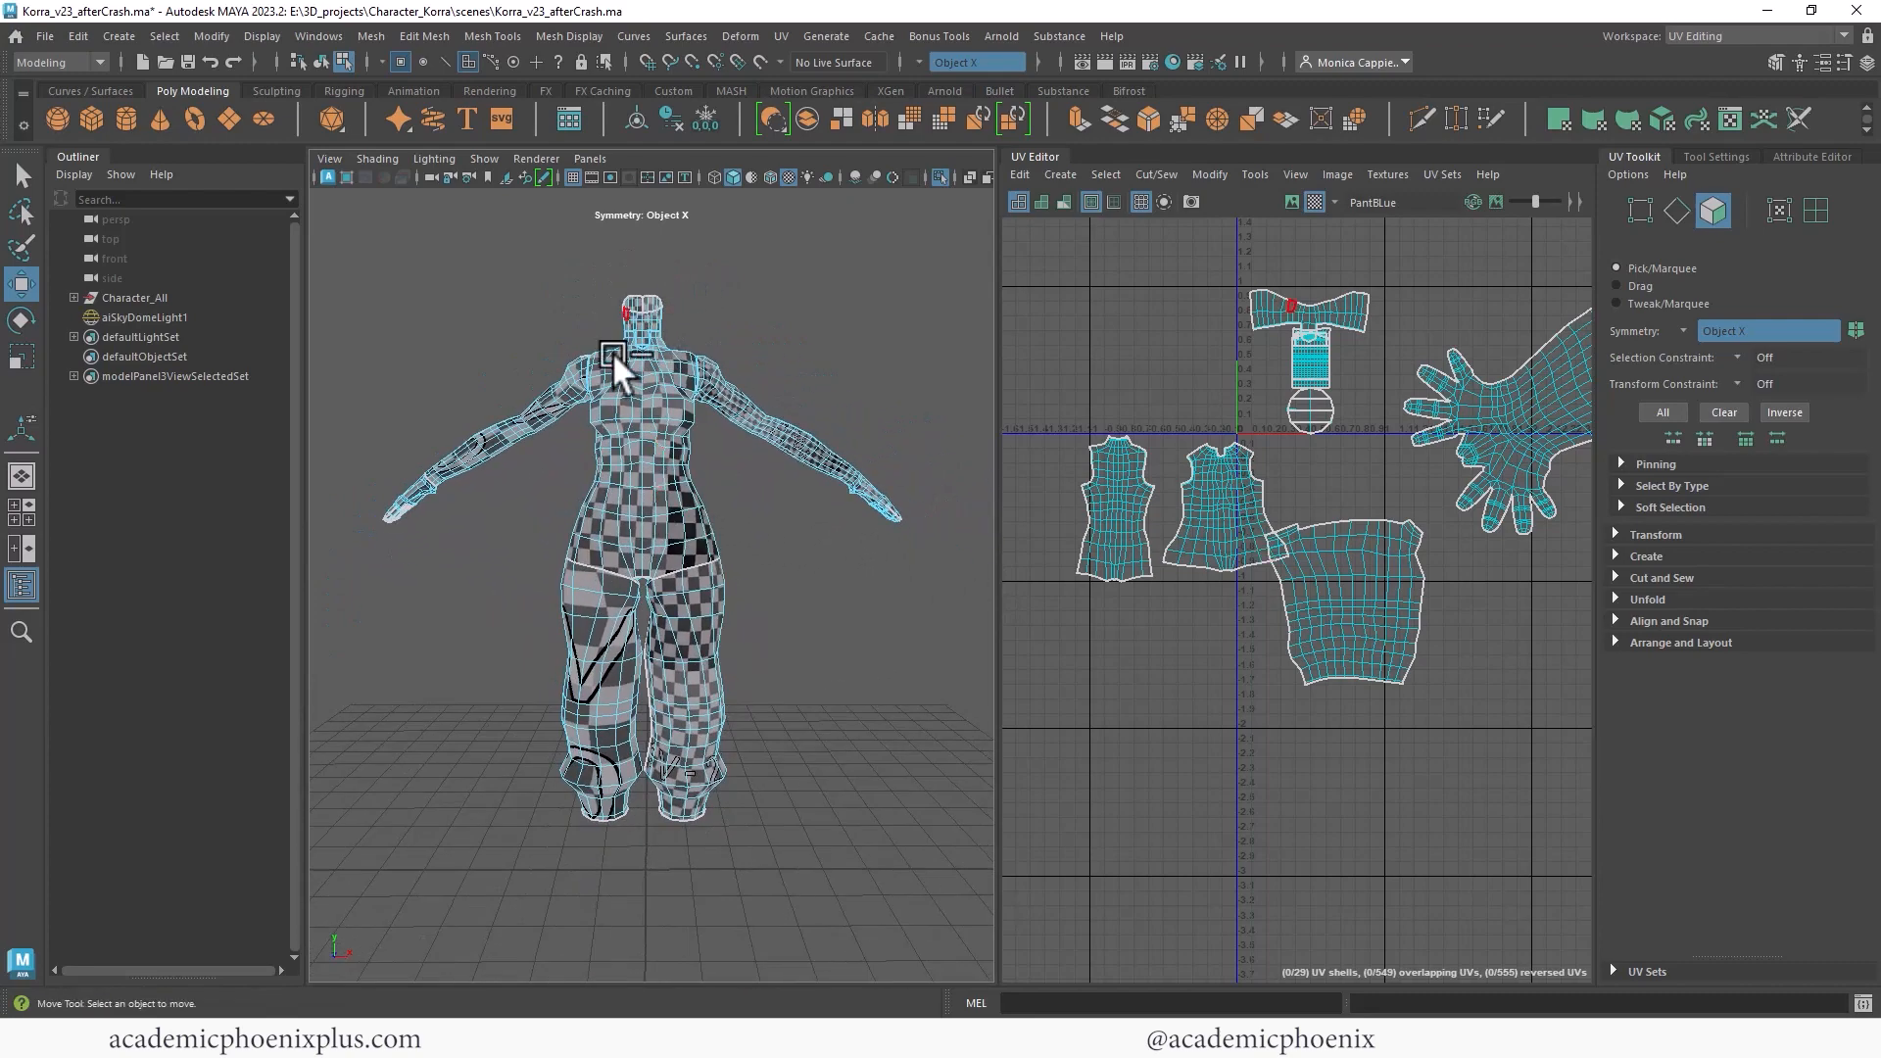
left_click(1751, 36)
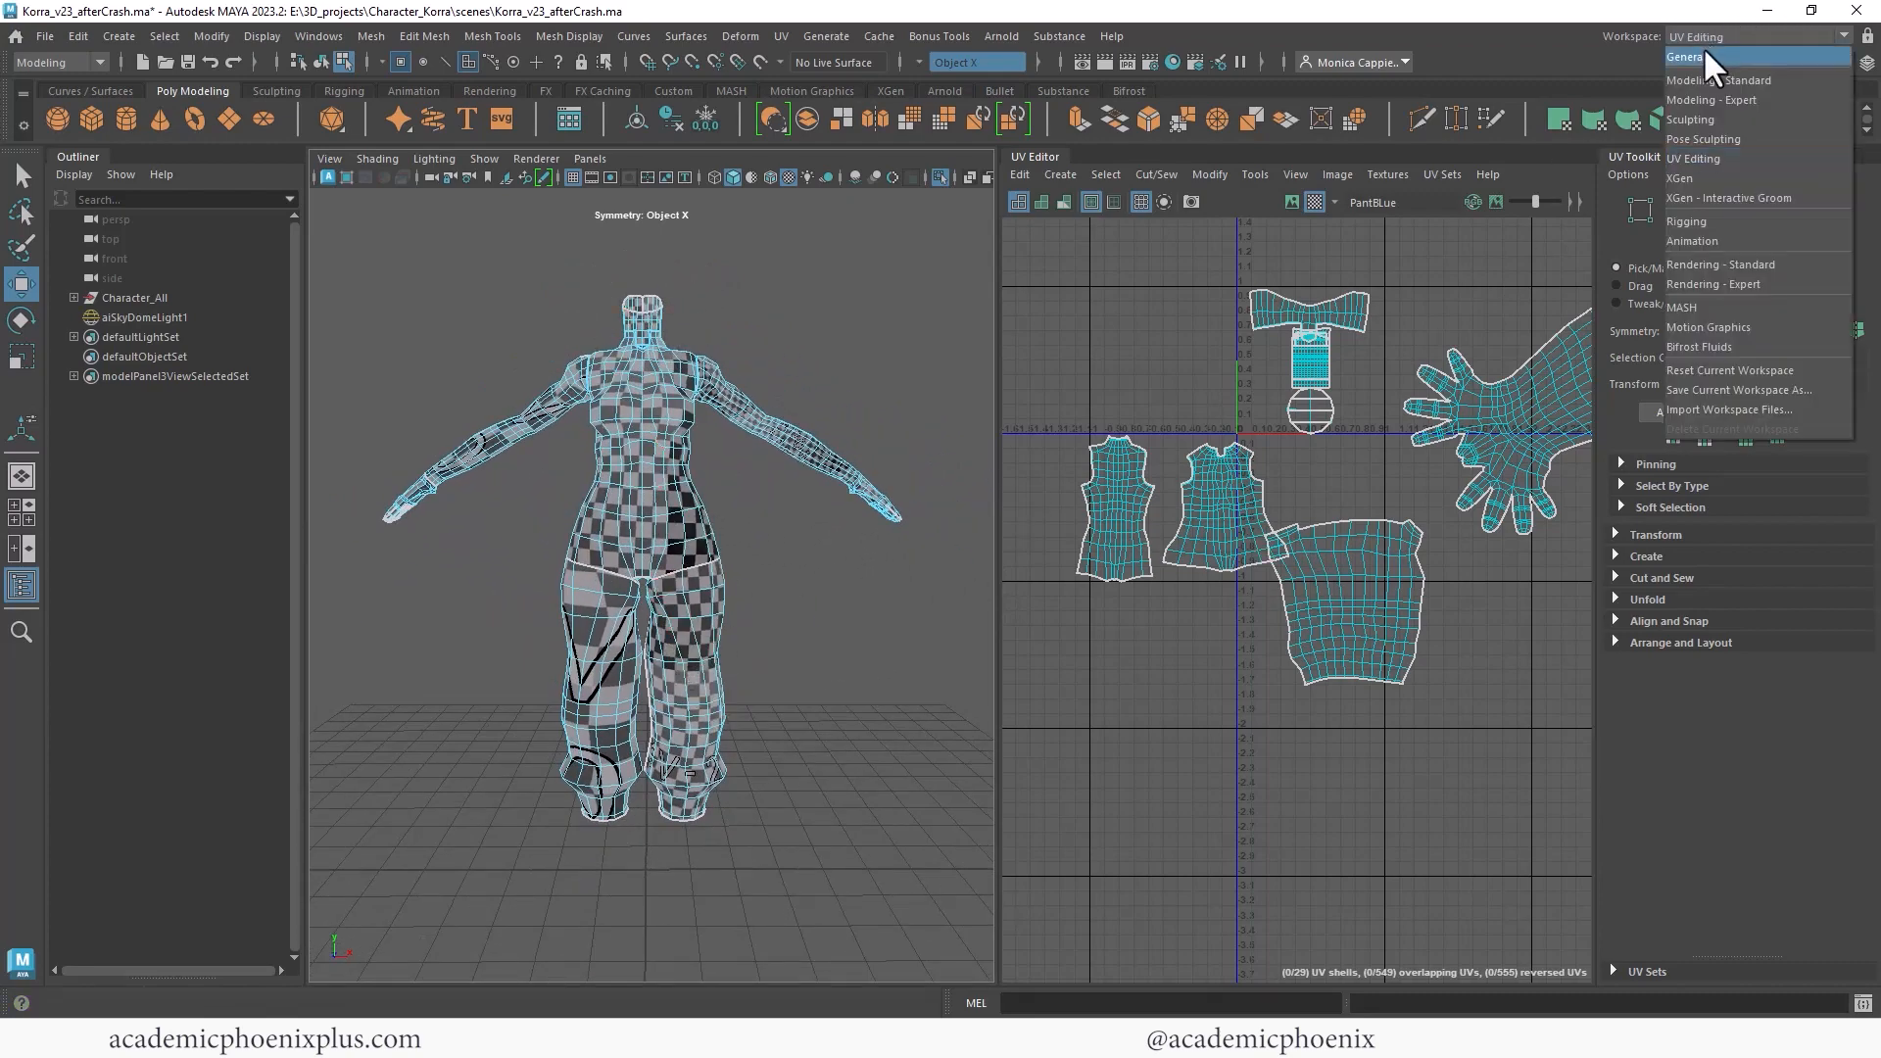
Switch to the General workspace and marquee-select one half of the body's faces.
left_click(1684, 56)
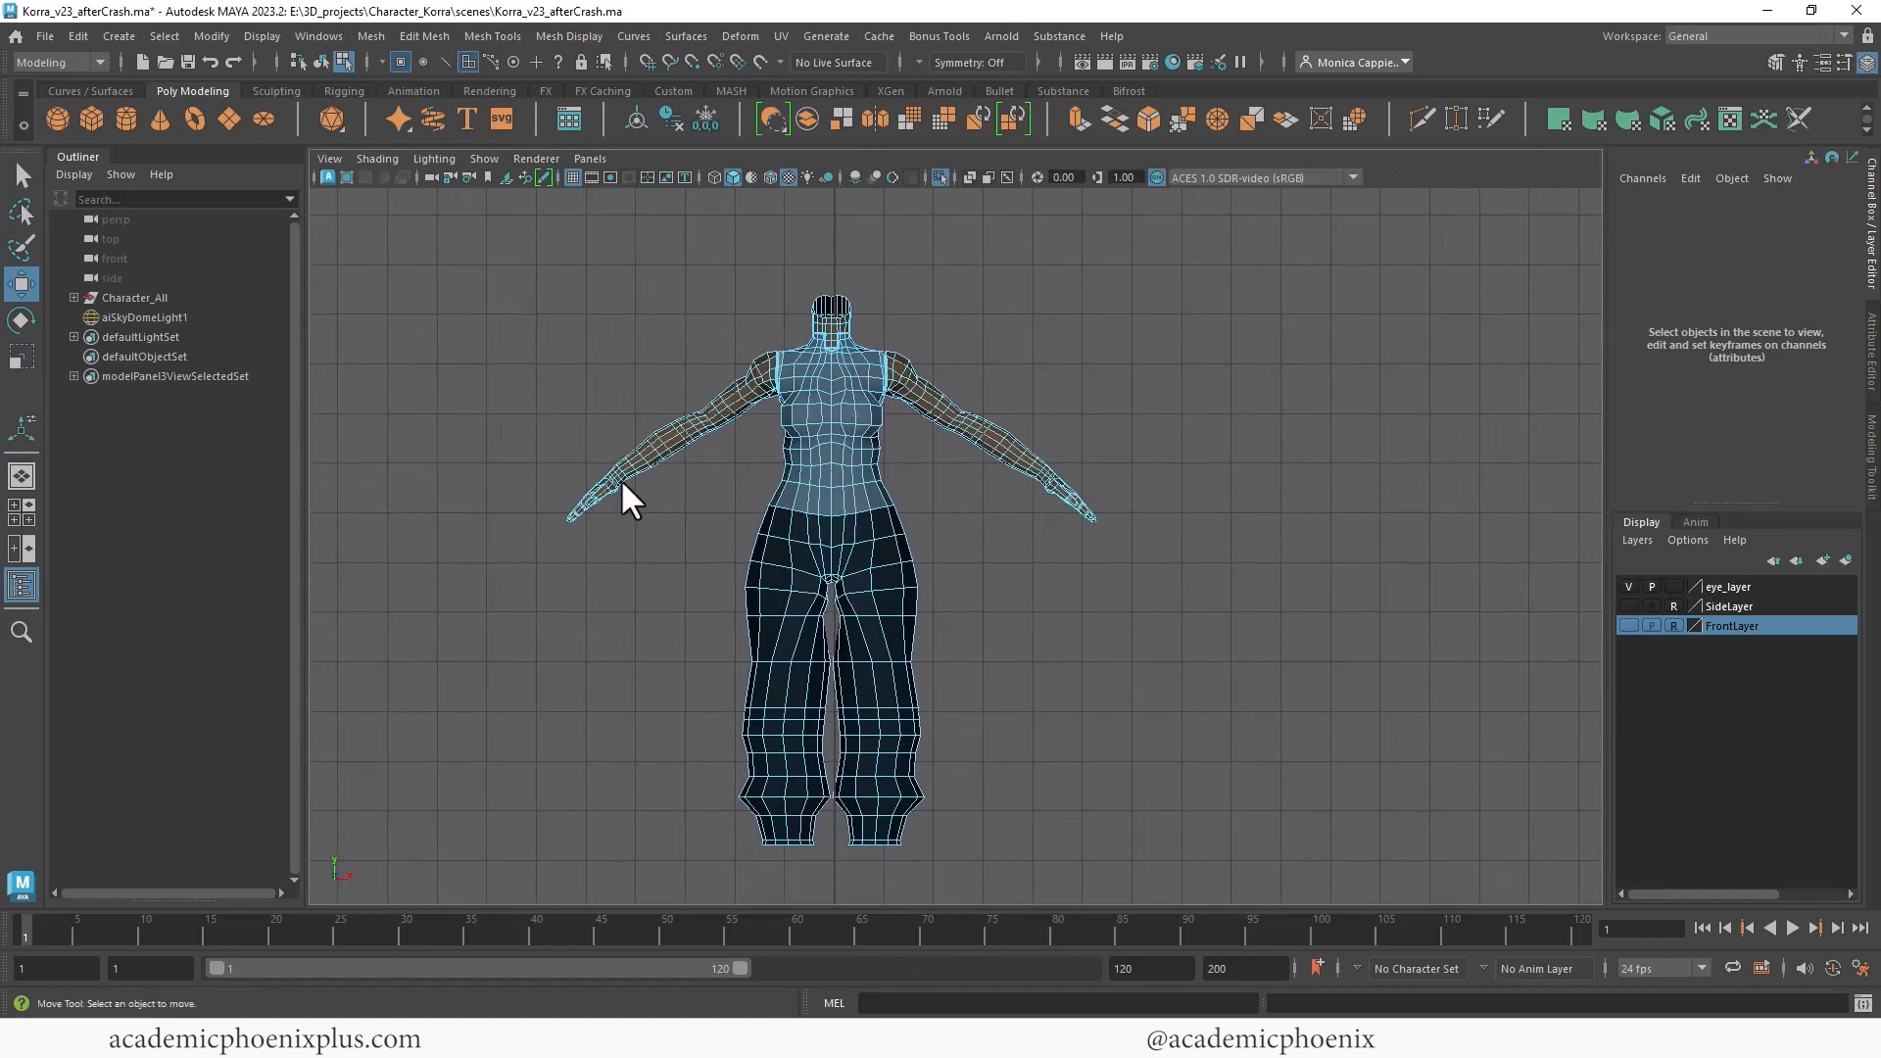
left_click_drag(626, 502, 828, 755)
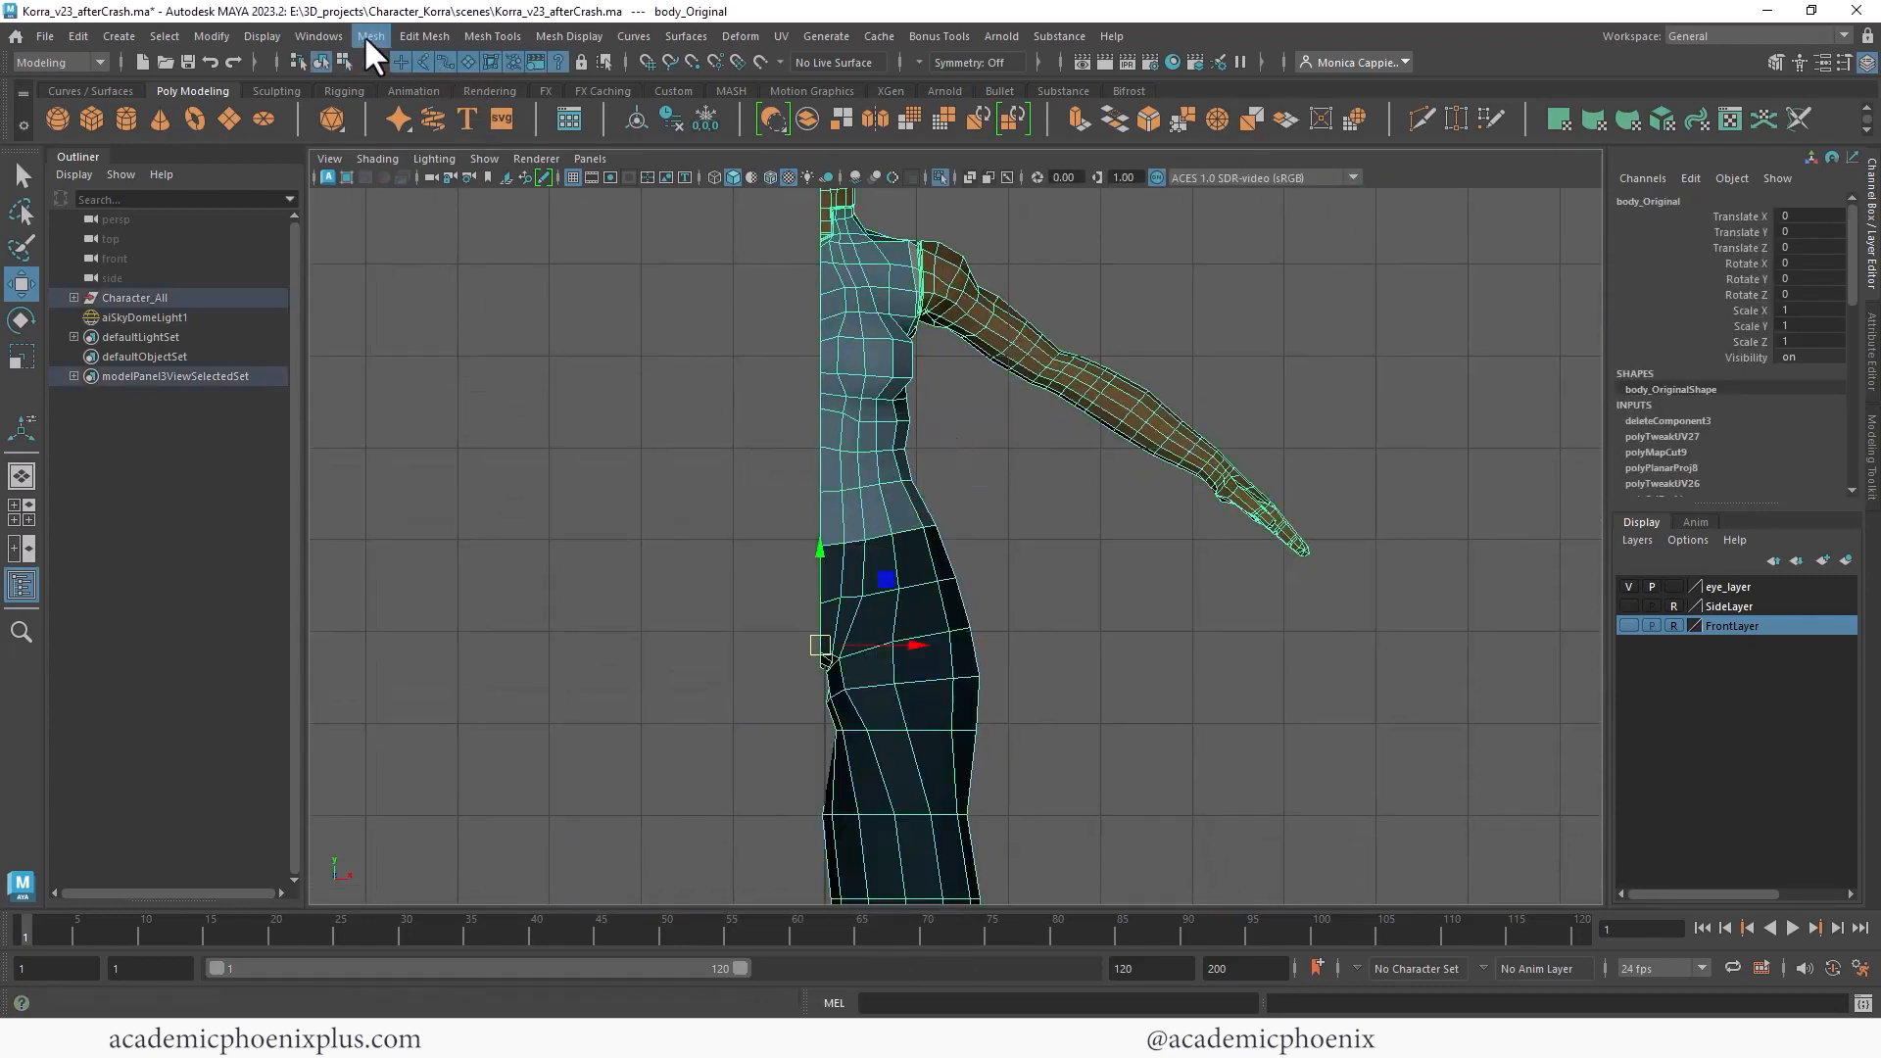
left_click(370, 36)
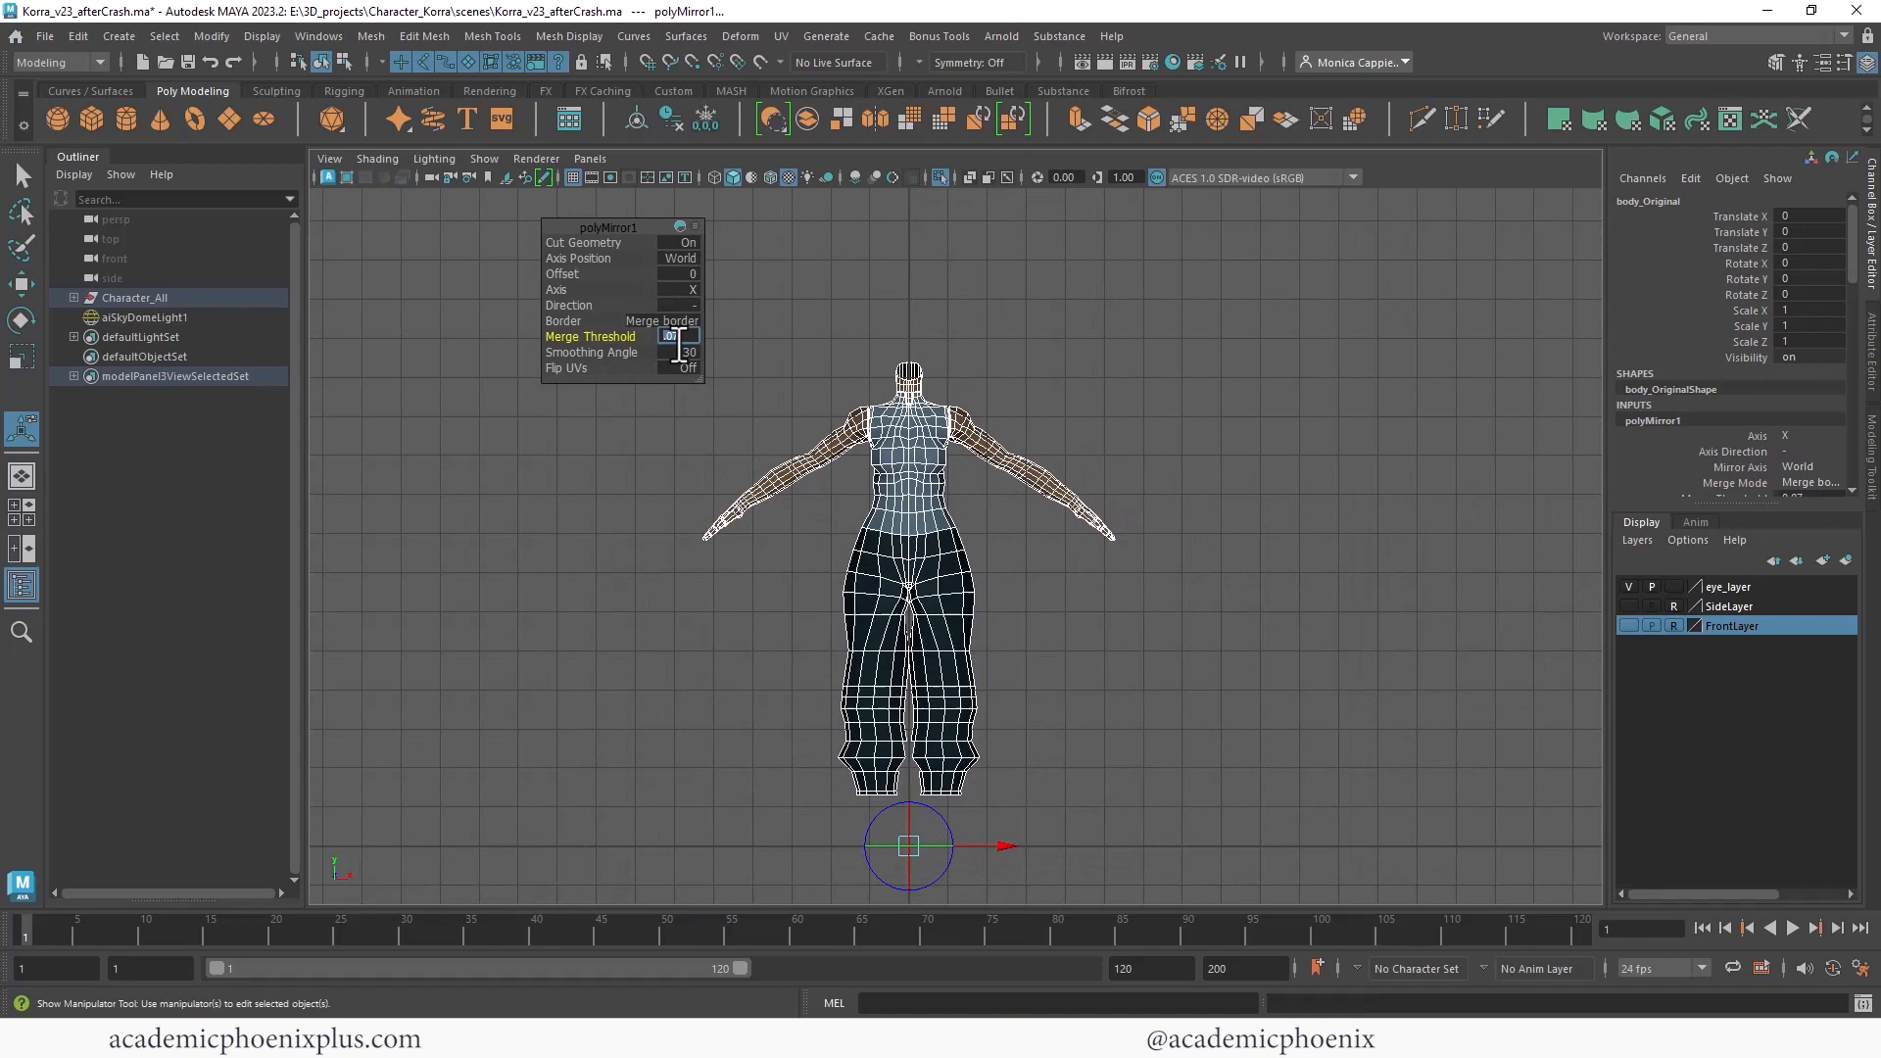
Mirror the half body with a 0.07 merge threshold and return to a single viewport.
type("0.07")
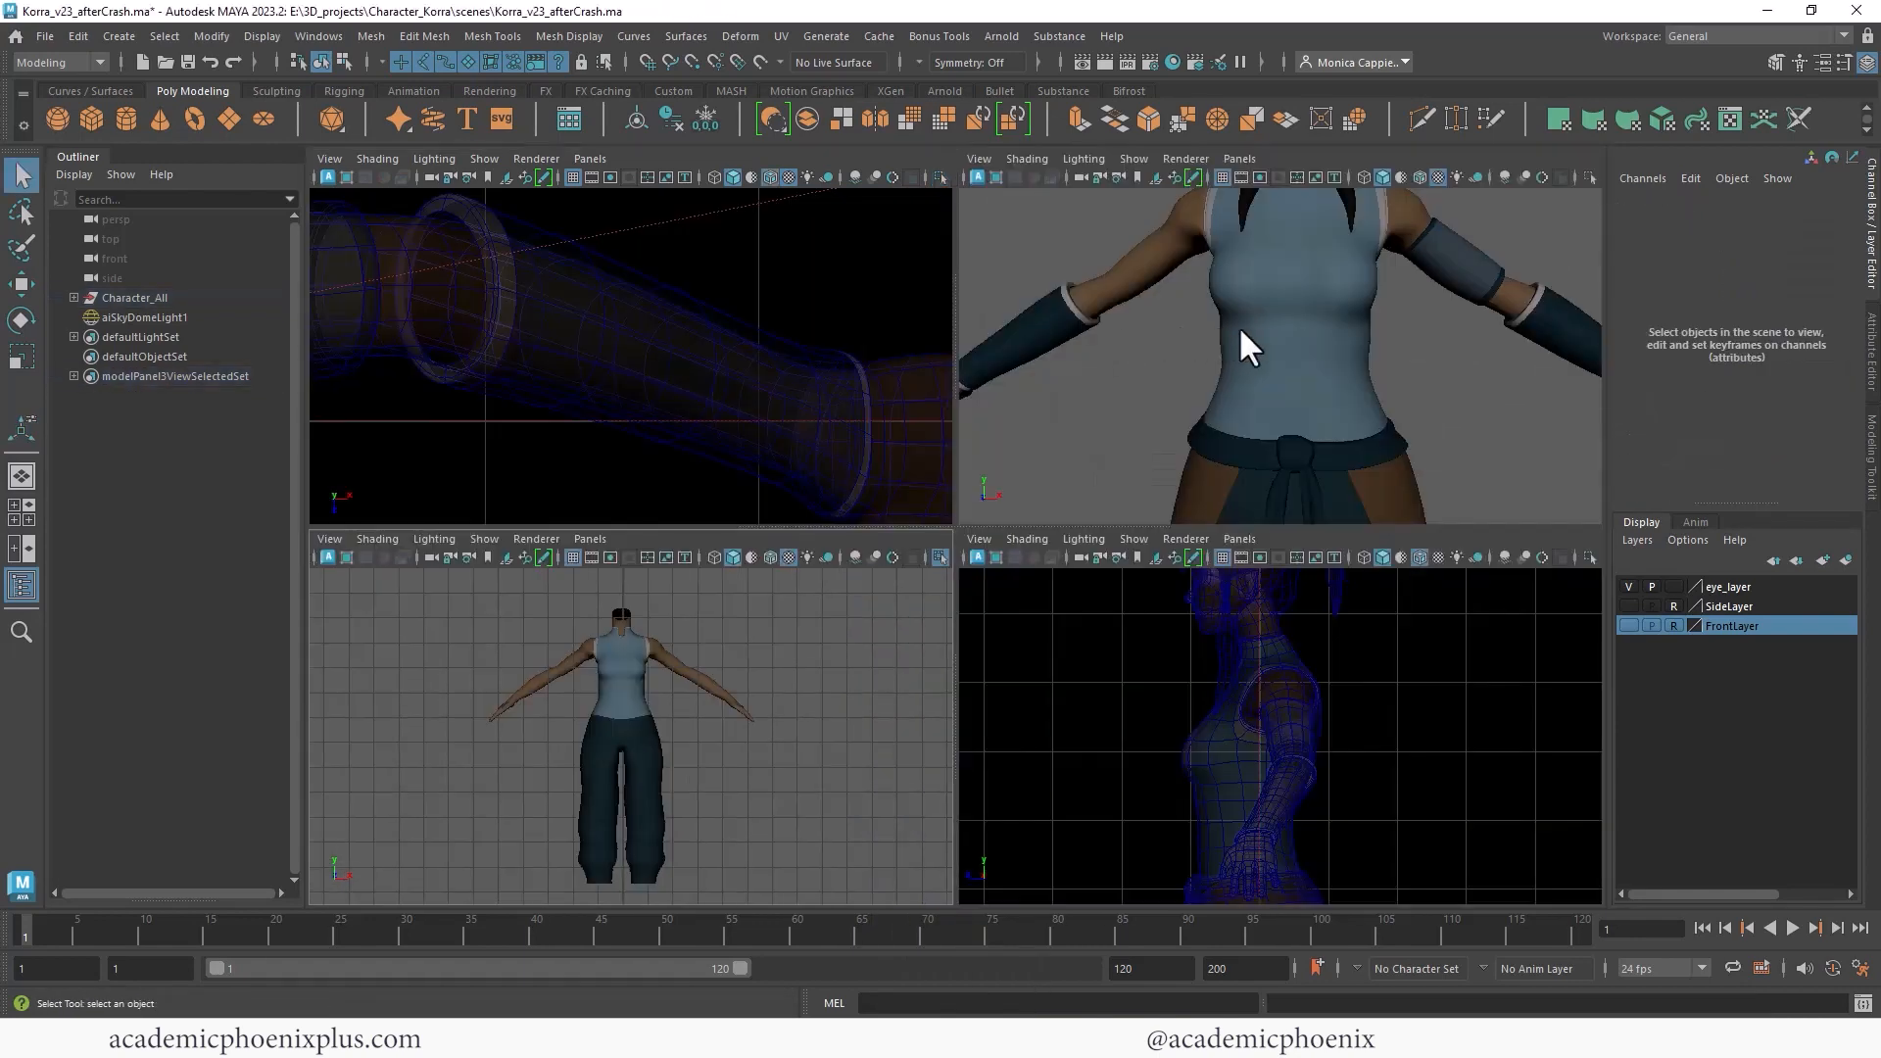
key("space")
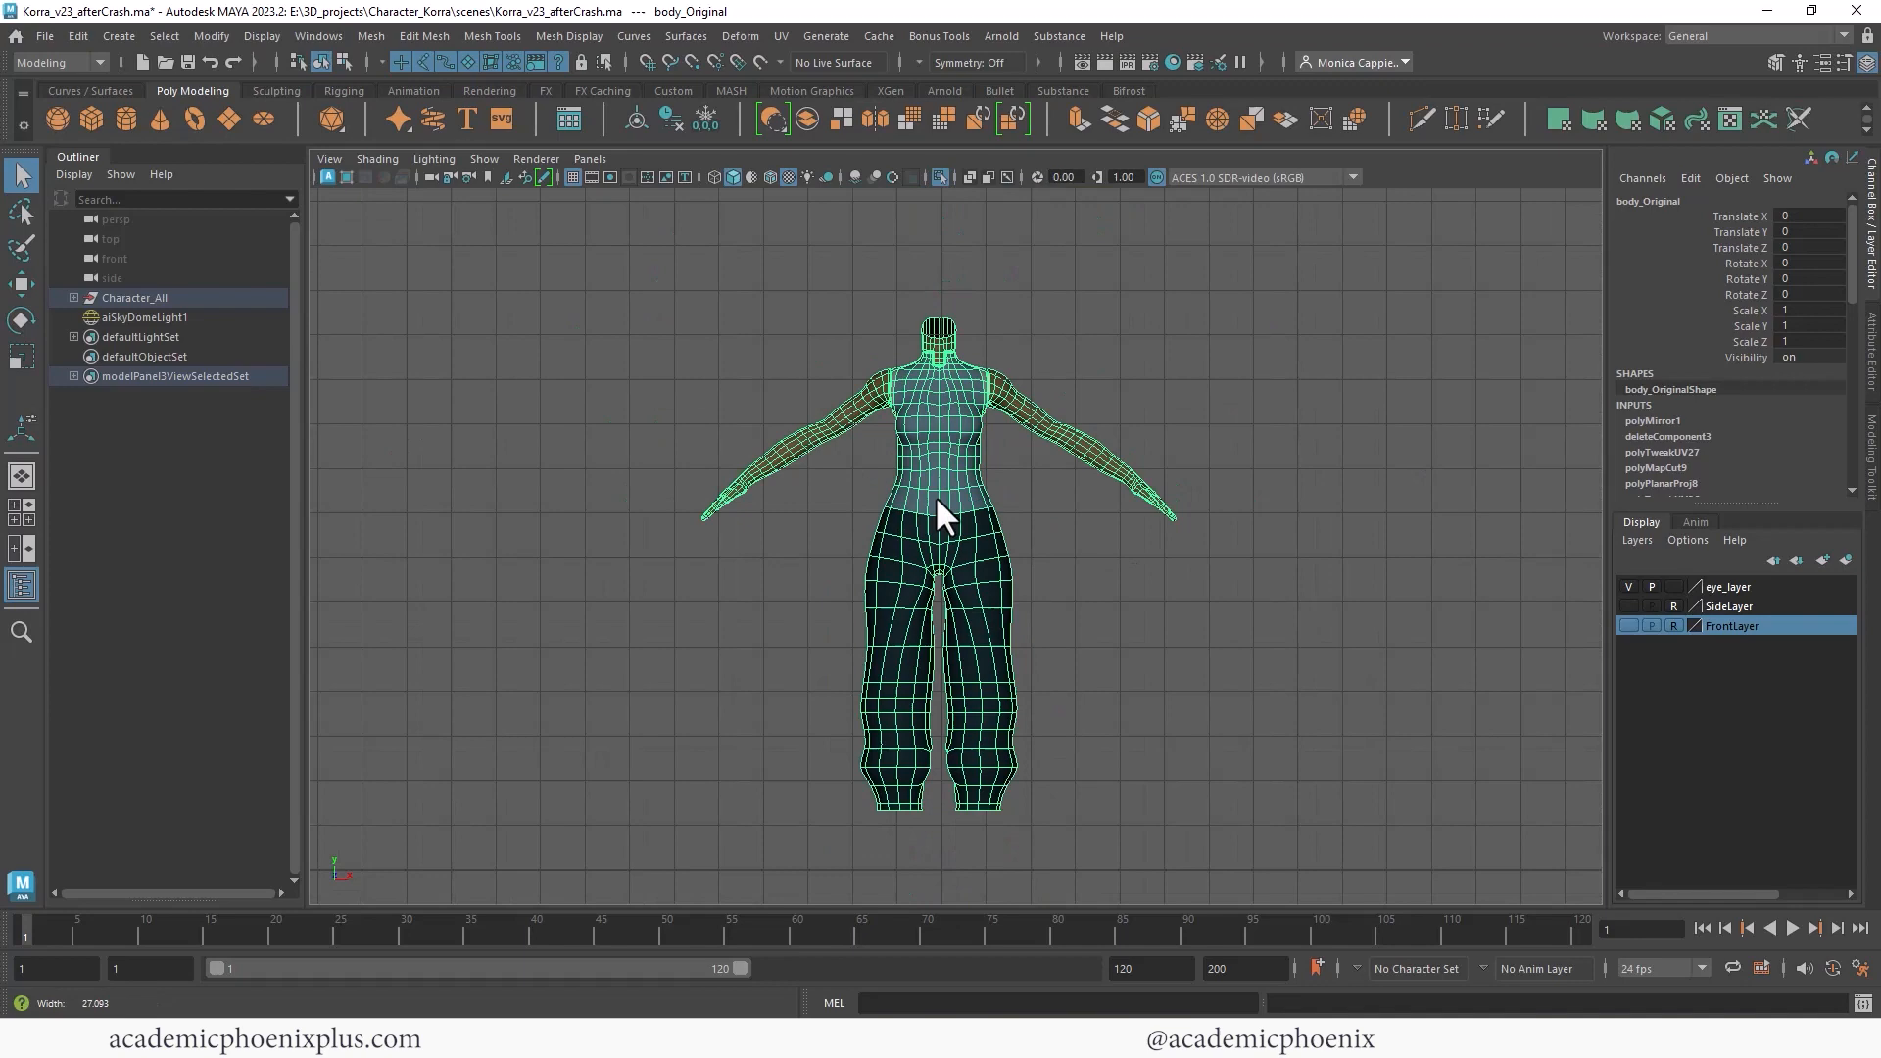
left_click(942, 176)
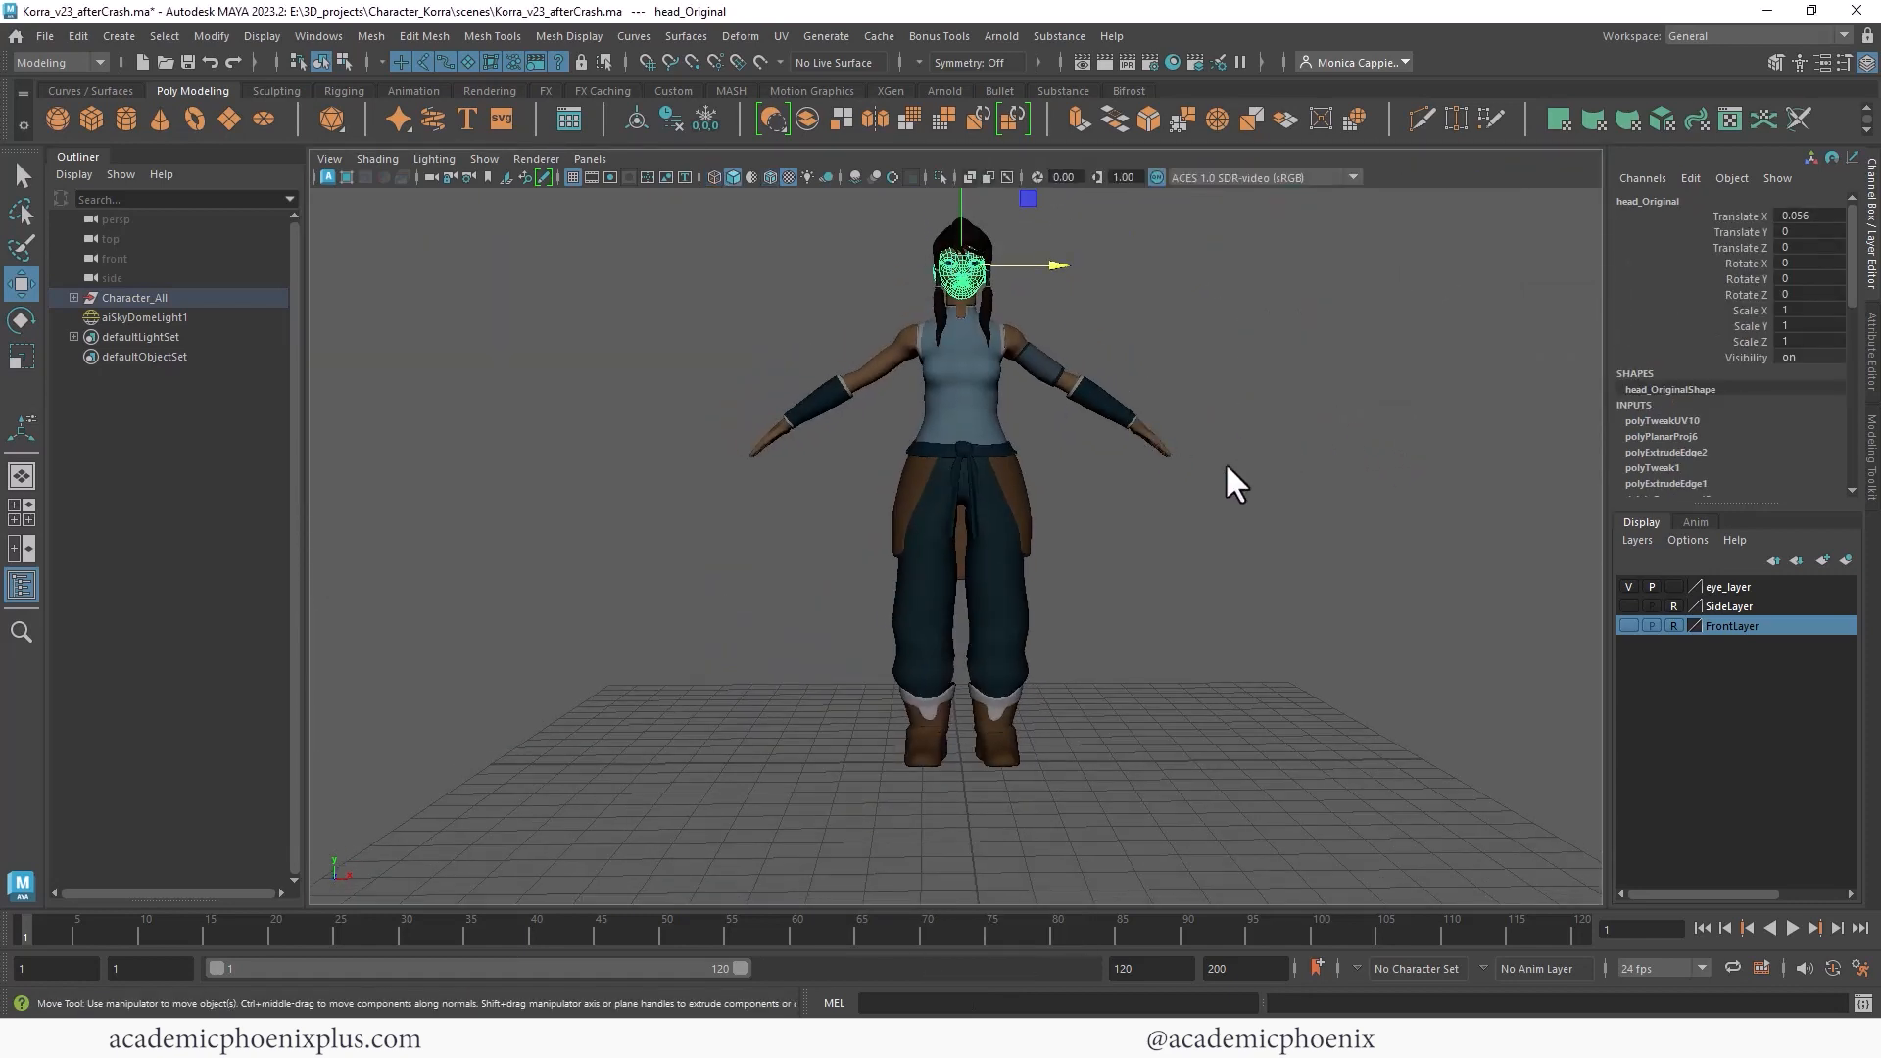
Deselect the head and switch to the UV Editing workspace.
left_click(780, 311)
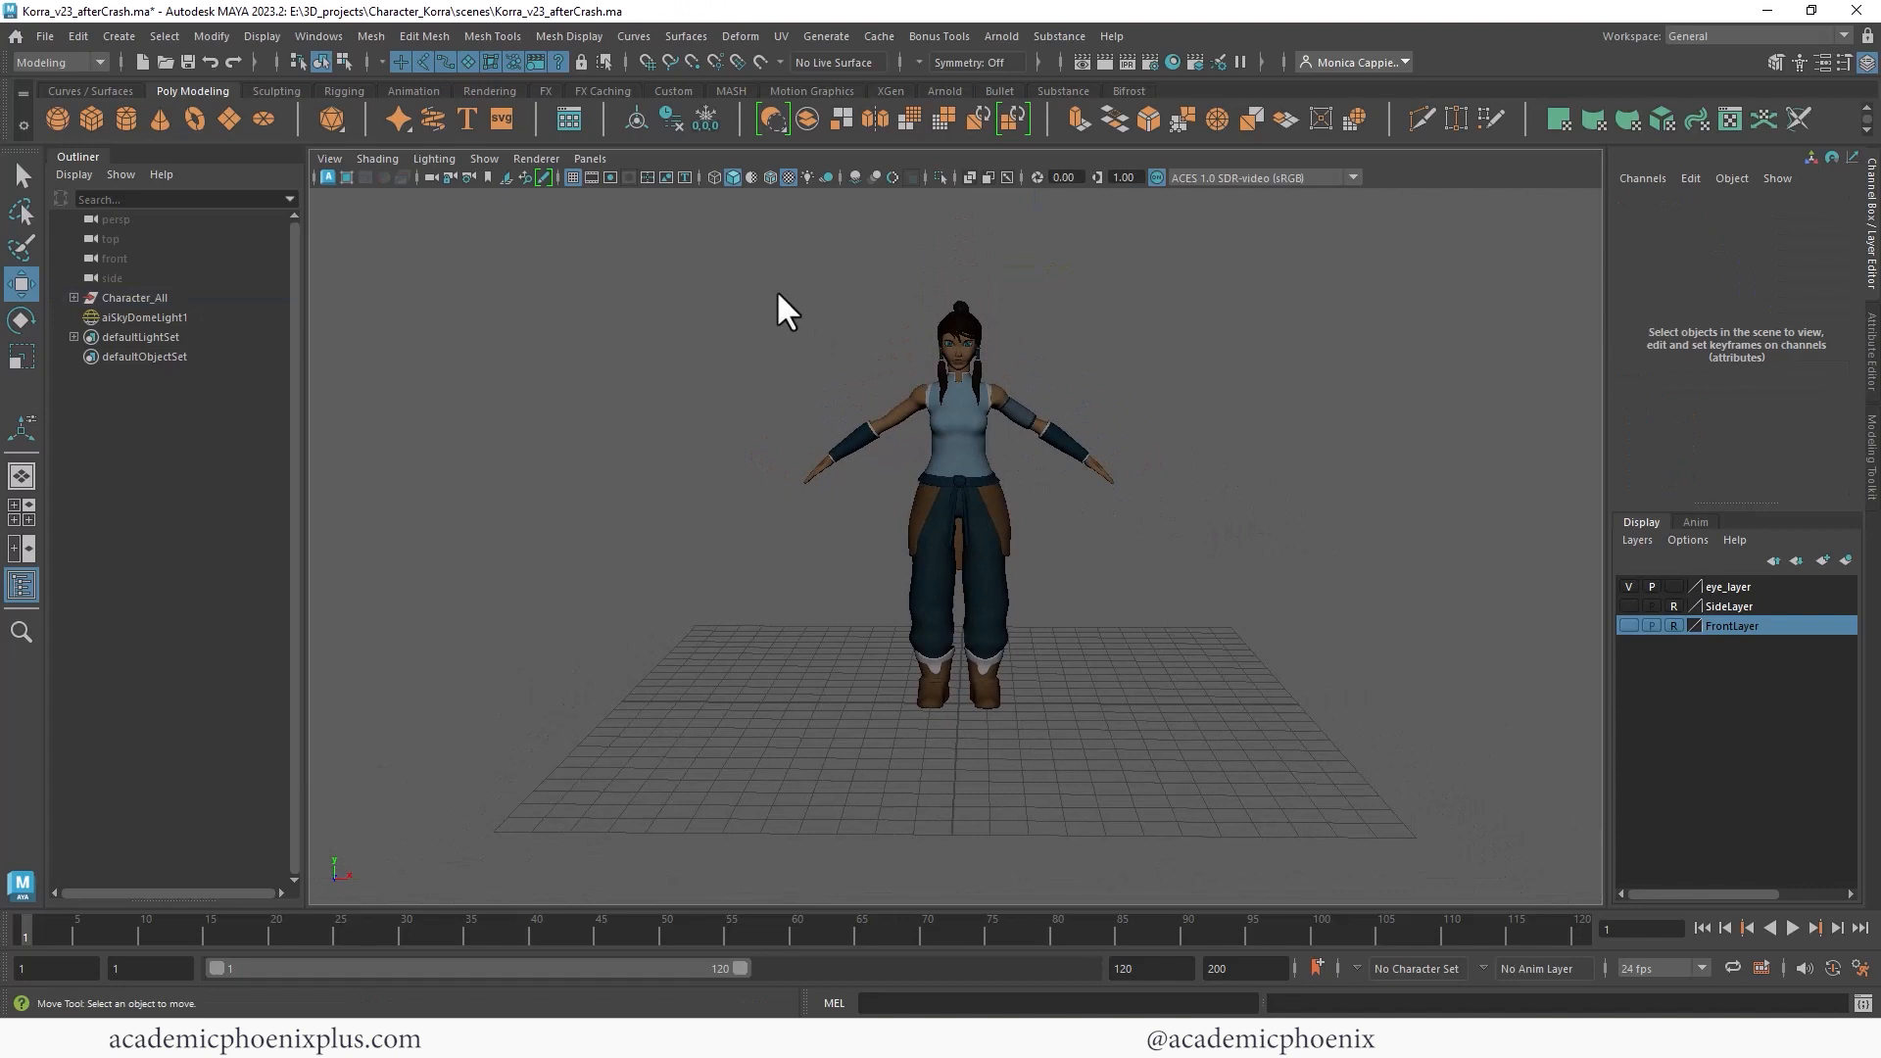
left_click(669, 119)
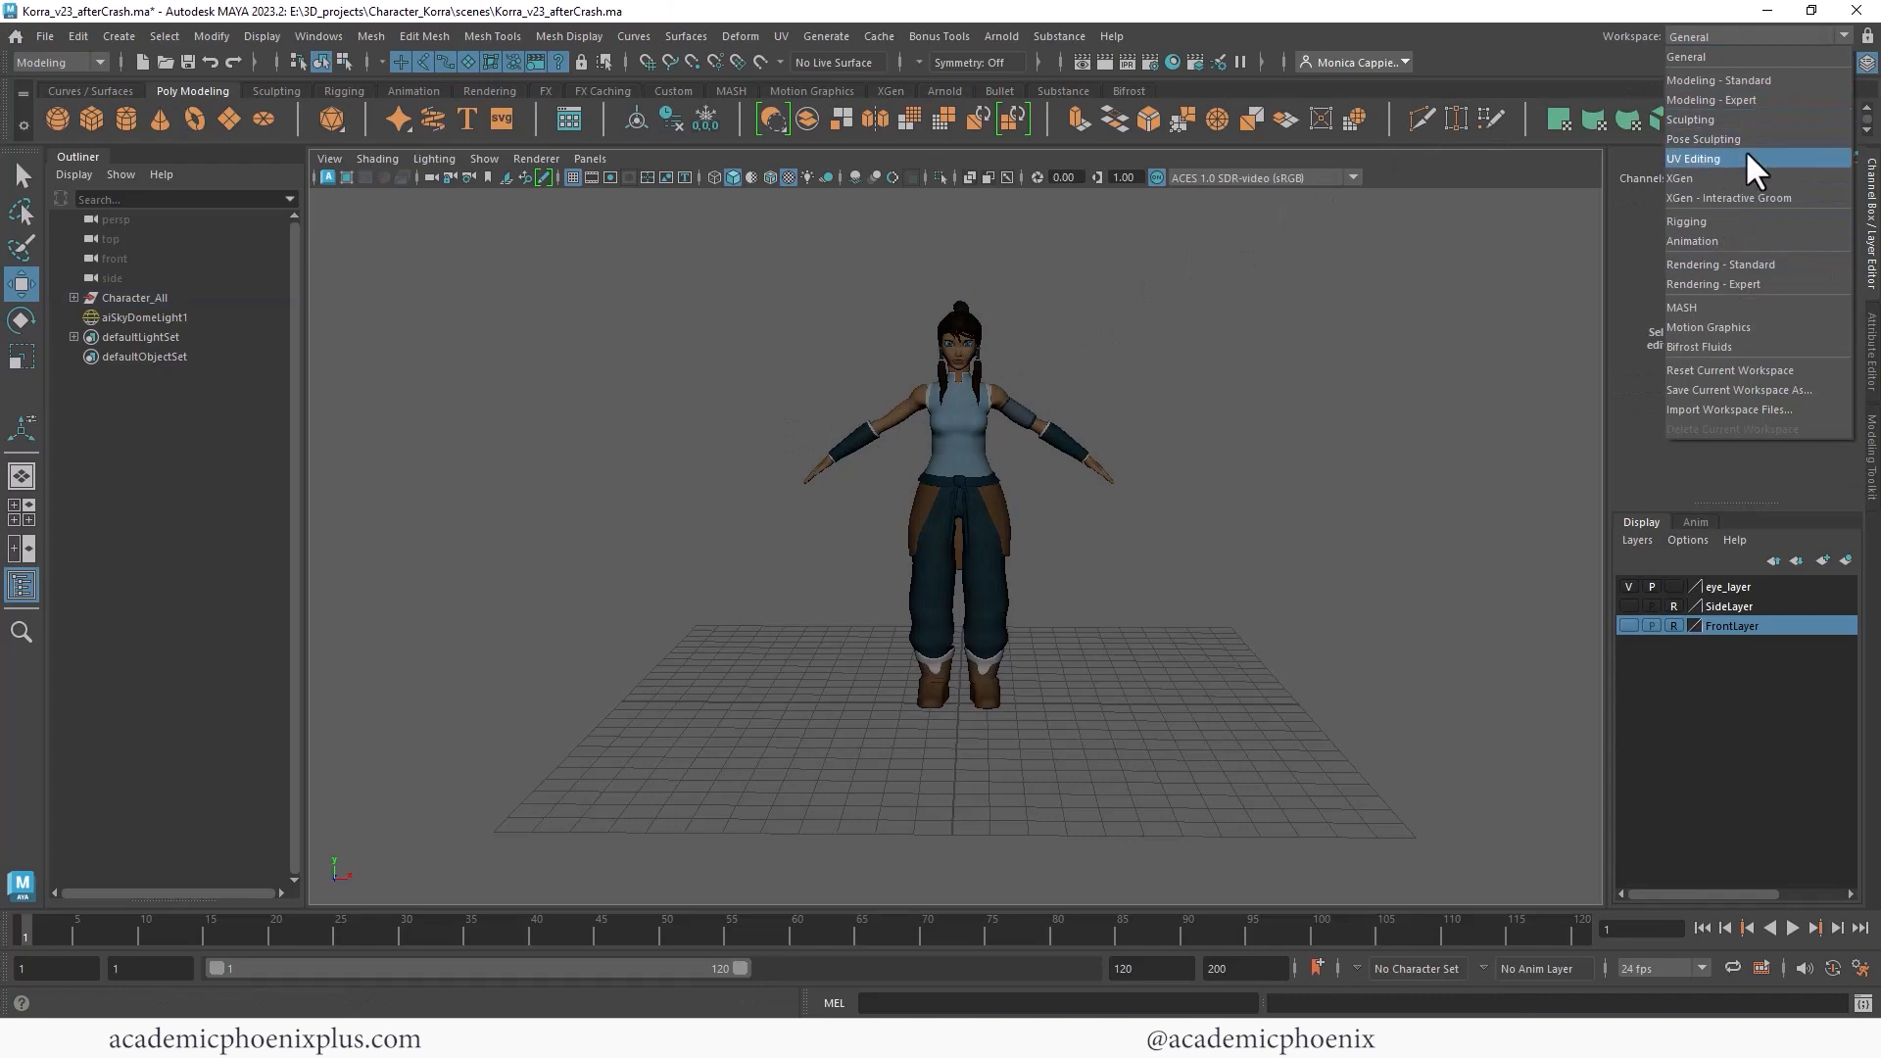
left_click(1695, 159)
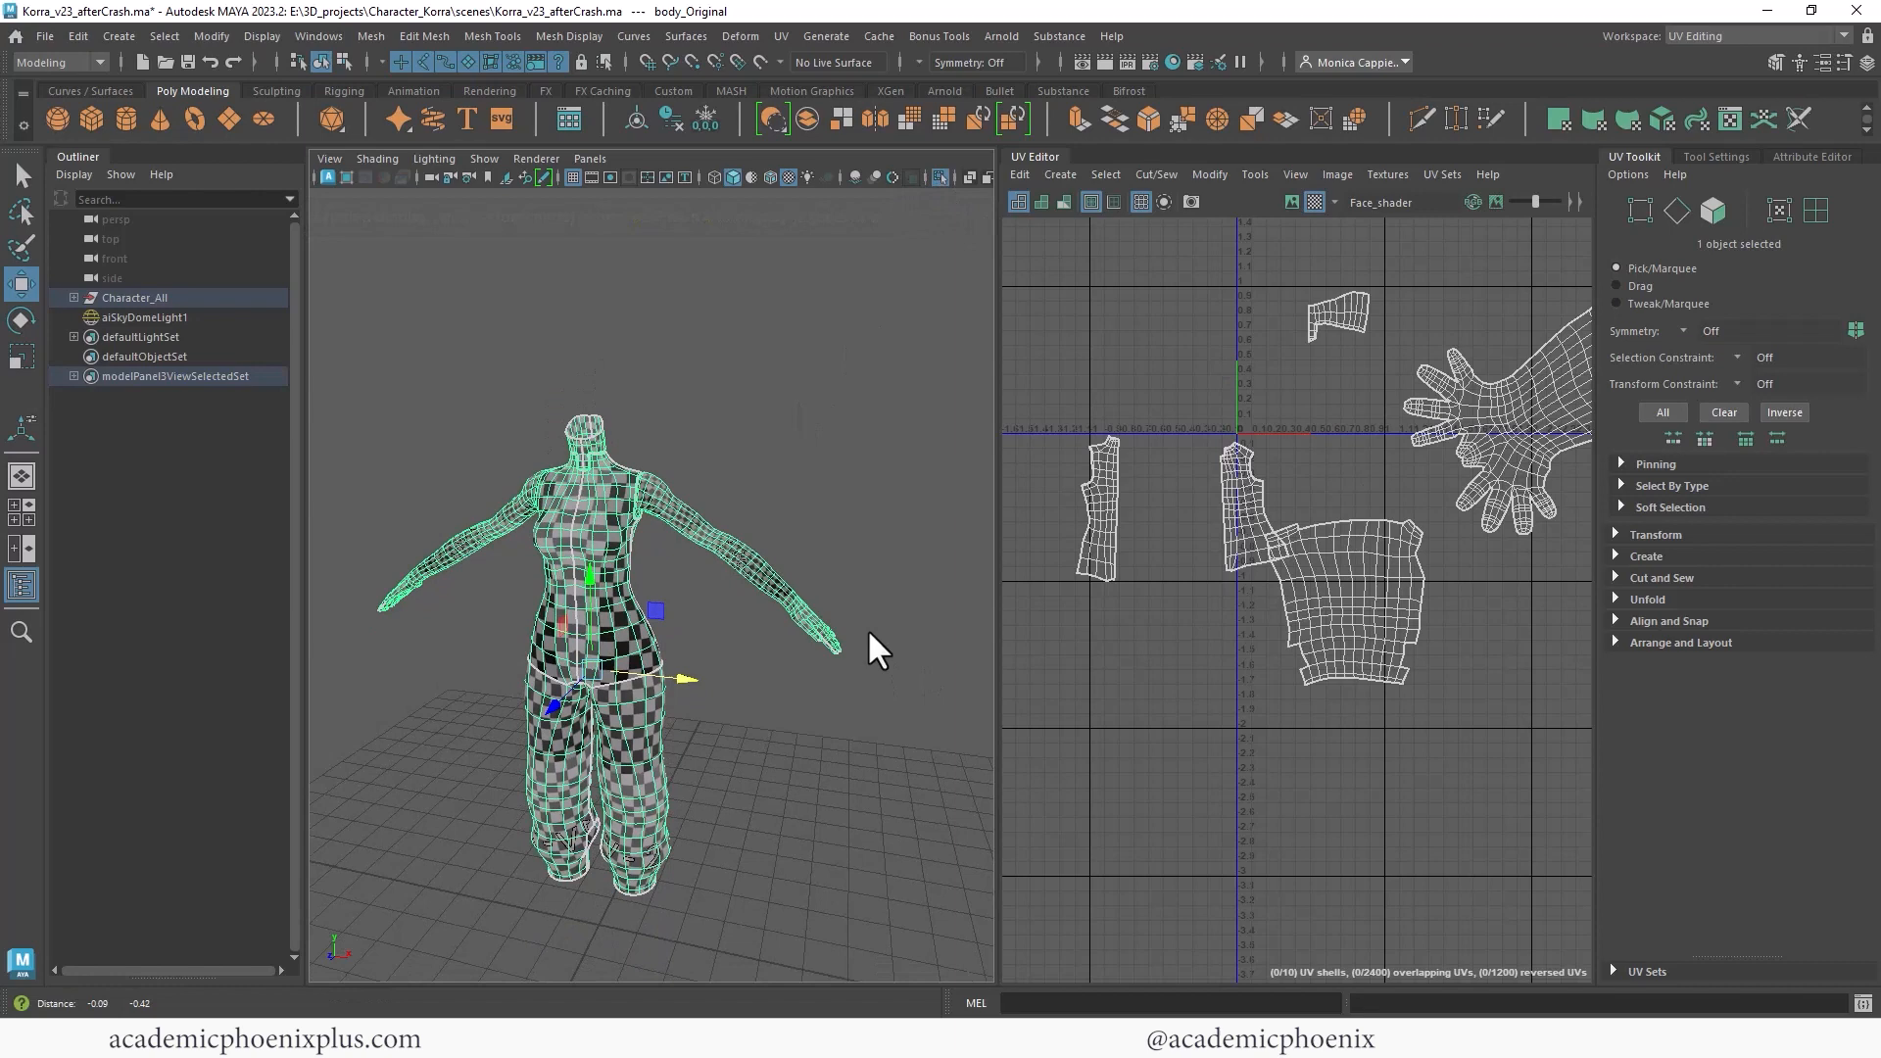
Switch the body to face selection and move the arm shell away from its twin.
right_click(1308, 529)
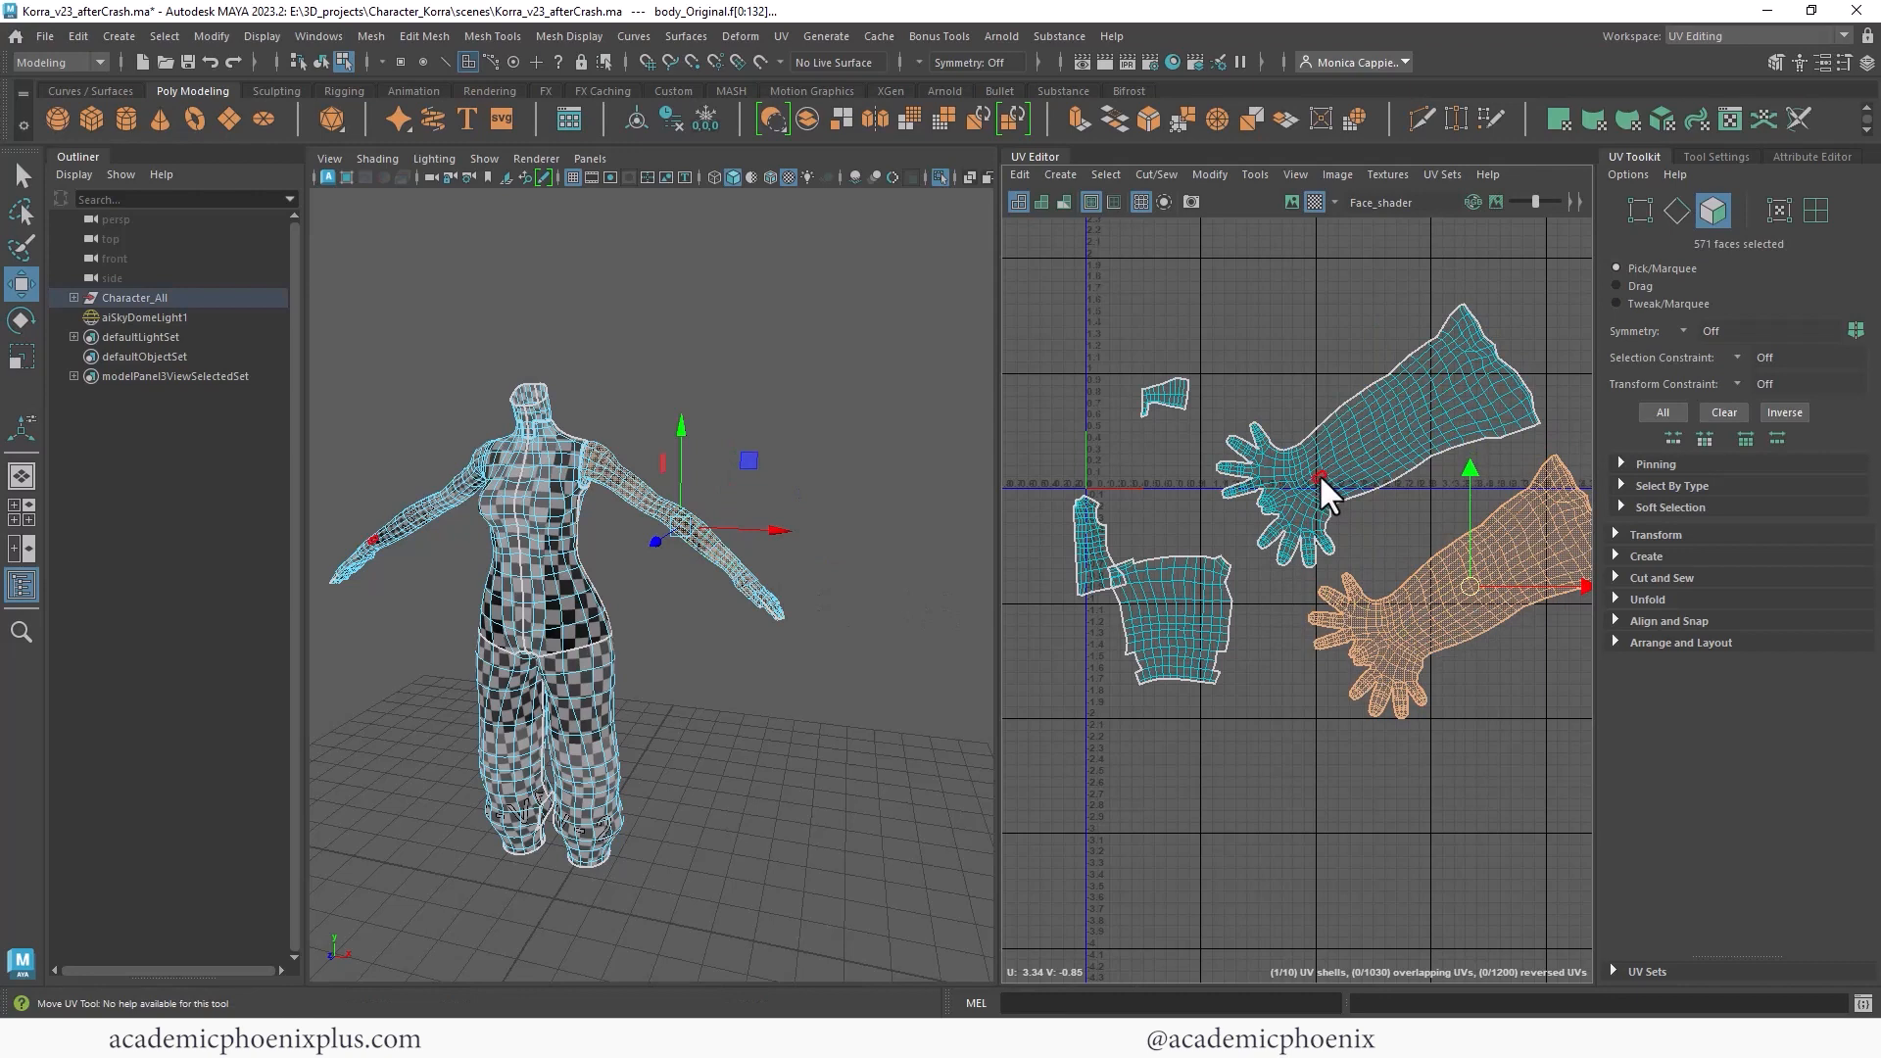
left_click_drag(1320, 486, 1187, 641)
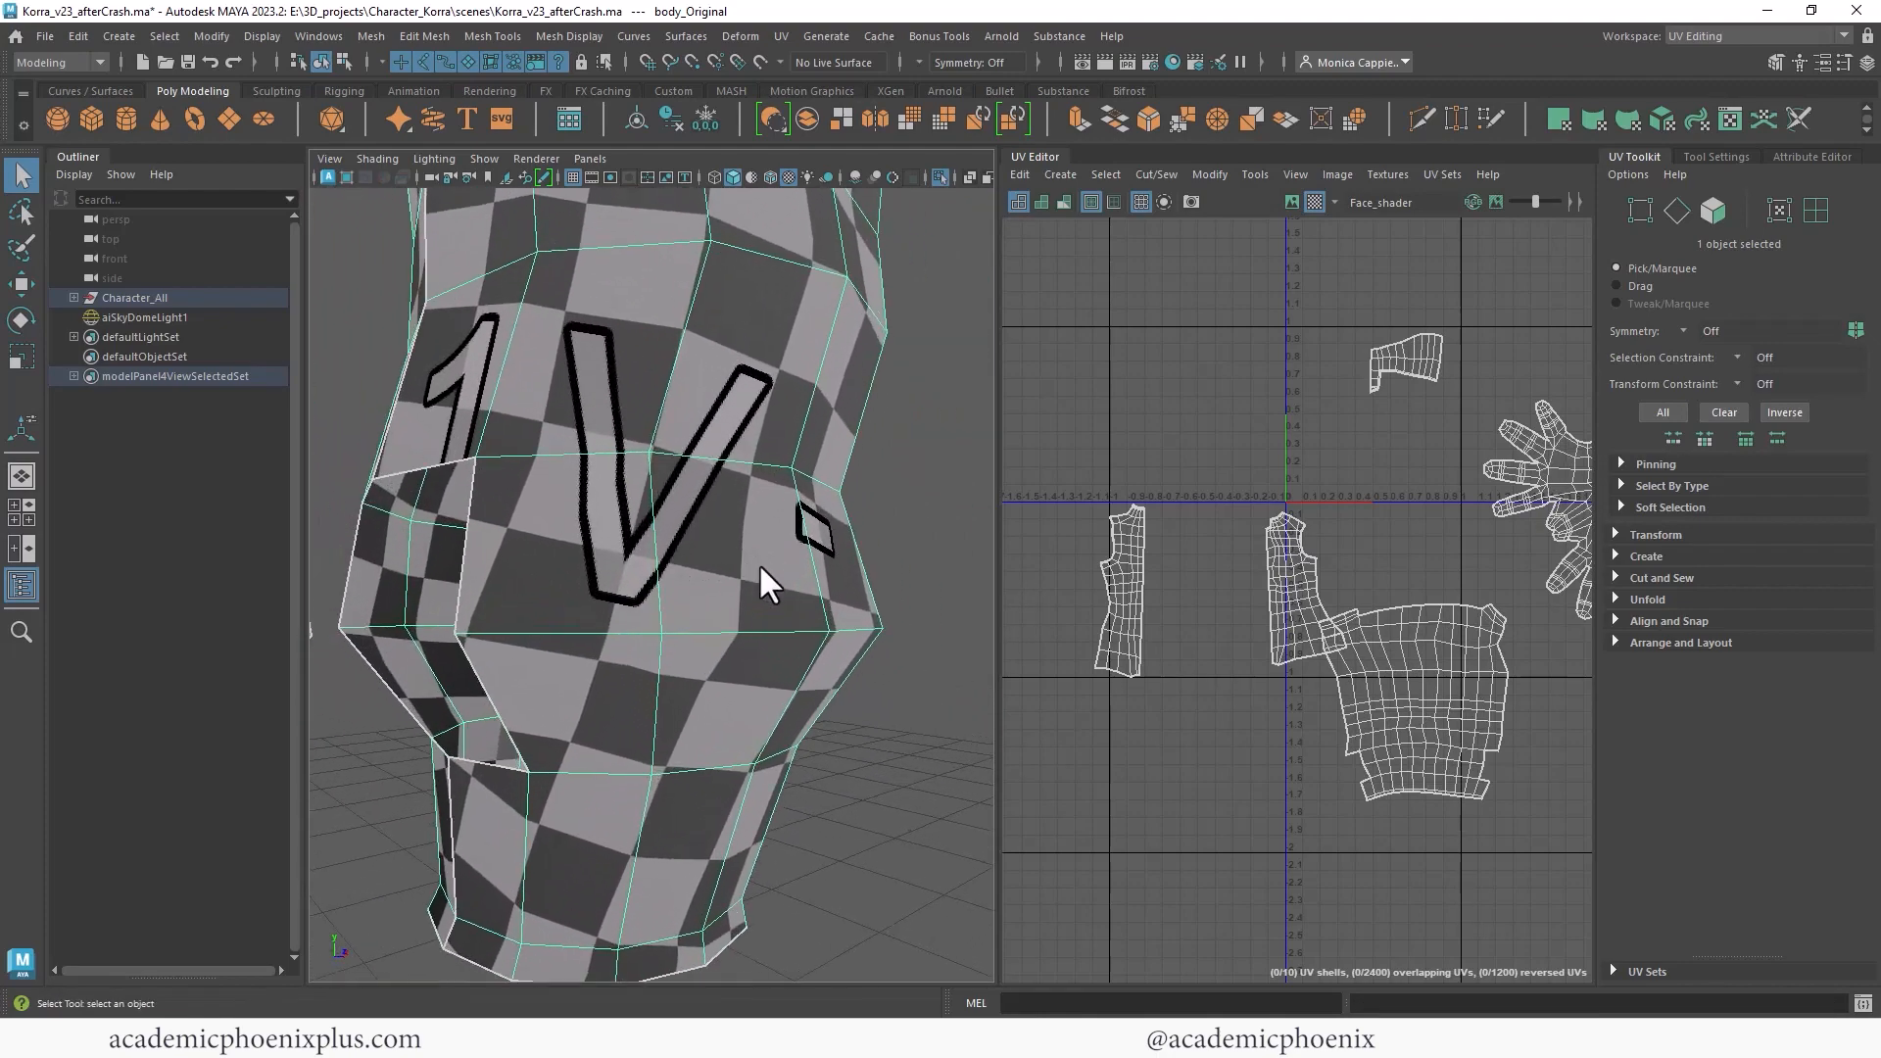
Apply a marking-menu edge command to the waist edges, then switch to face selection.
left_click_drag(768, 582, 990, 557)
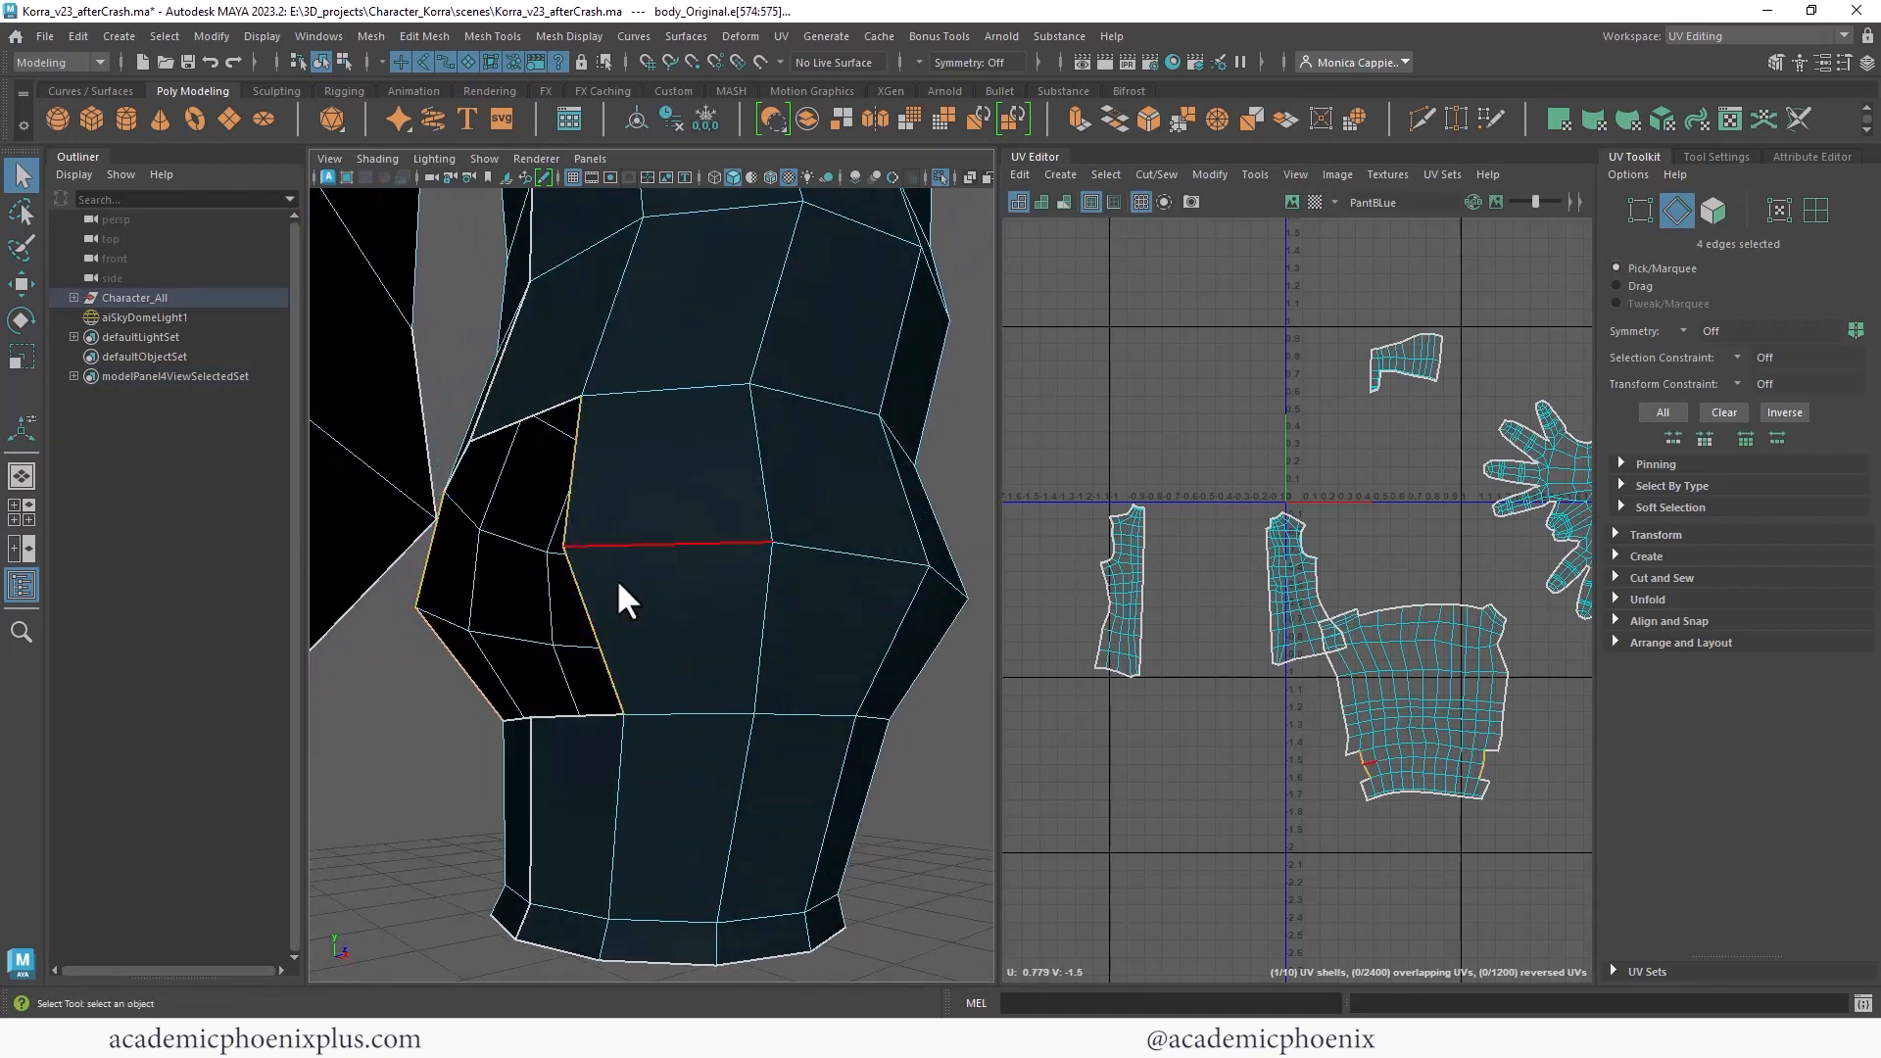
right_click(619, 588)
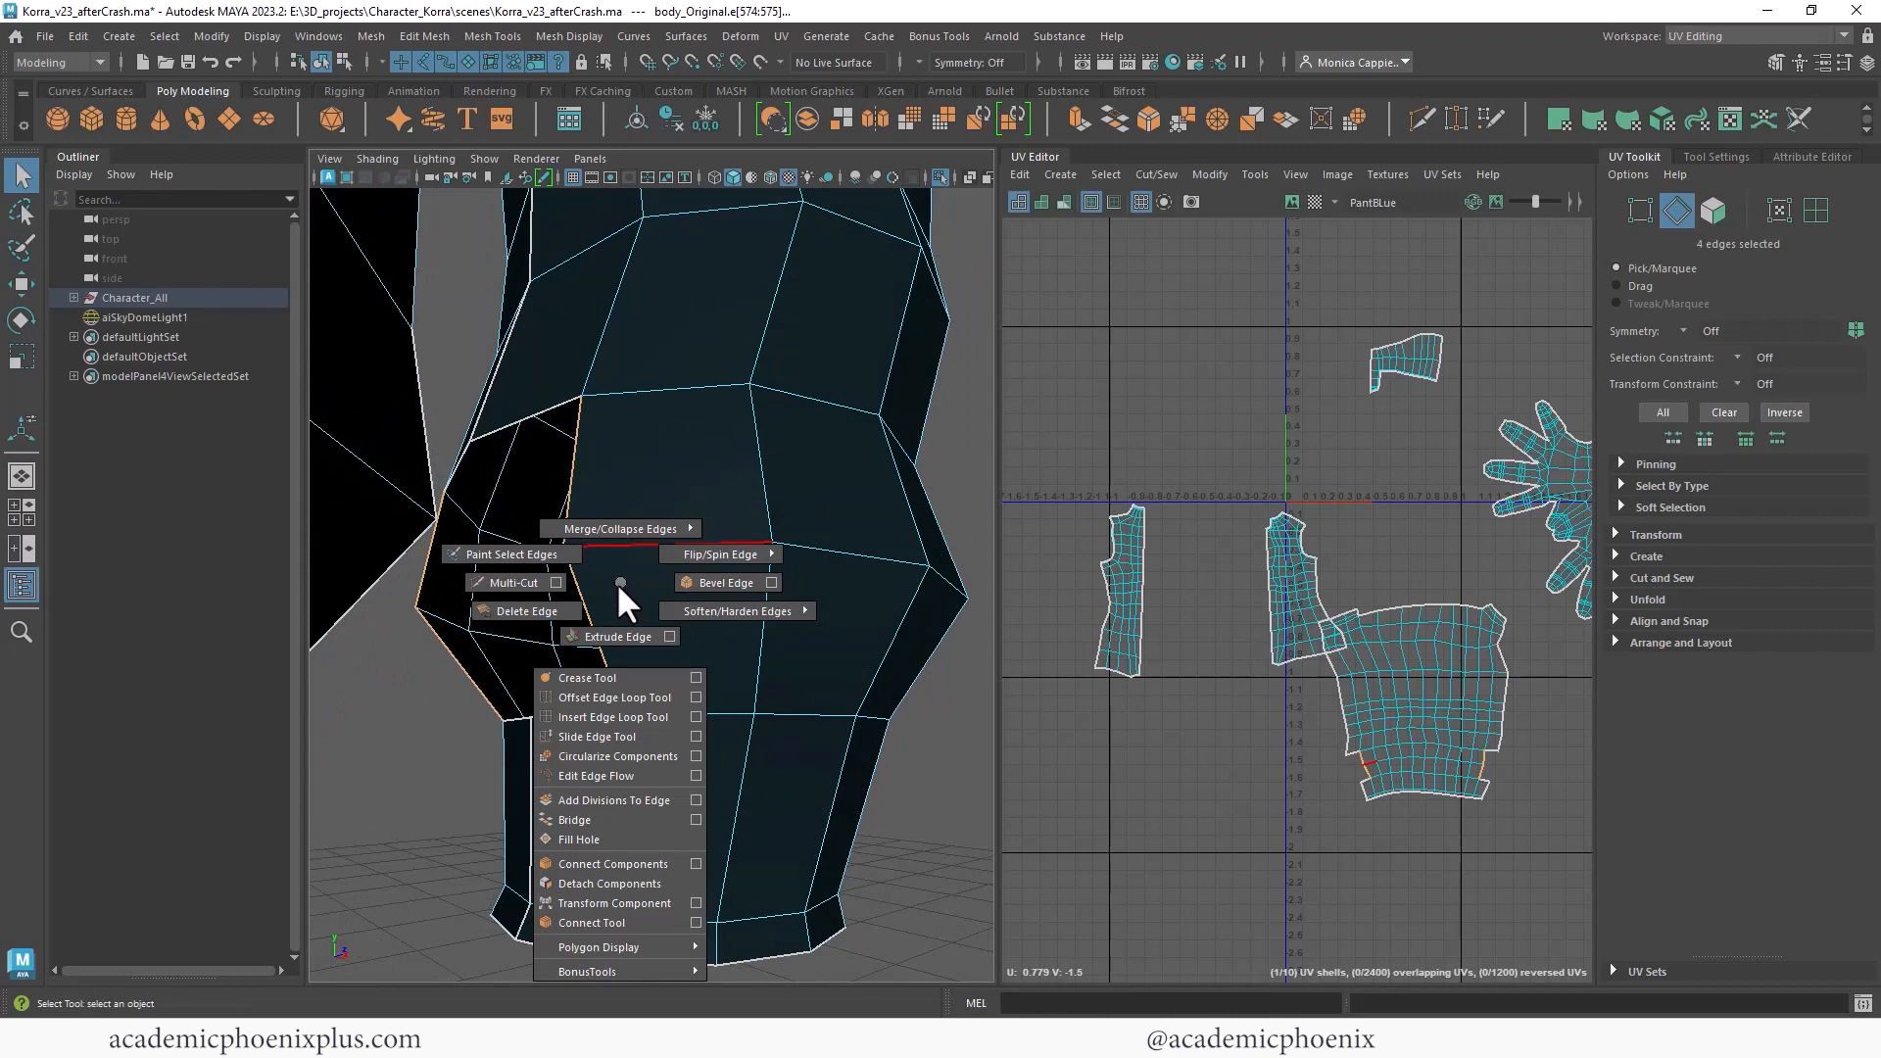
left_click(575, 819)
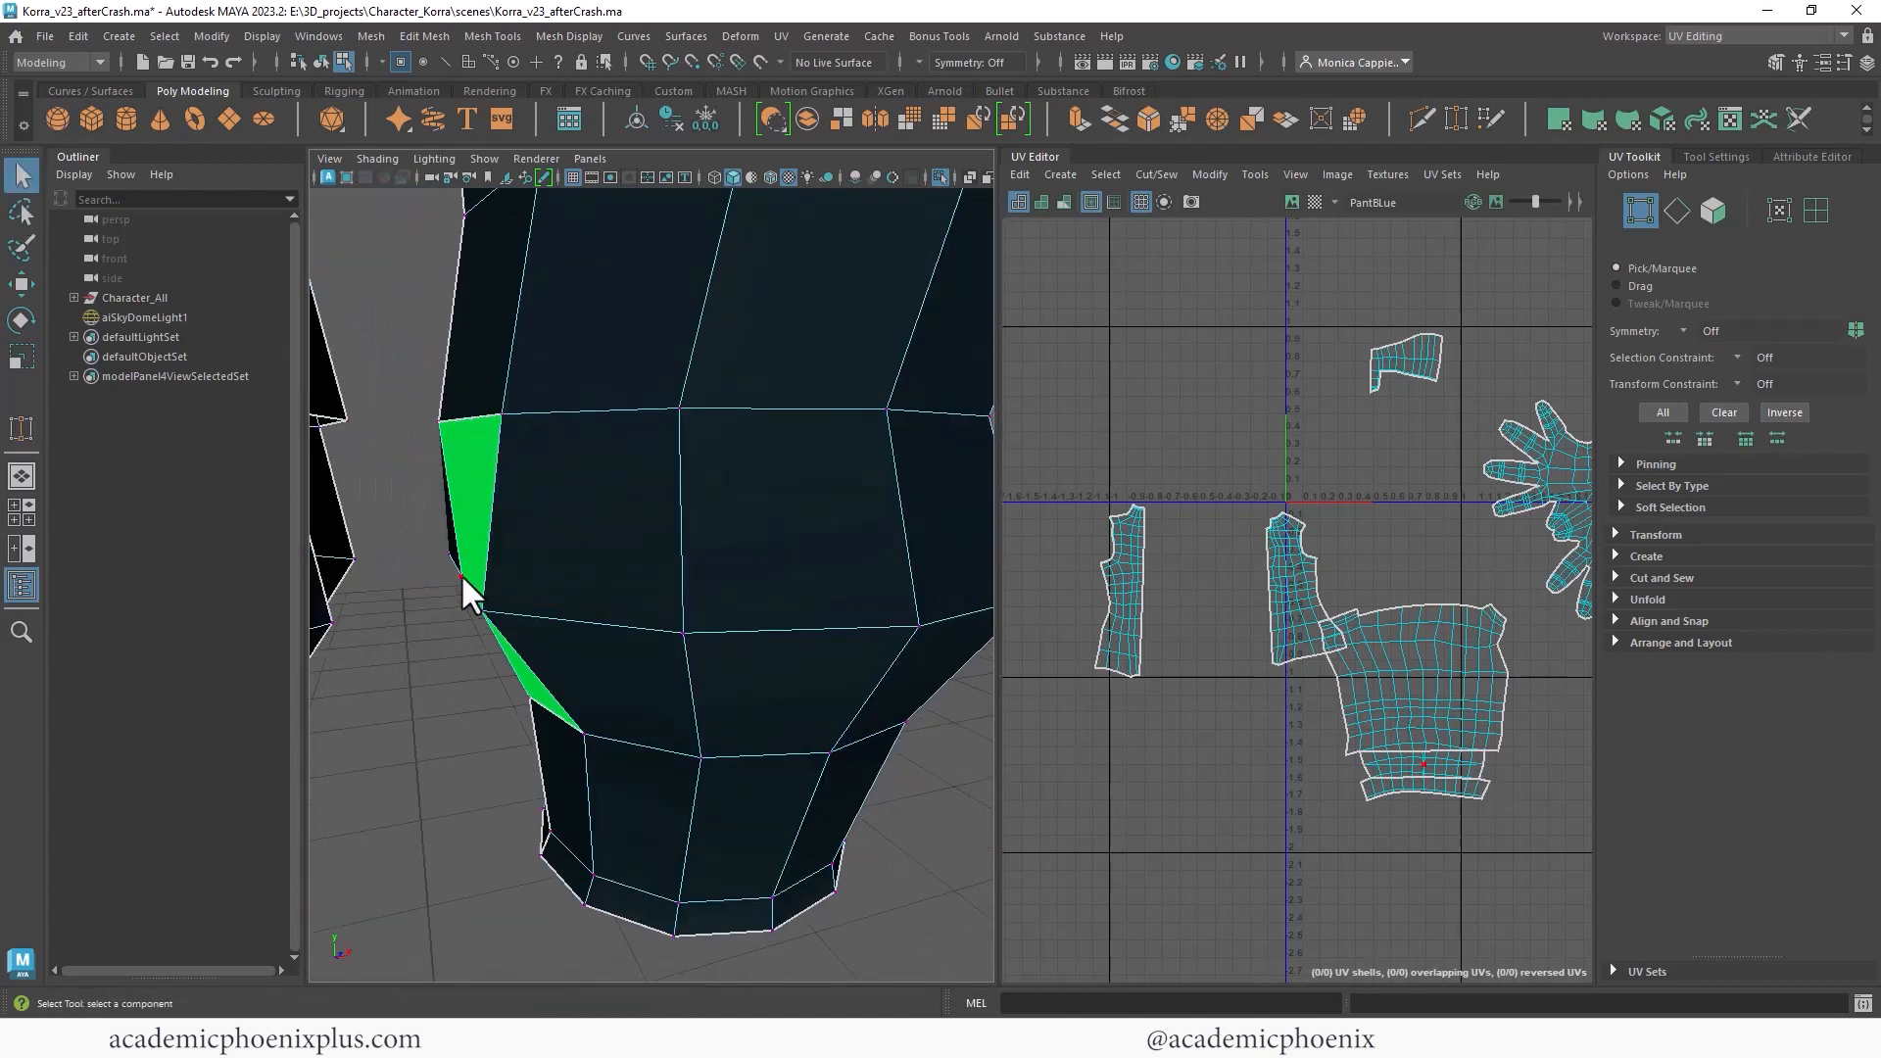
right_click(468, 504)
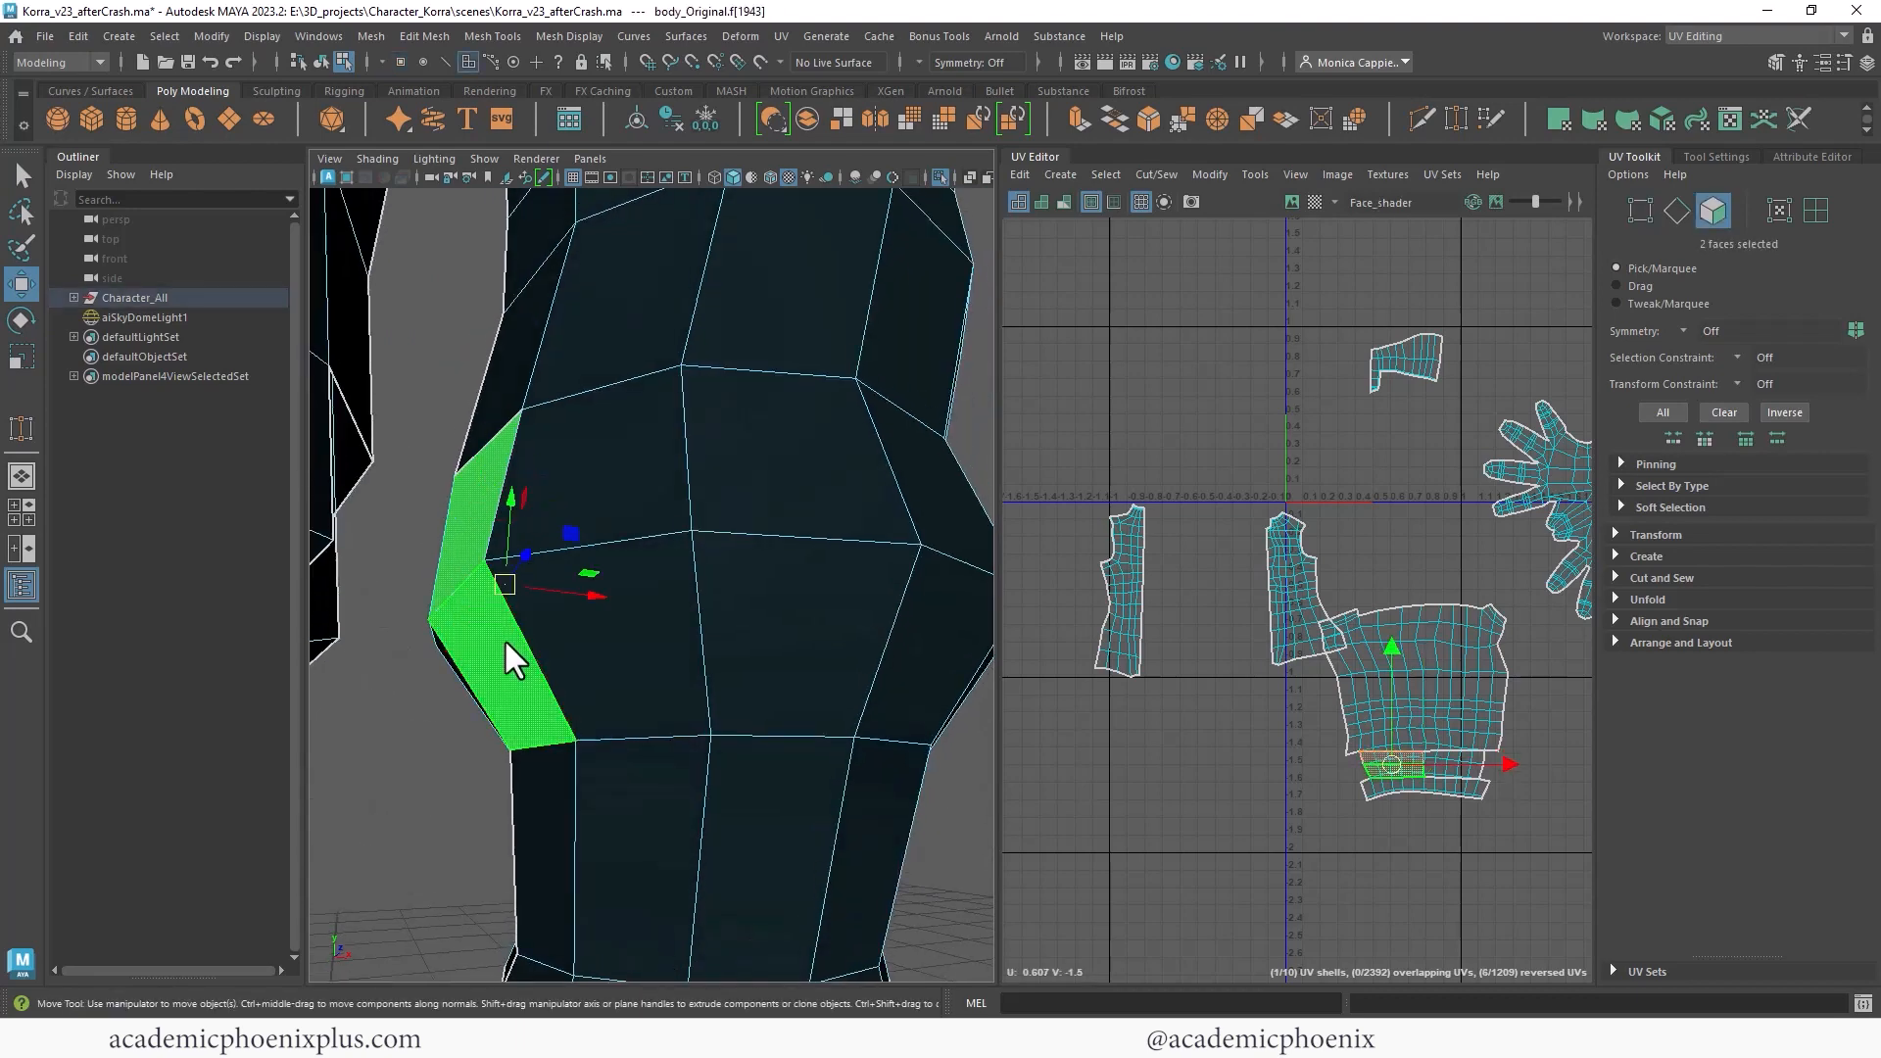
Assign the existing ArmBand_blue material to the two selected waist-gap faces.
right_click(513, 653)
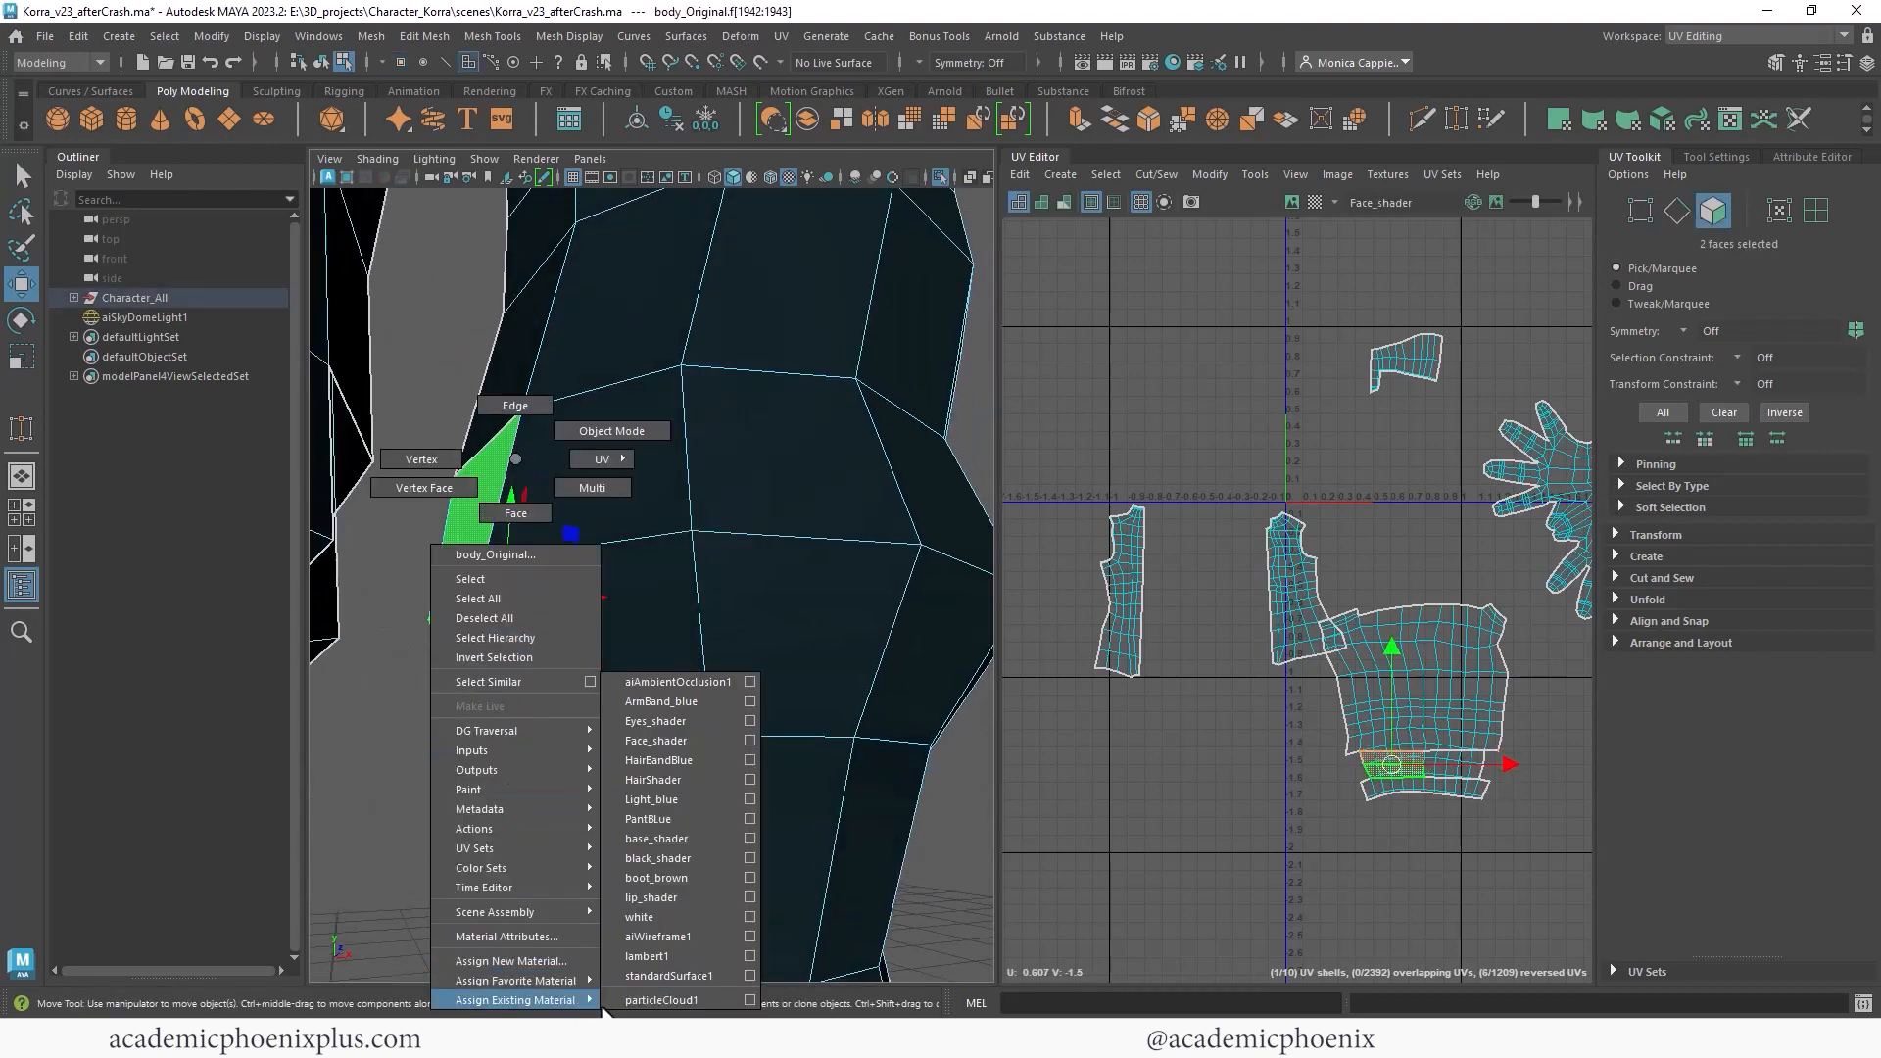
mouse_move(657, 936)
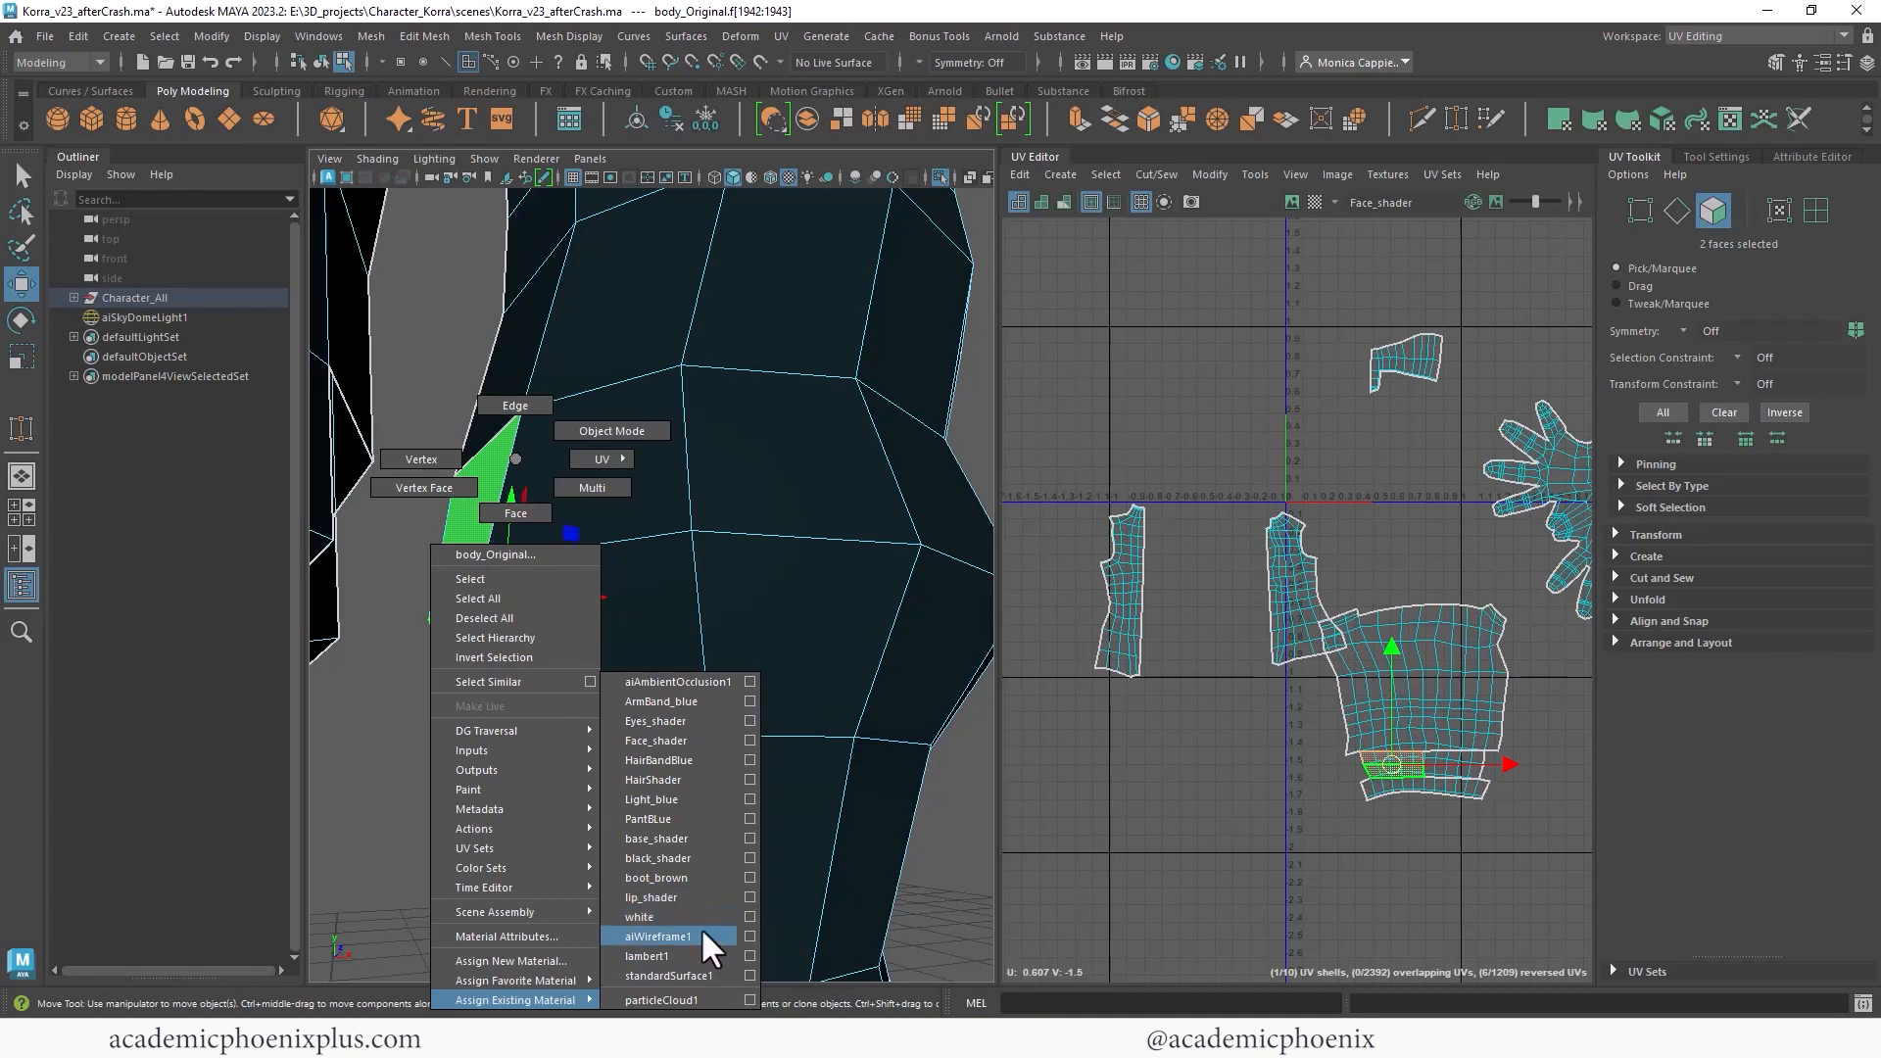
mouse_move(702, 731)
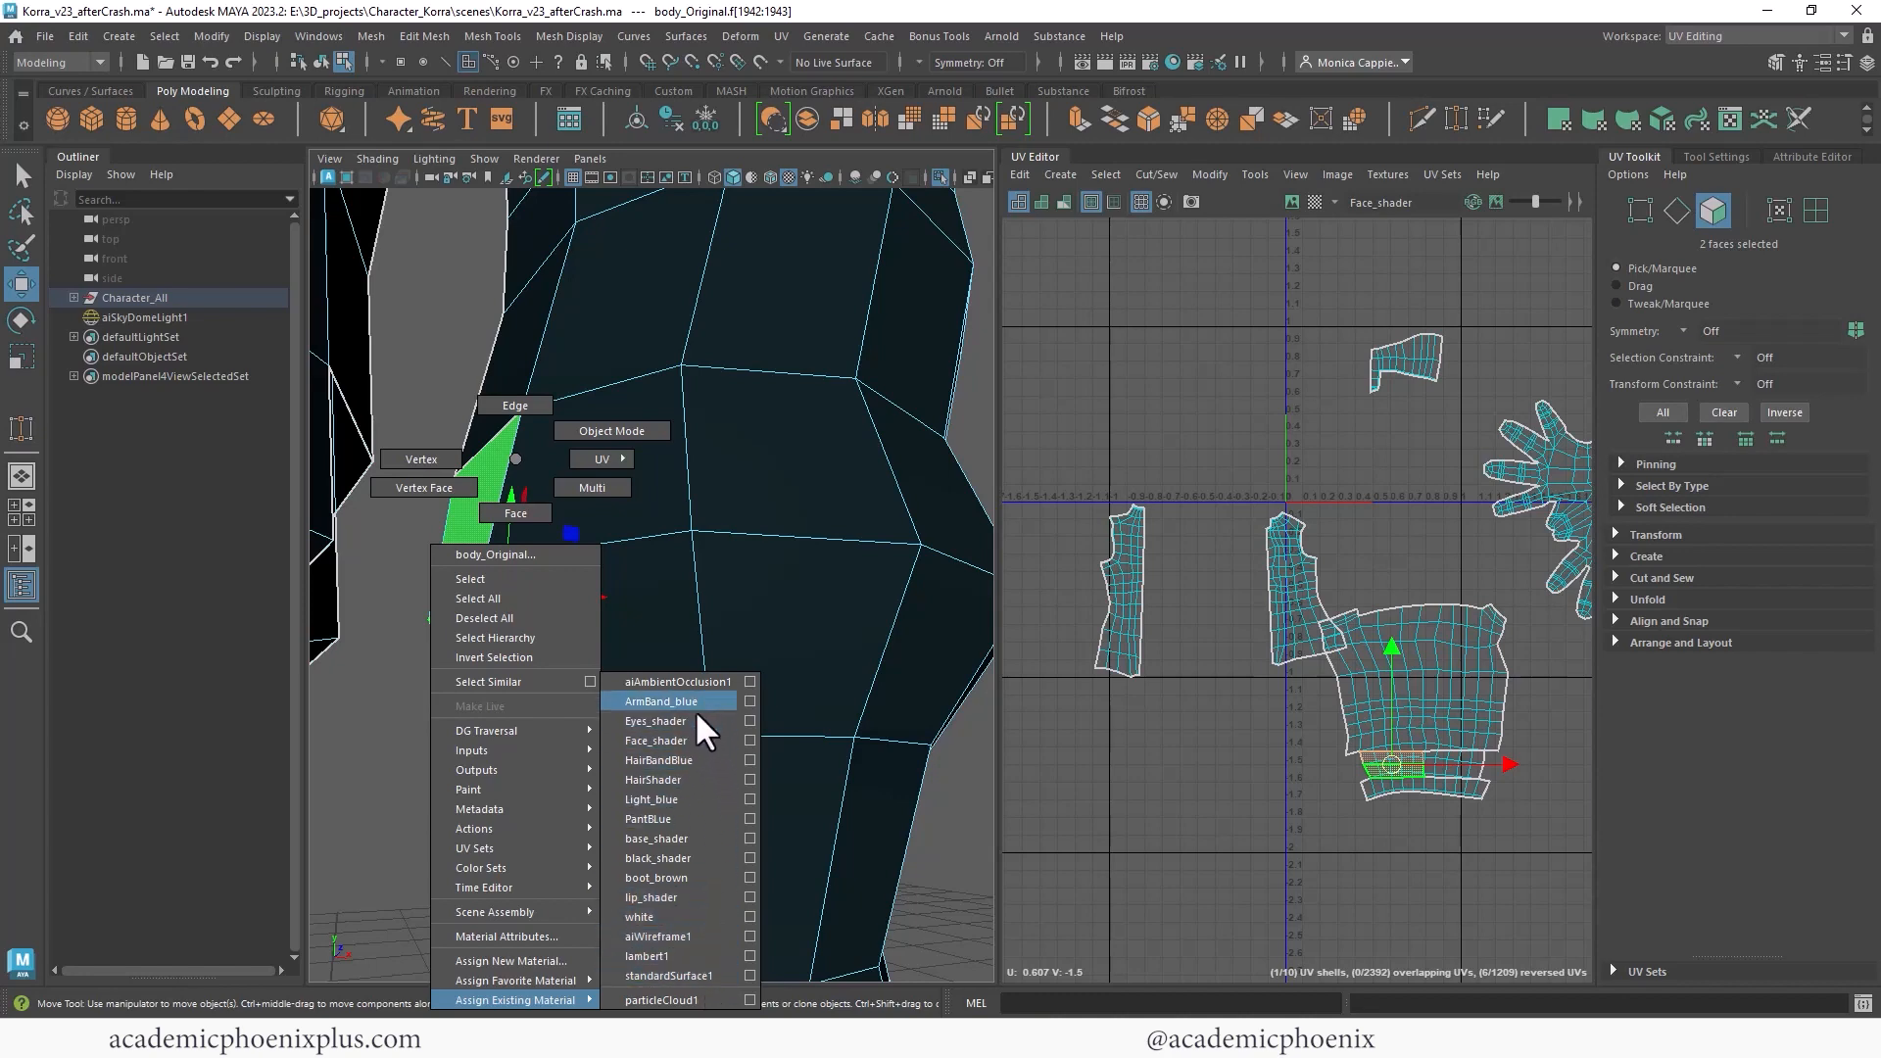
left_click(647, 818)
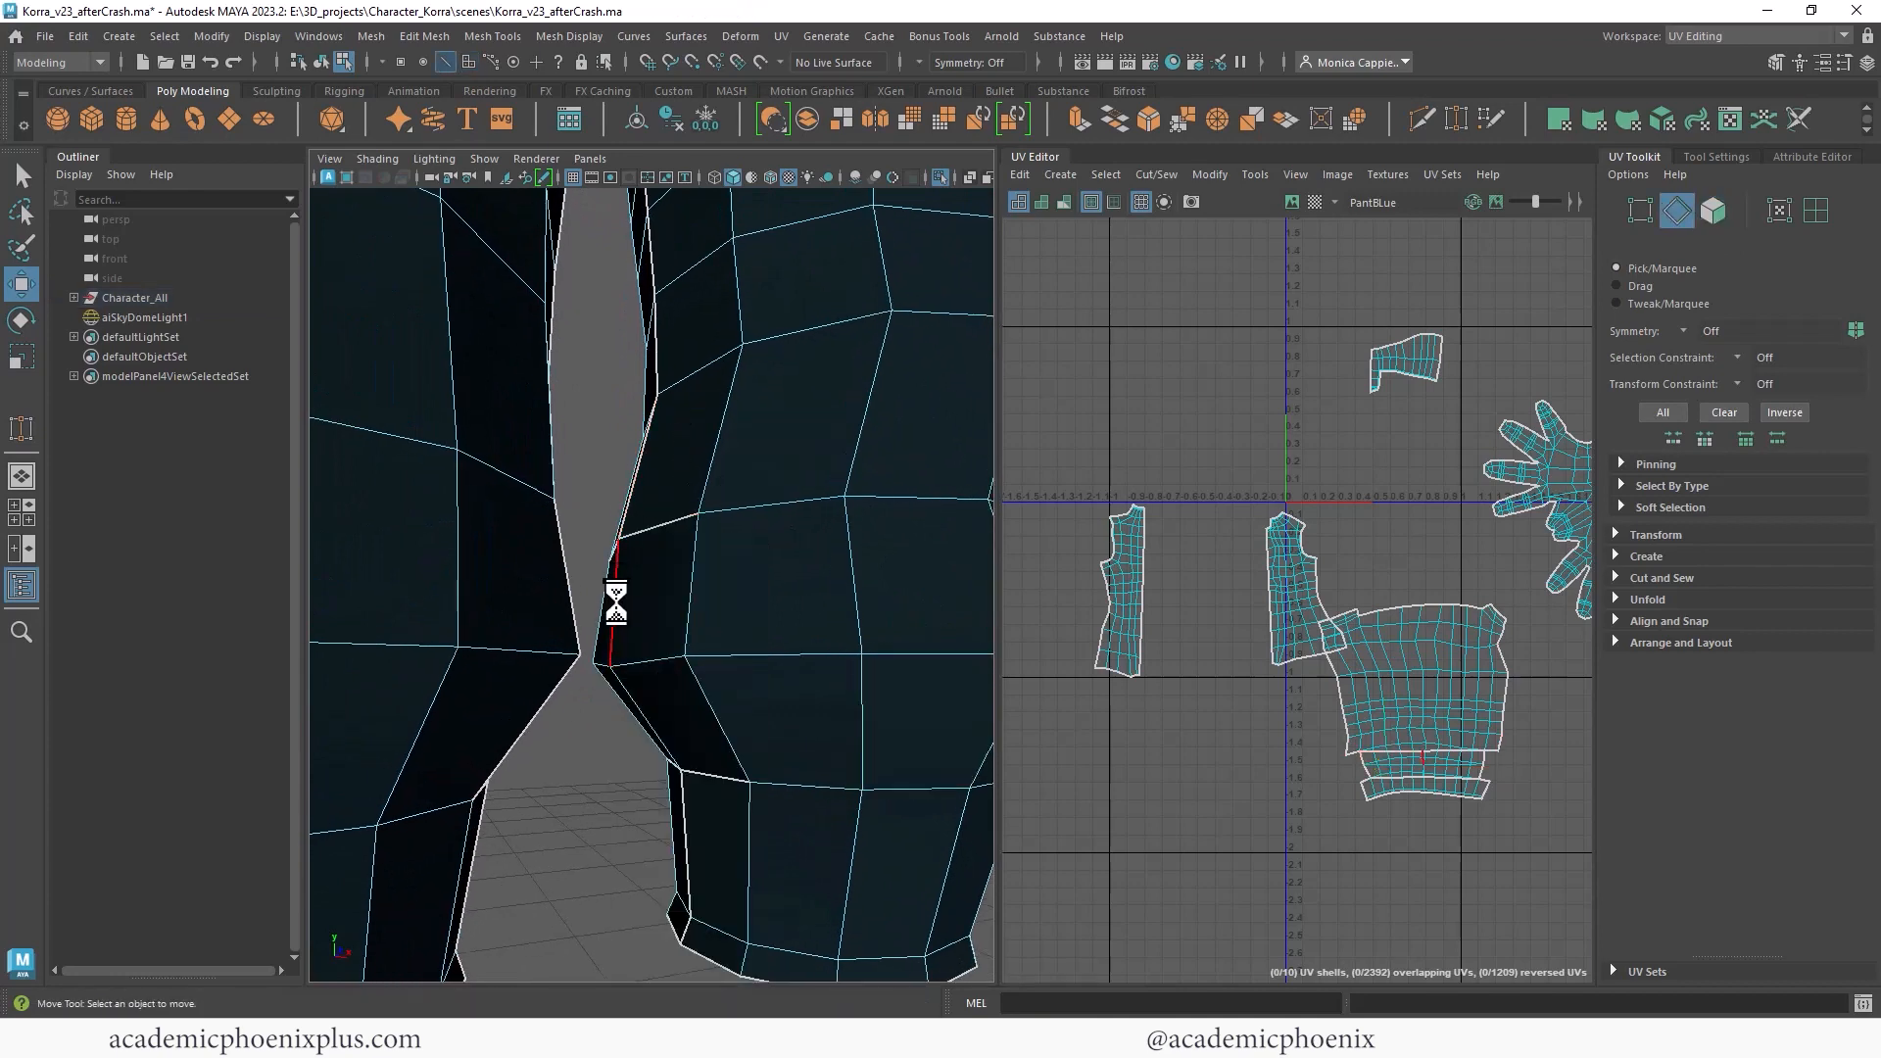
Sew the waist strip onto the torso, then place the torso shell below the origin and the arm shell right.
right_click(618, 599)
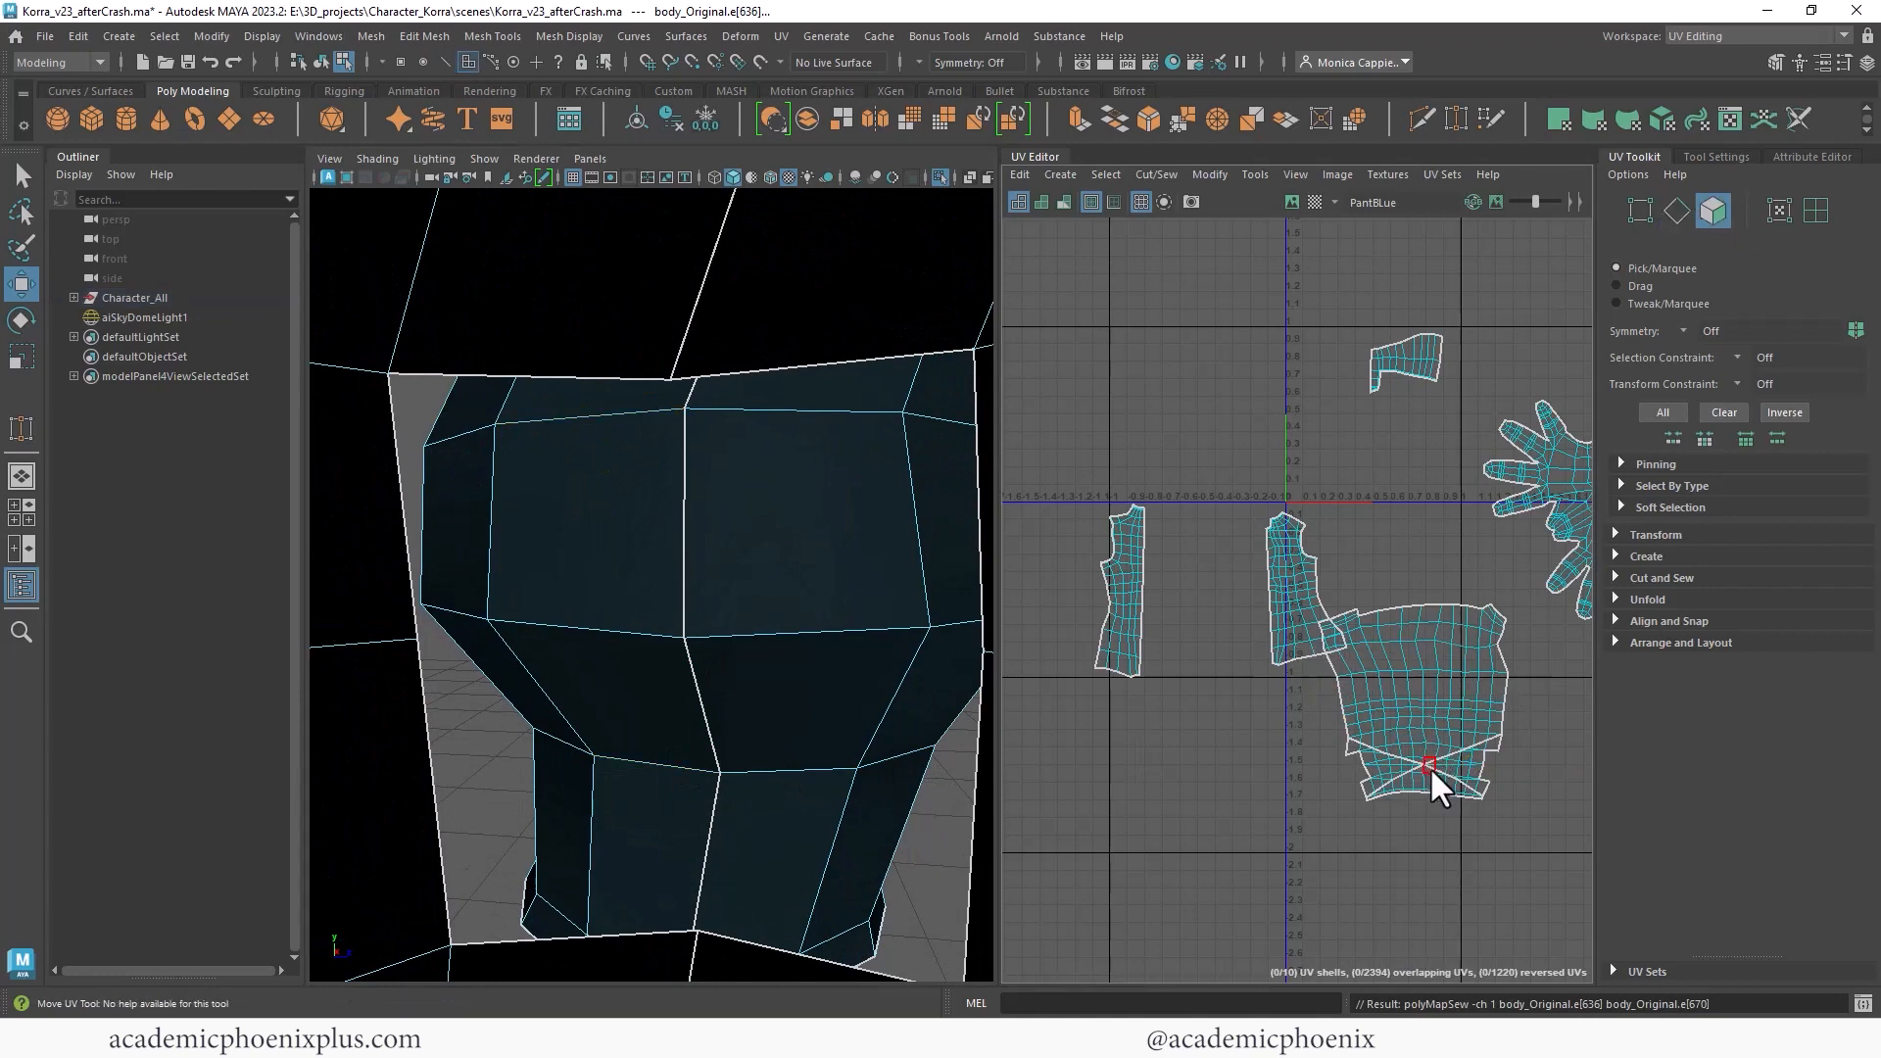
left_click(1428, 764)
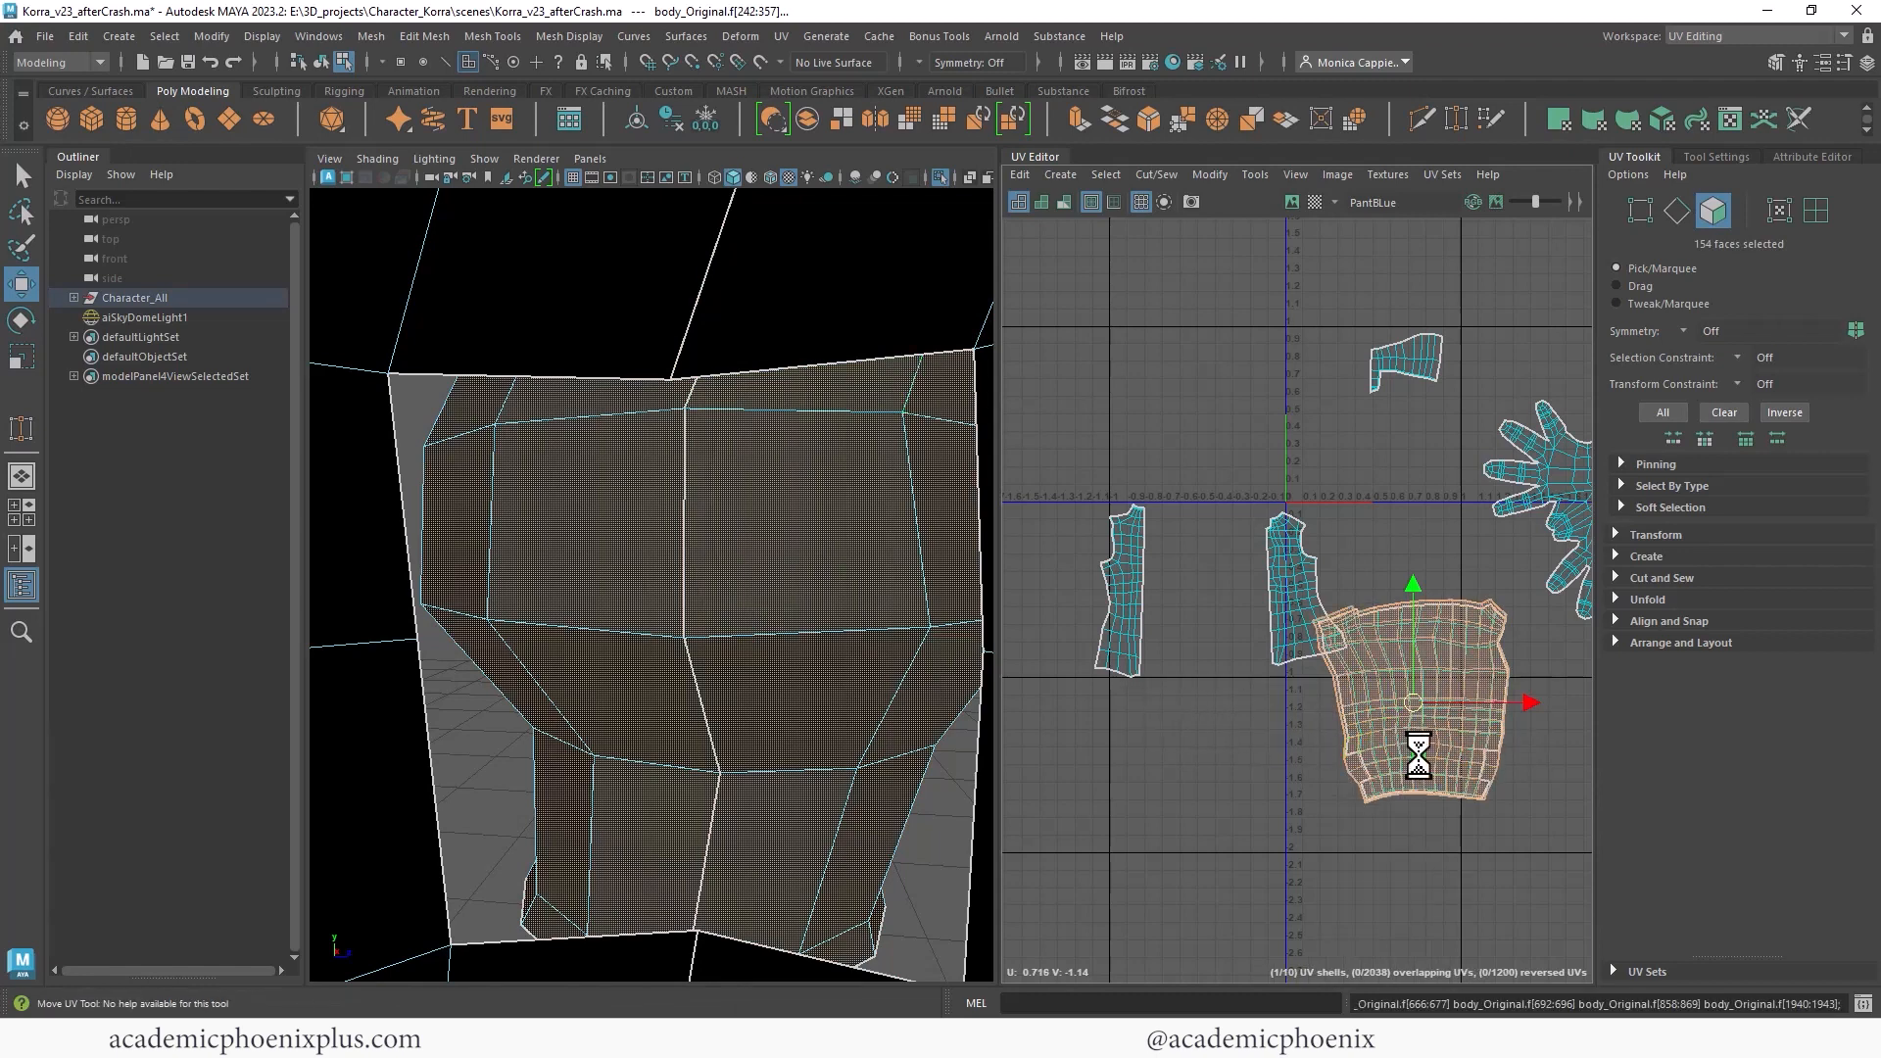
left_click_drag(1416, 701, 1212, 792)
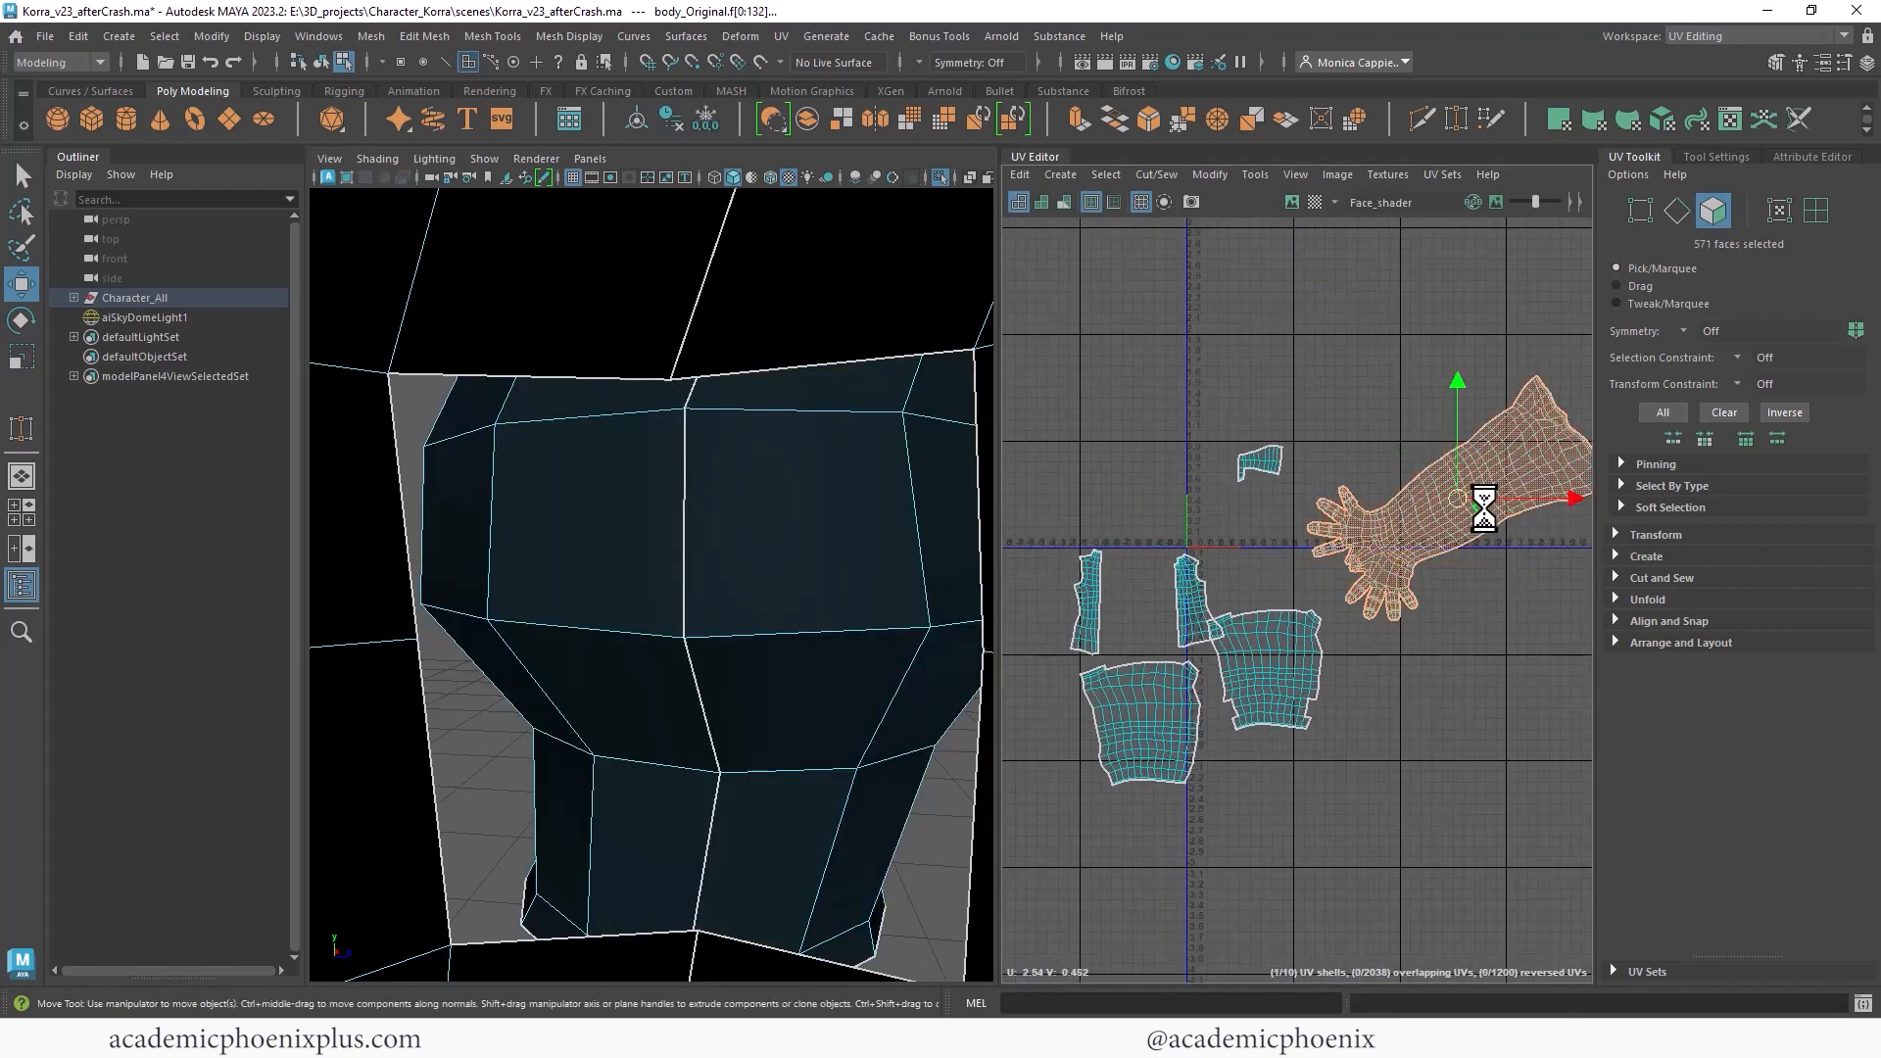
left_click_drag(1482, 501, 1266, 461)
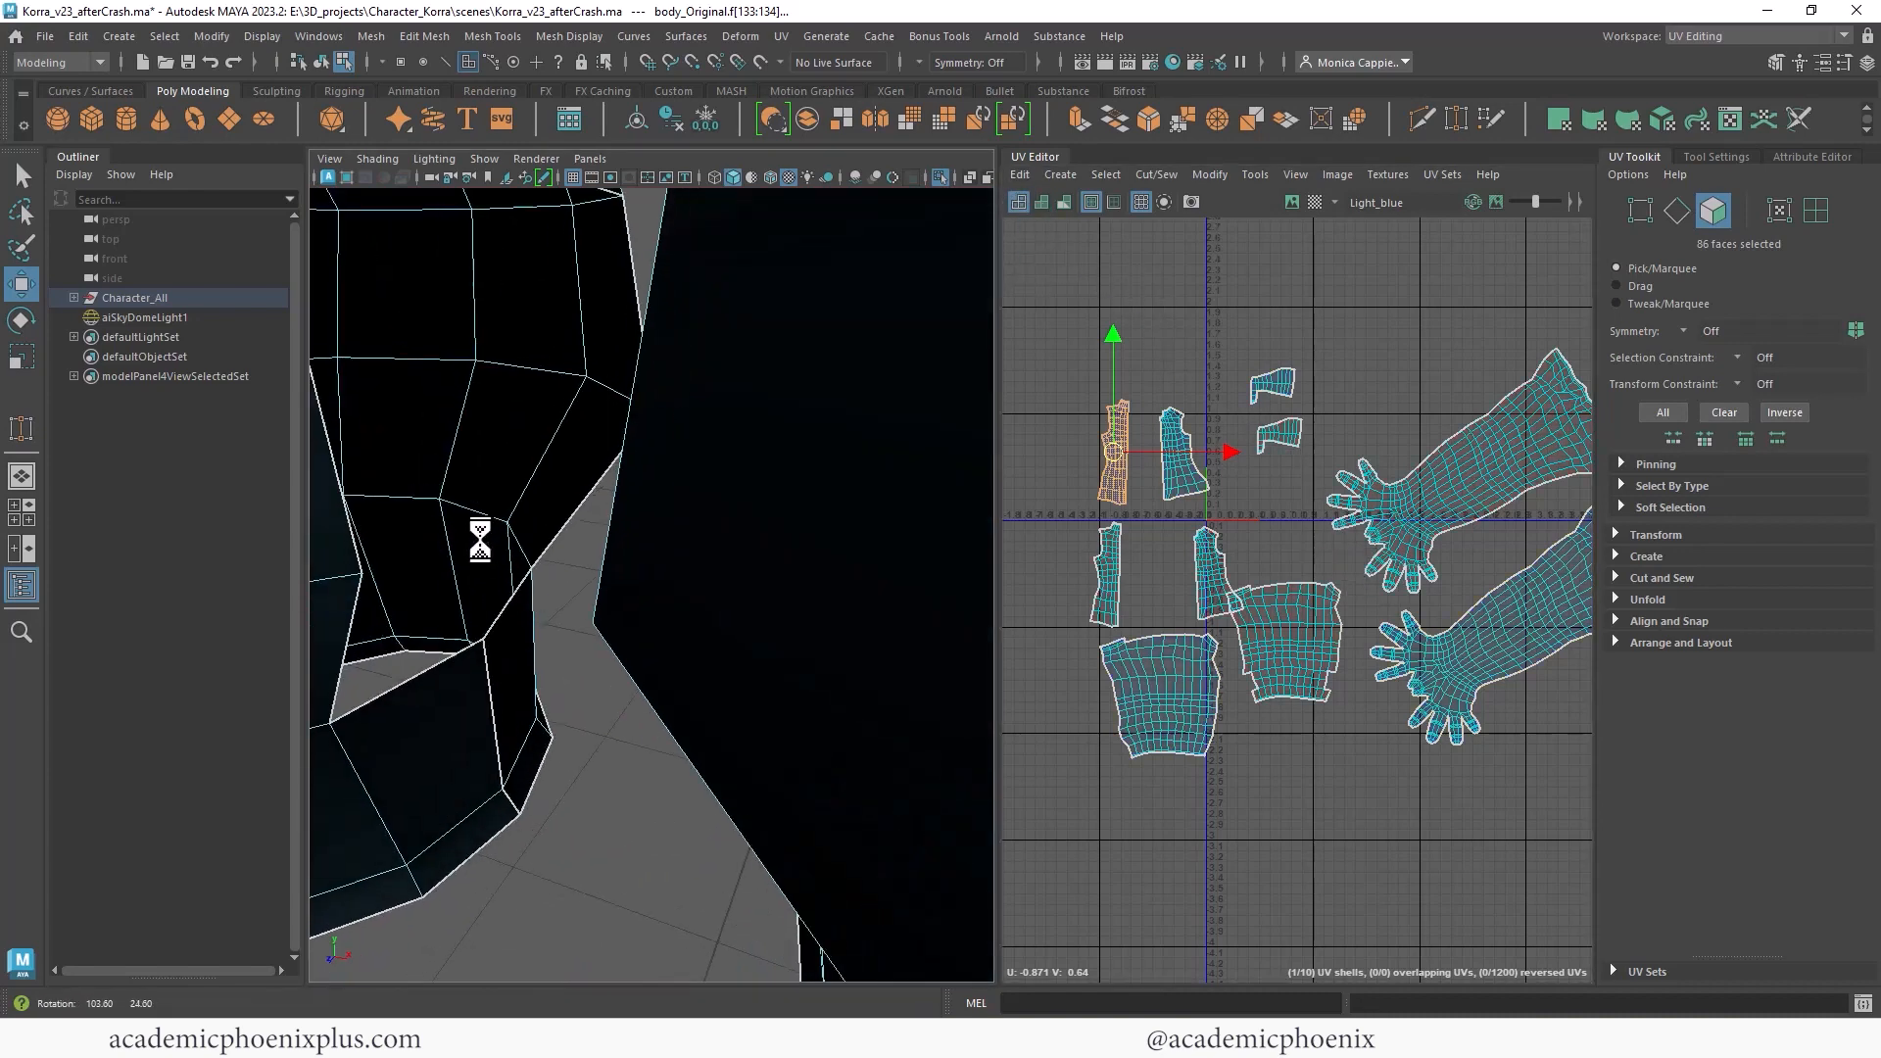
Rotate the strap shell upright, then pull the bridged face's edges to close the armpit gap.
left_click_drag(480, 540, 588, 557)
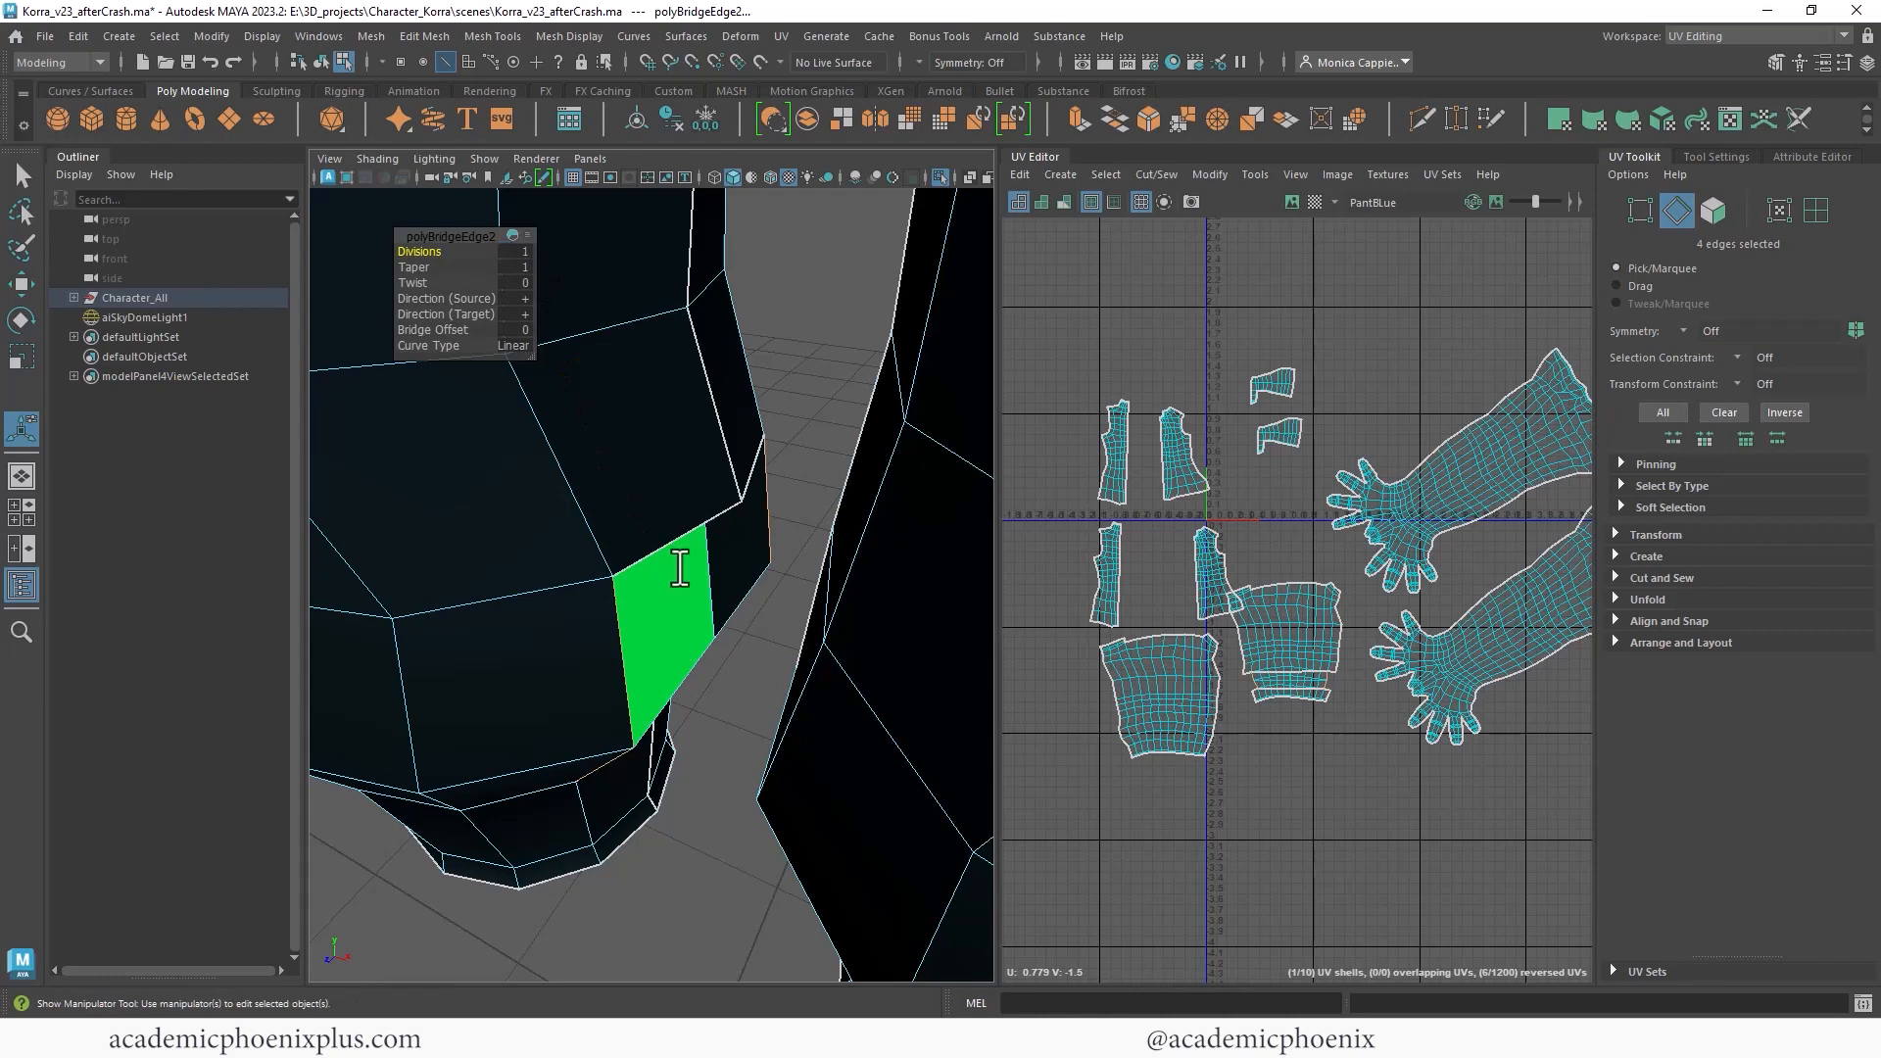
right_click(678, 490)
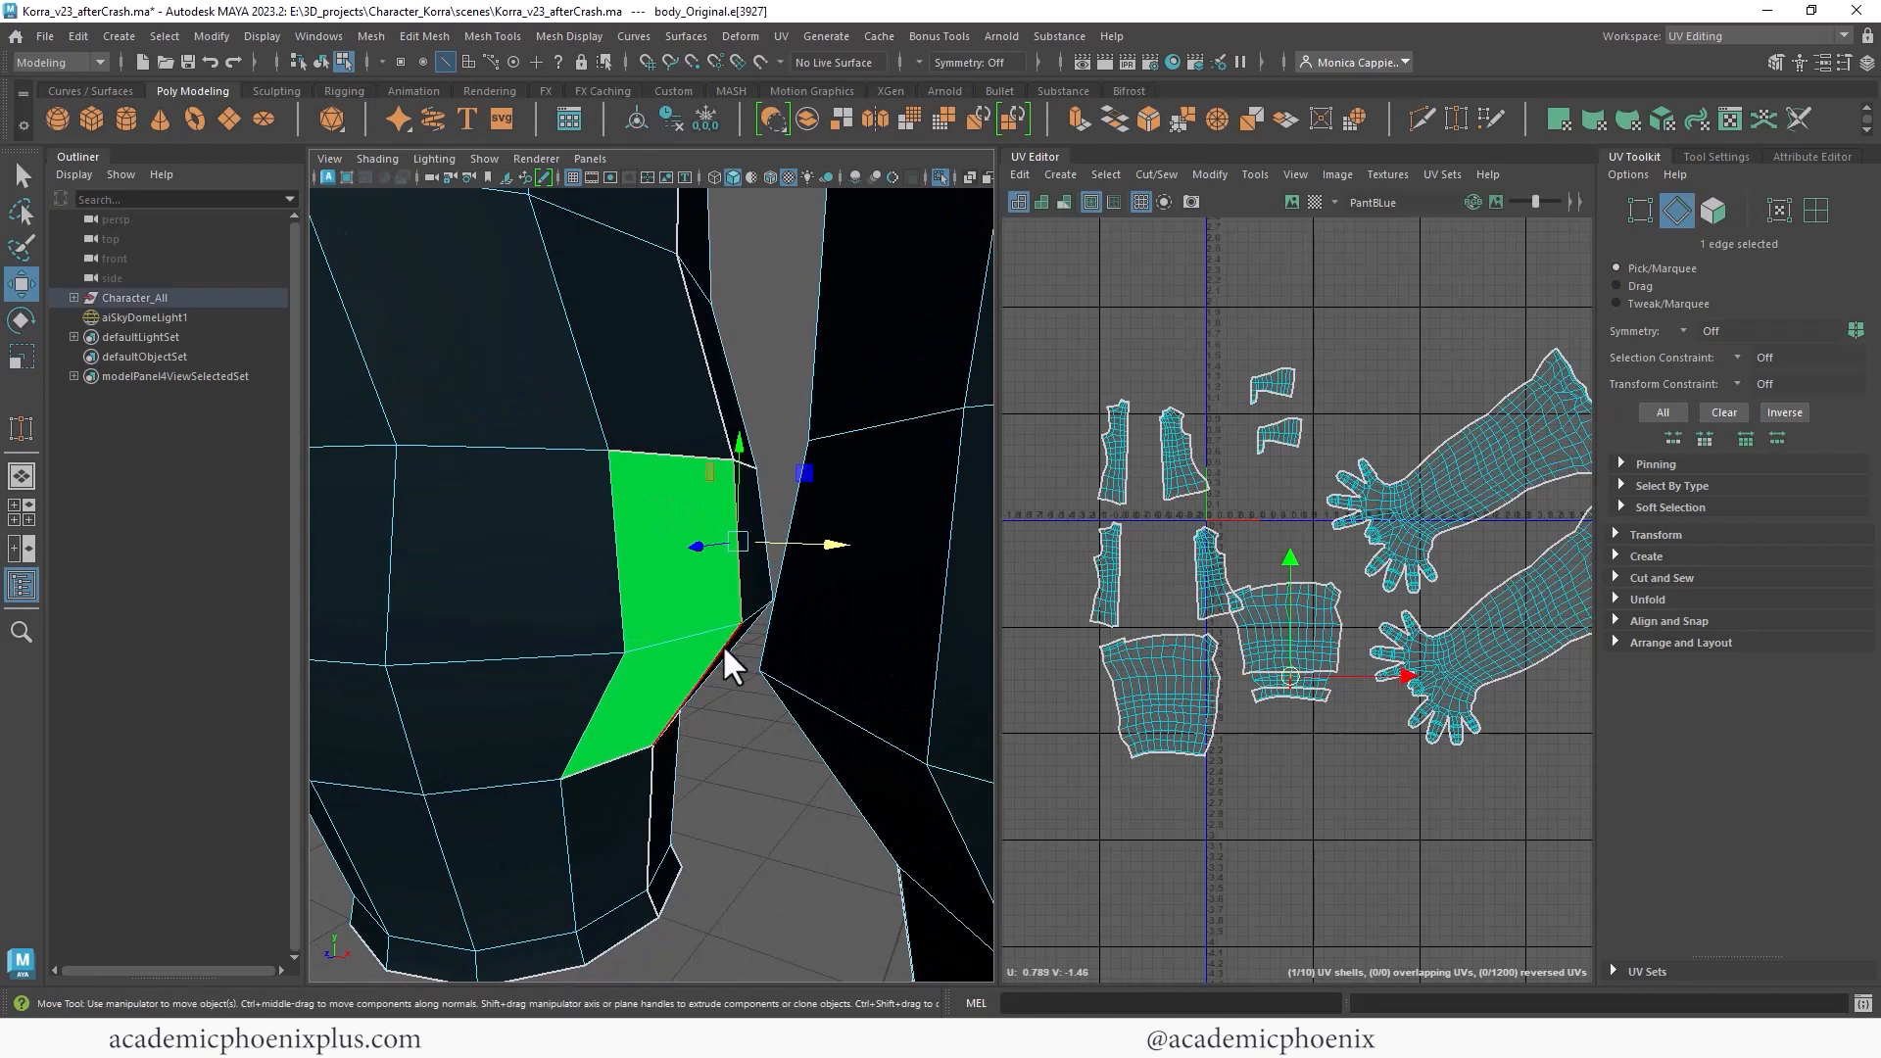
right_click(1268, 656)
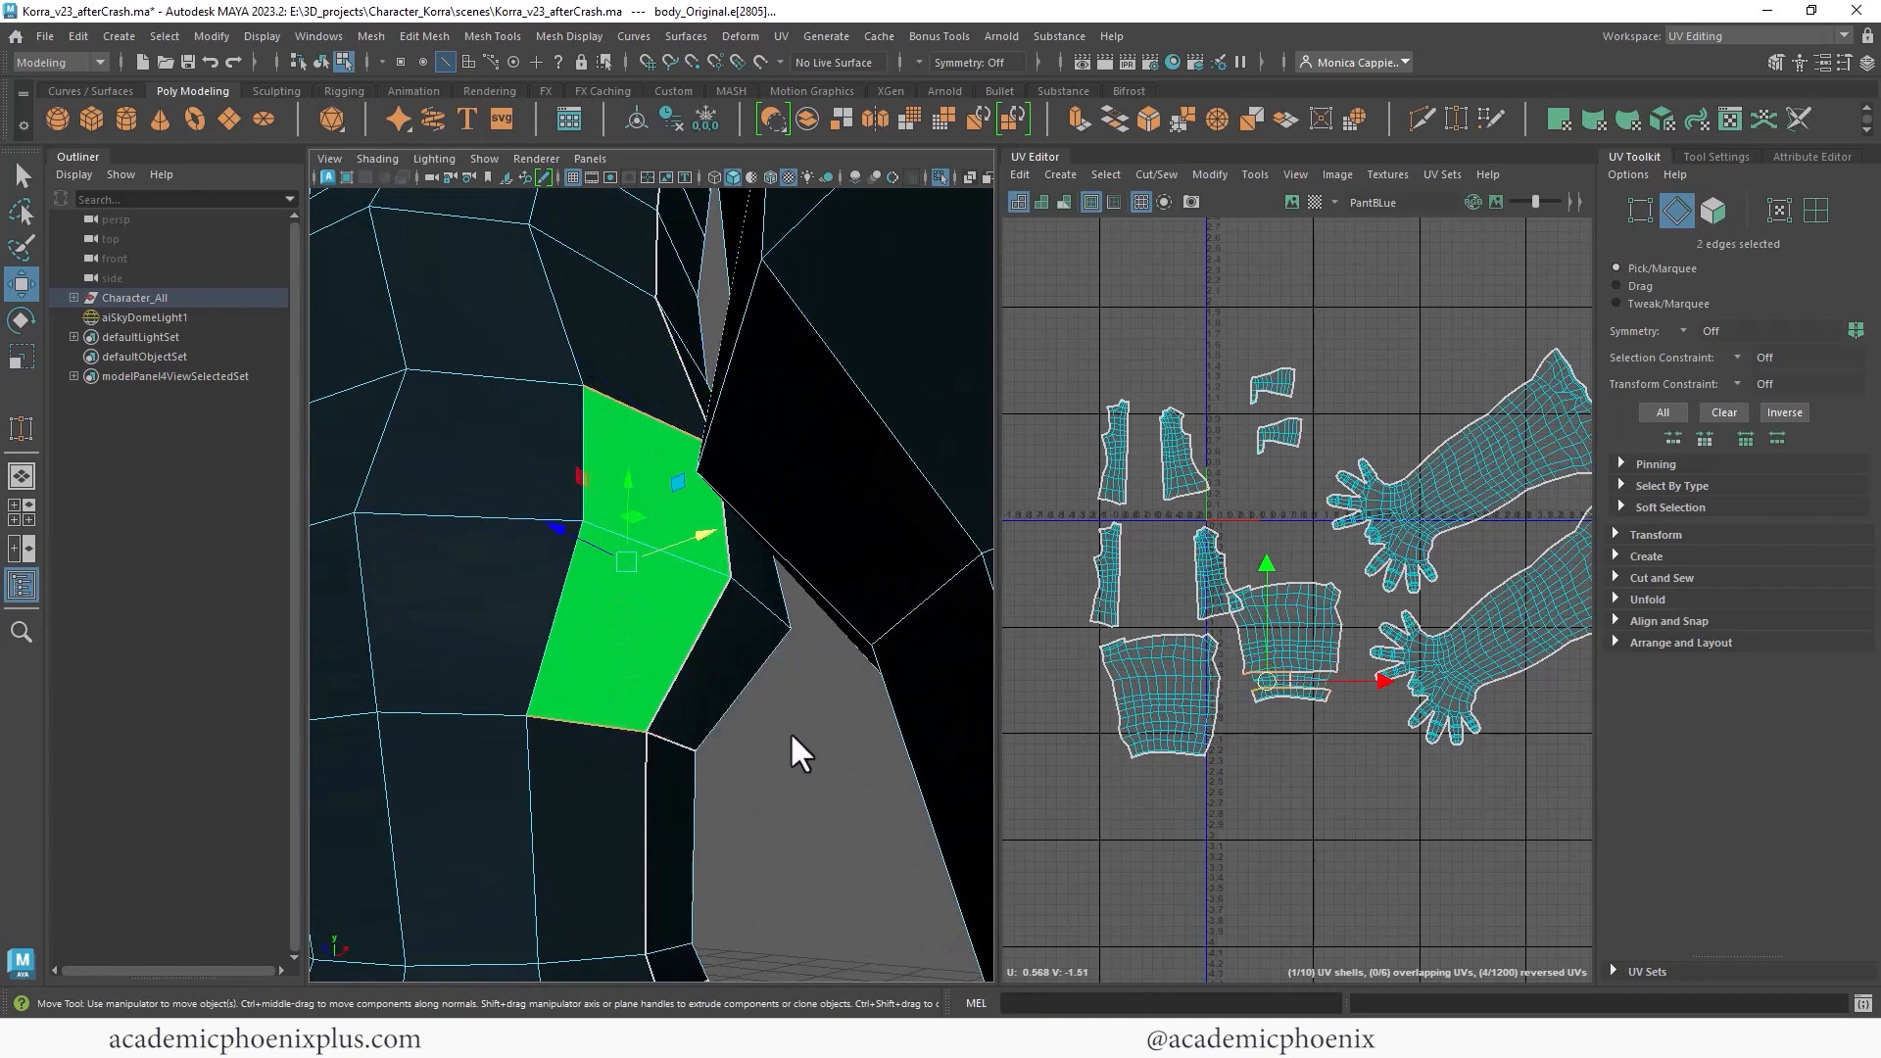
left_click_drag(791, 749, 647, 702)
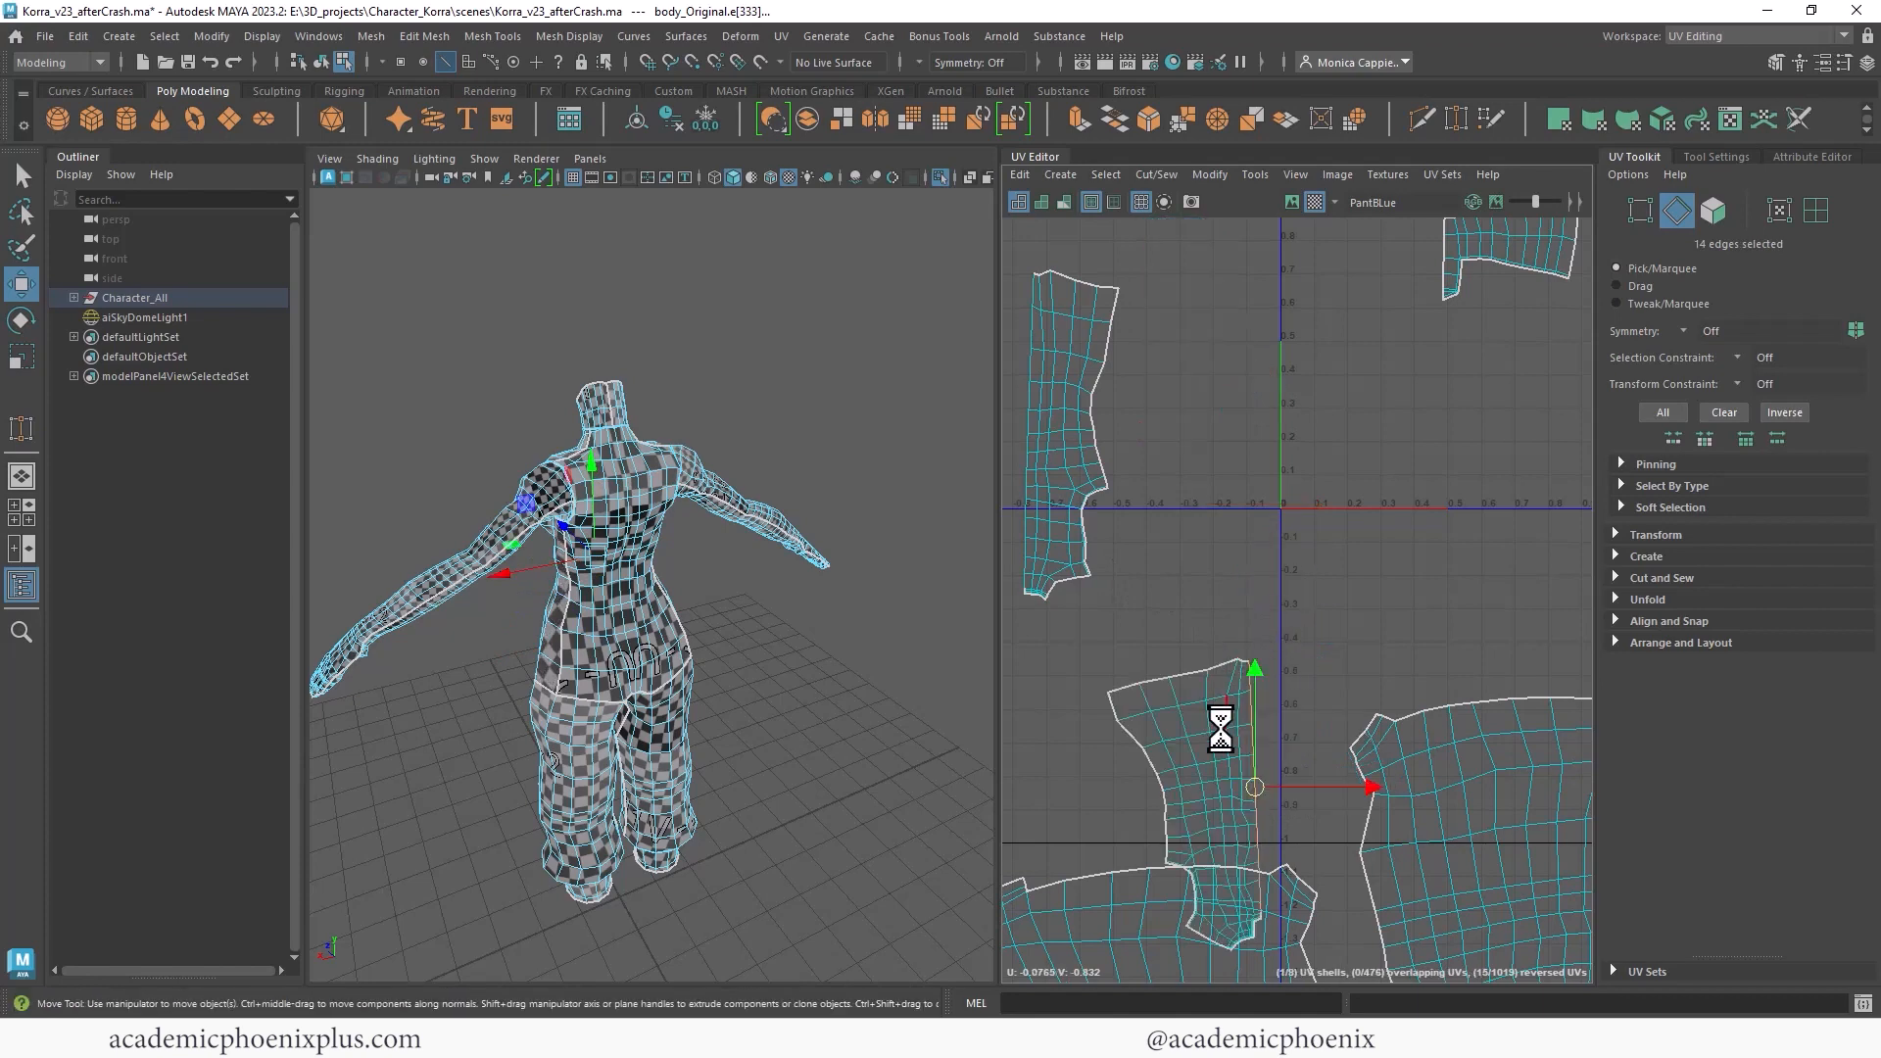
Unfold the torso and strap shells, stand the torso upright, and flip the reversed arm shell.
right_click(1199, 528)
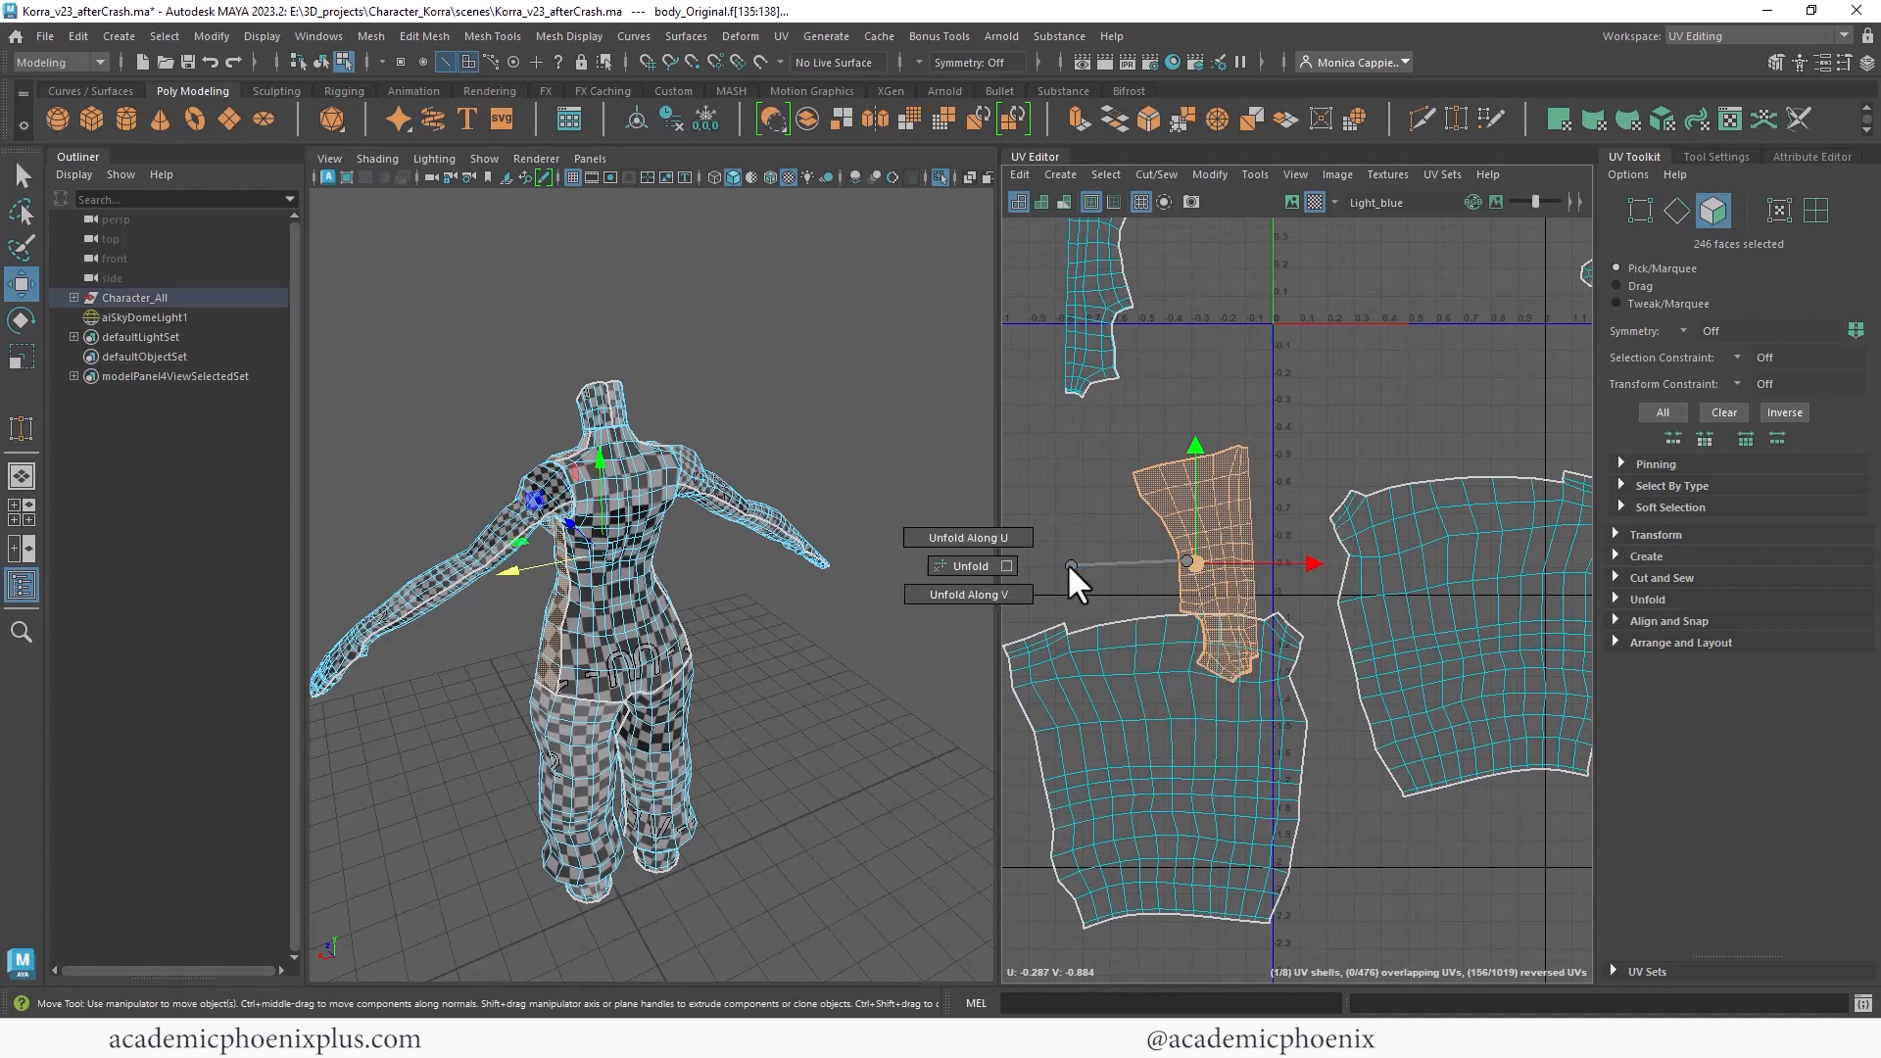
left_click(967, 566)
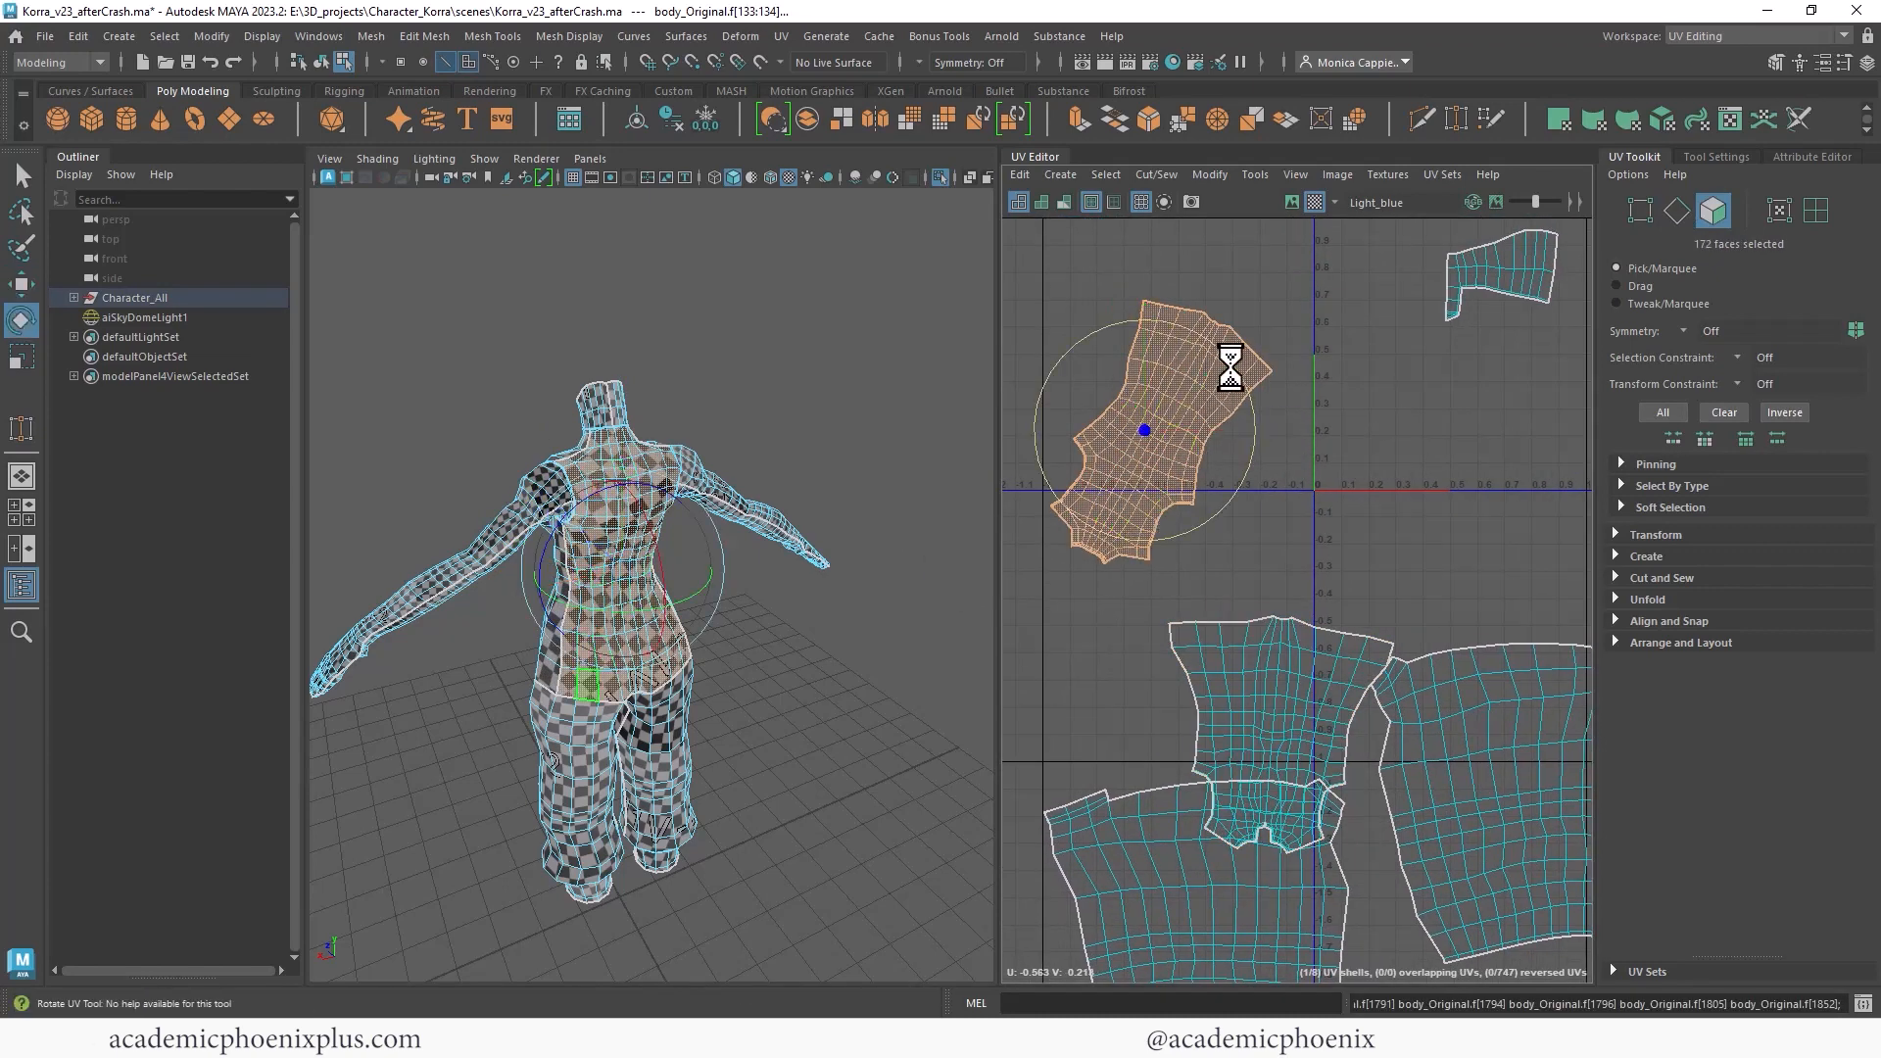
left_click_drag(1139, 426, 1266, 678)
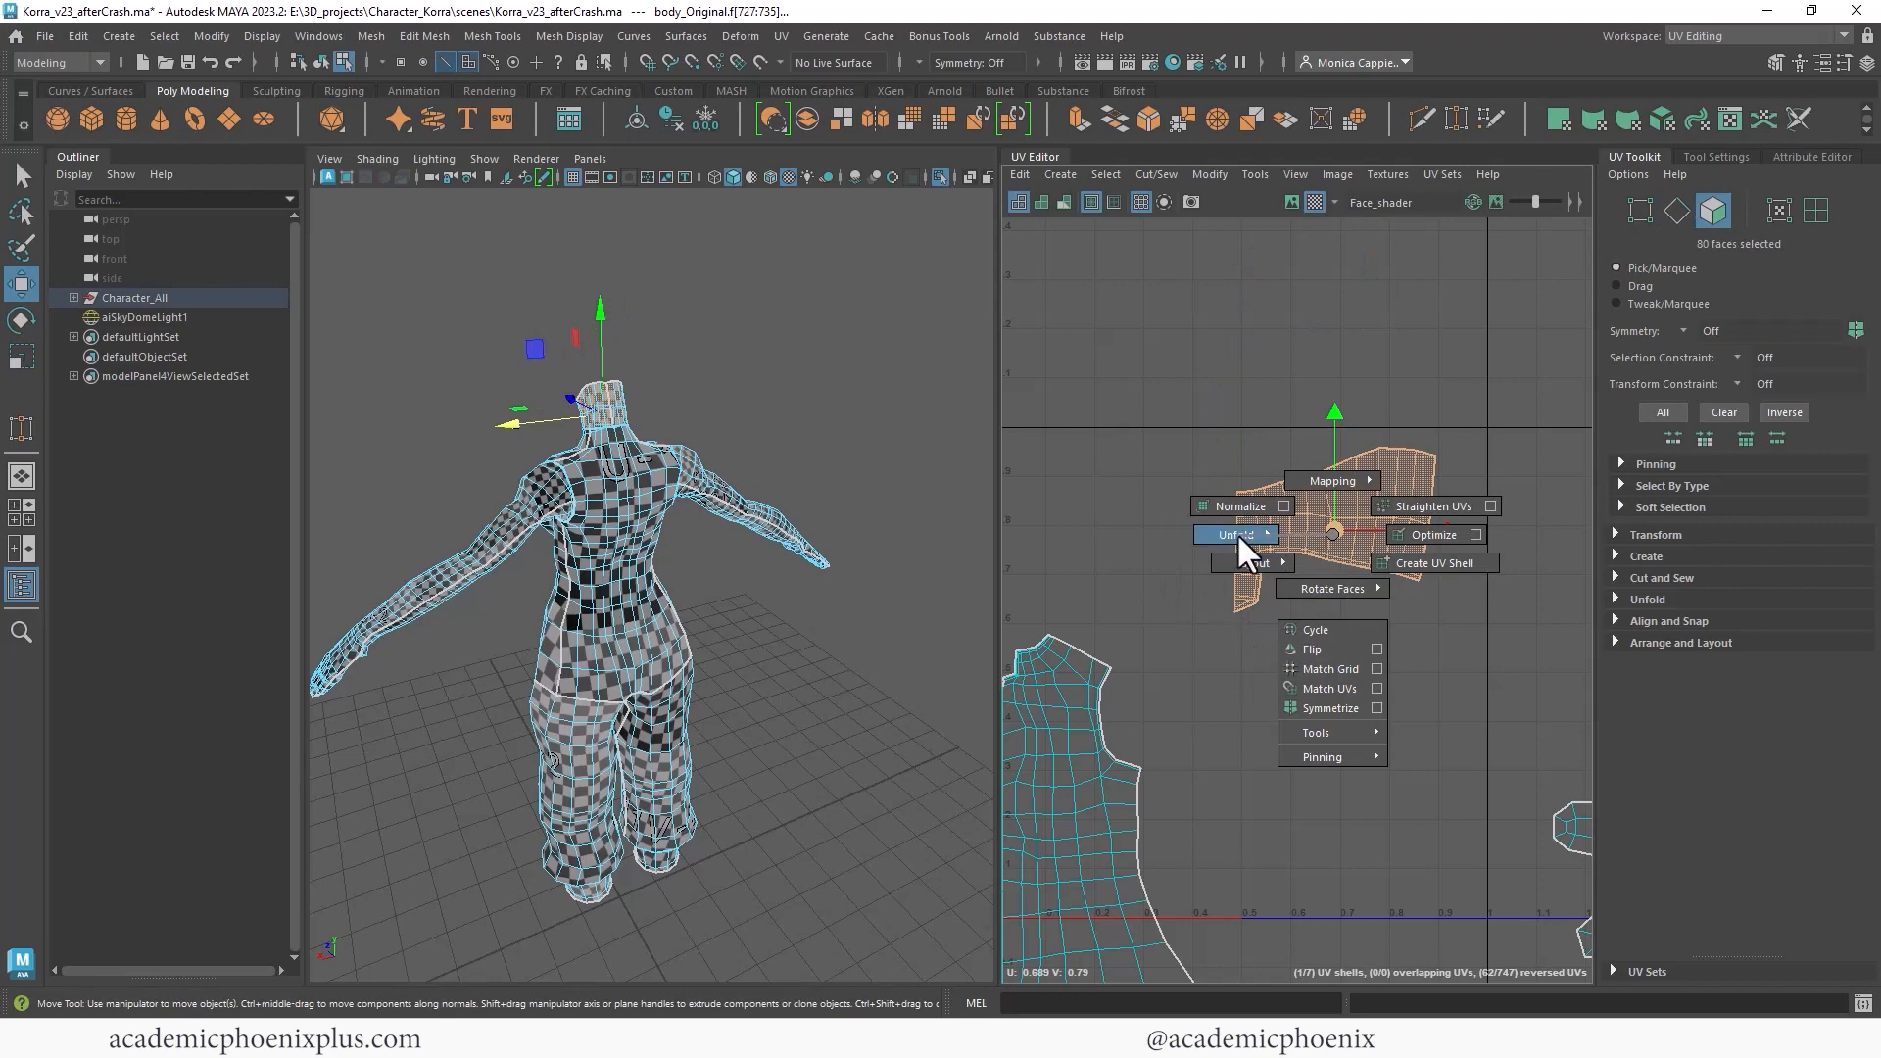
left_click(1234, 534)
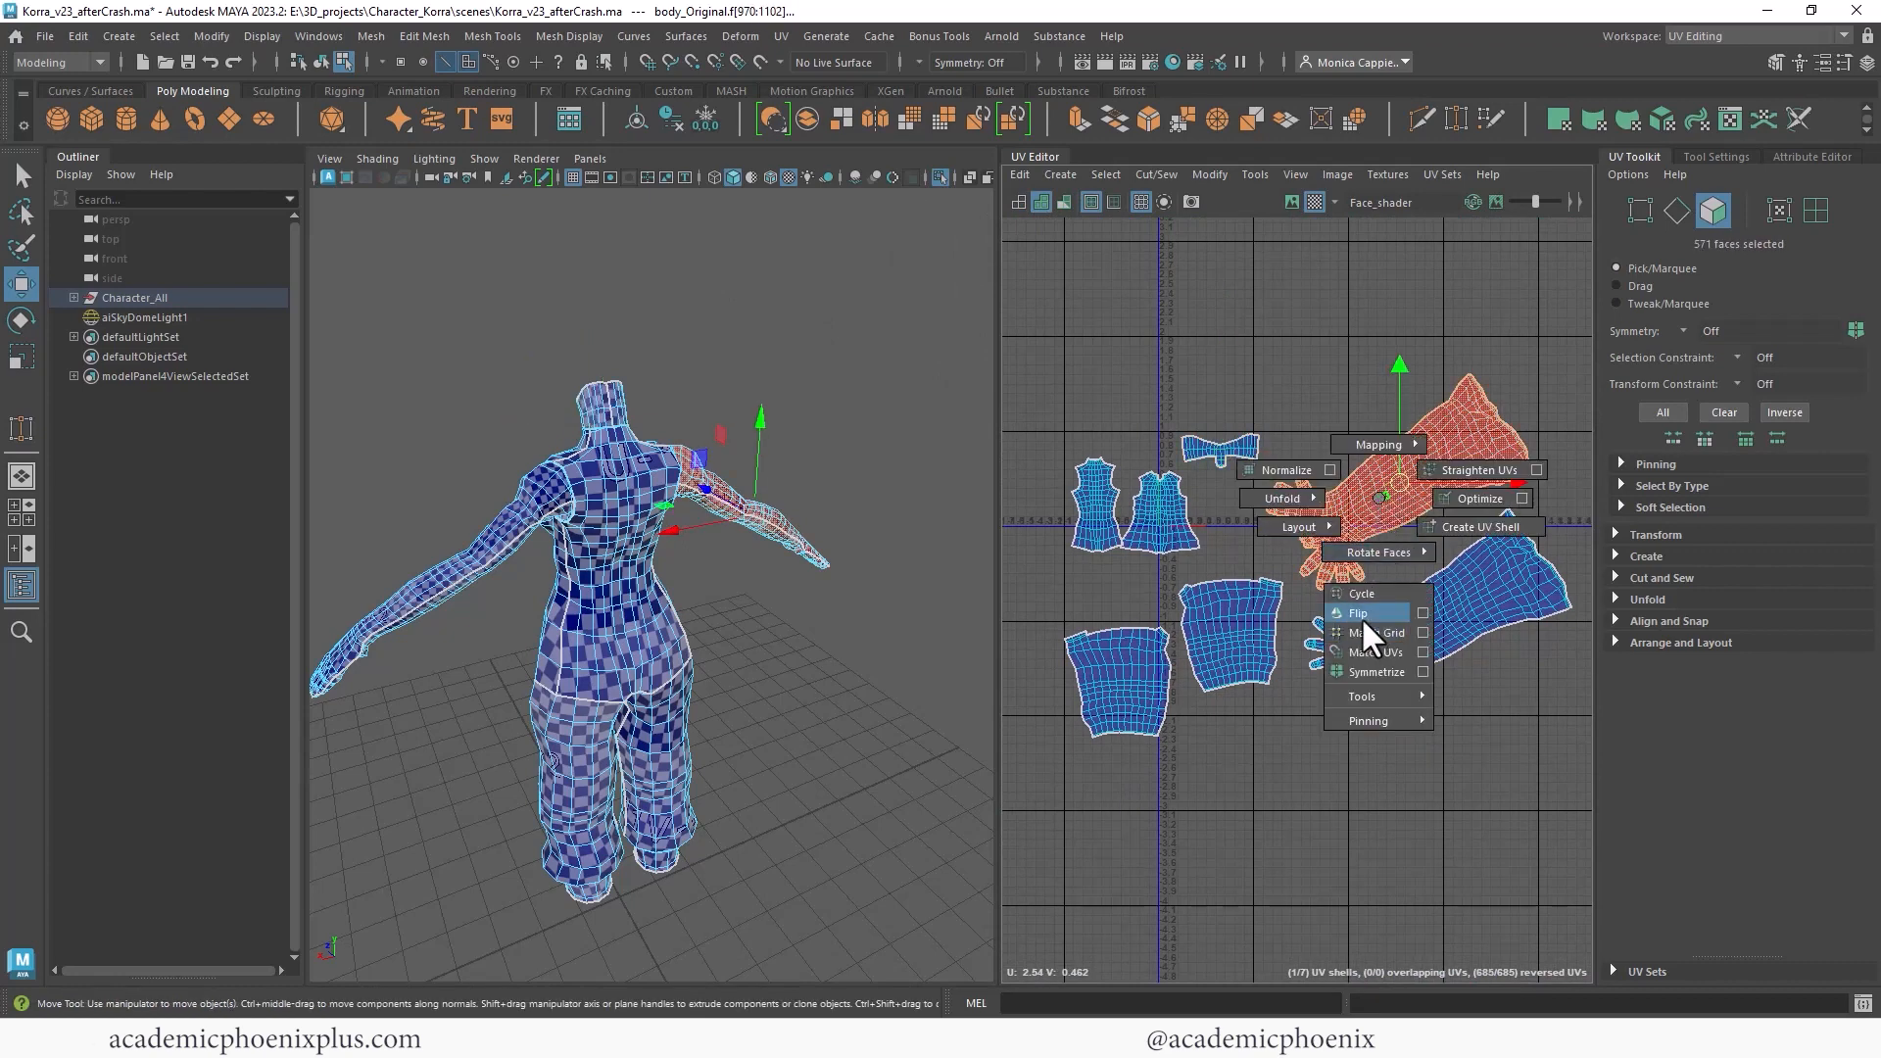
left_click(1357, 614)
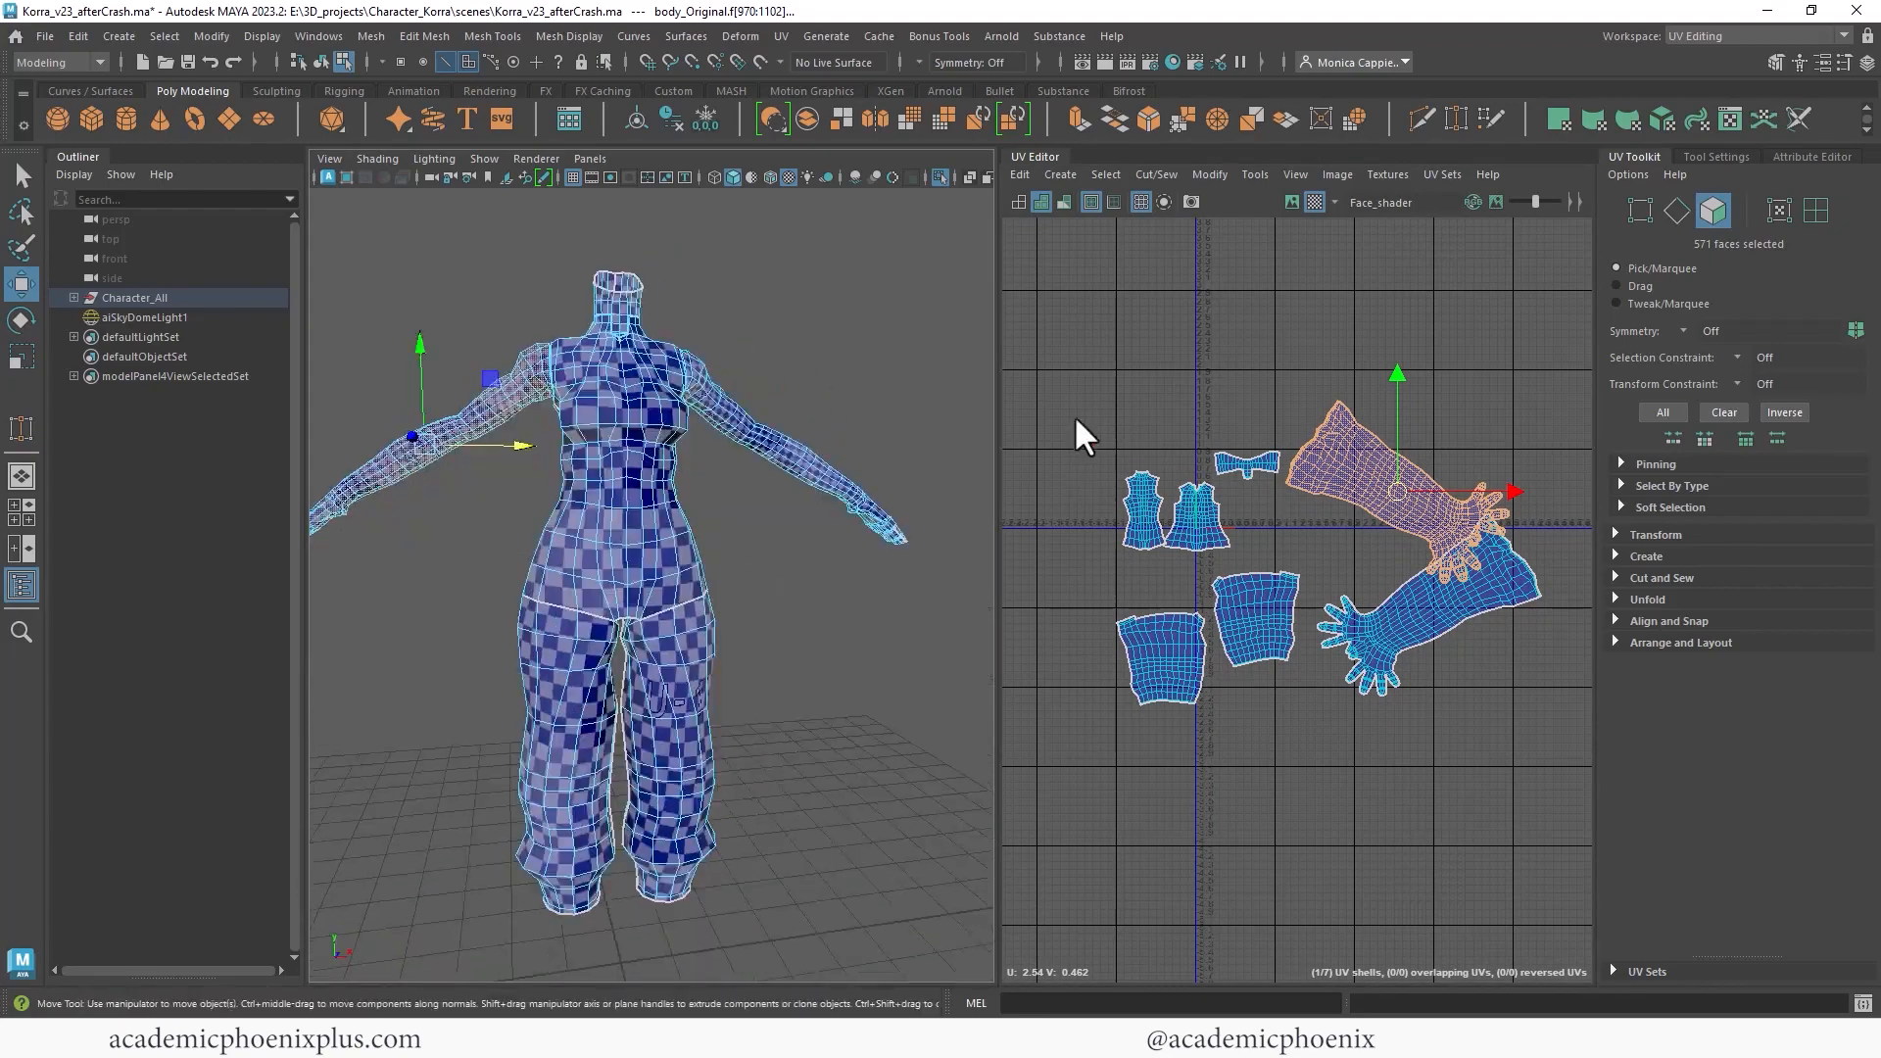
Save as Korra_v24_body and apply one texel density to all shells for a 2048 map.
left_click(44, 36)
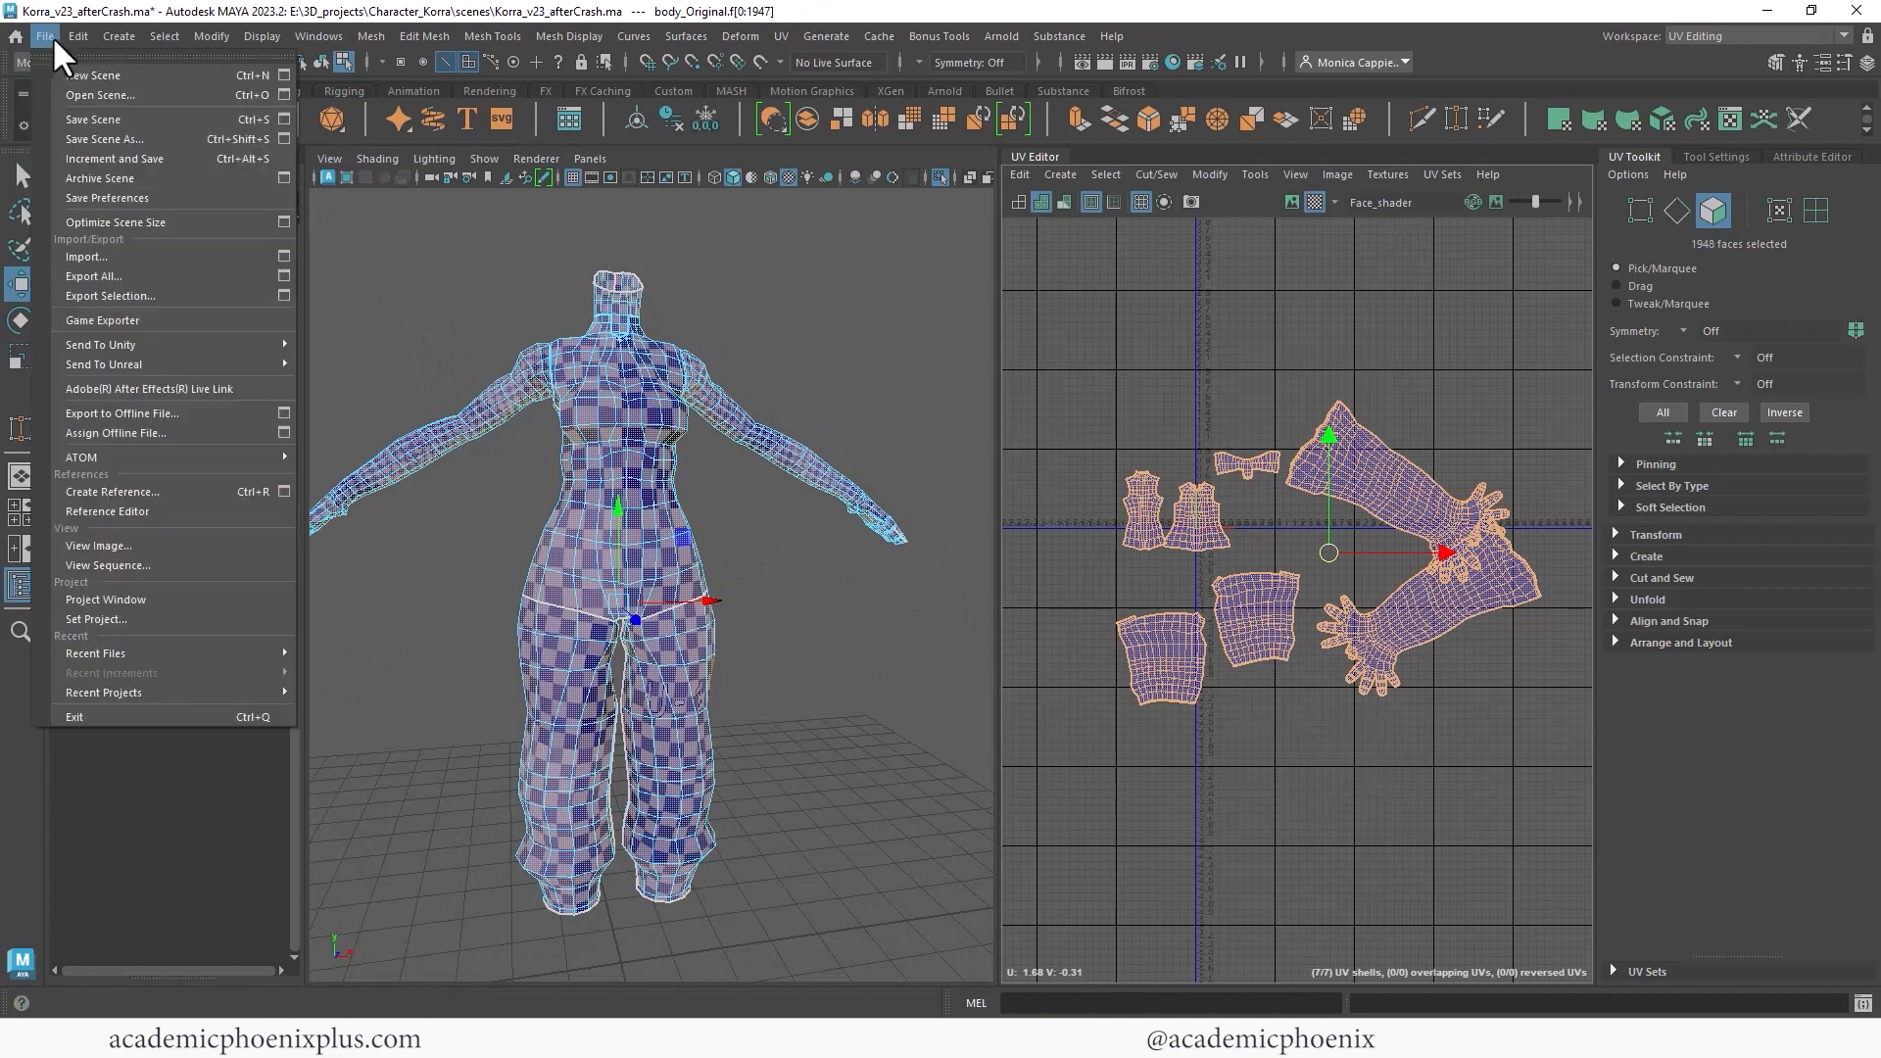
left_click(102, 138)
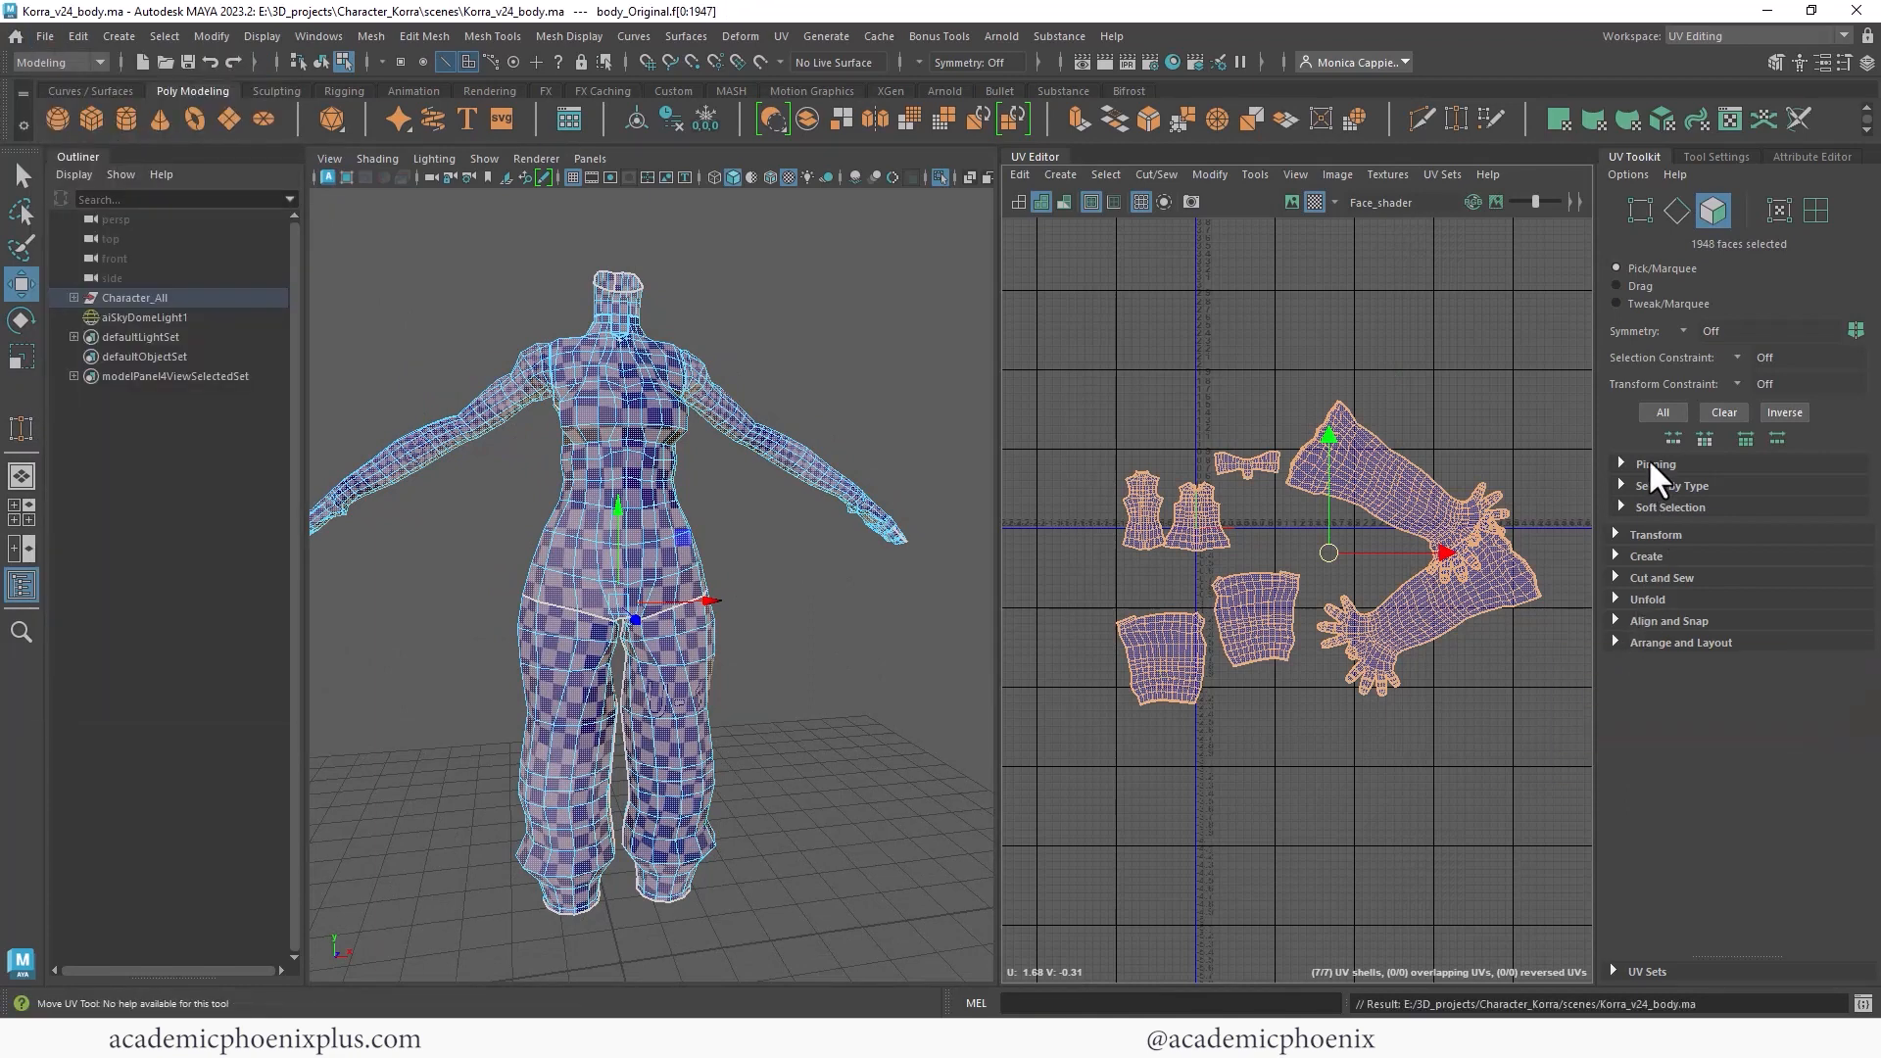
left_click(1655, 534)
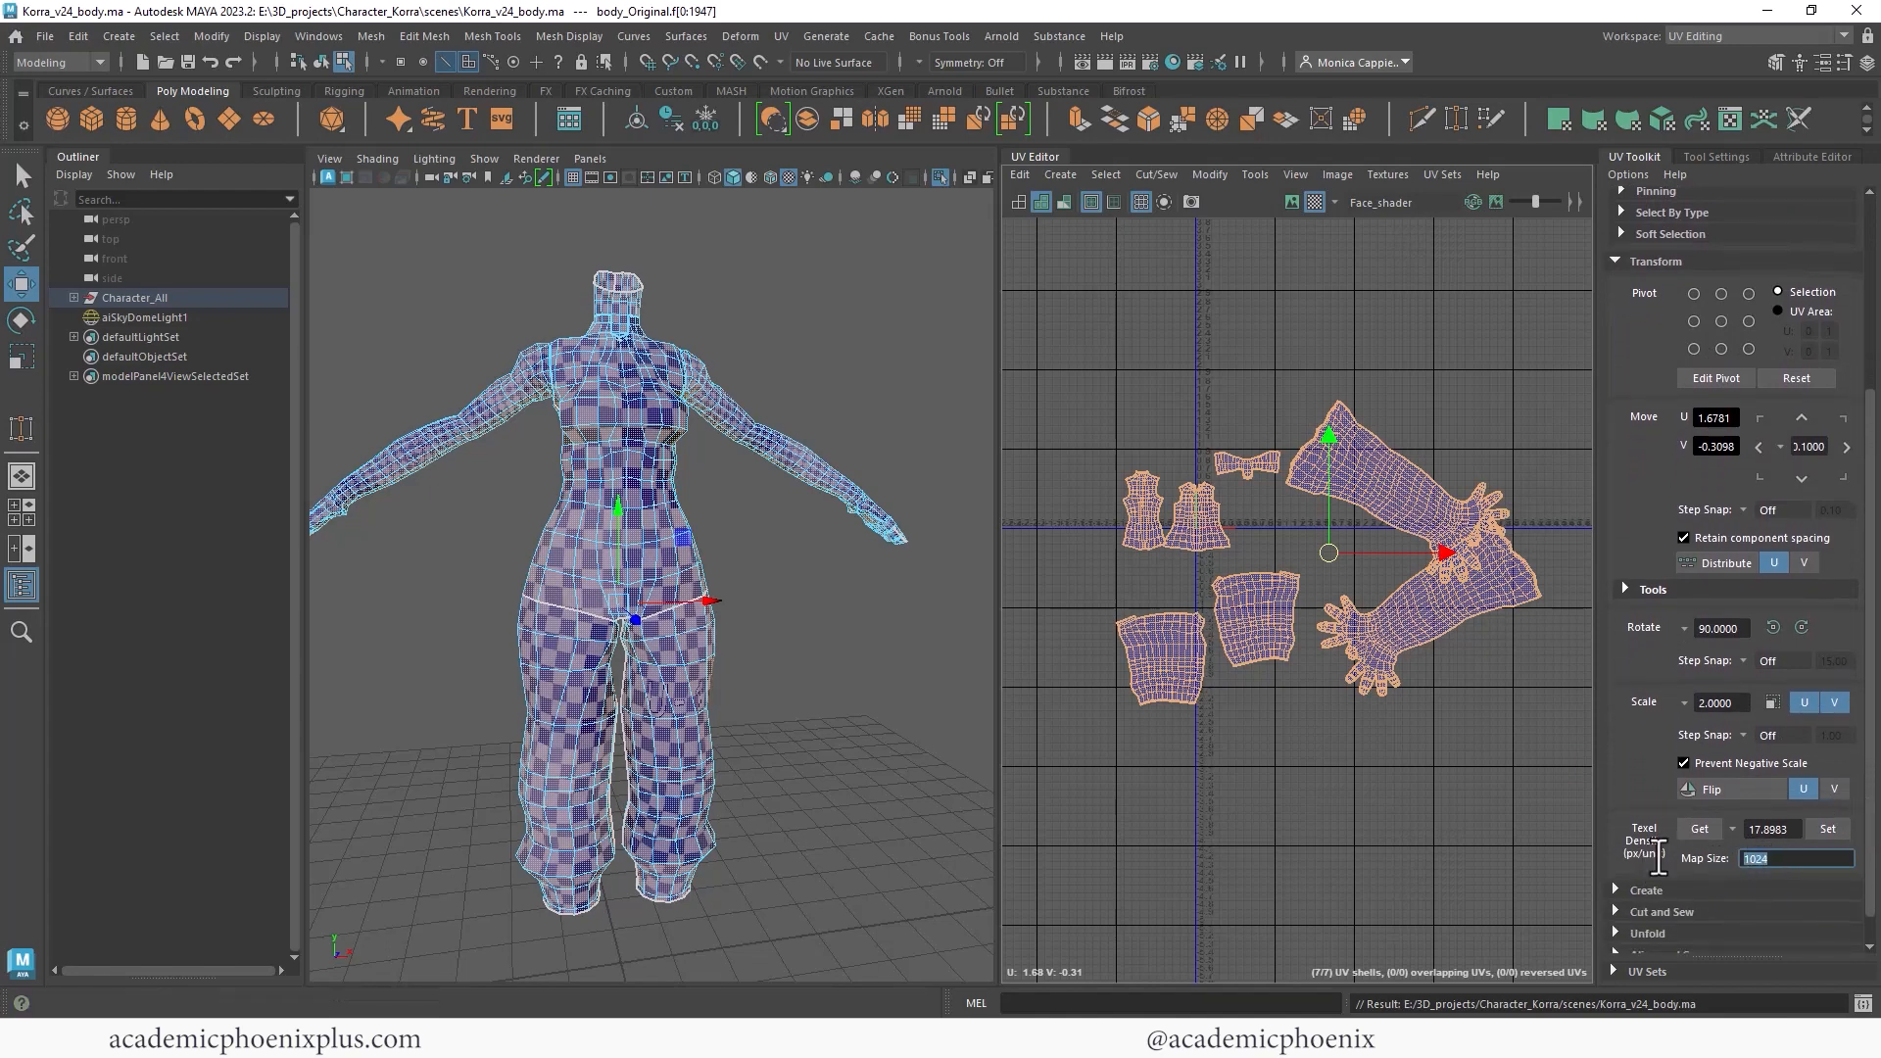
type("2048")
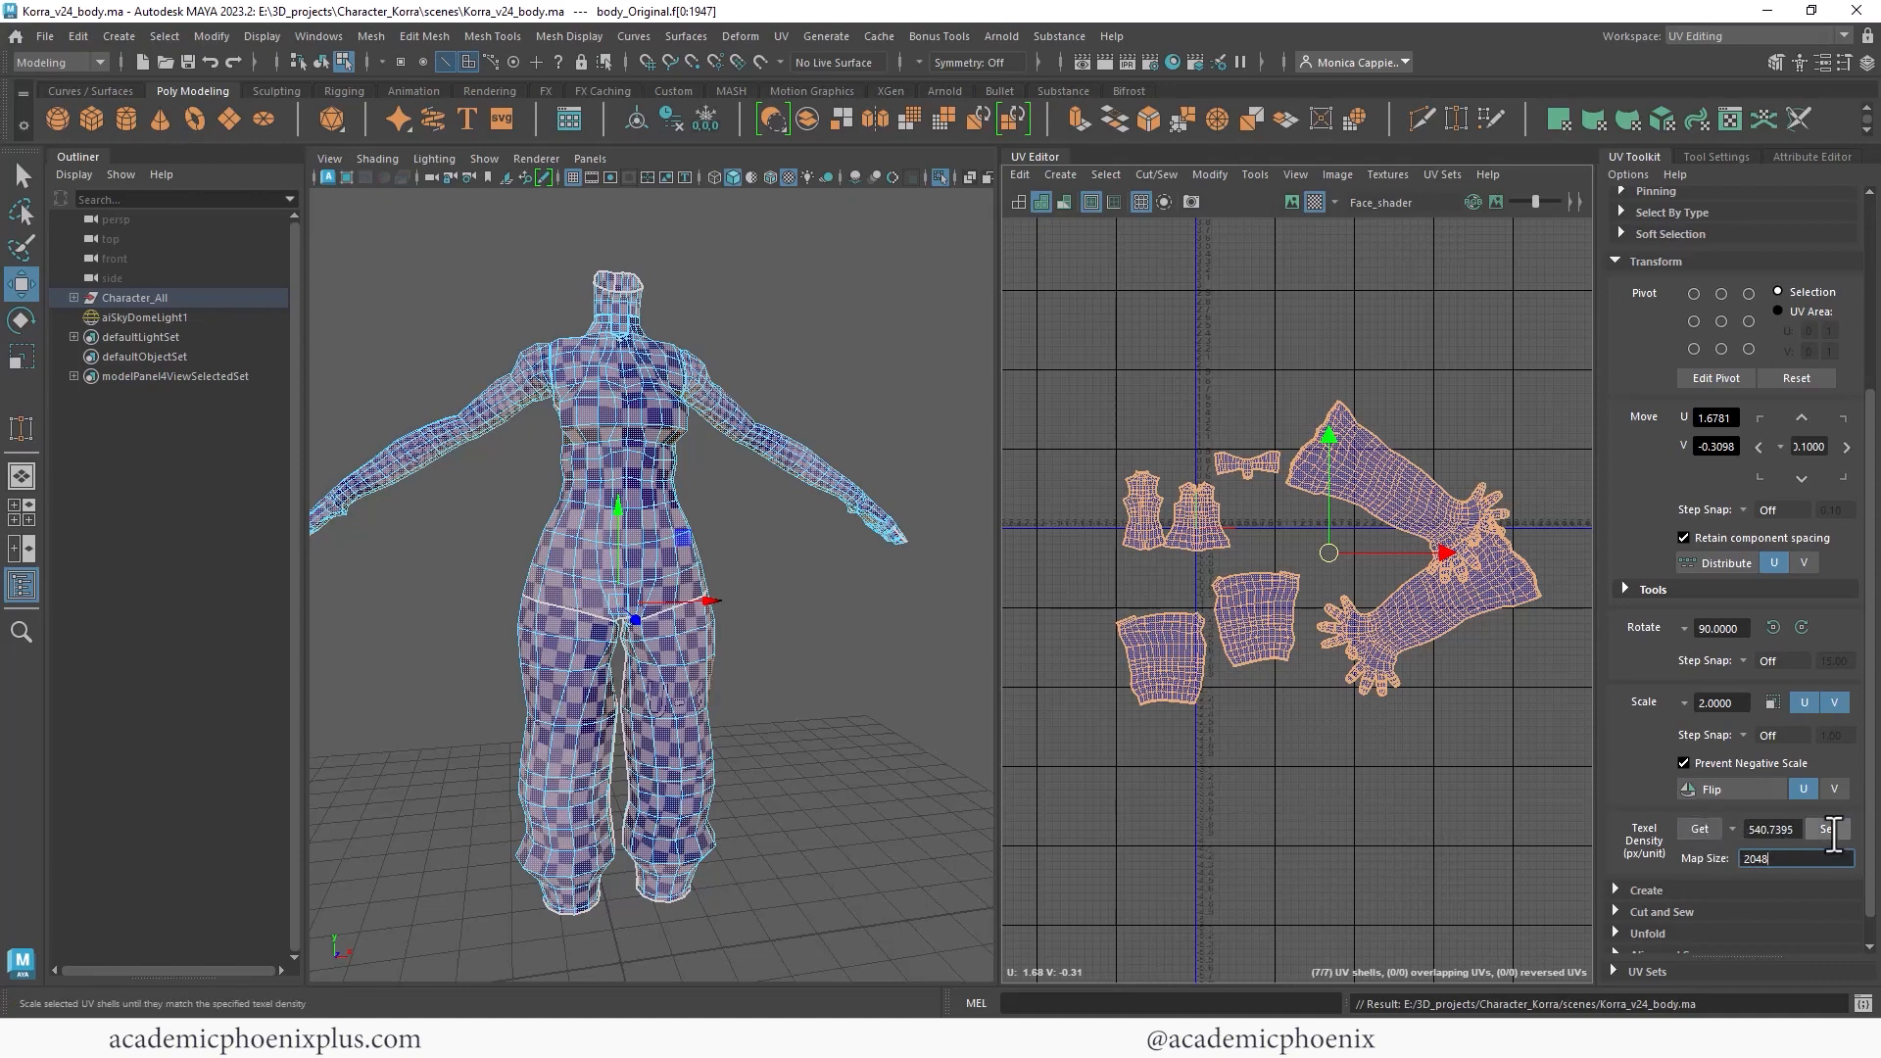
left_click(1827, 829)
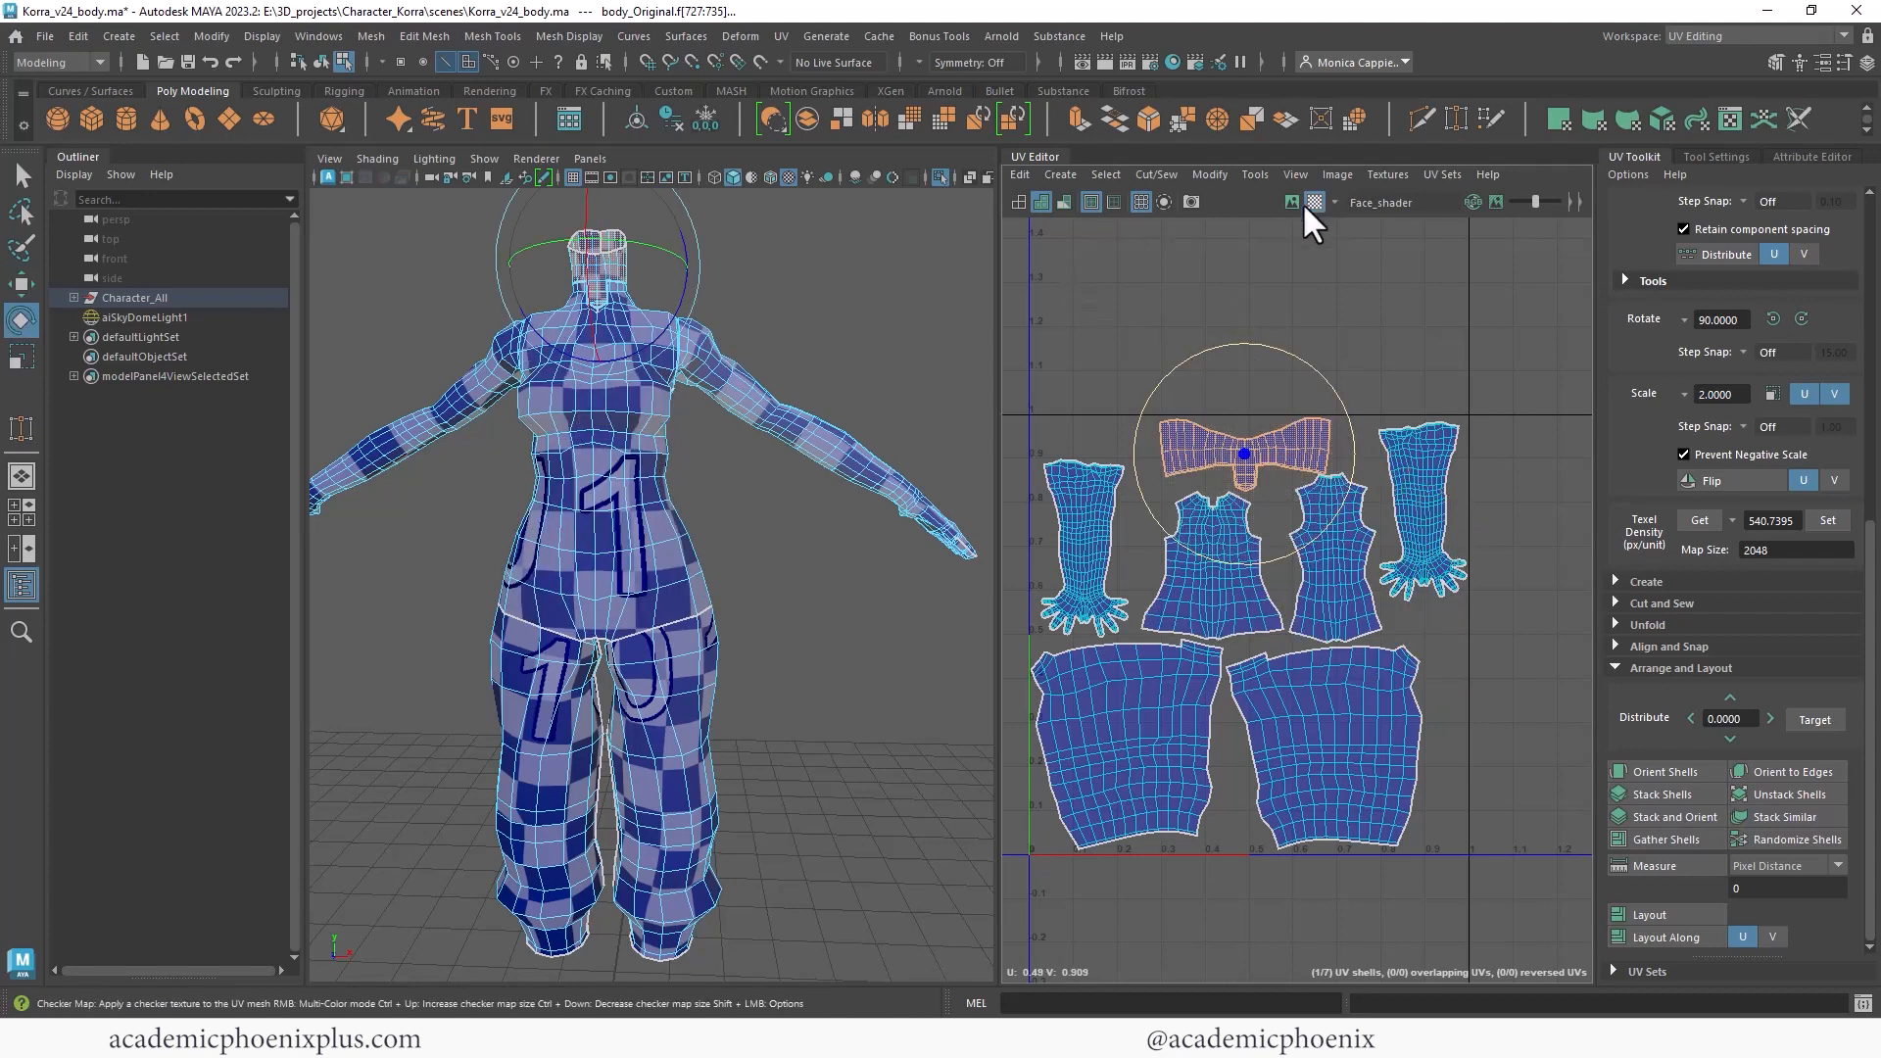
Display the numbered 1001 checker texture behind Korra's body UV shells.
left_click(1291, 202)
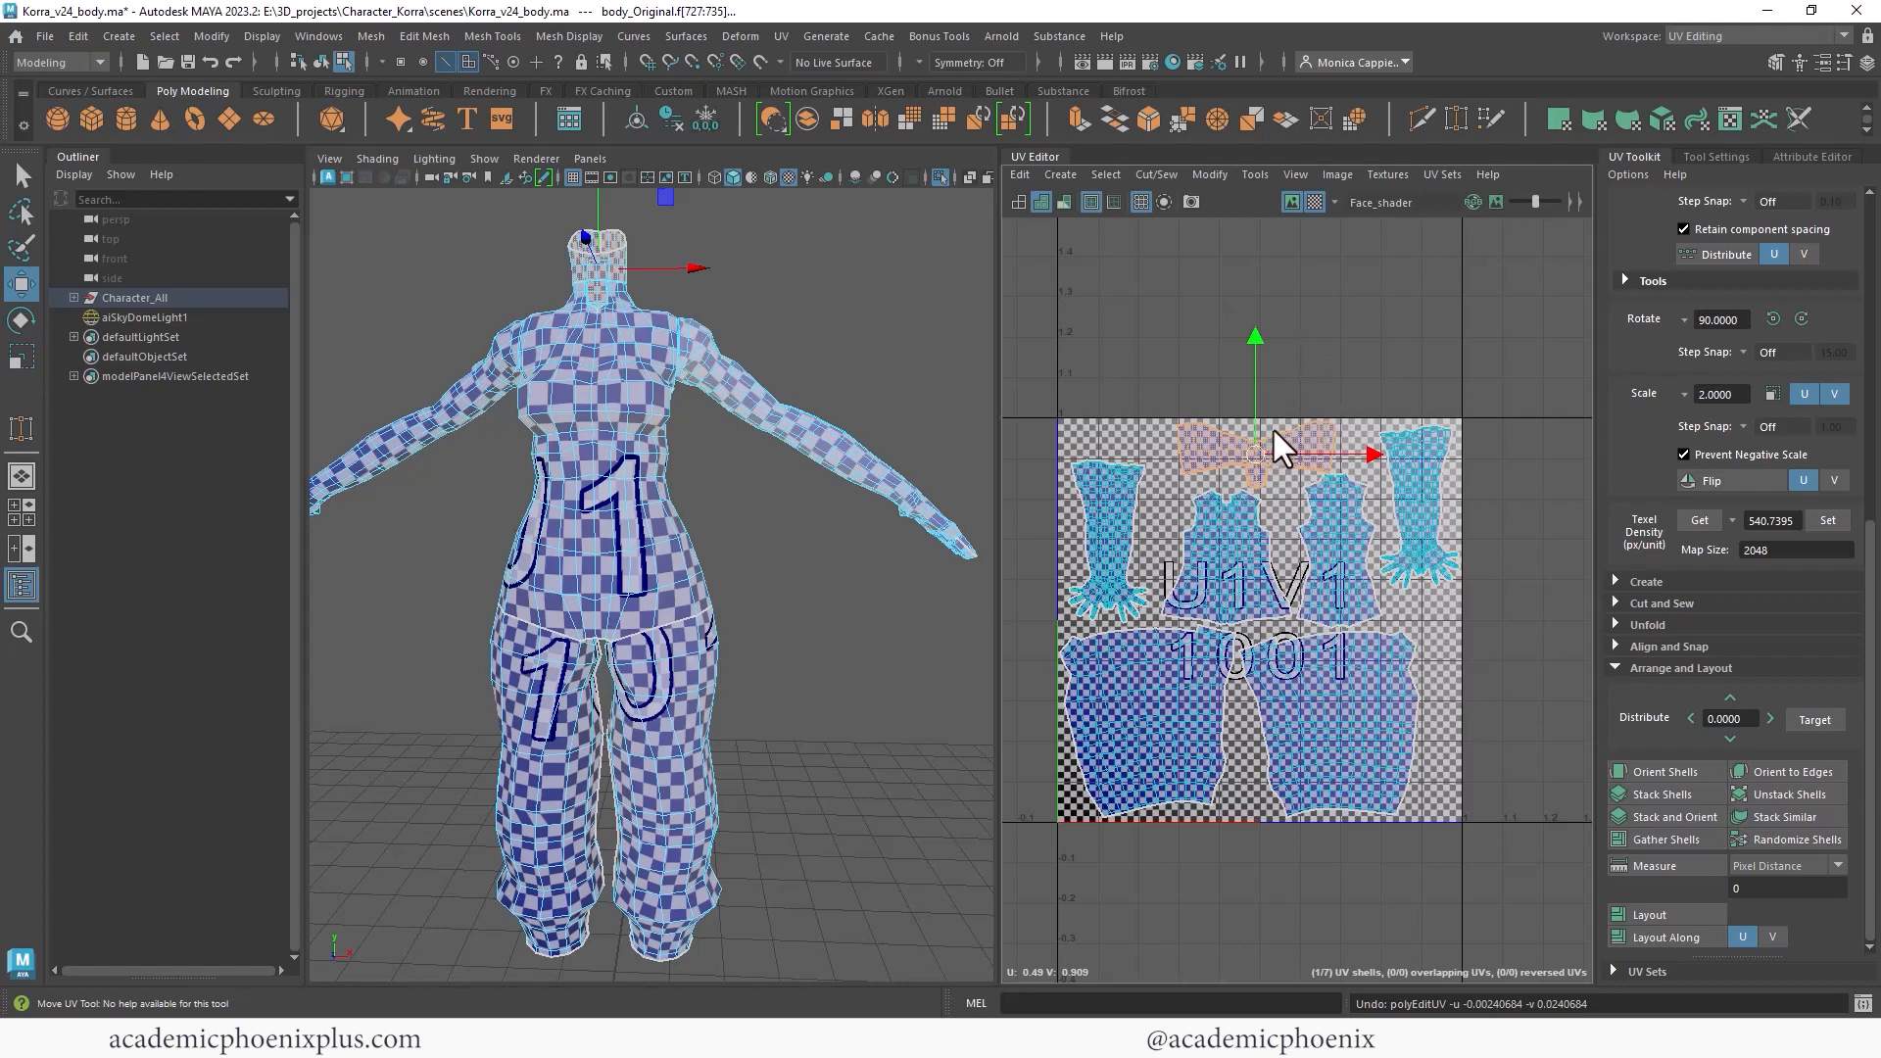
mouse_move(866, 533)
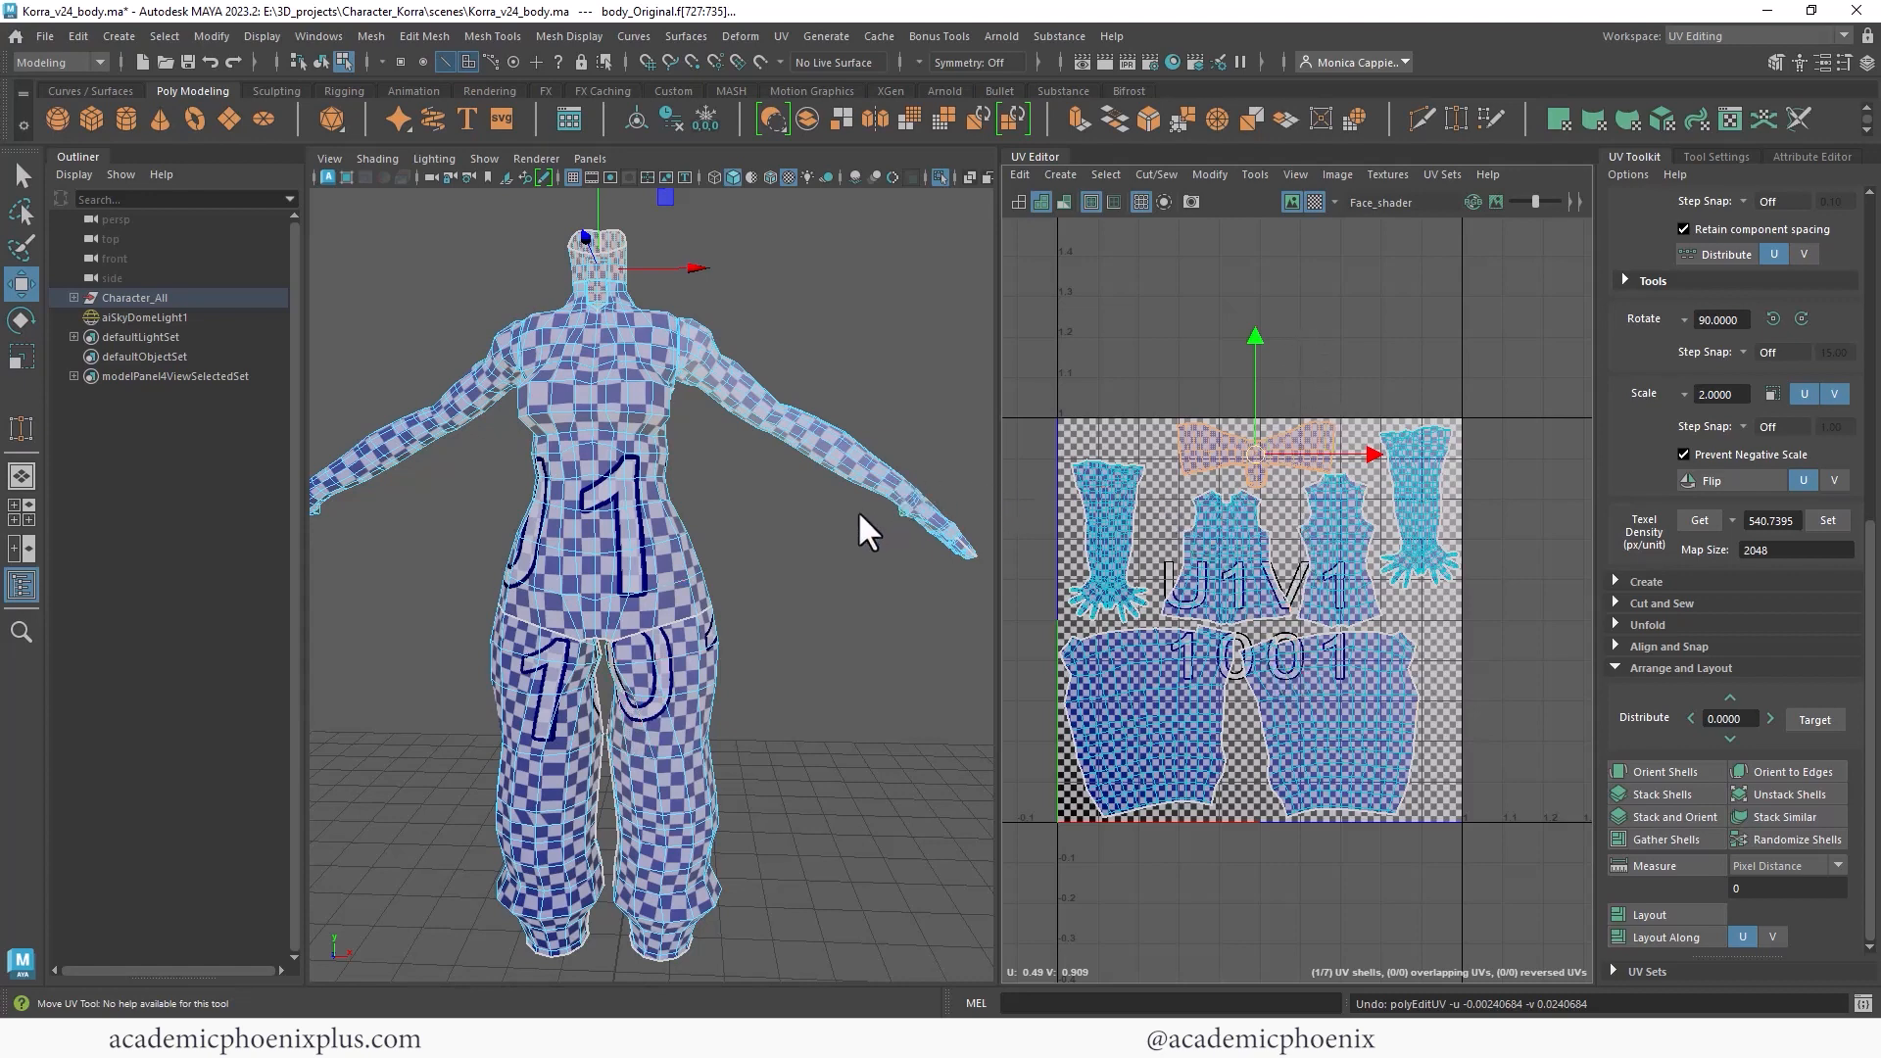
mouse_move(897, 482)
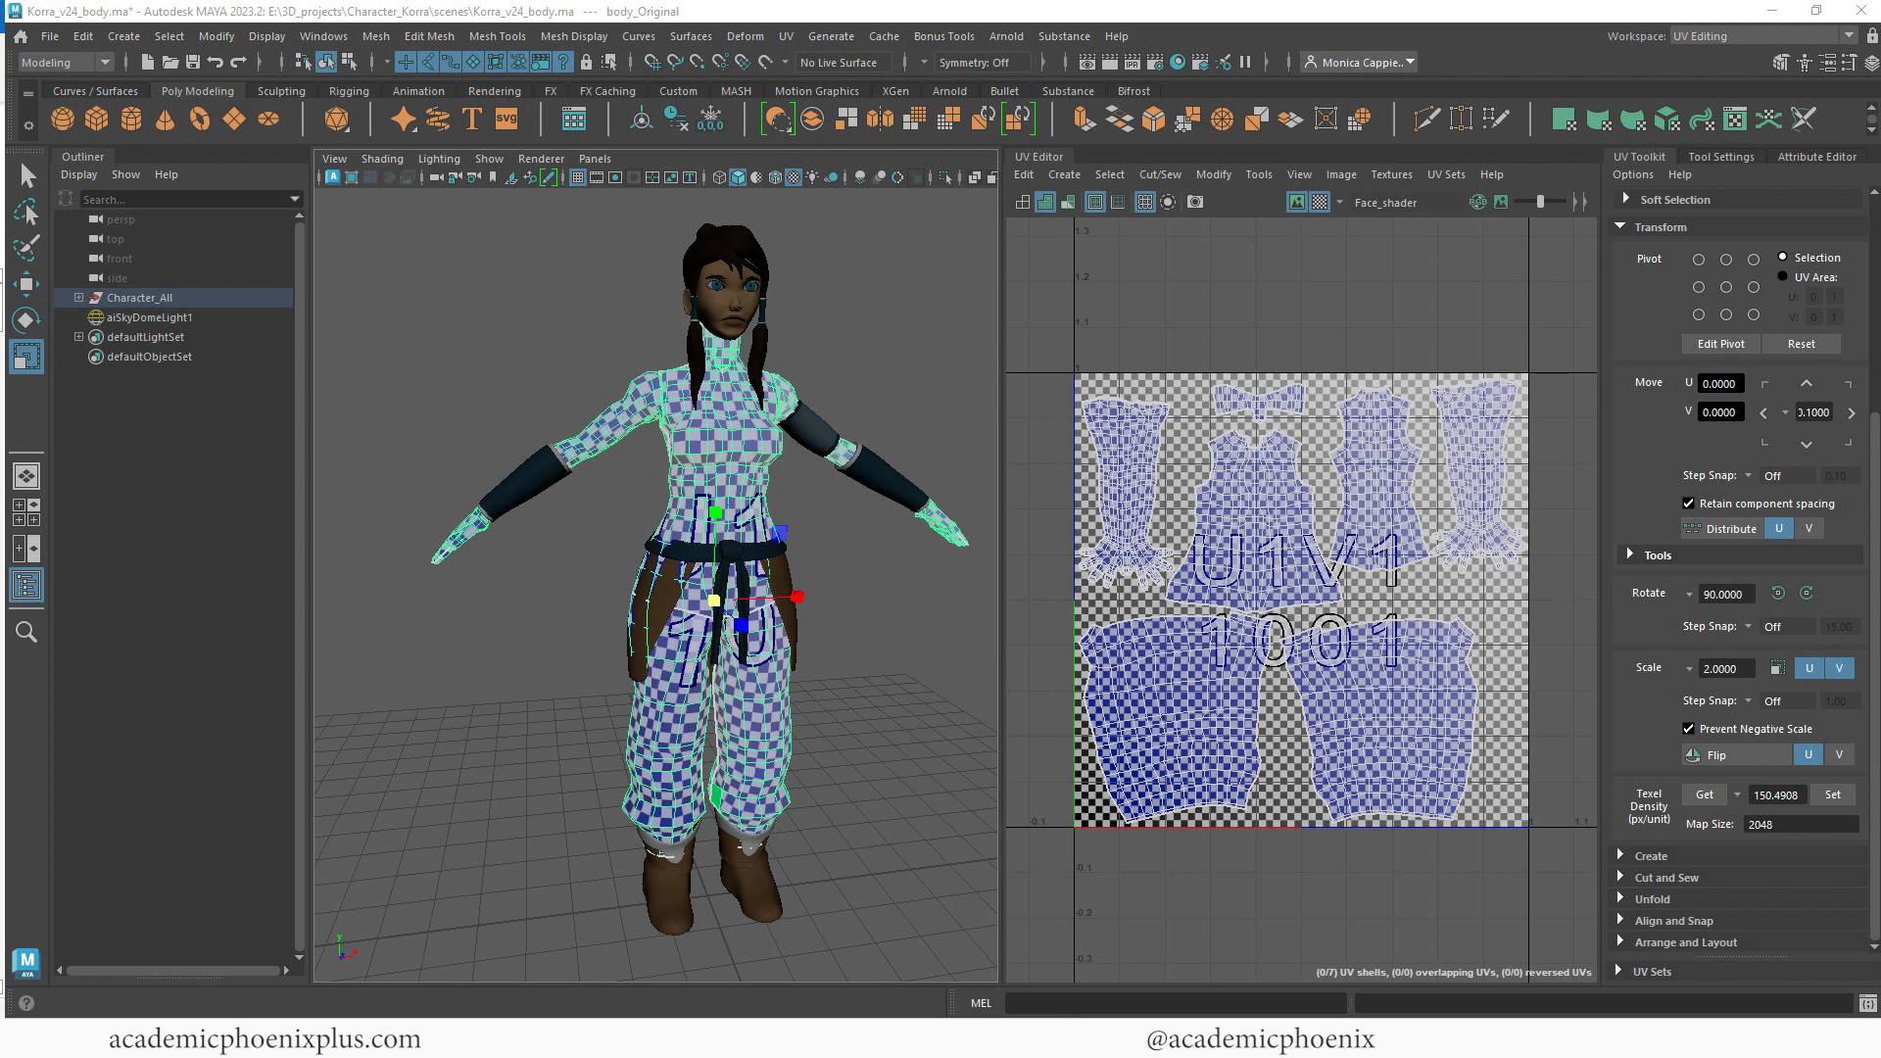
Switch to the browser window showing the Academic Phoenix tutorials site.
left_click(586, 16)
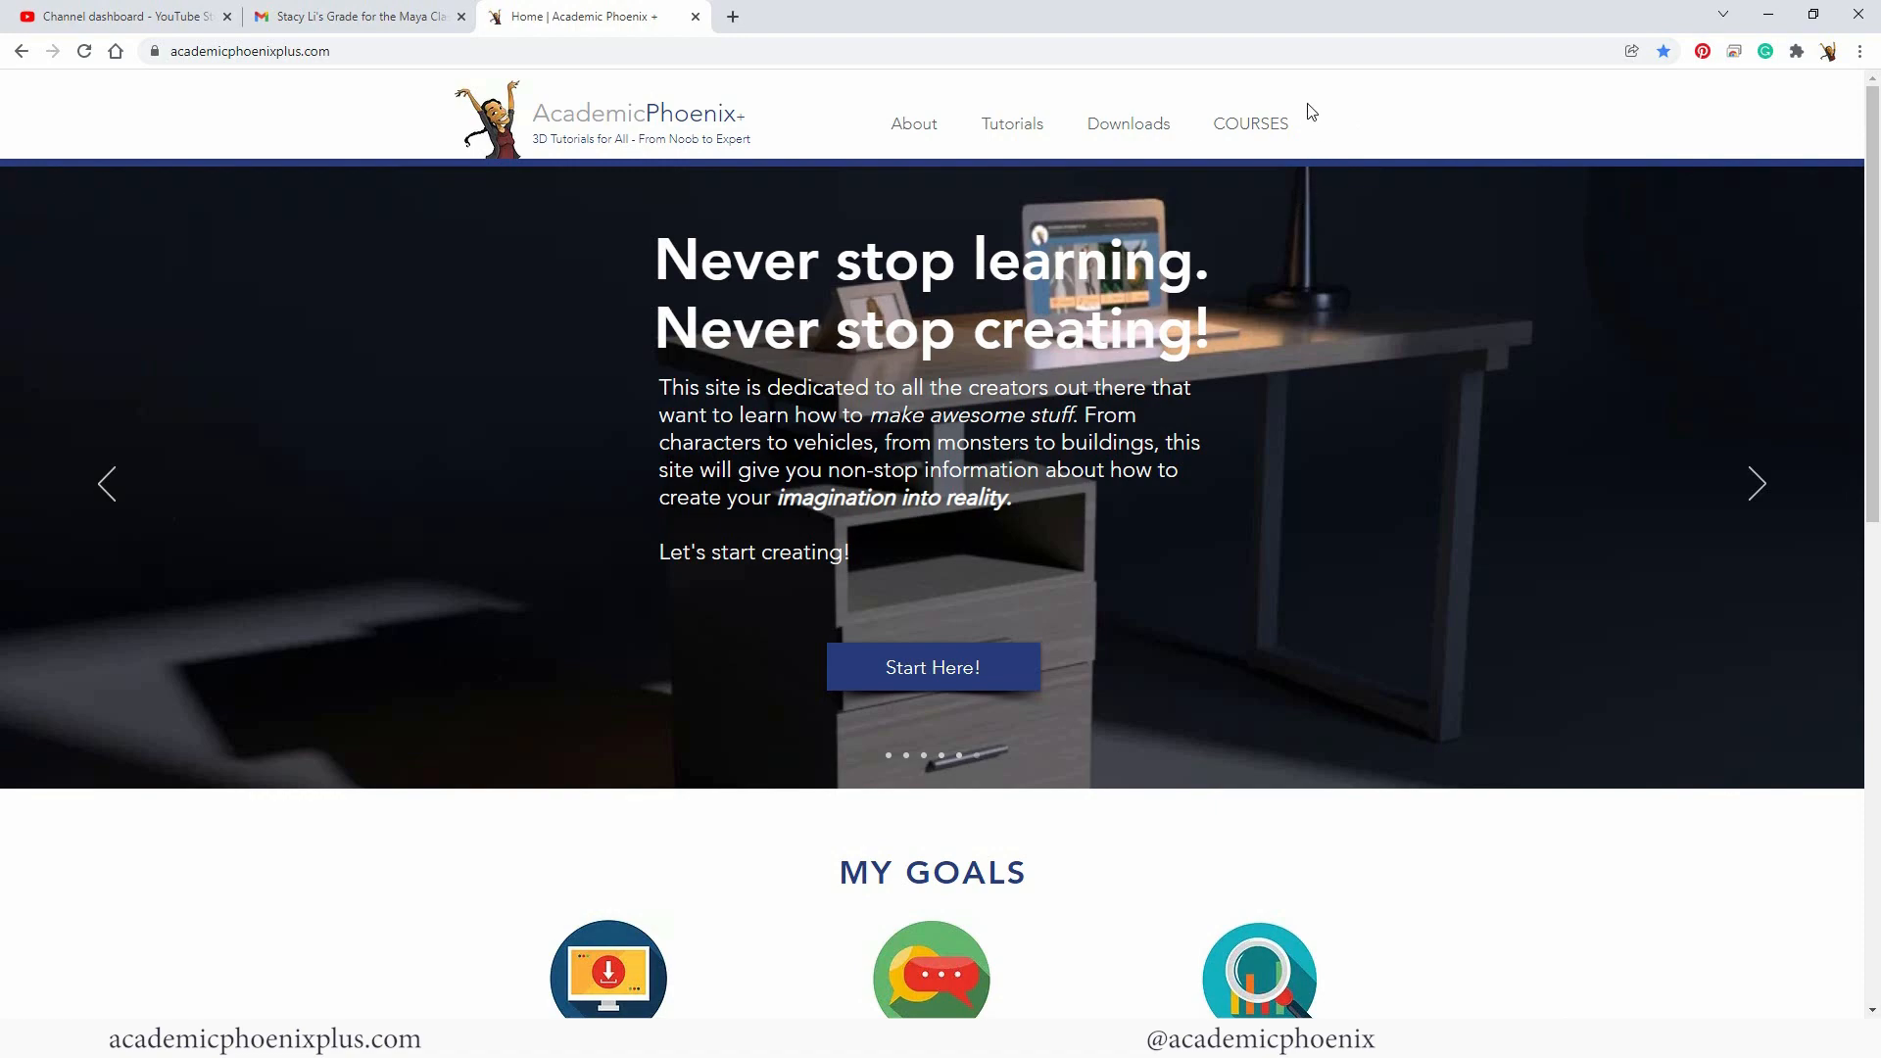
Browse the Courses list and open the Maya Beginner 'A Still Life' course page.
left_click(1250, 123)
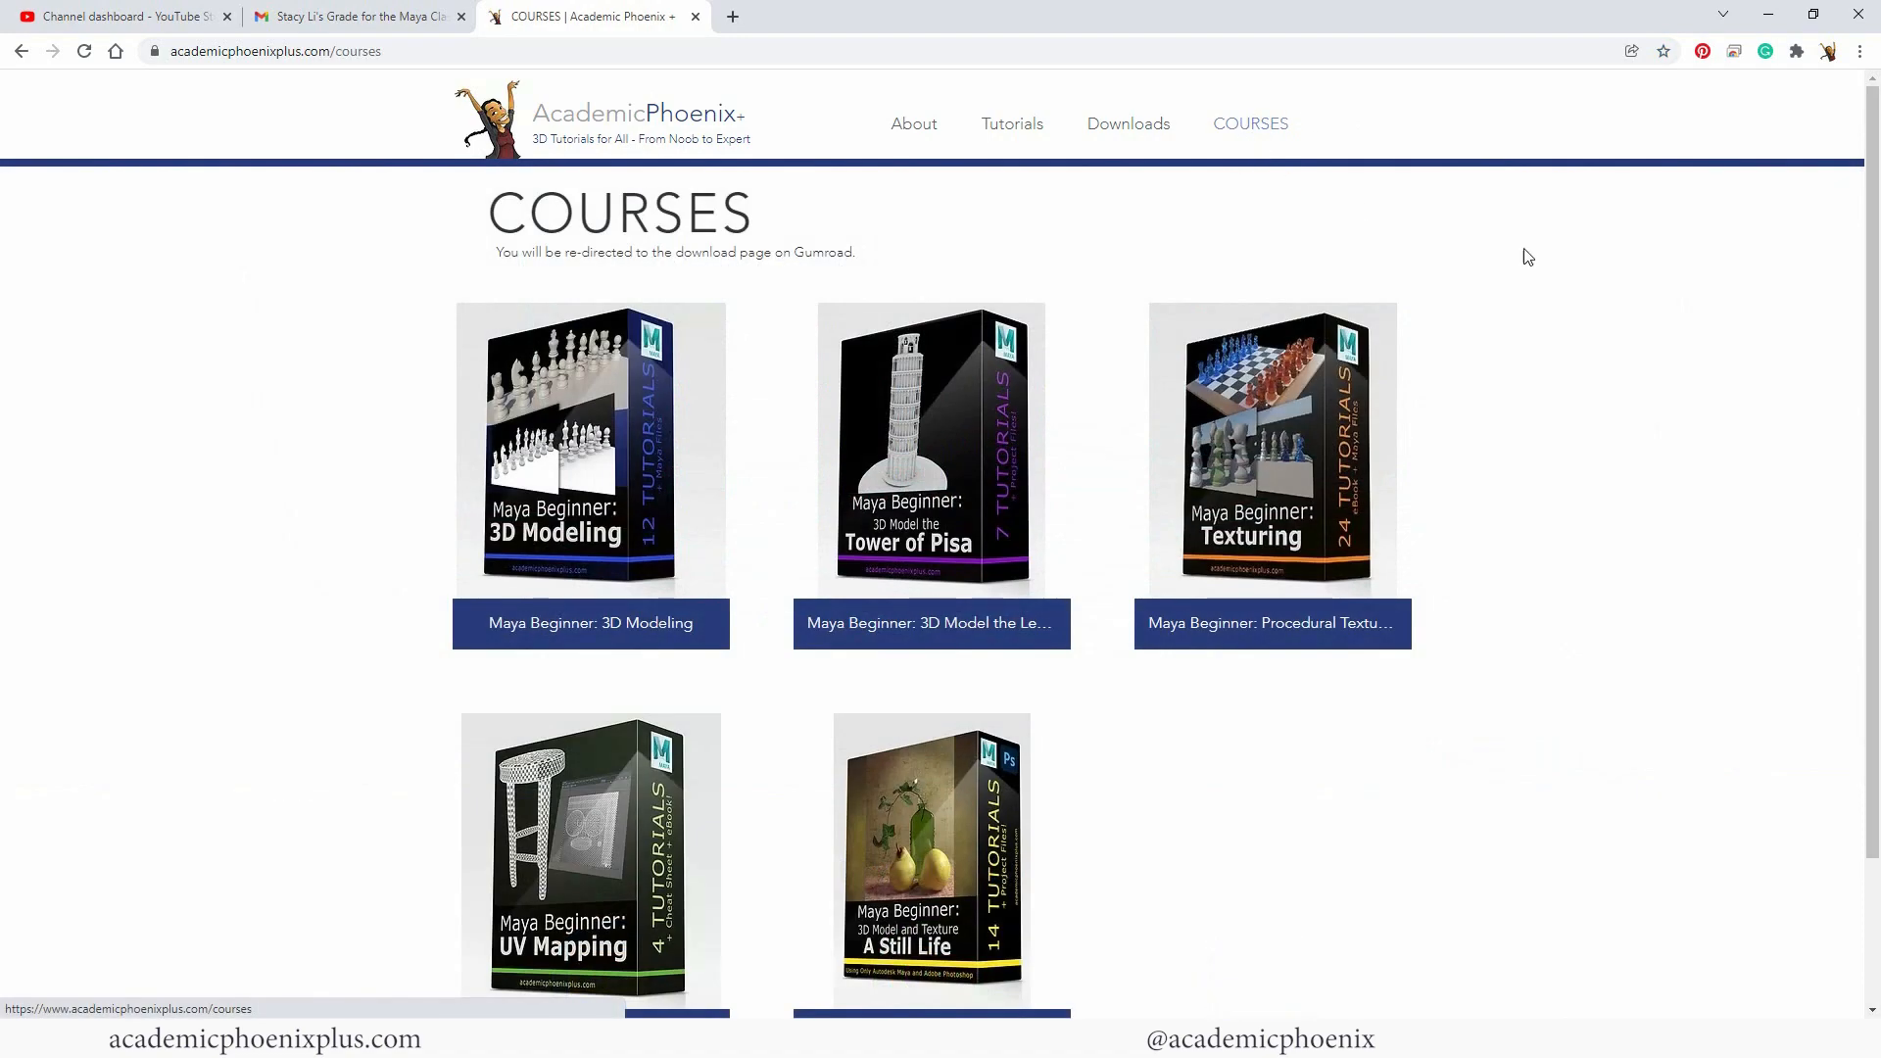
scroll("down", 3)
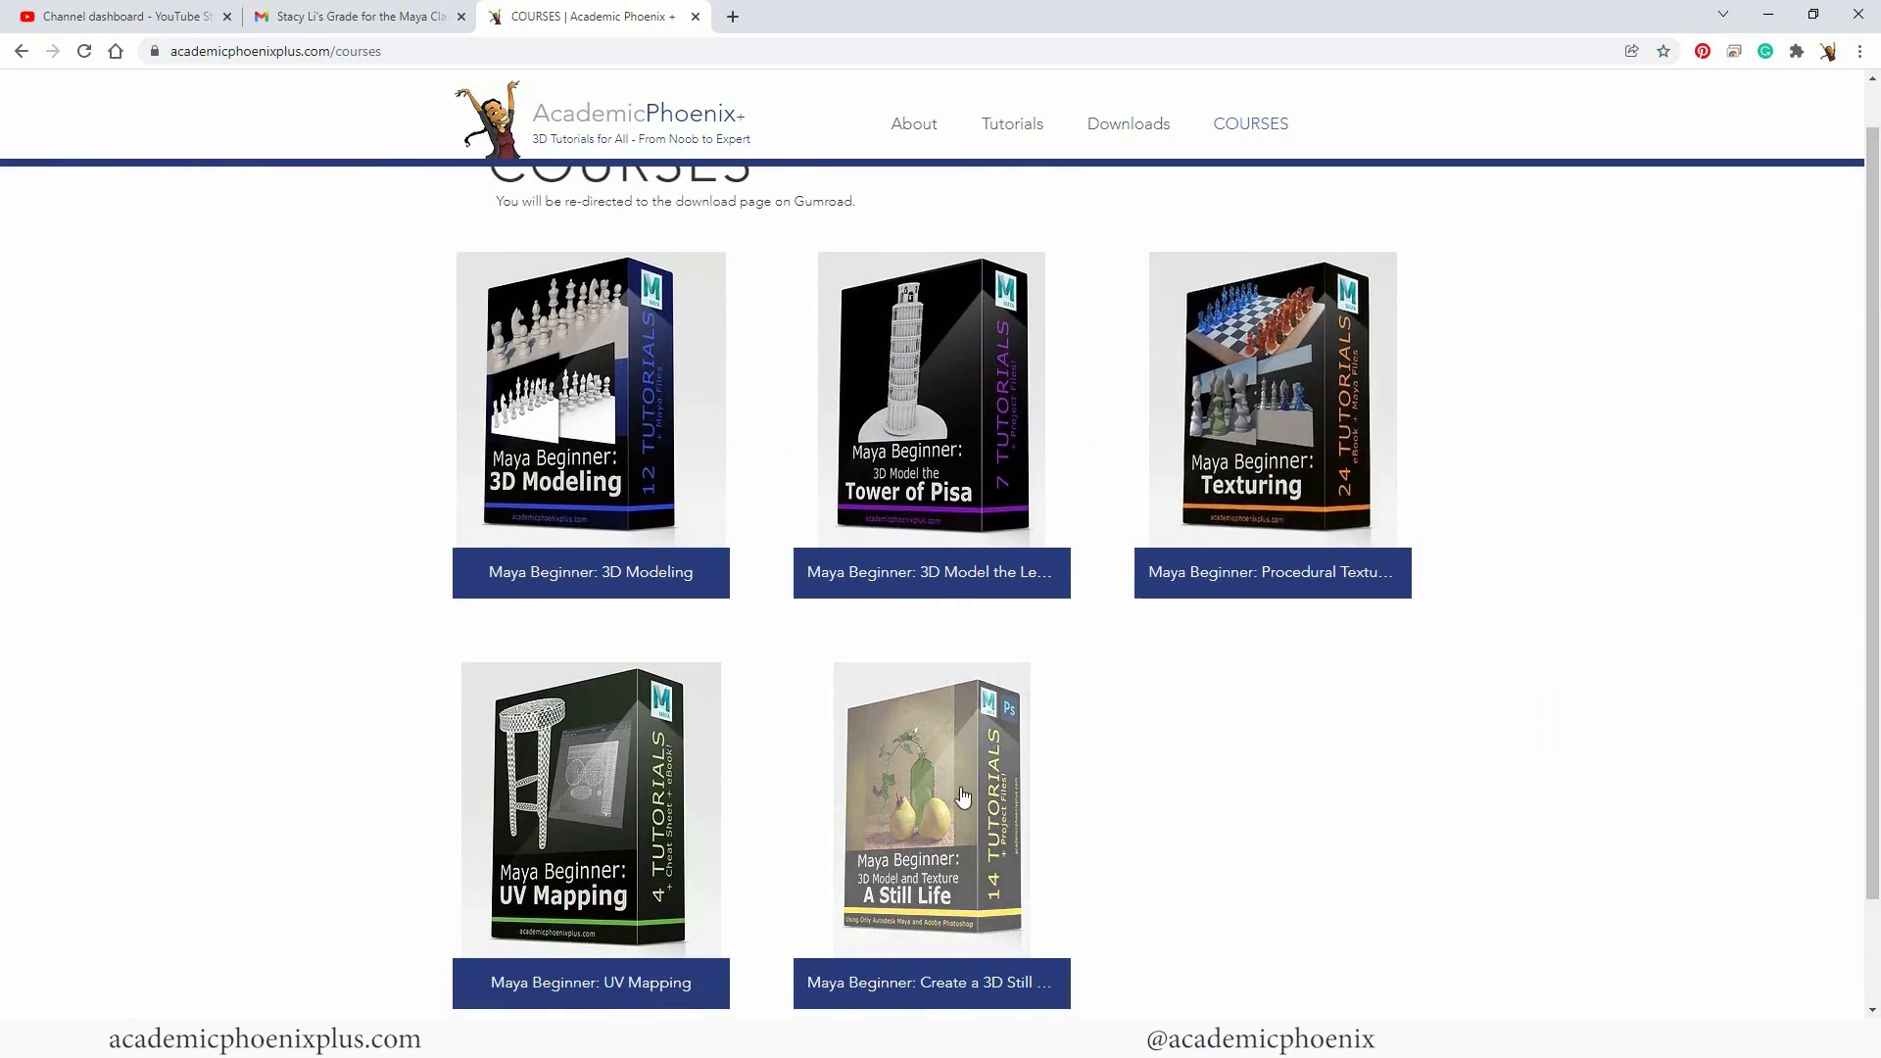
left_click(931, 807)
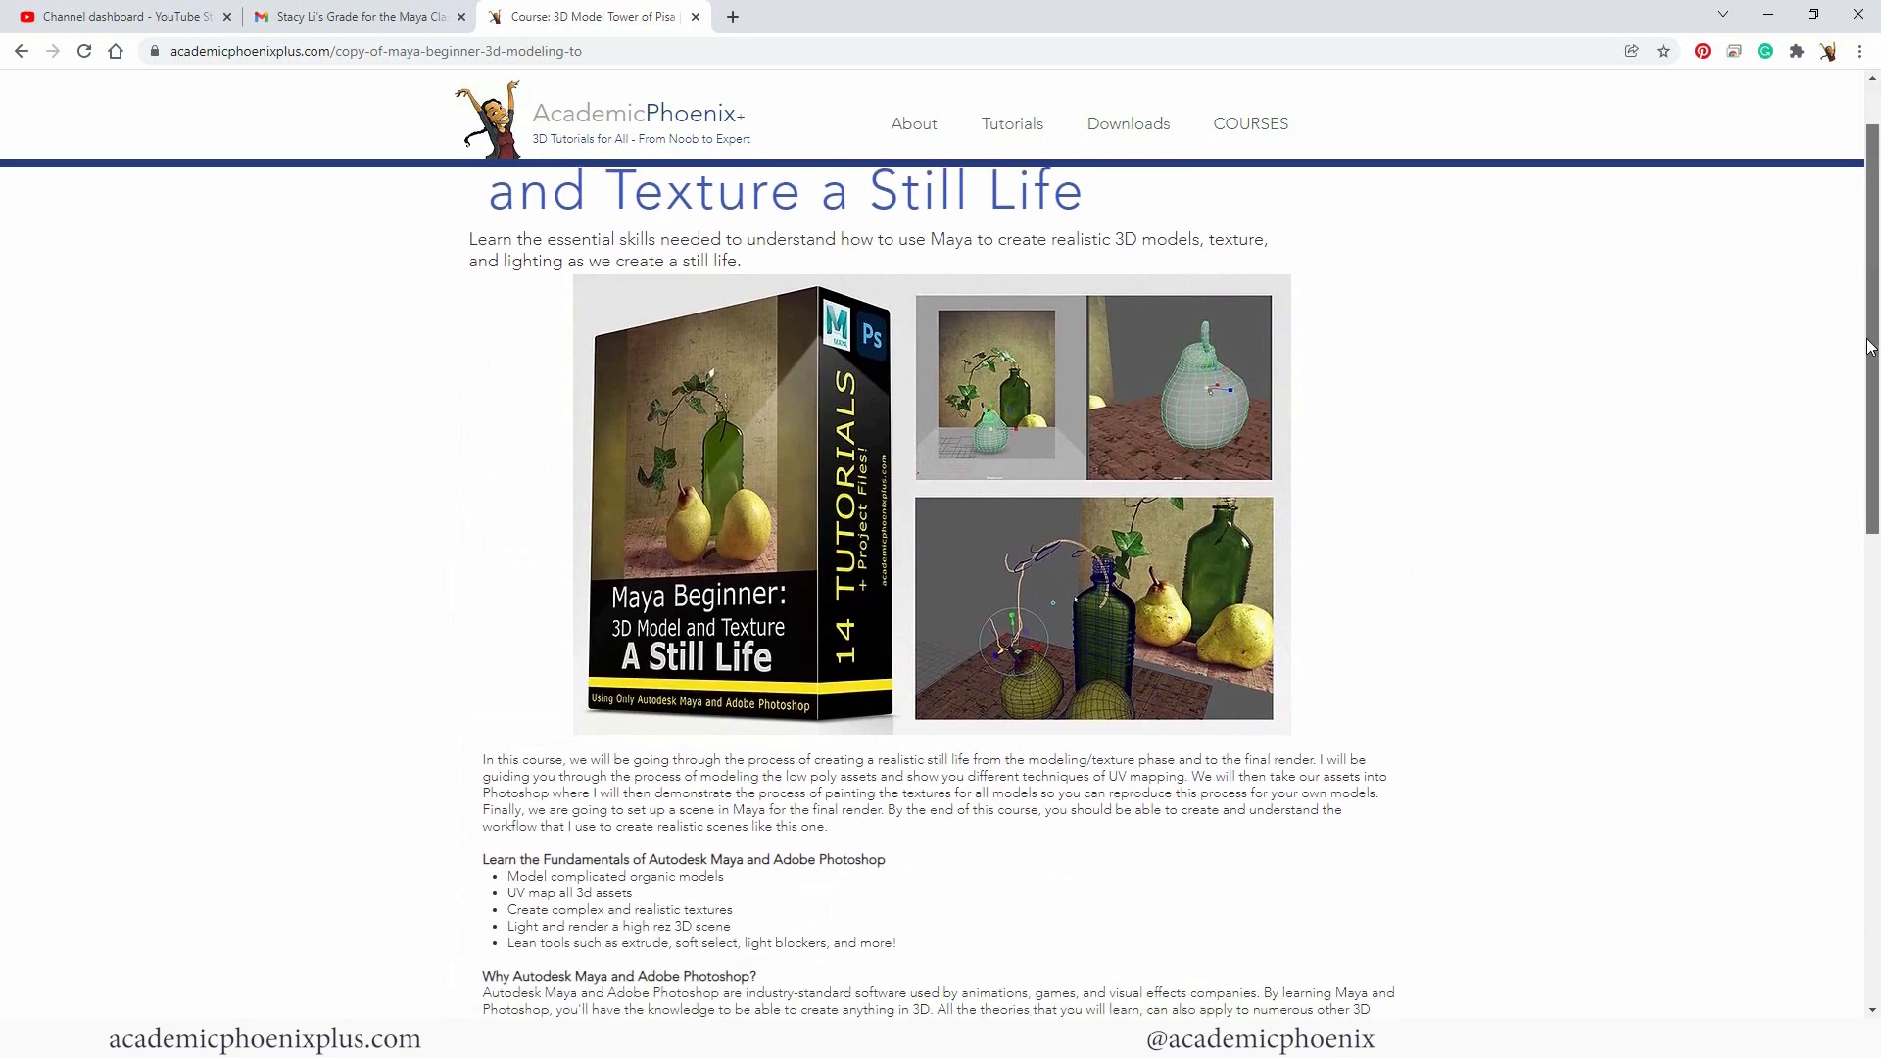
scroll("down", 3)
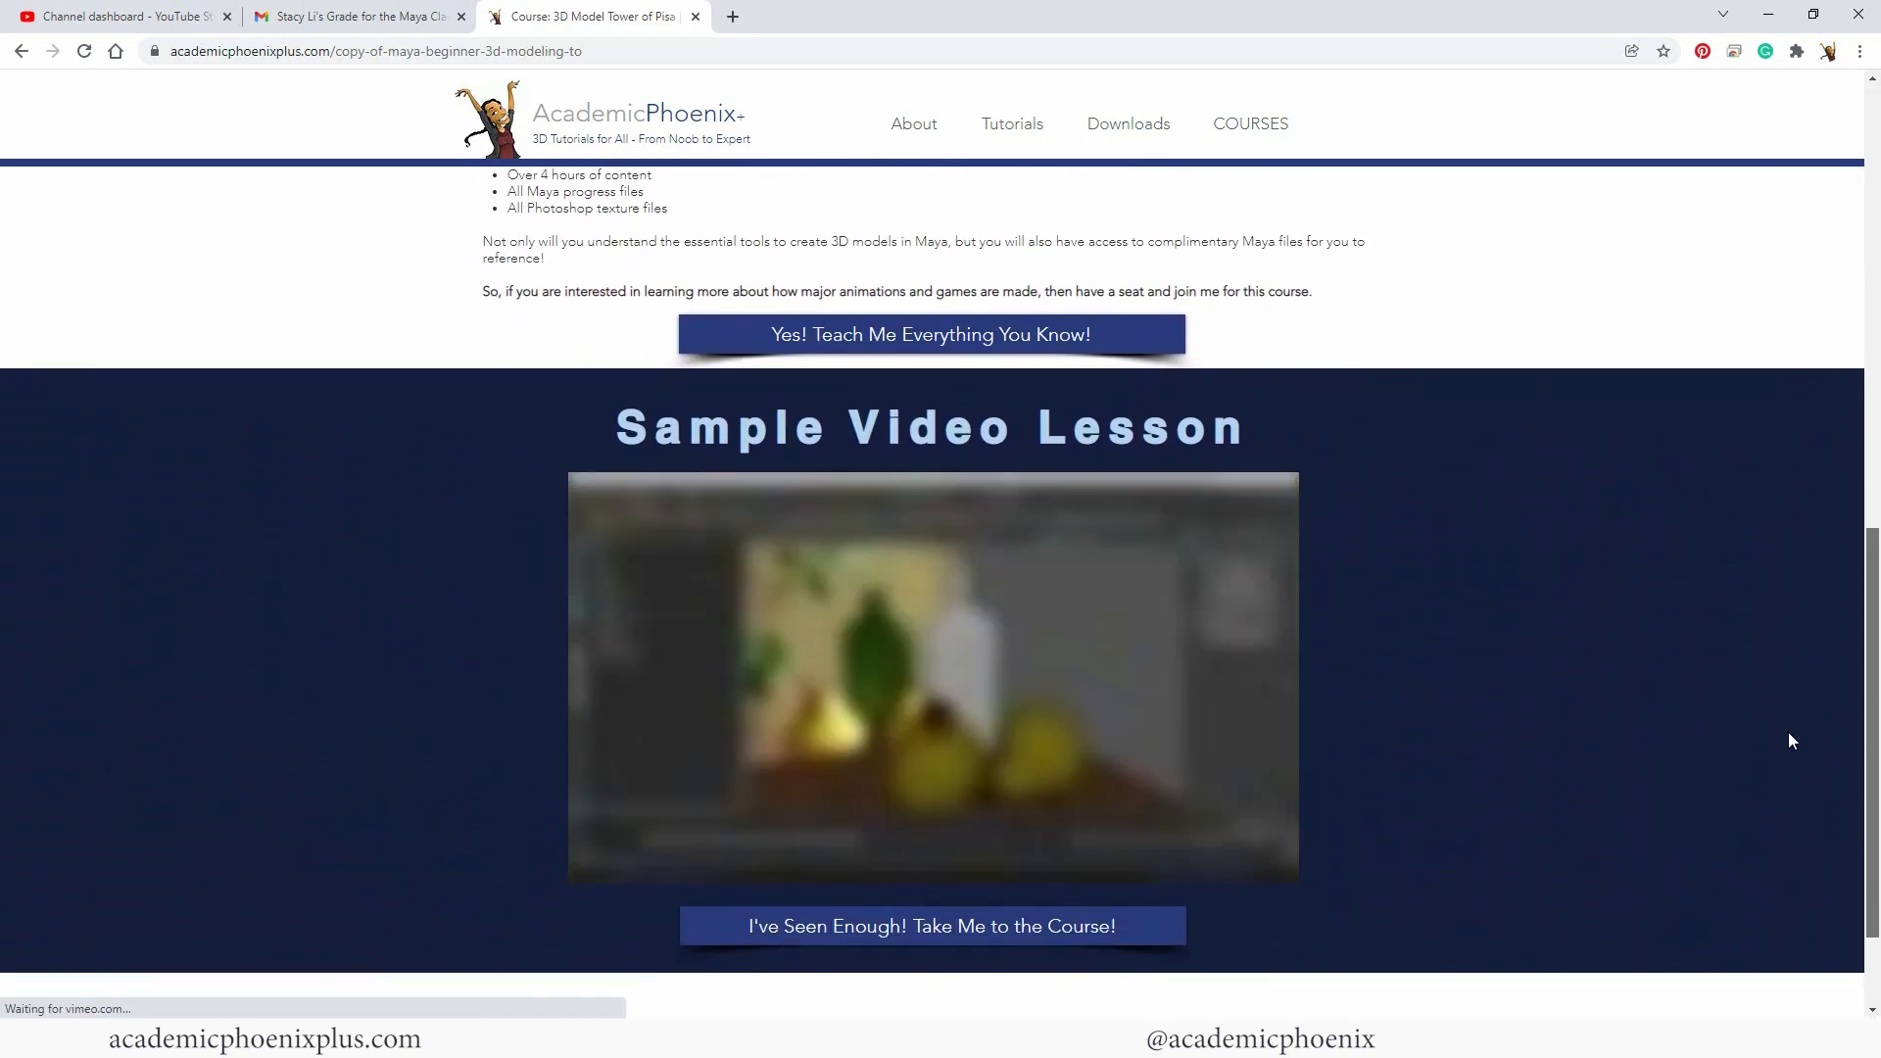